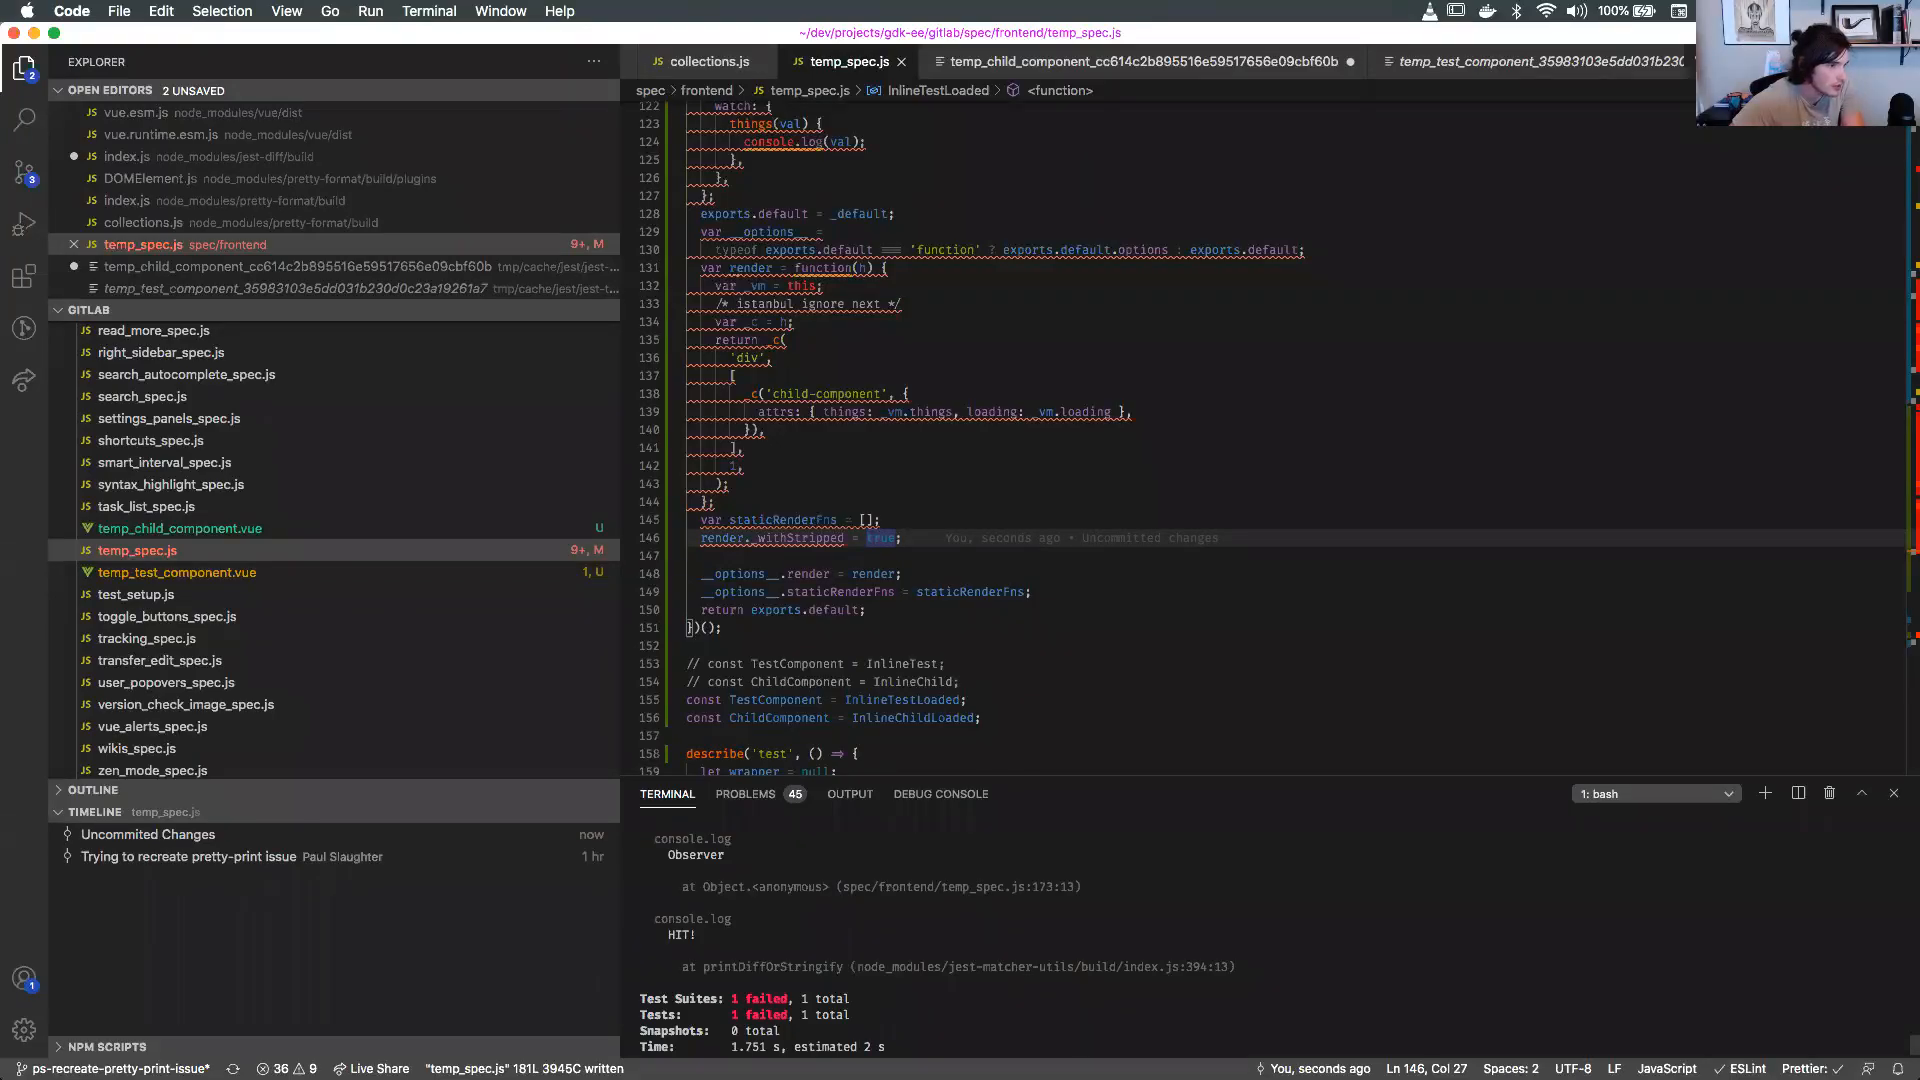
pyautogui.moveTo(1160, 544)
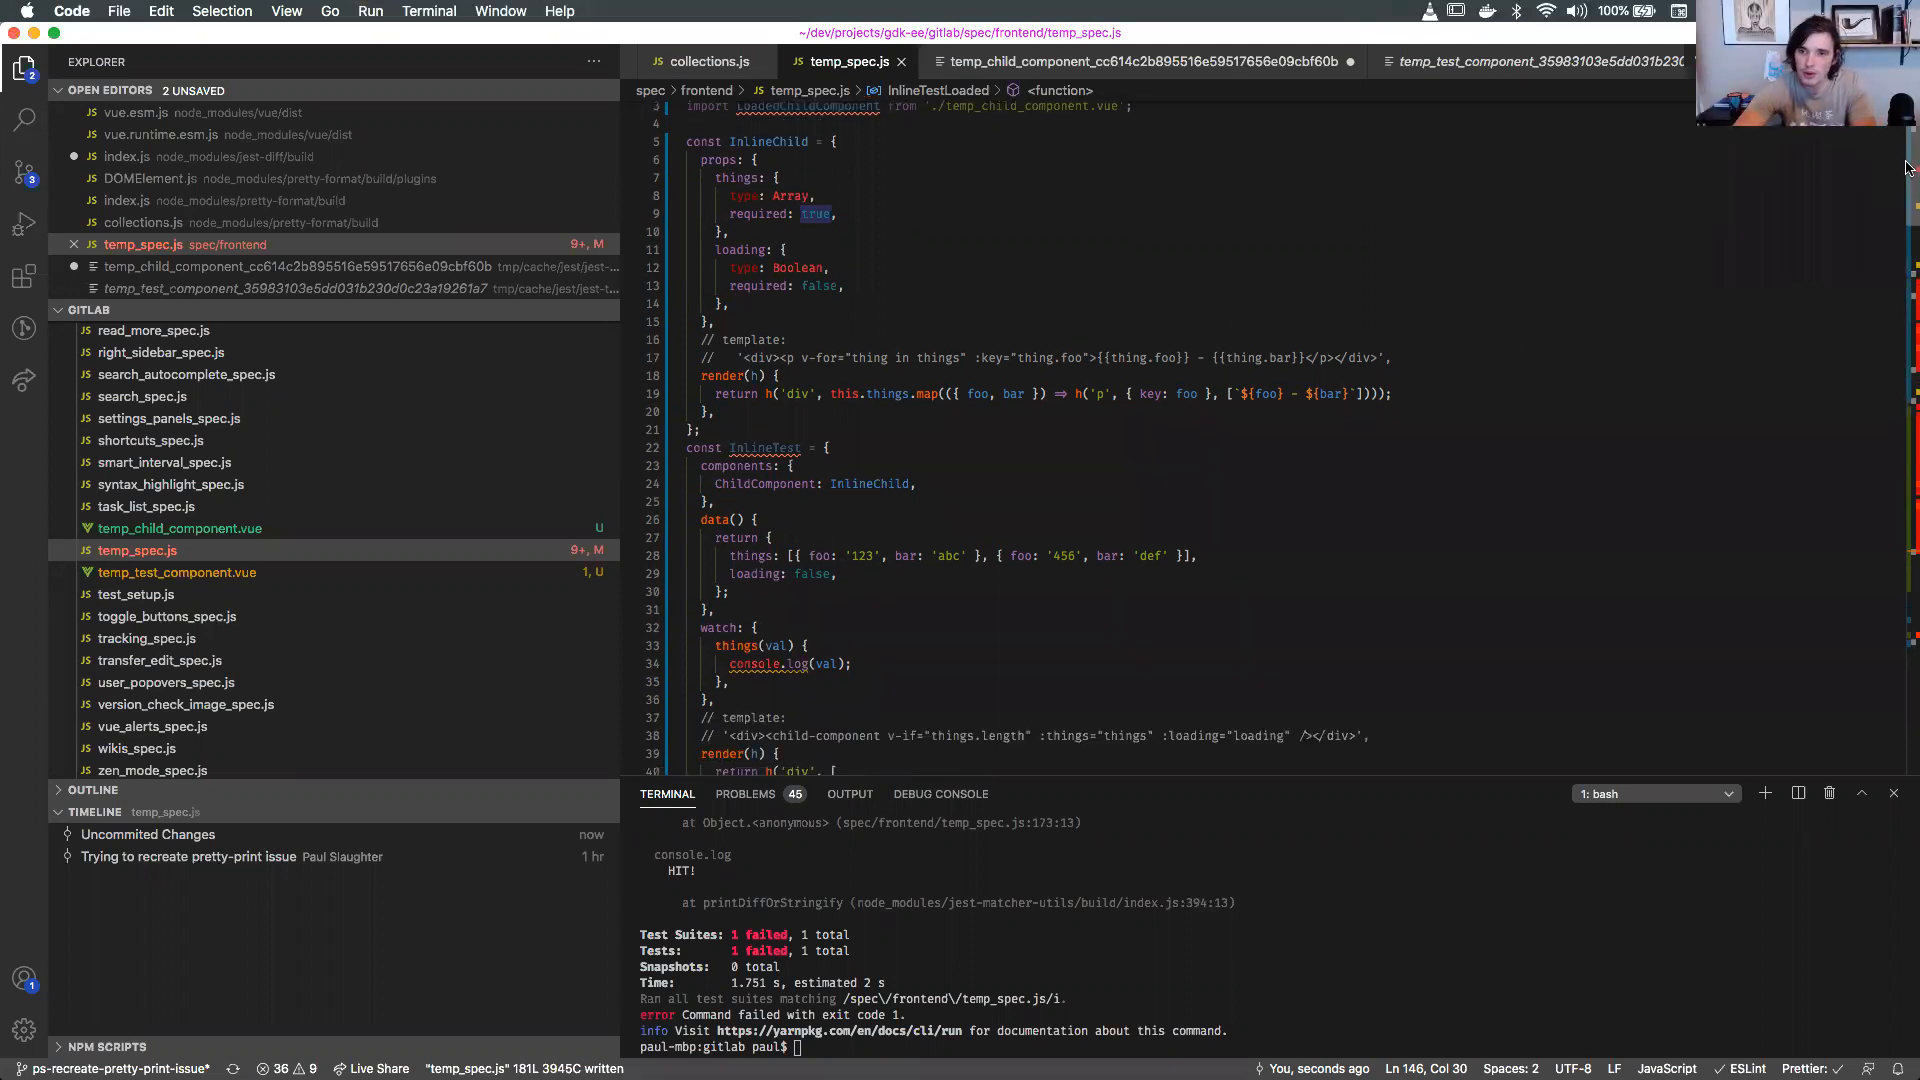
# Scroll temp_spec.js toward the 'breaks things' test and its nodeType Vue warning.
pyautogui.scroll(-3)
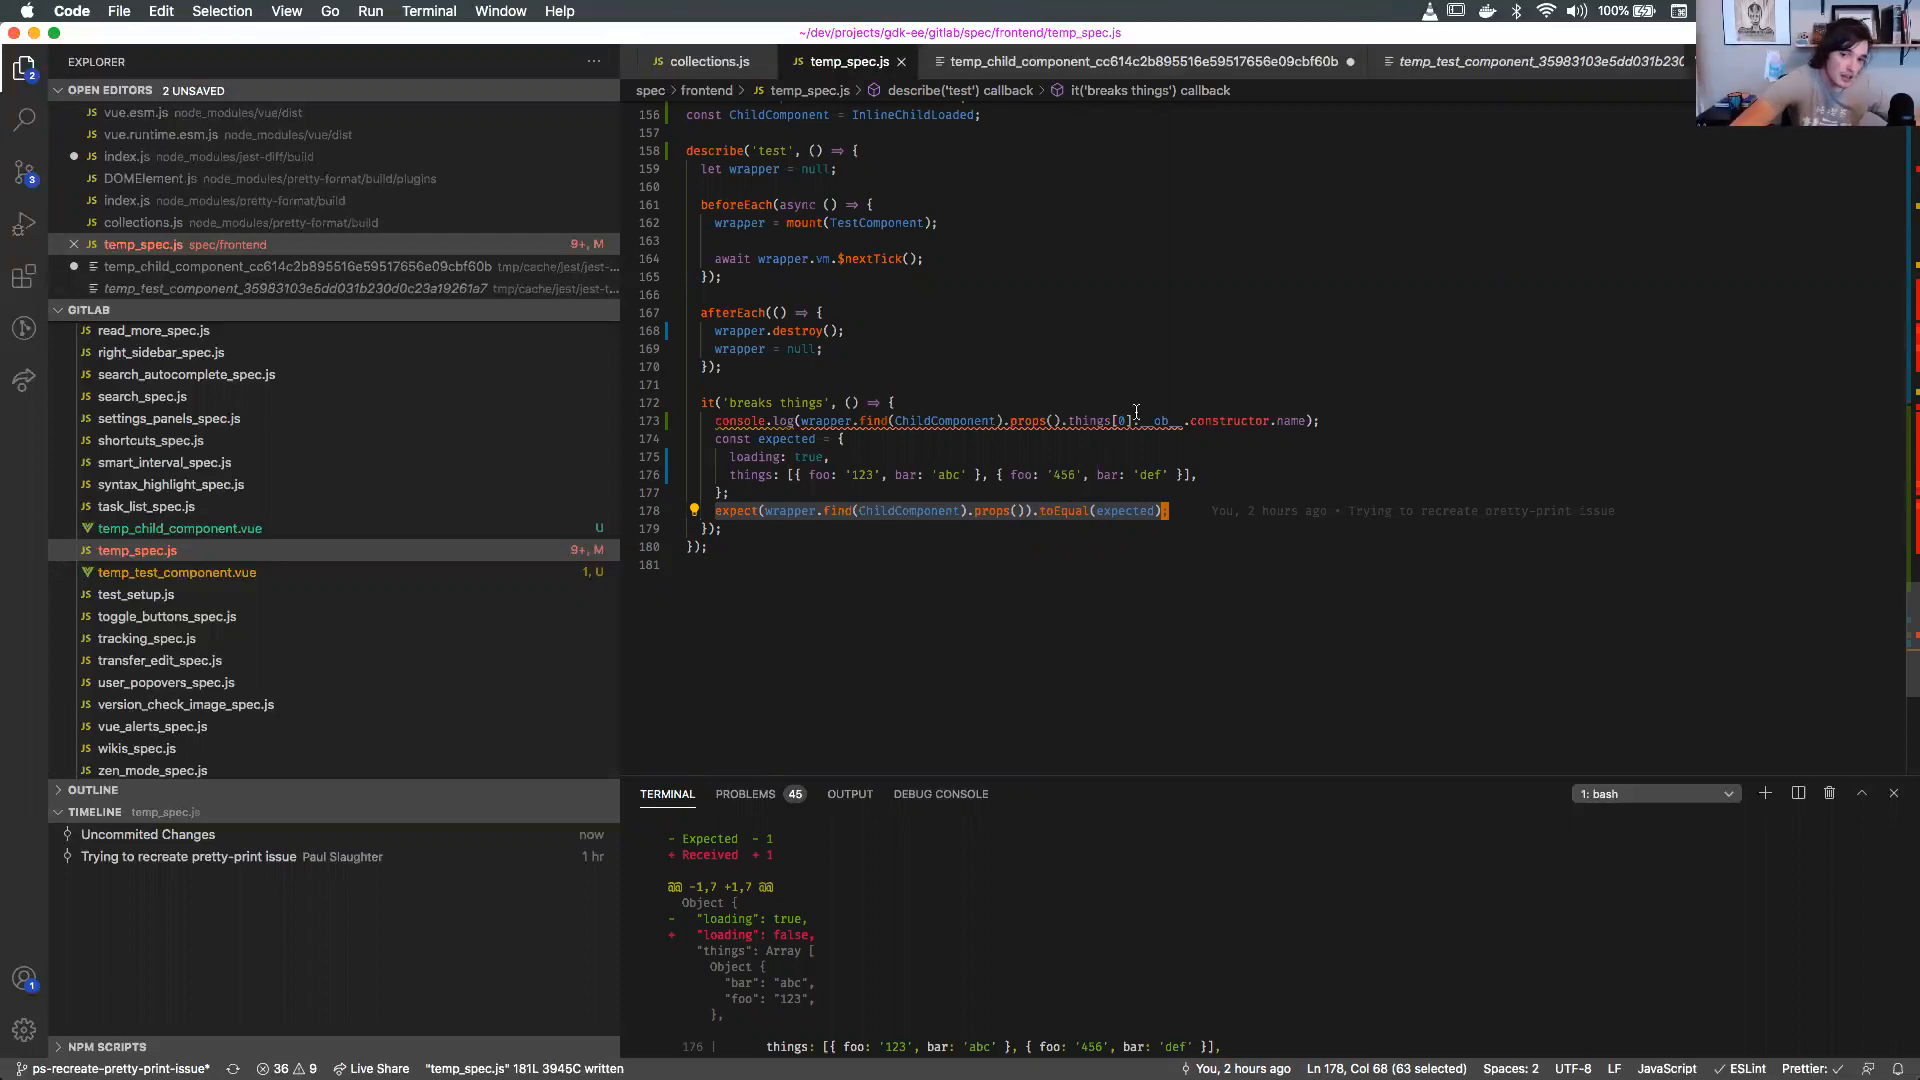
pyautogui.moveTo(1245, 432)
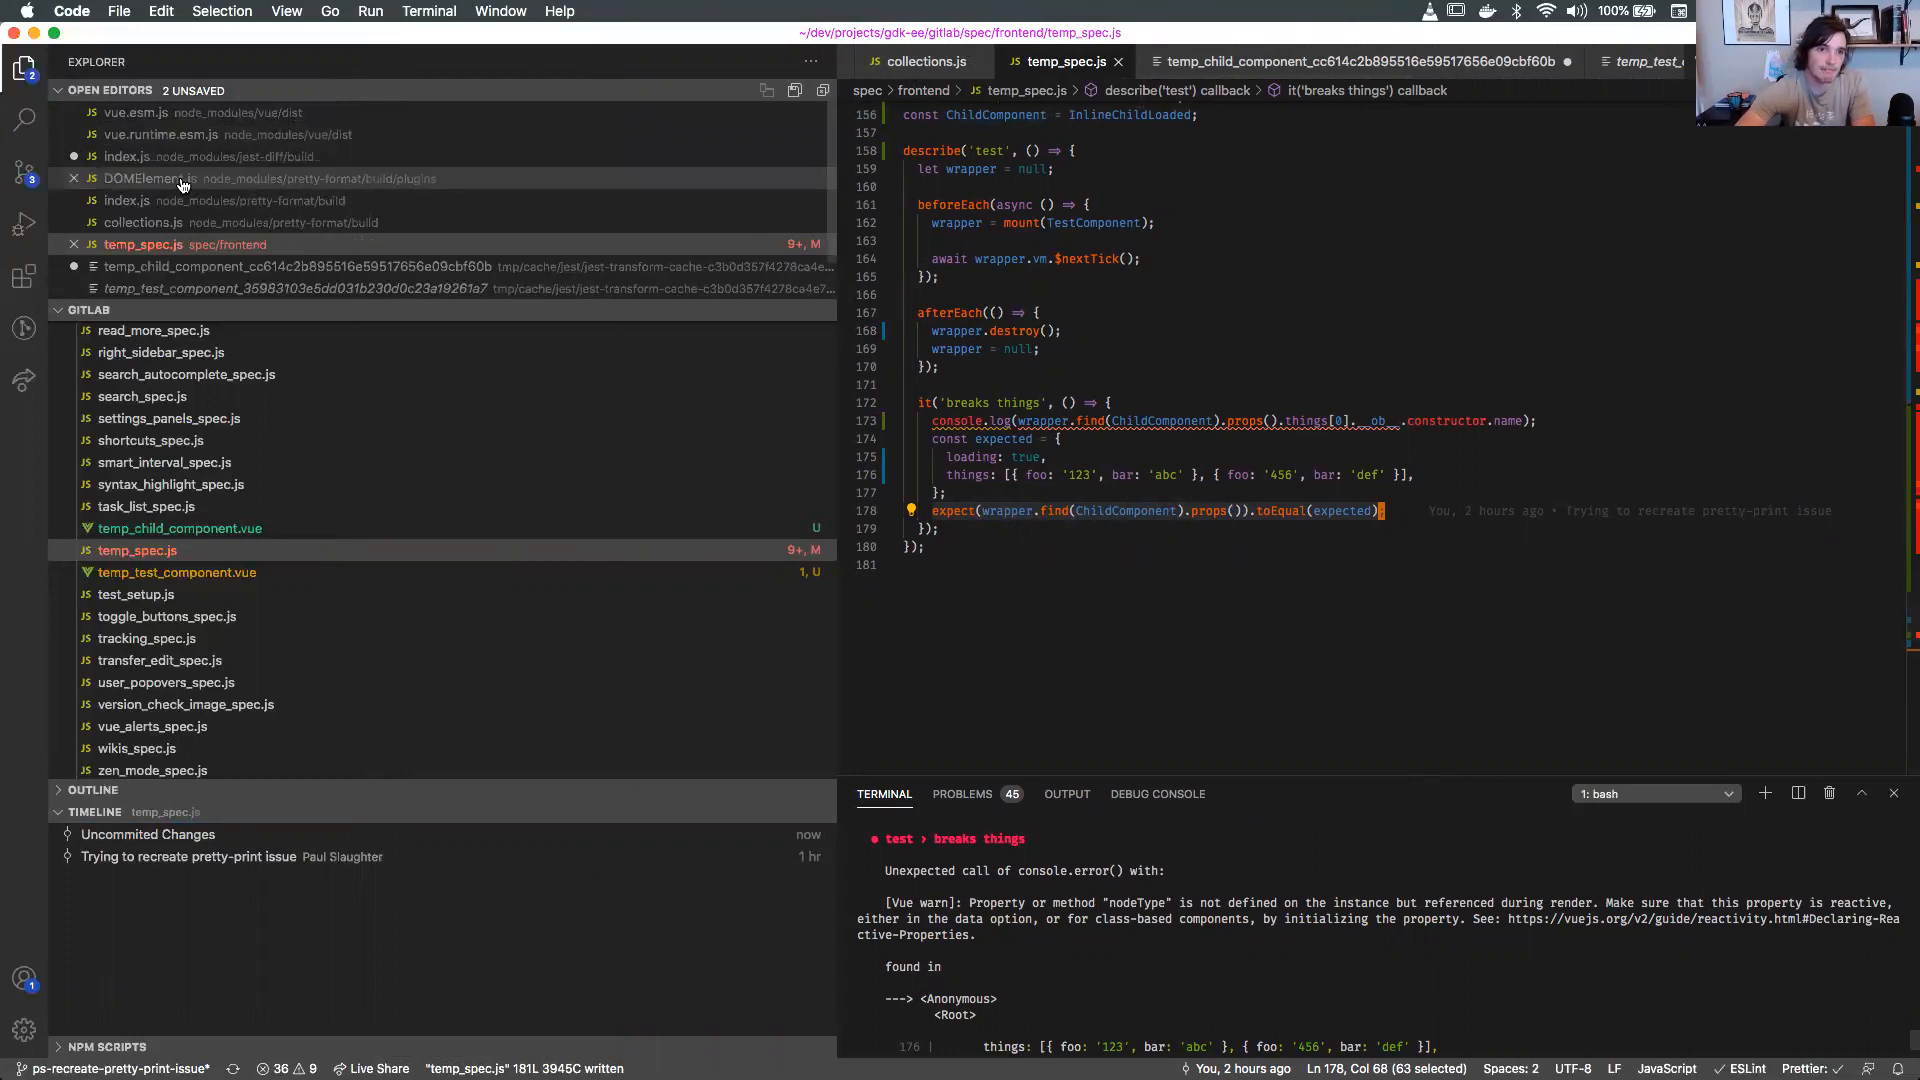
# Open DOMElement.js and highlight every use of val in testNode.
pyautogui.click(149, 178)
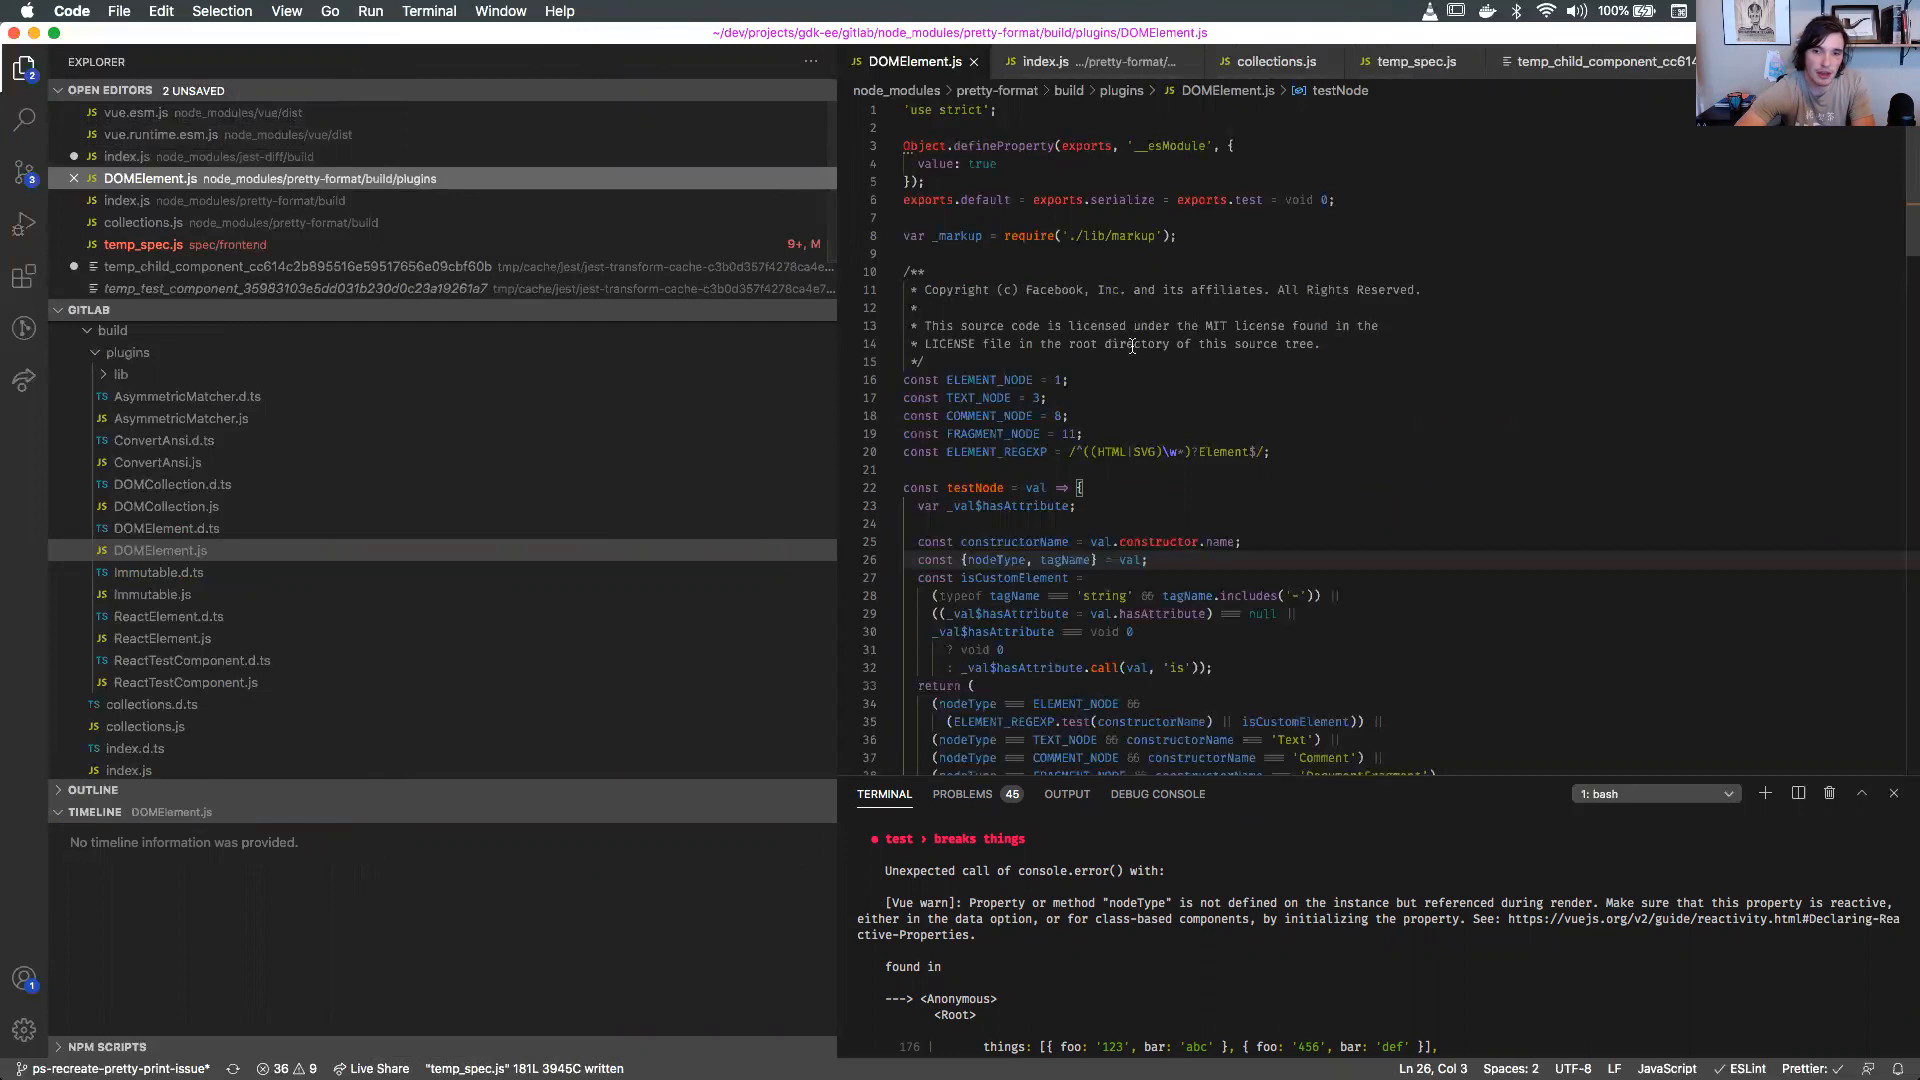
pyautogui.doubleClick(1130, 560)
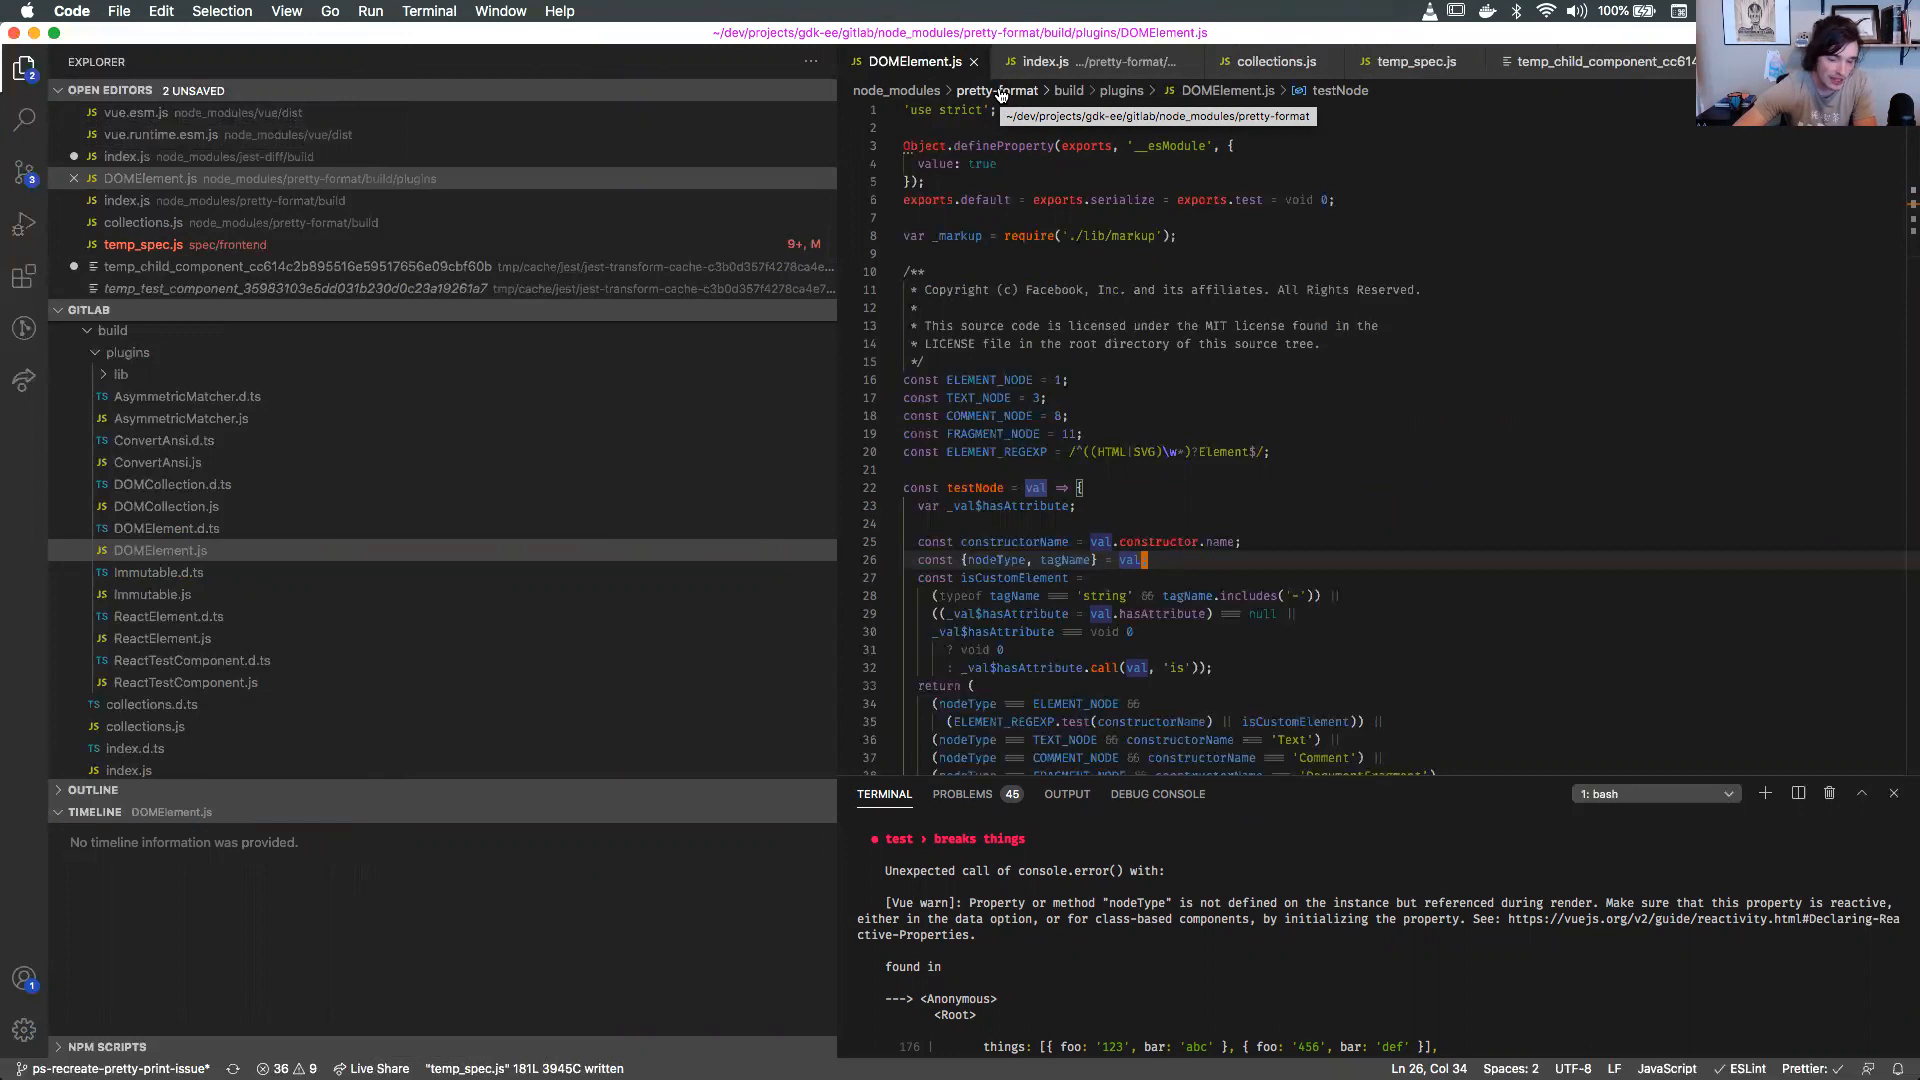
pyautogui.moveTo(1139, 536)
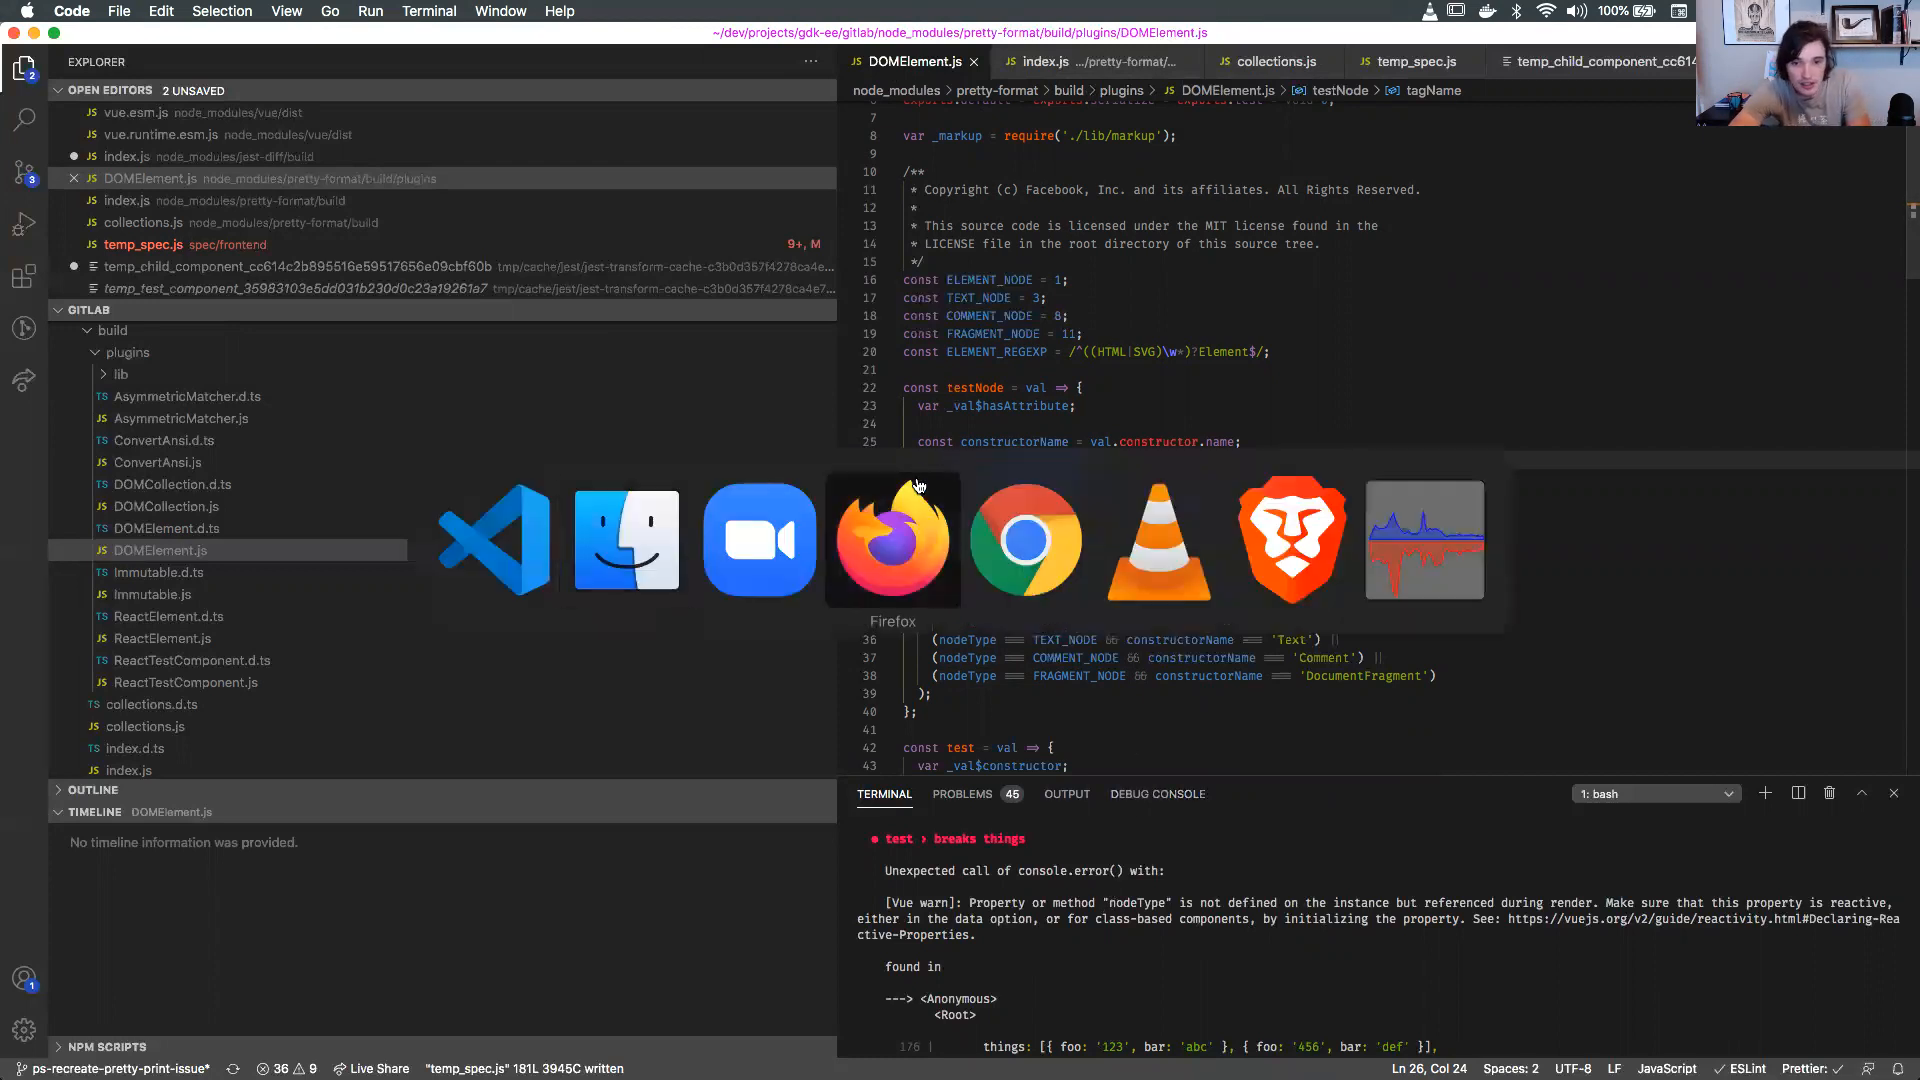
# In Firefox, scroll through proxy.js's warnNonPresent message and the has and get handlers.
pyautogui.click(893, 539)
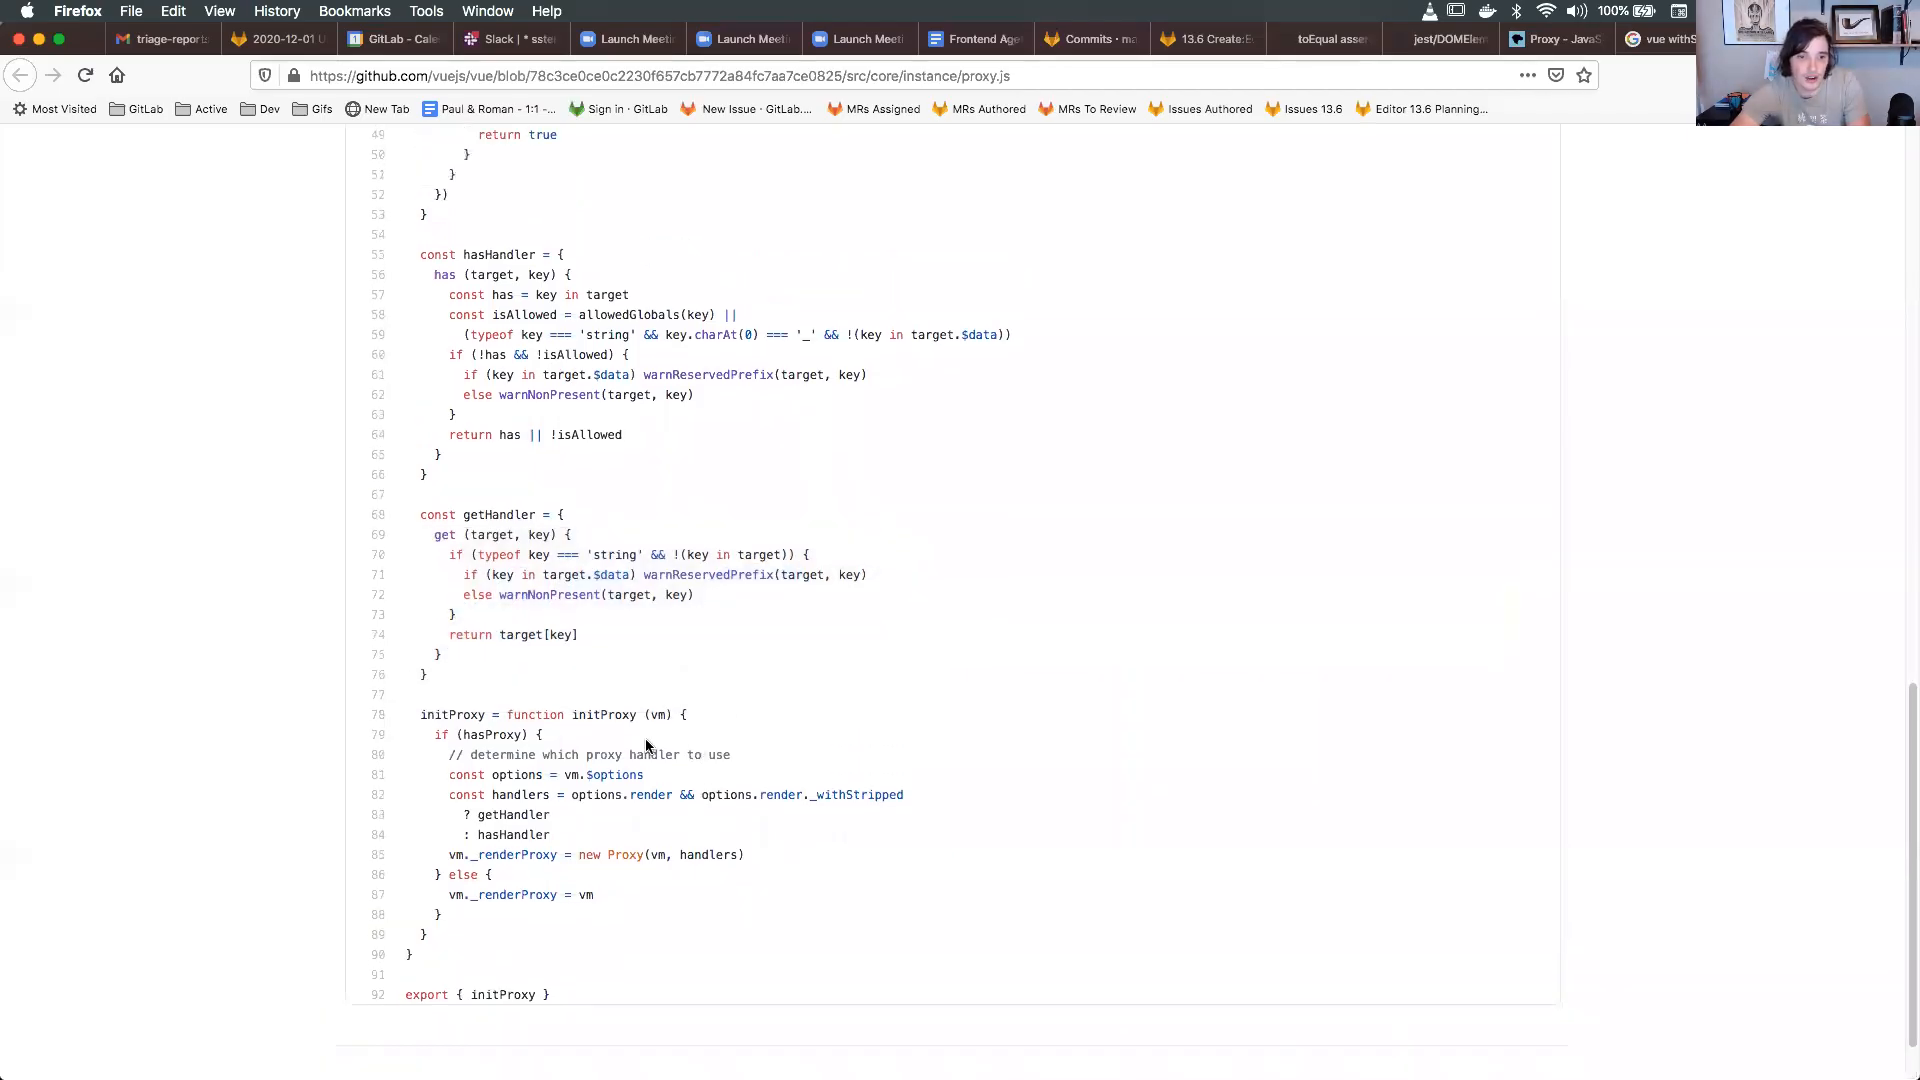
pyautogui.scroll(3)
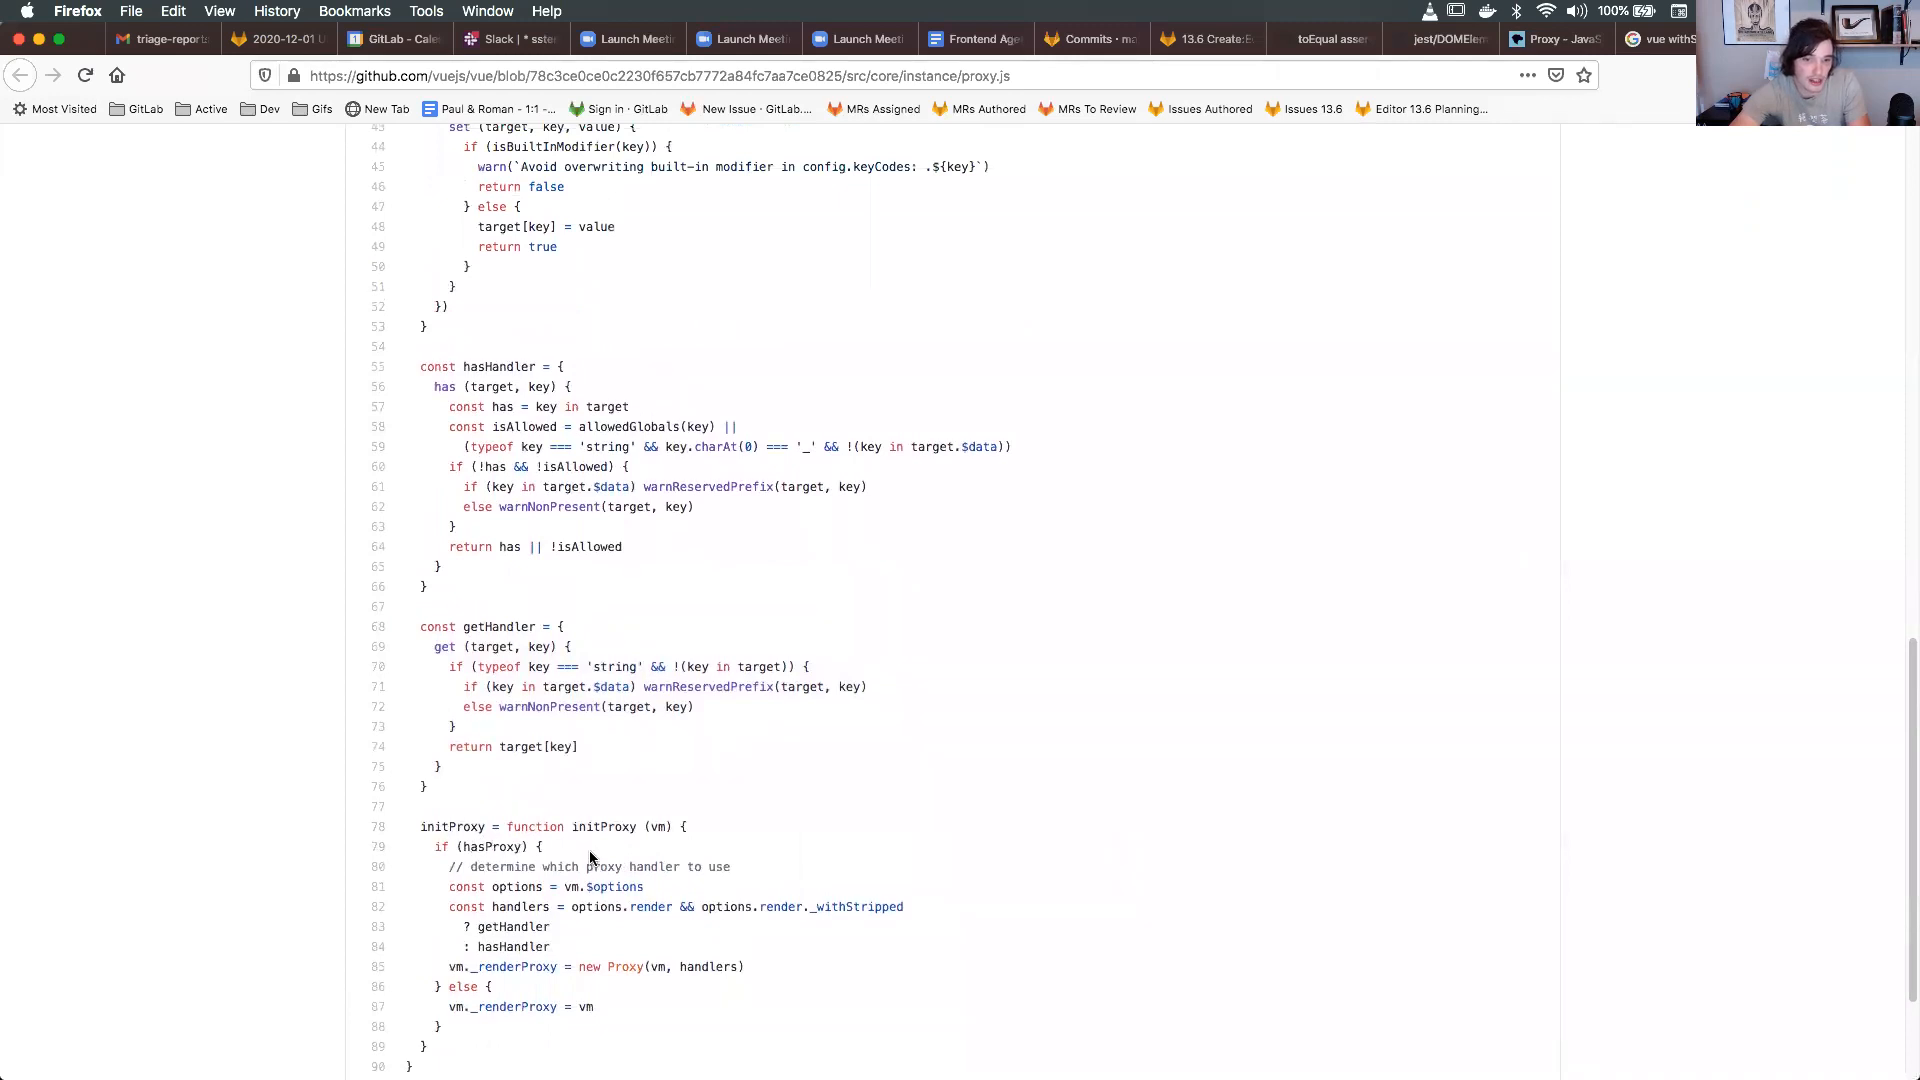
pyautogui.scroll(3)
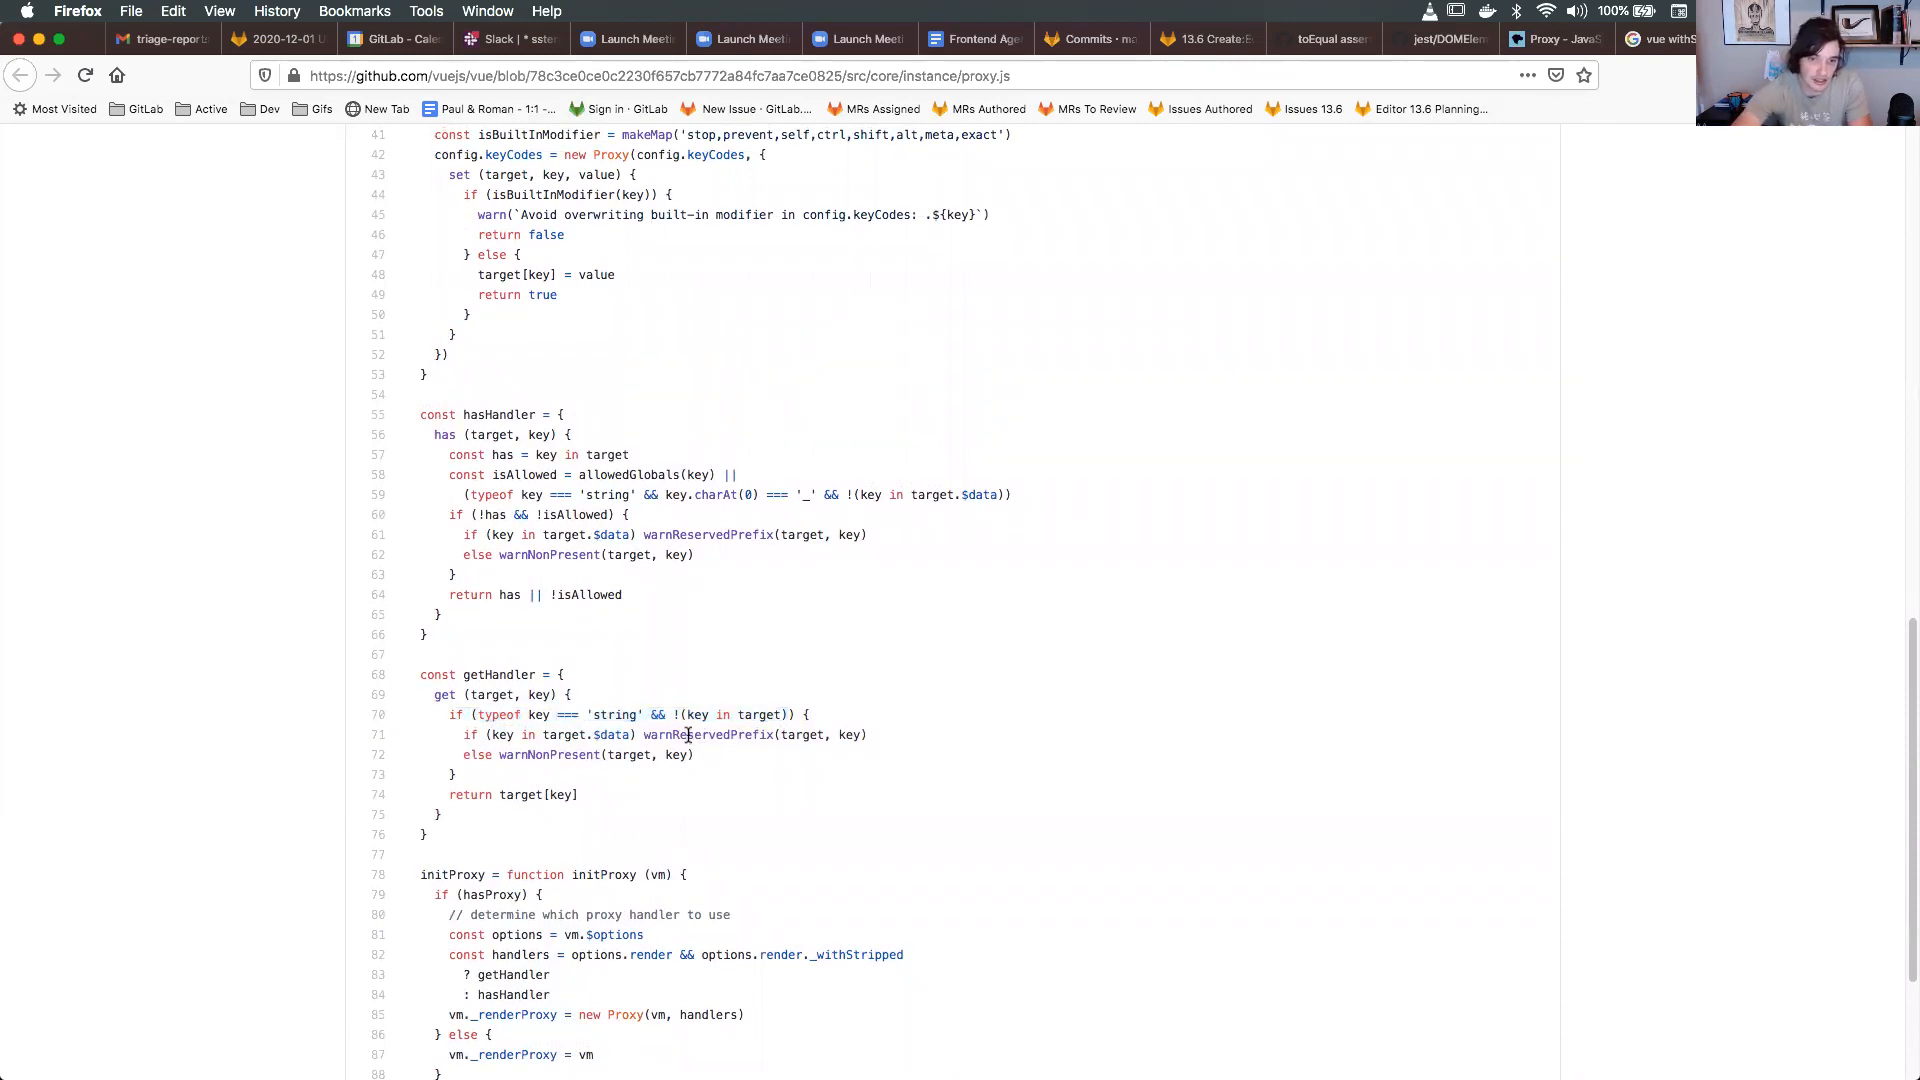
pyautogui.scroll(-3)
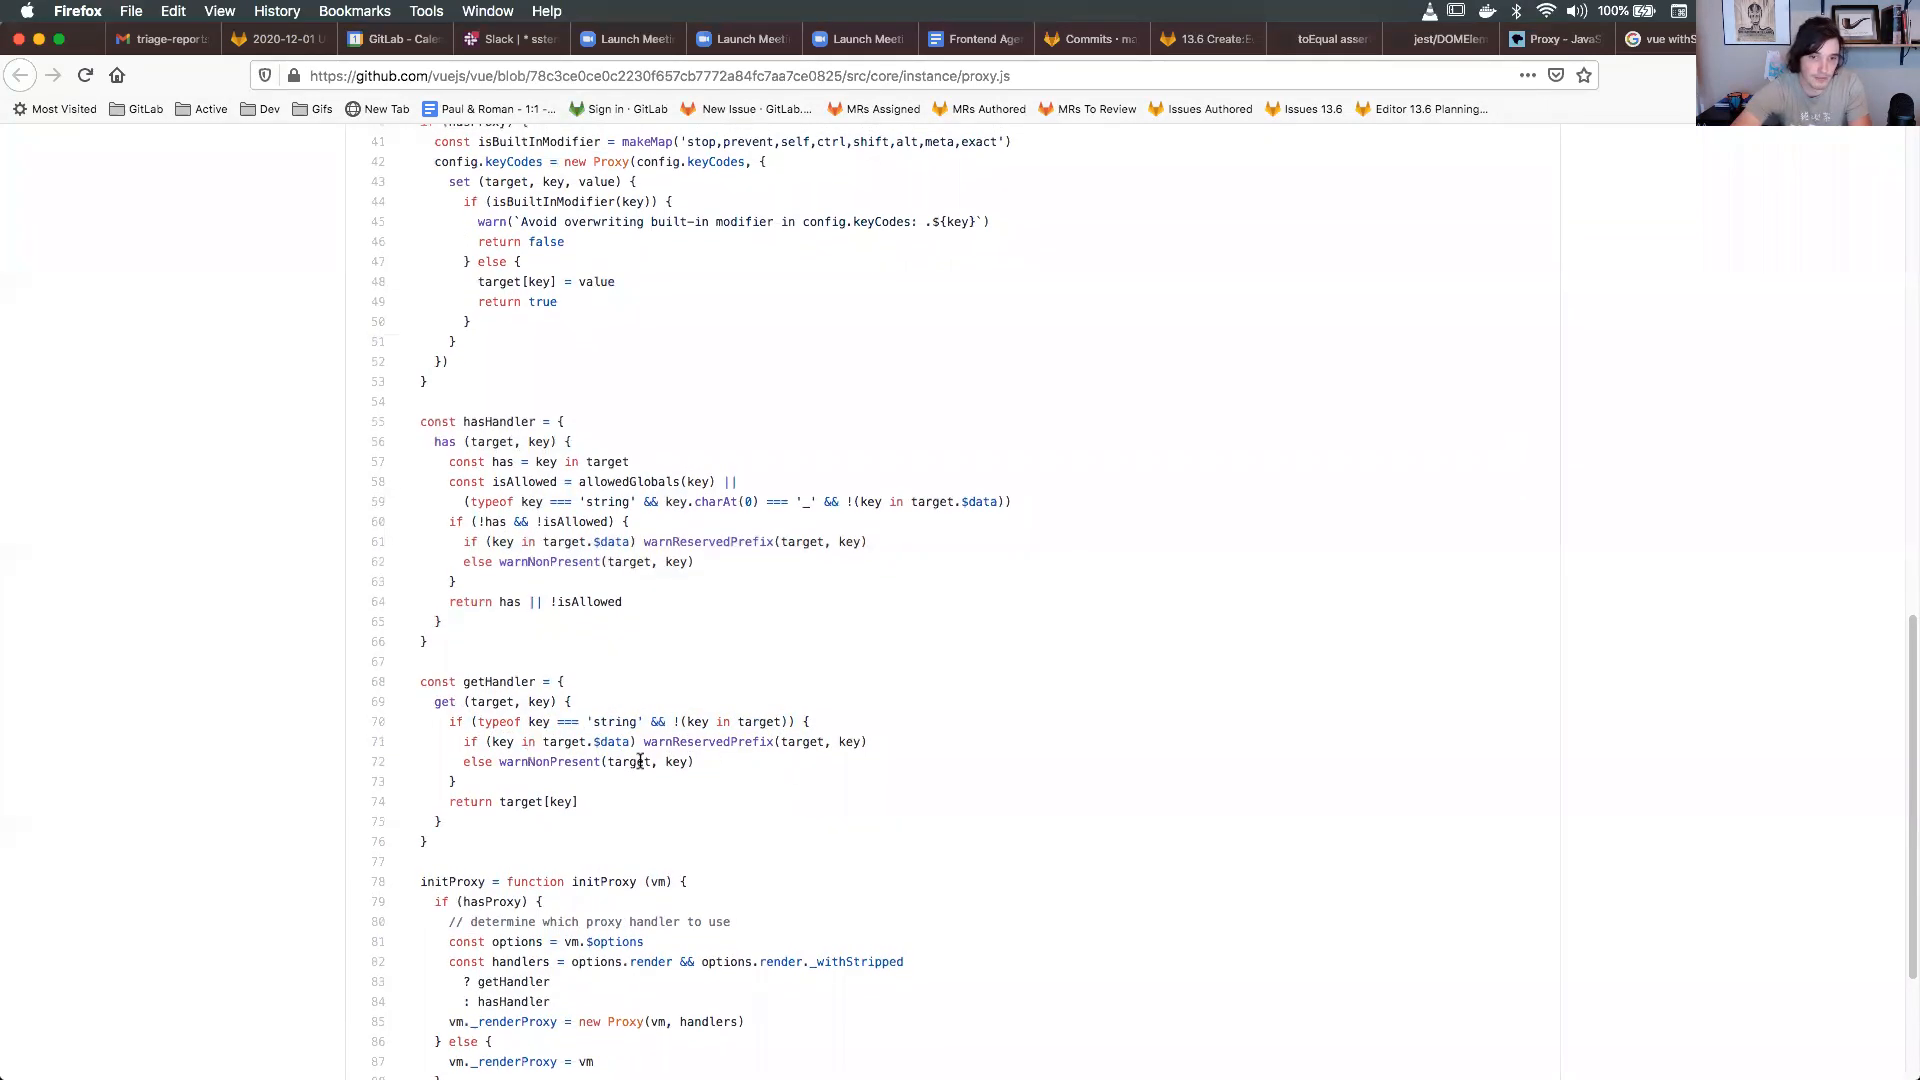
pyautogui.scroll(3)
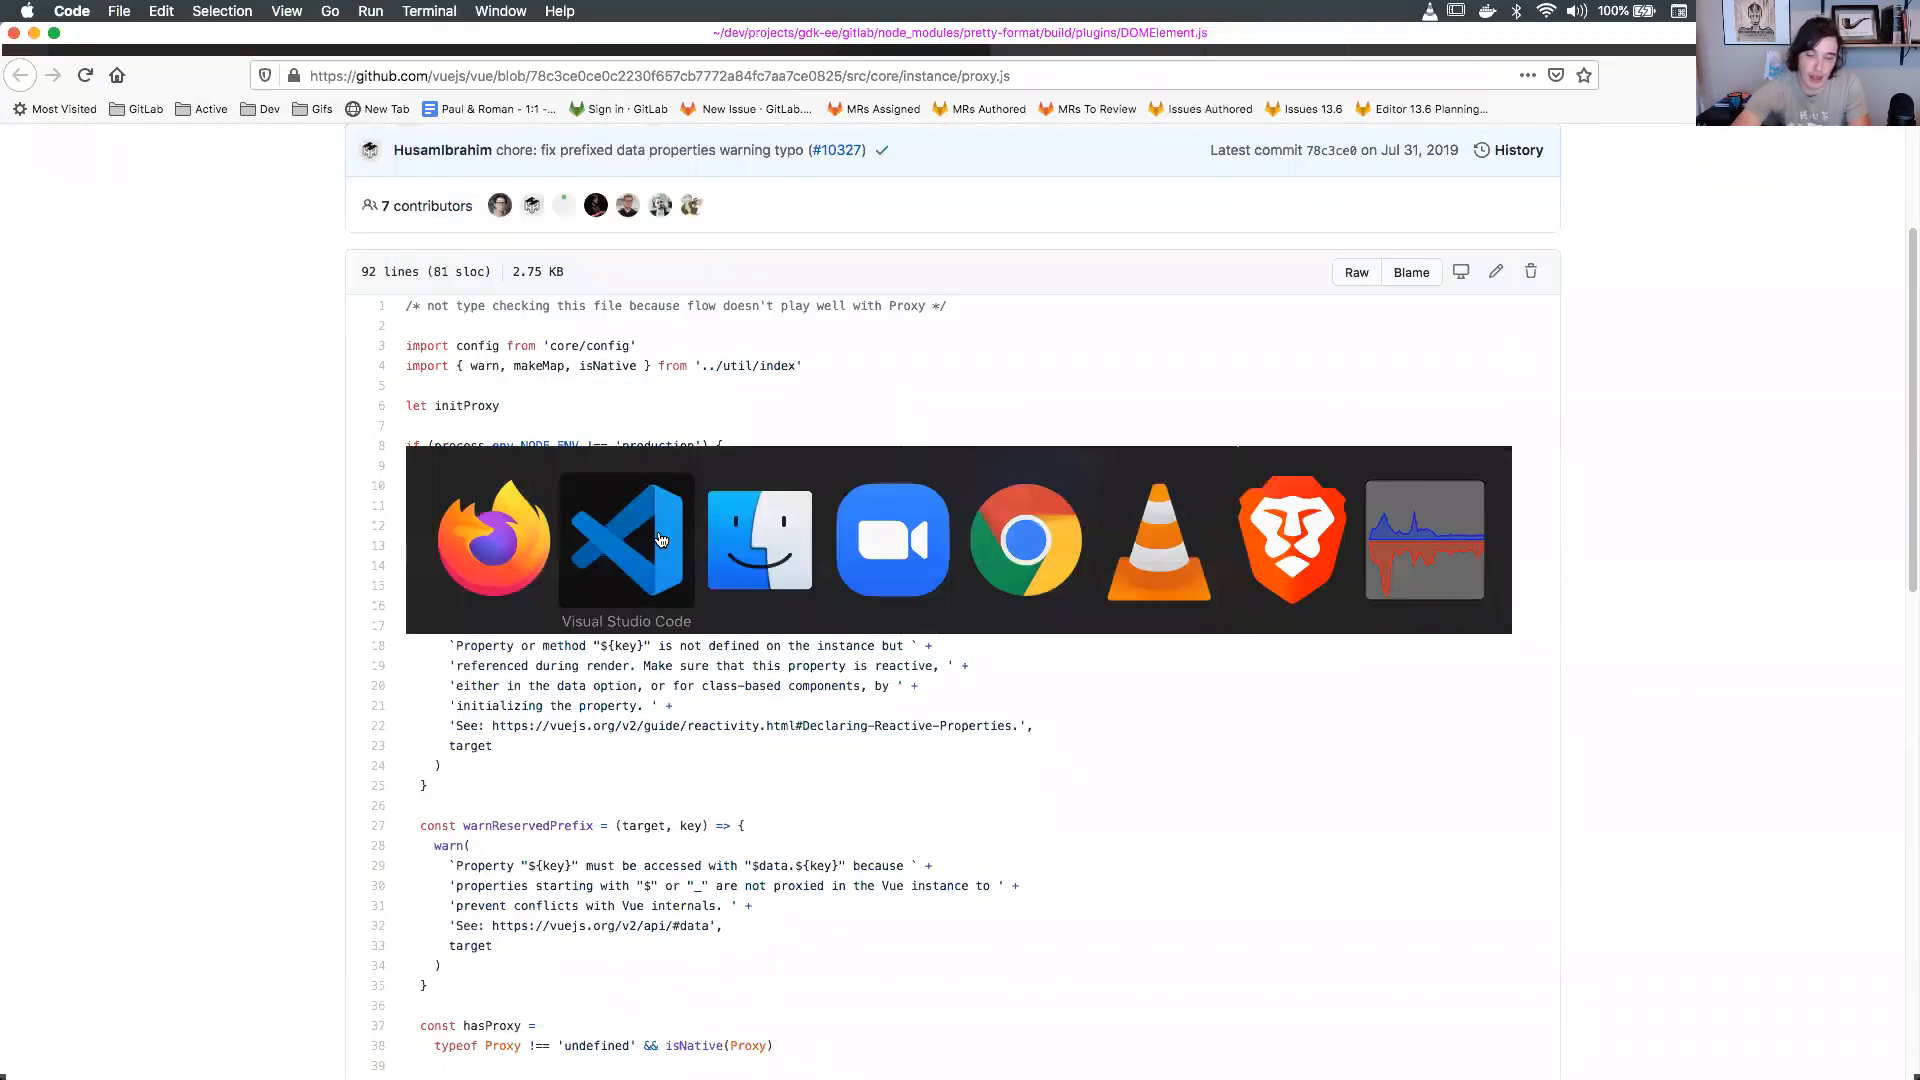
# Back in VS Code, glance at collections.js, then bring temp_spec.js forward.
pyautogui.click(626, 539)
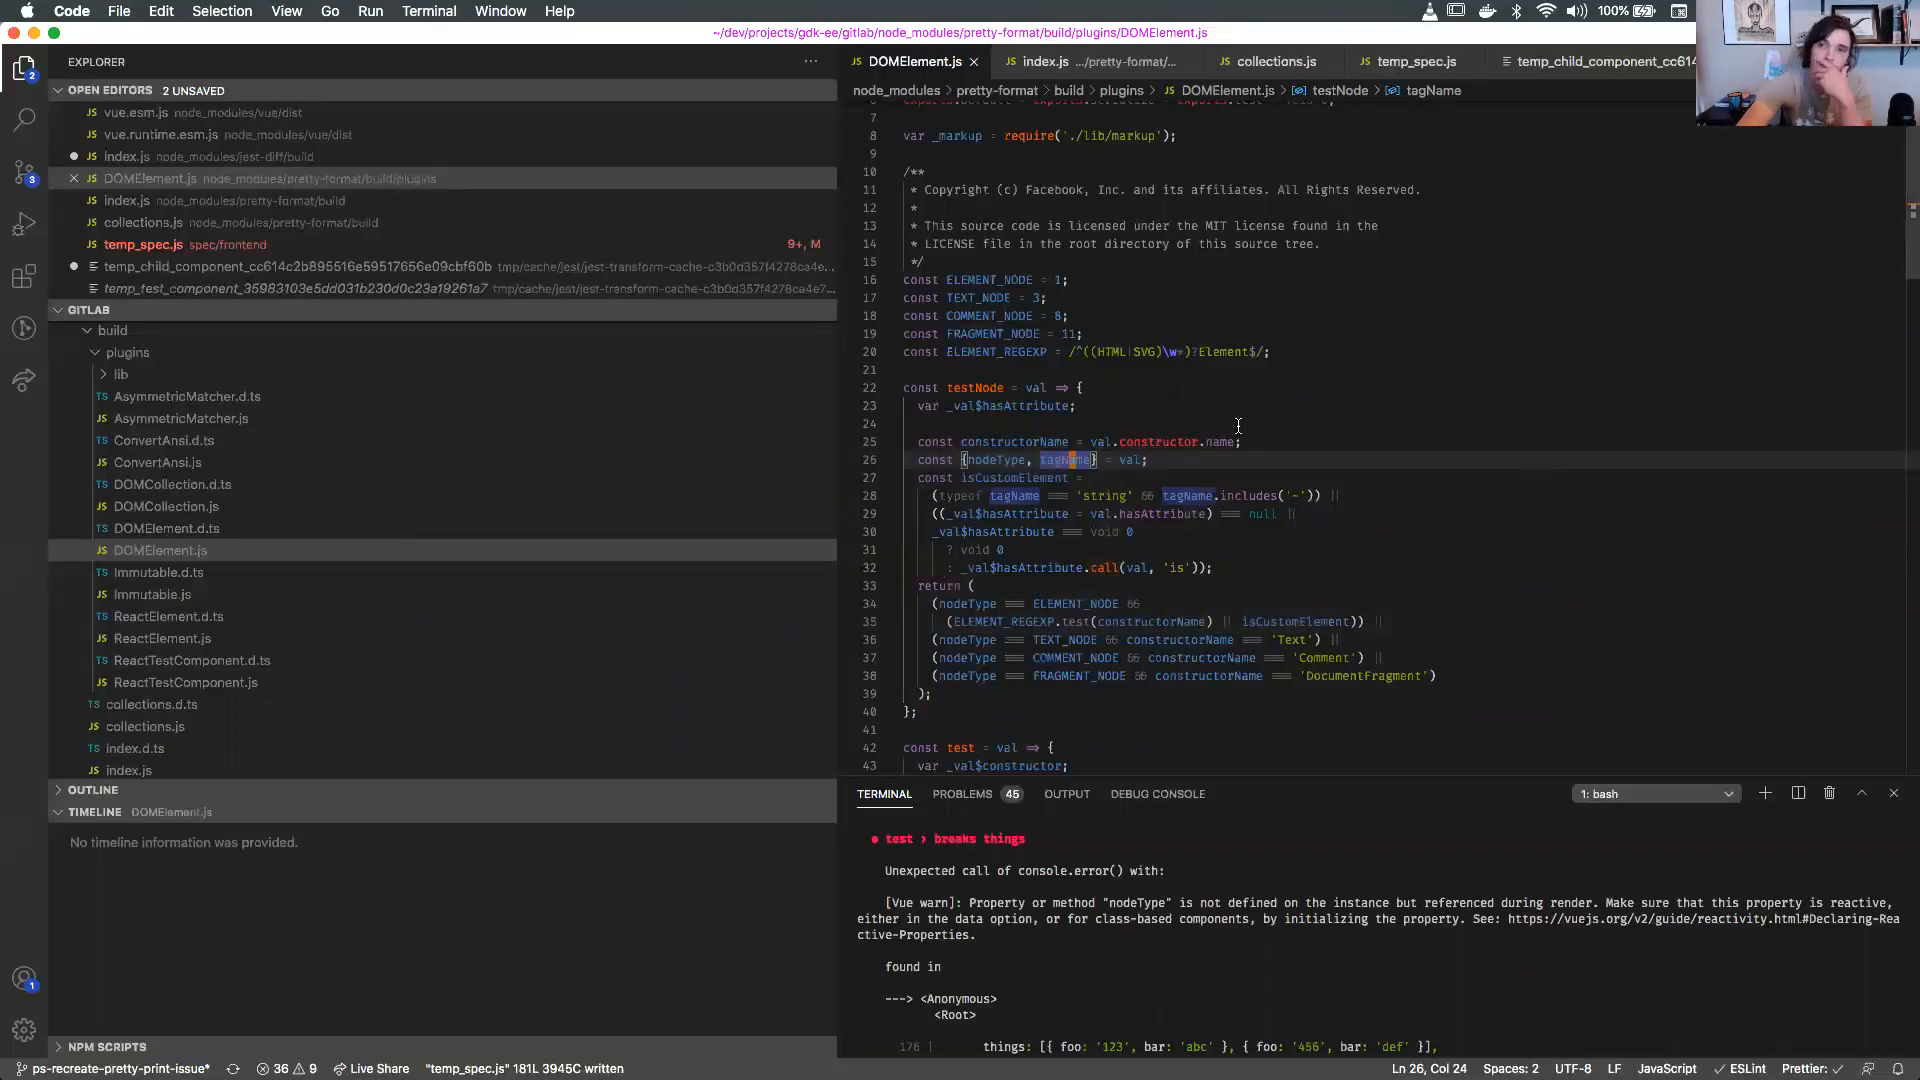
pyautogui.click(1273, 61)
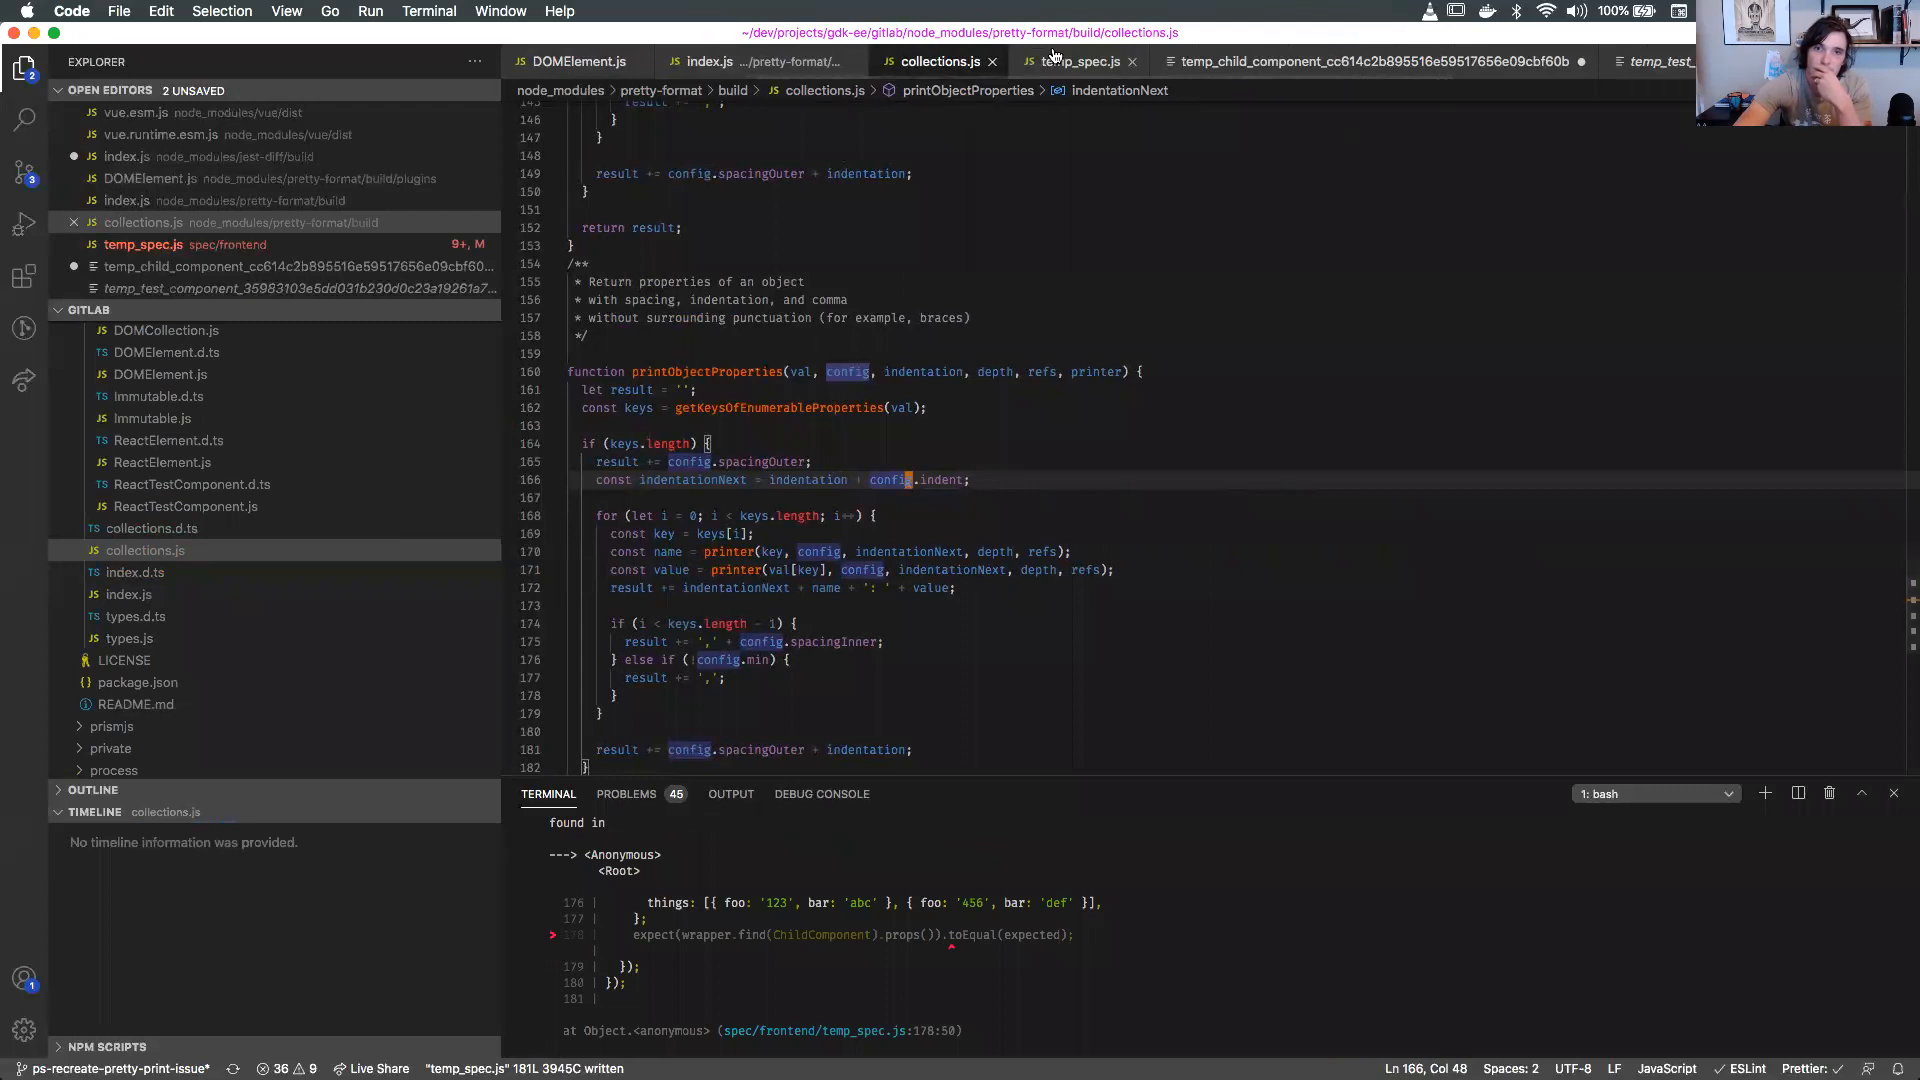
pyautogui.click(1079, 61)
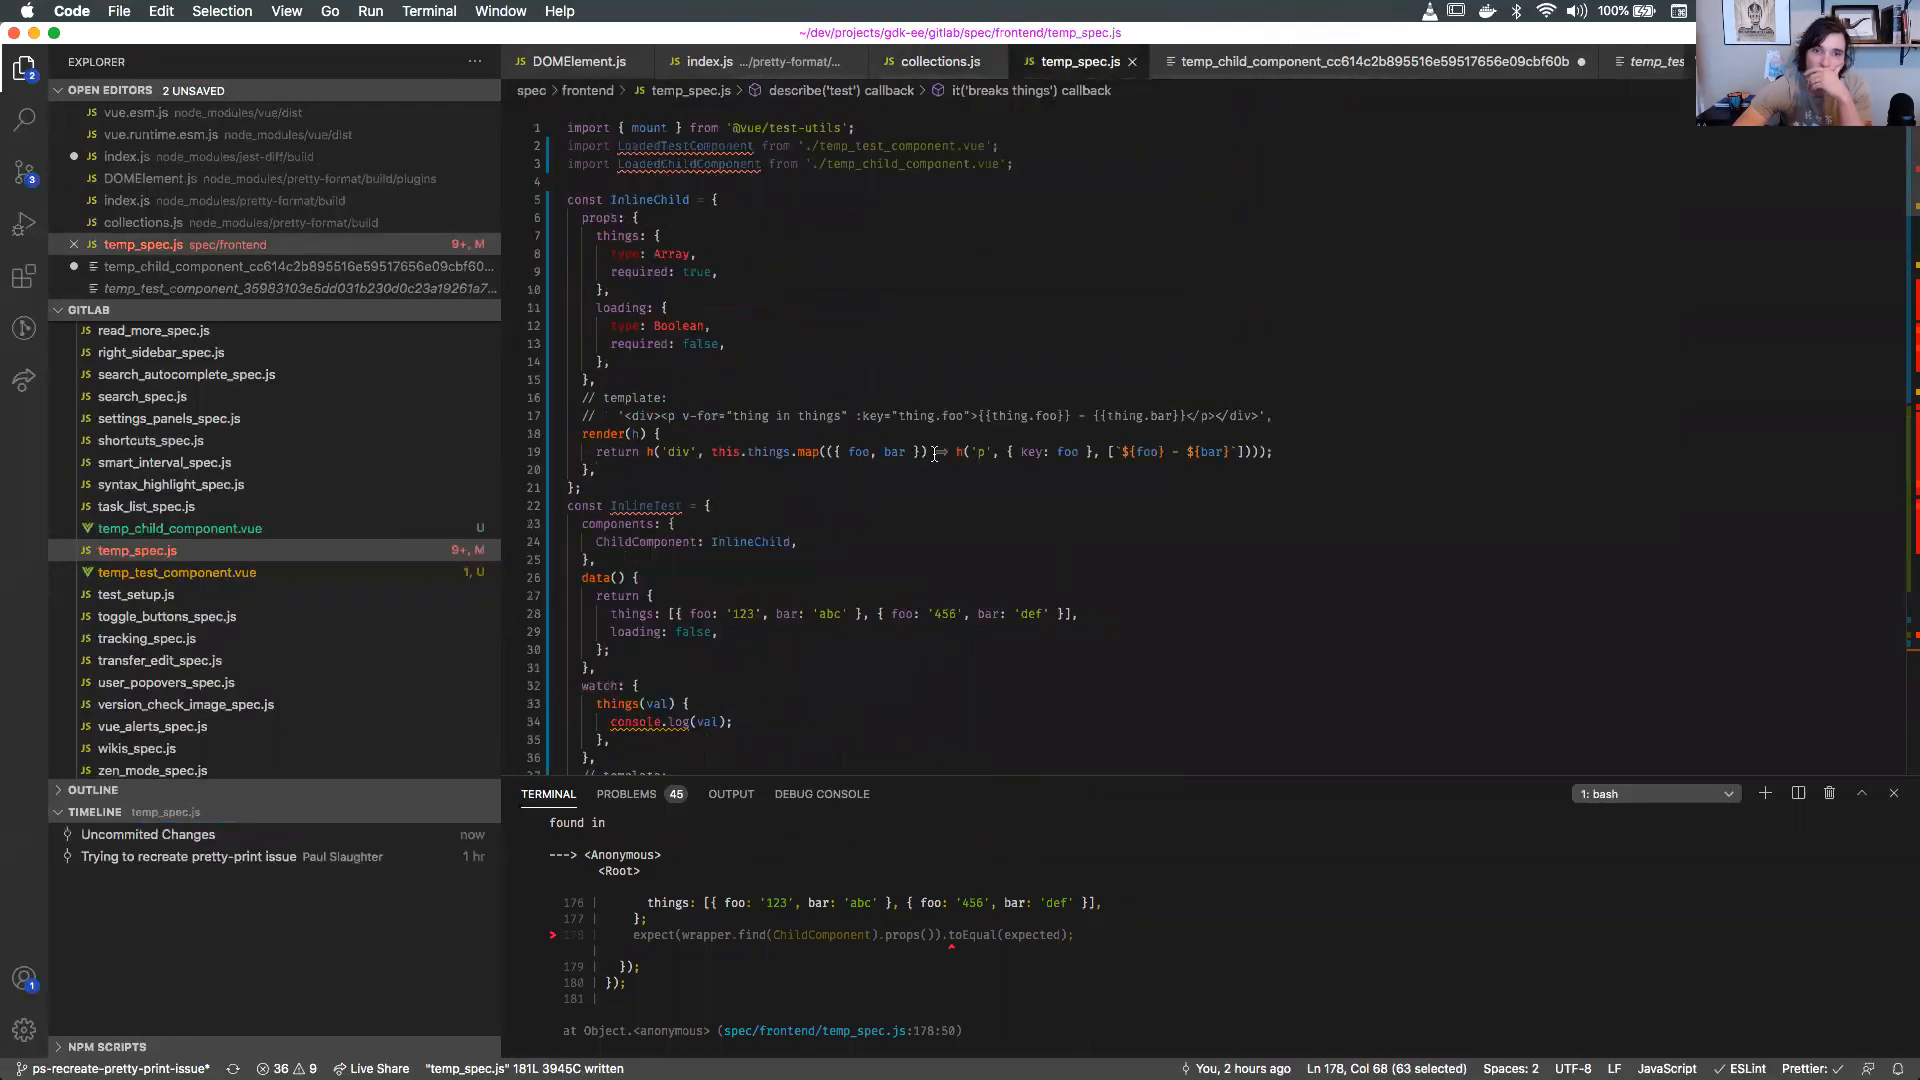
# Review the InlineTest render function and the component constants below it.
pyautogui.scroll(-3)
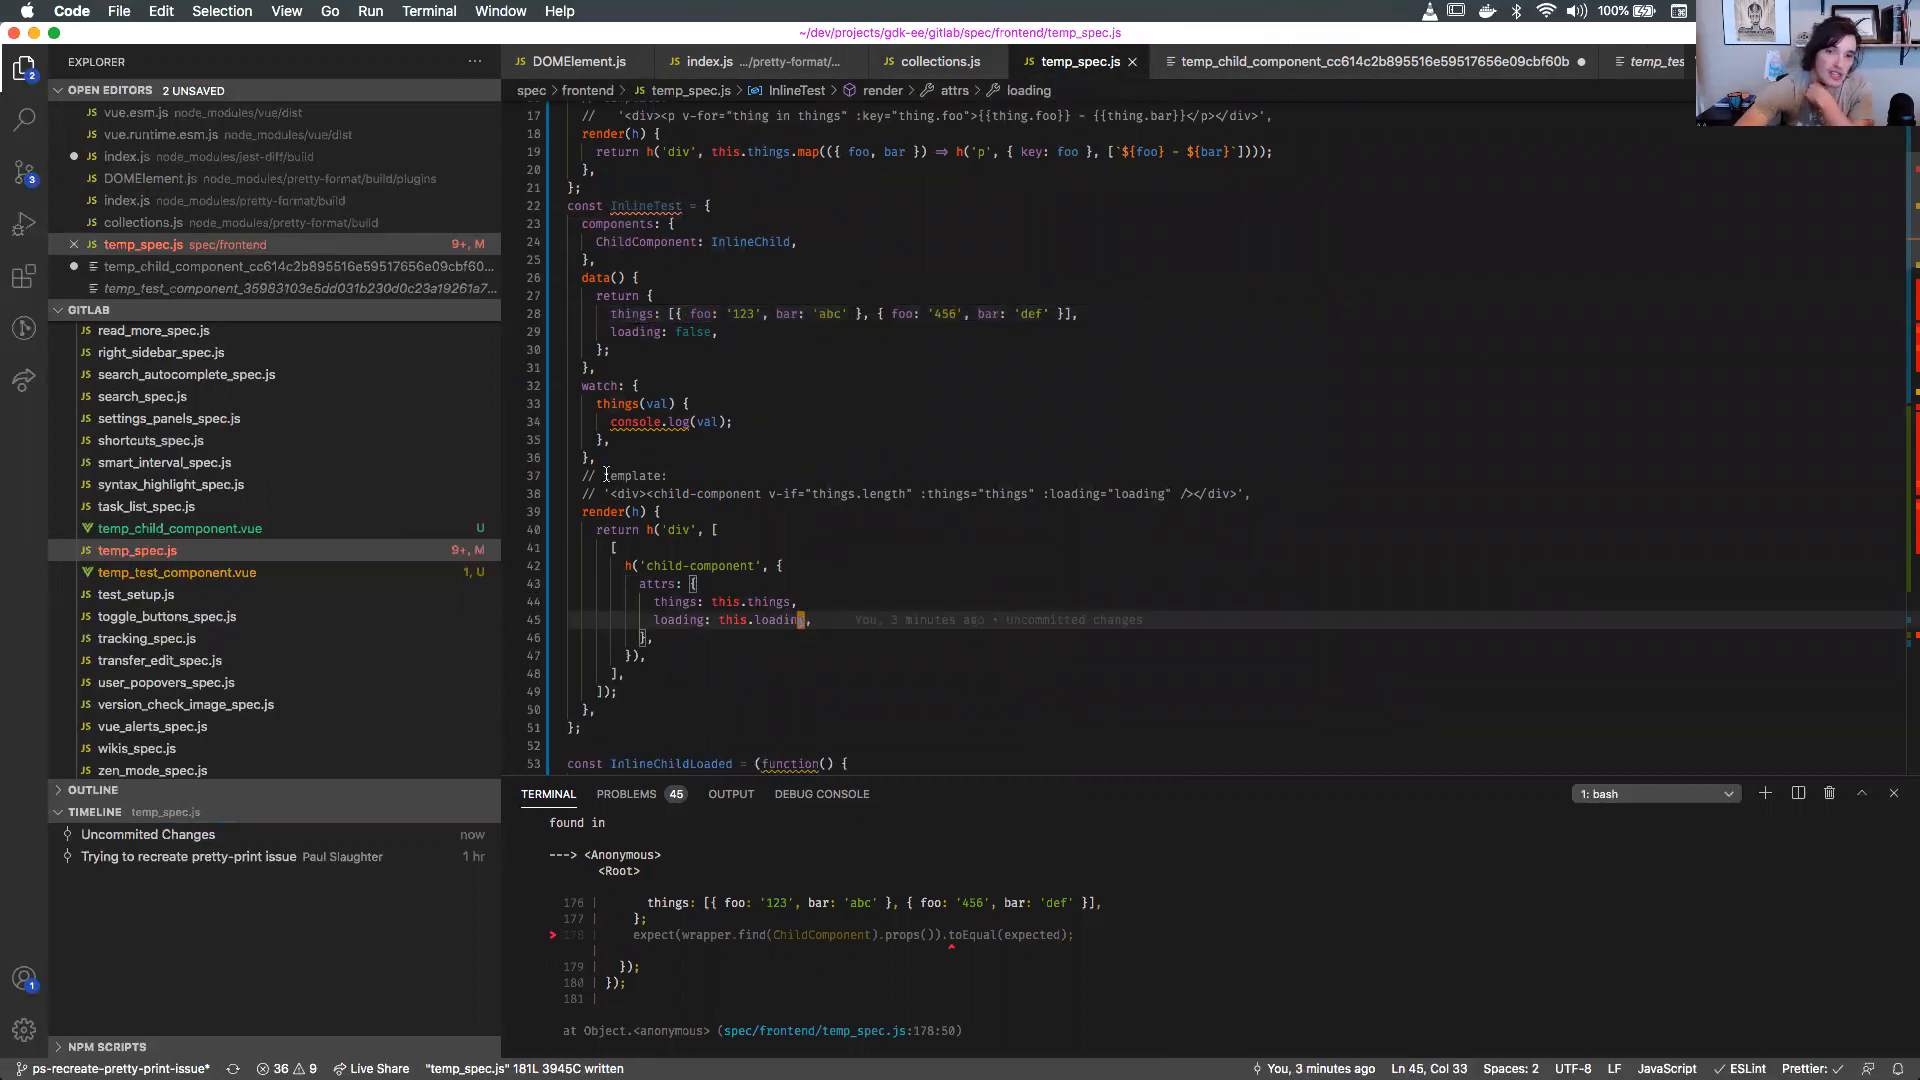
pyautogui.click(637, 511)
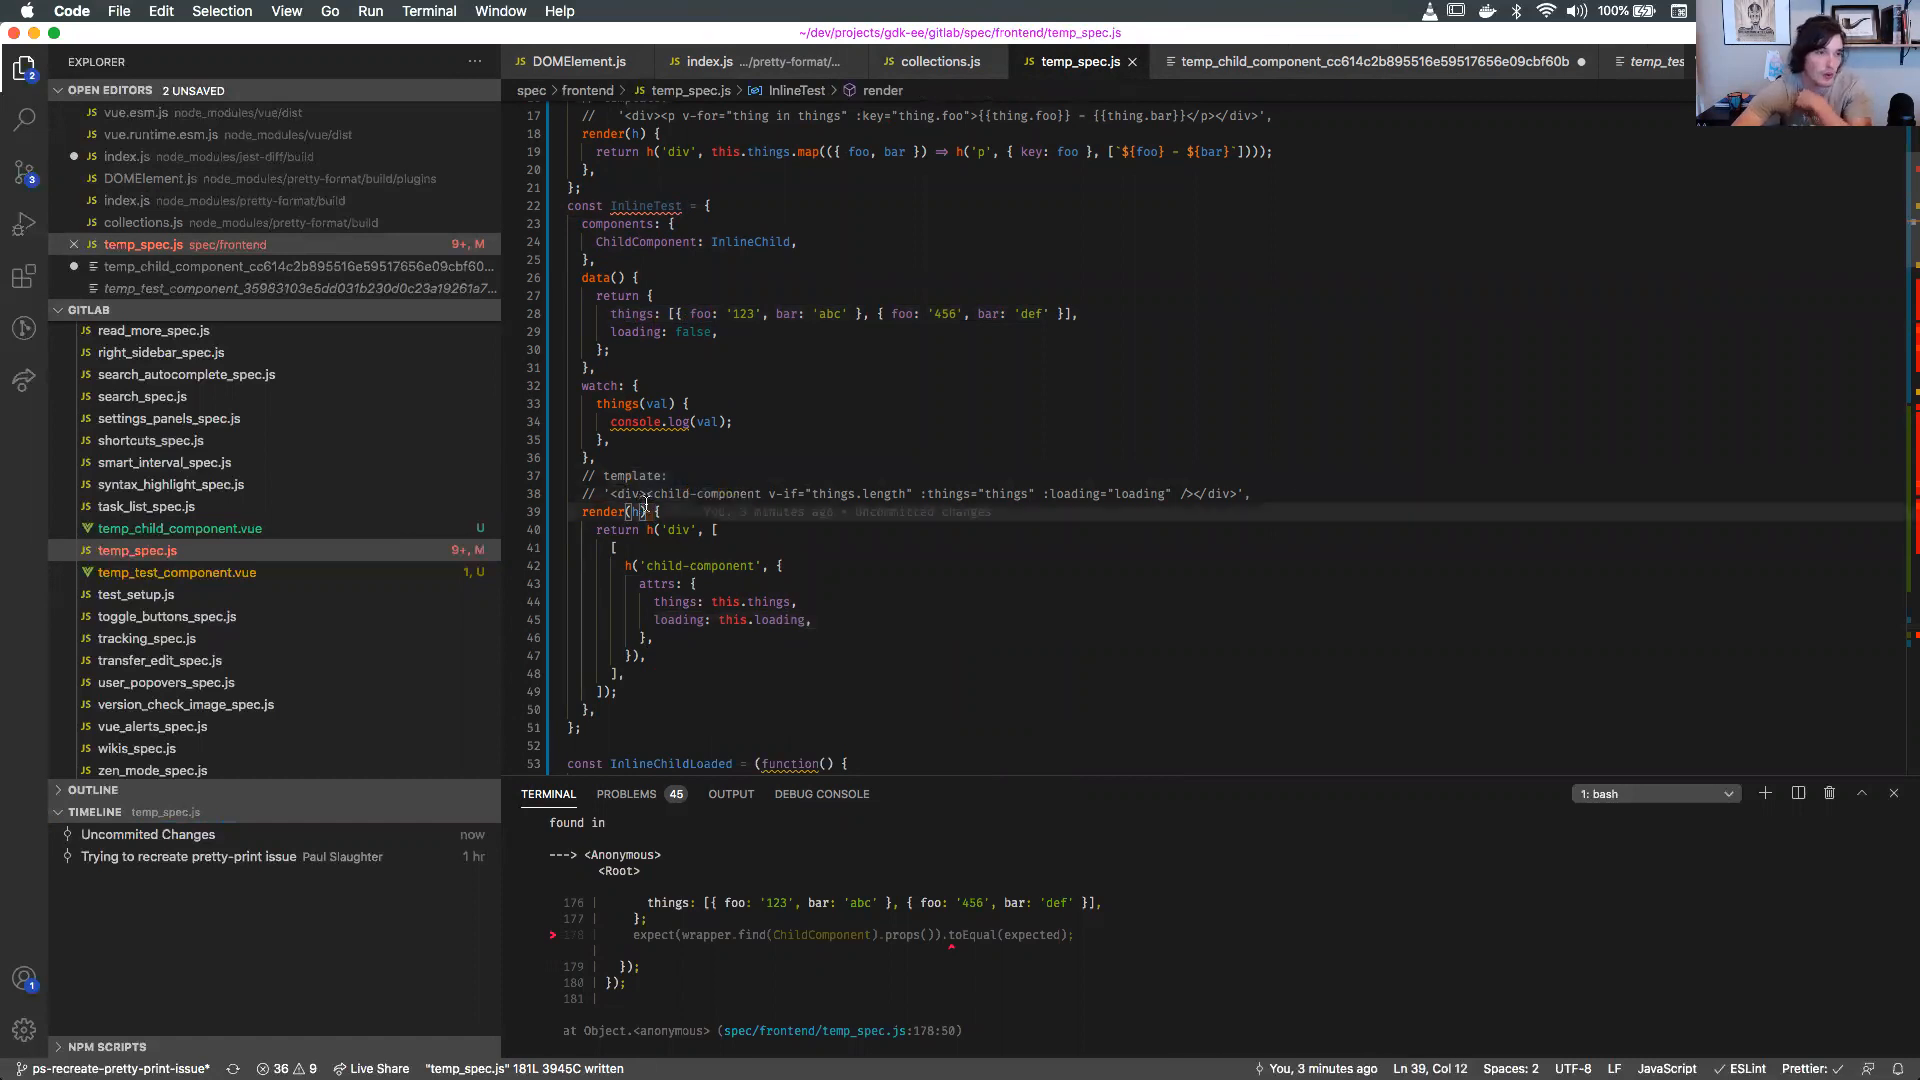
pyautogui.scroll(3)
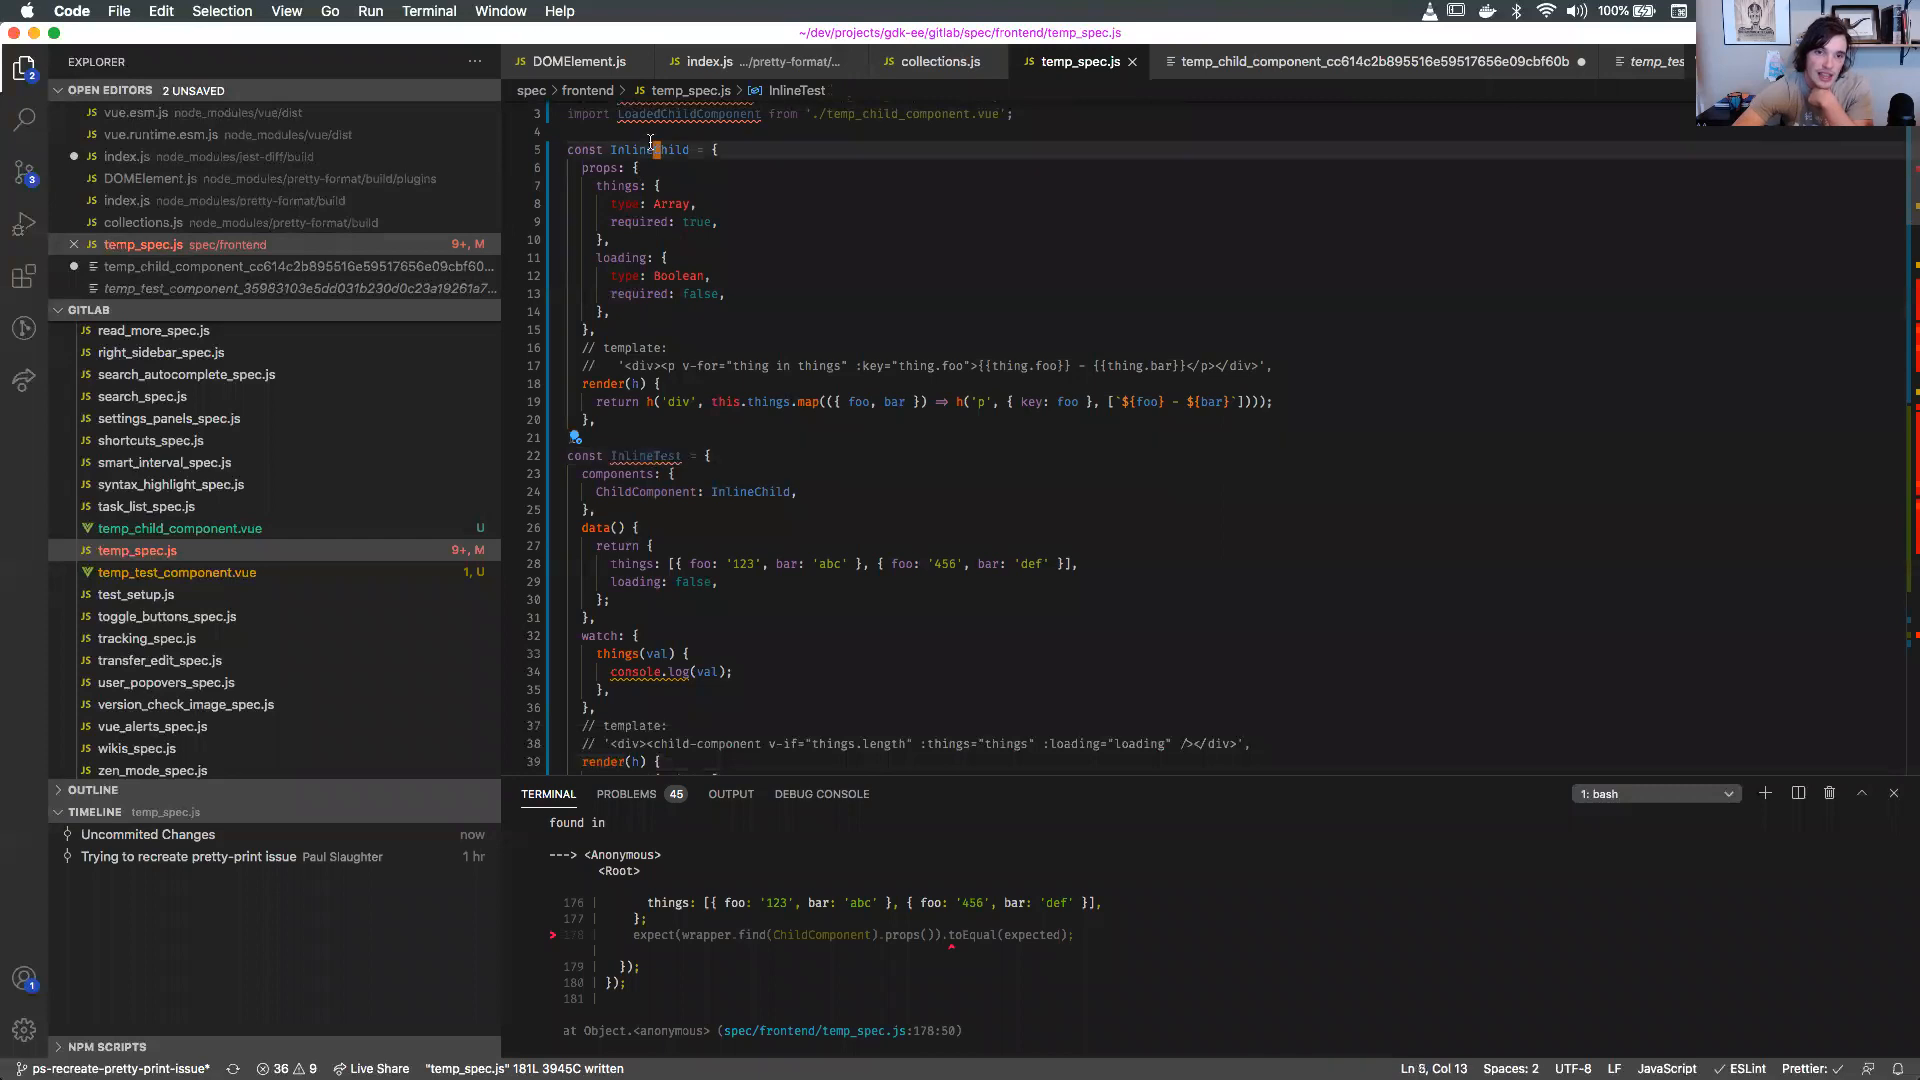
pyautogui.scroll(-3)
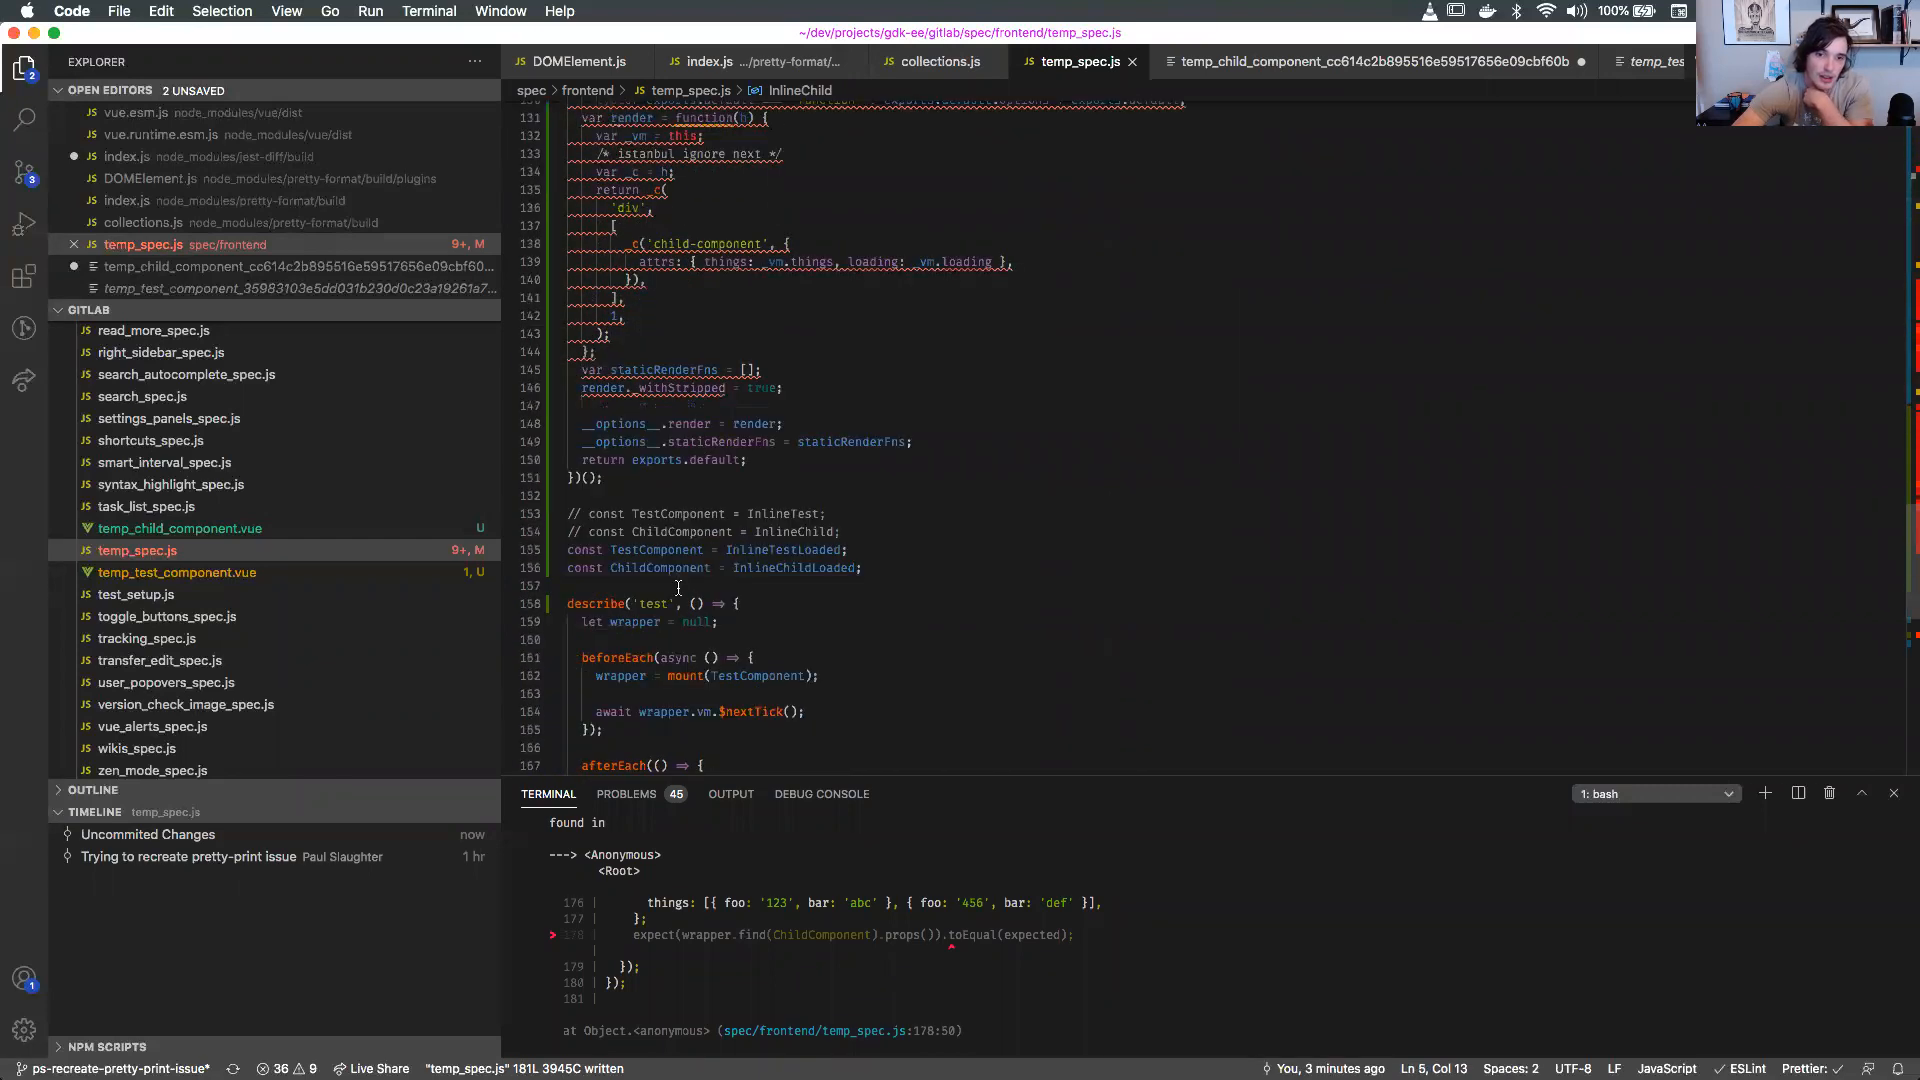
# Switch the component assignment lines from the Loaded constants to InlineTest and InlineChild.
pyautogui.click(584, 513)
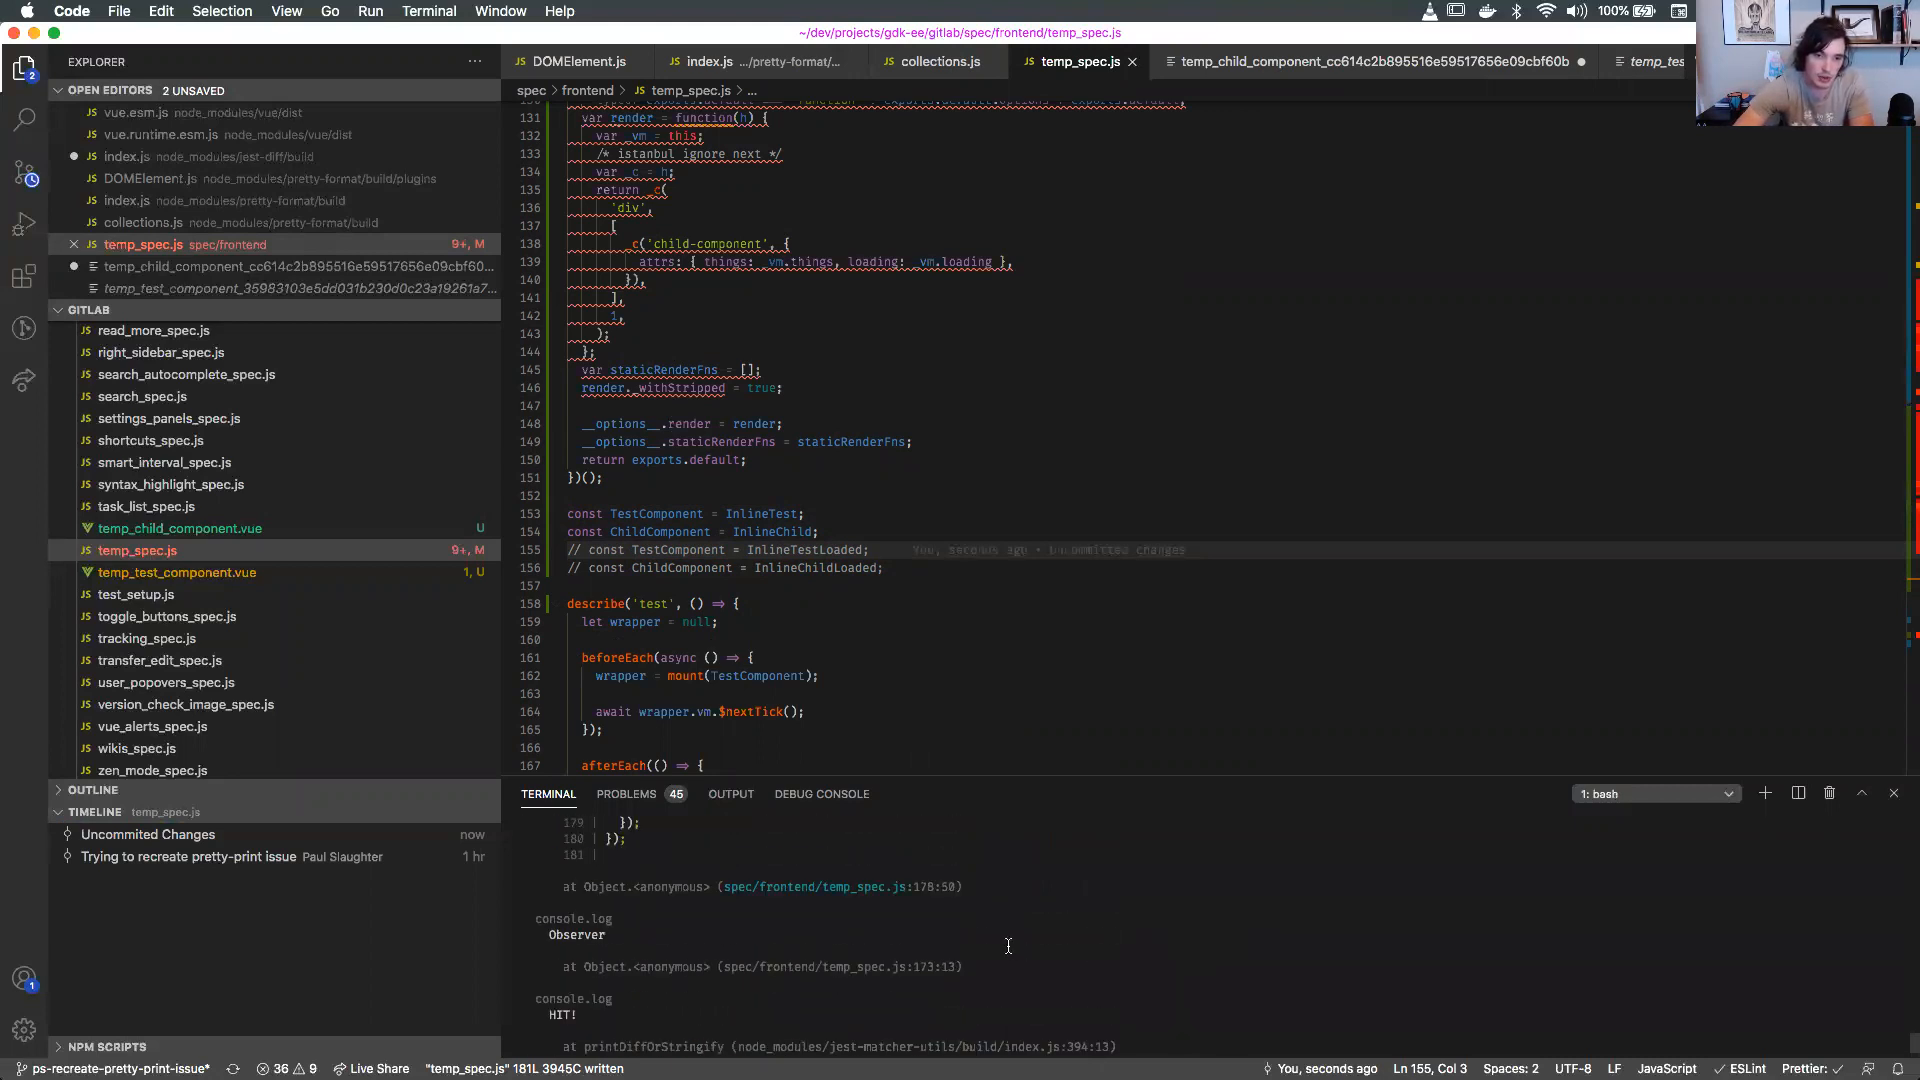
pyautogui.scroll(-3)
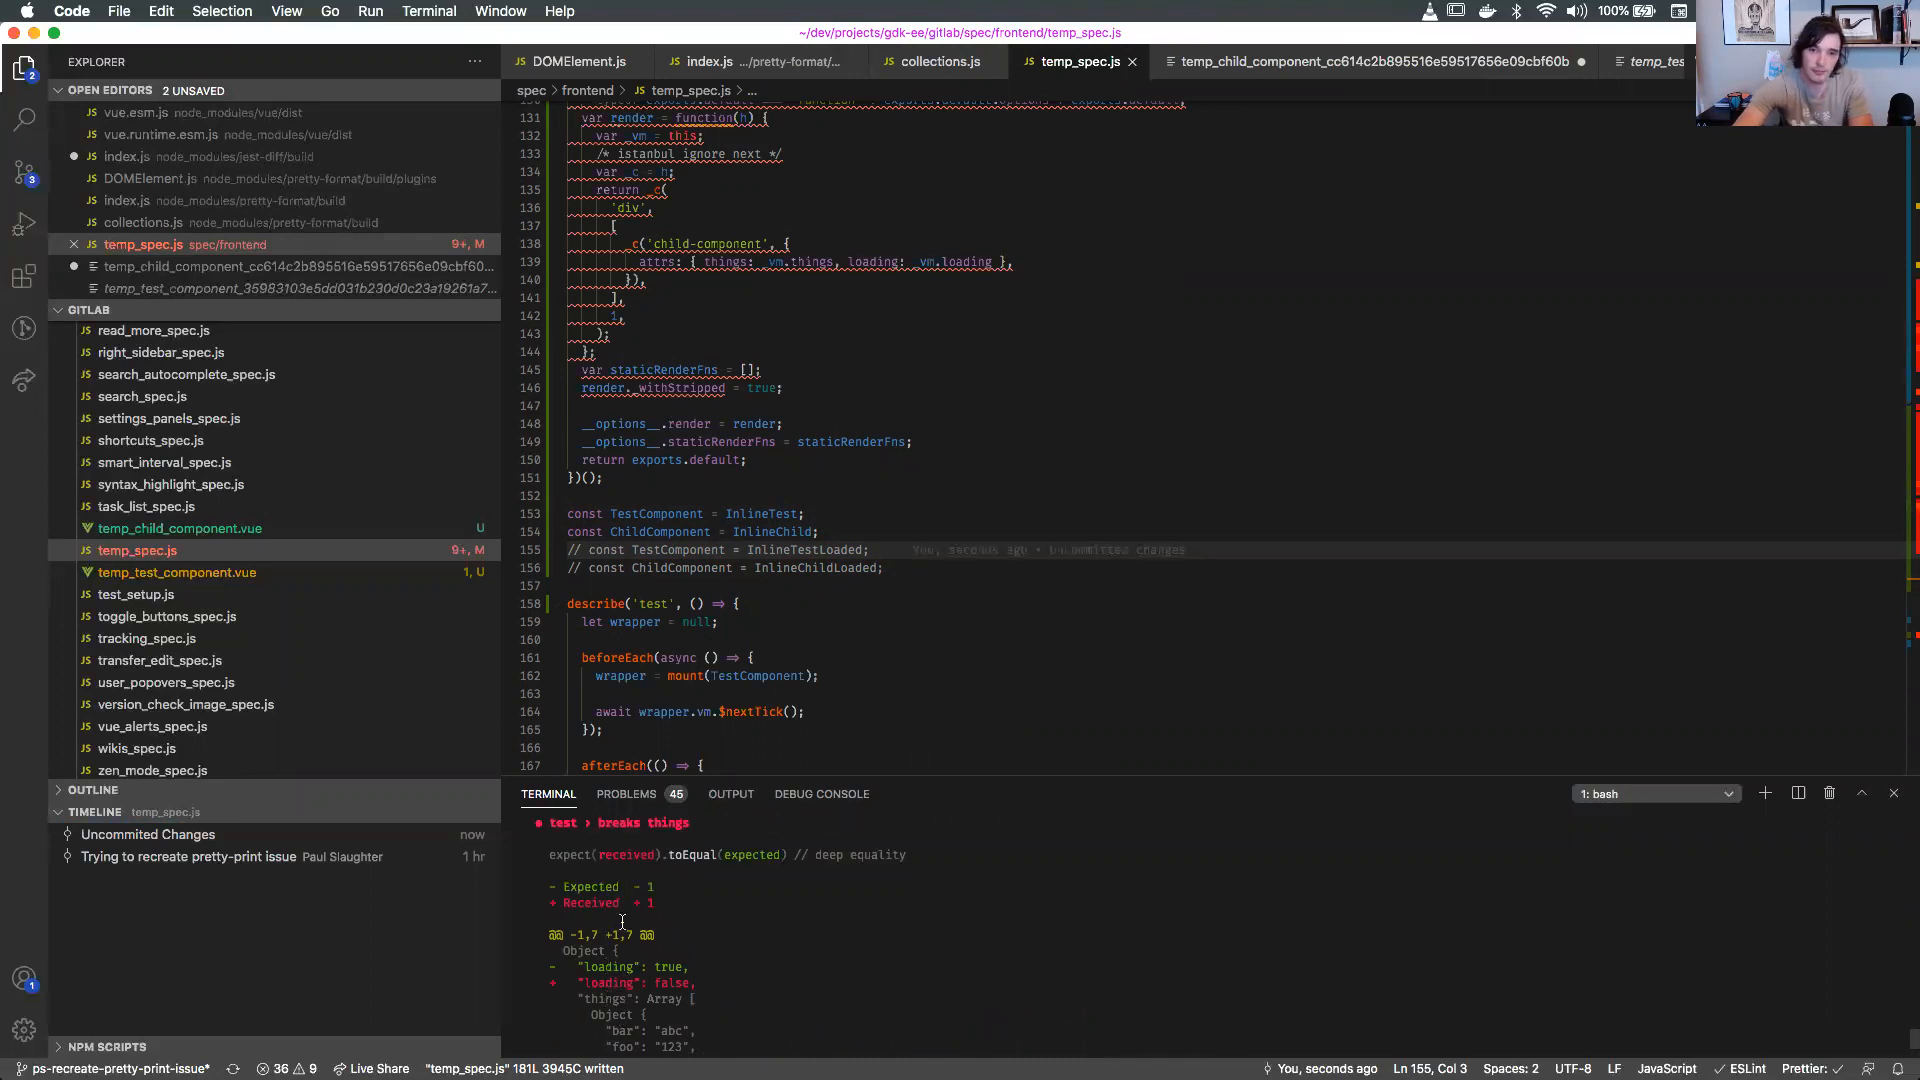
pyautogui.scroll(-3)
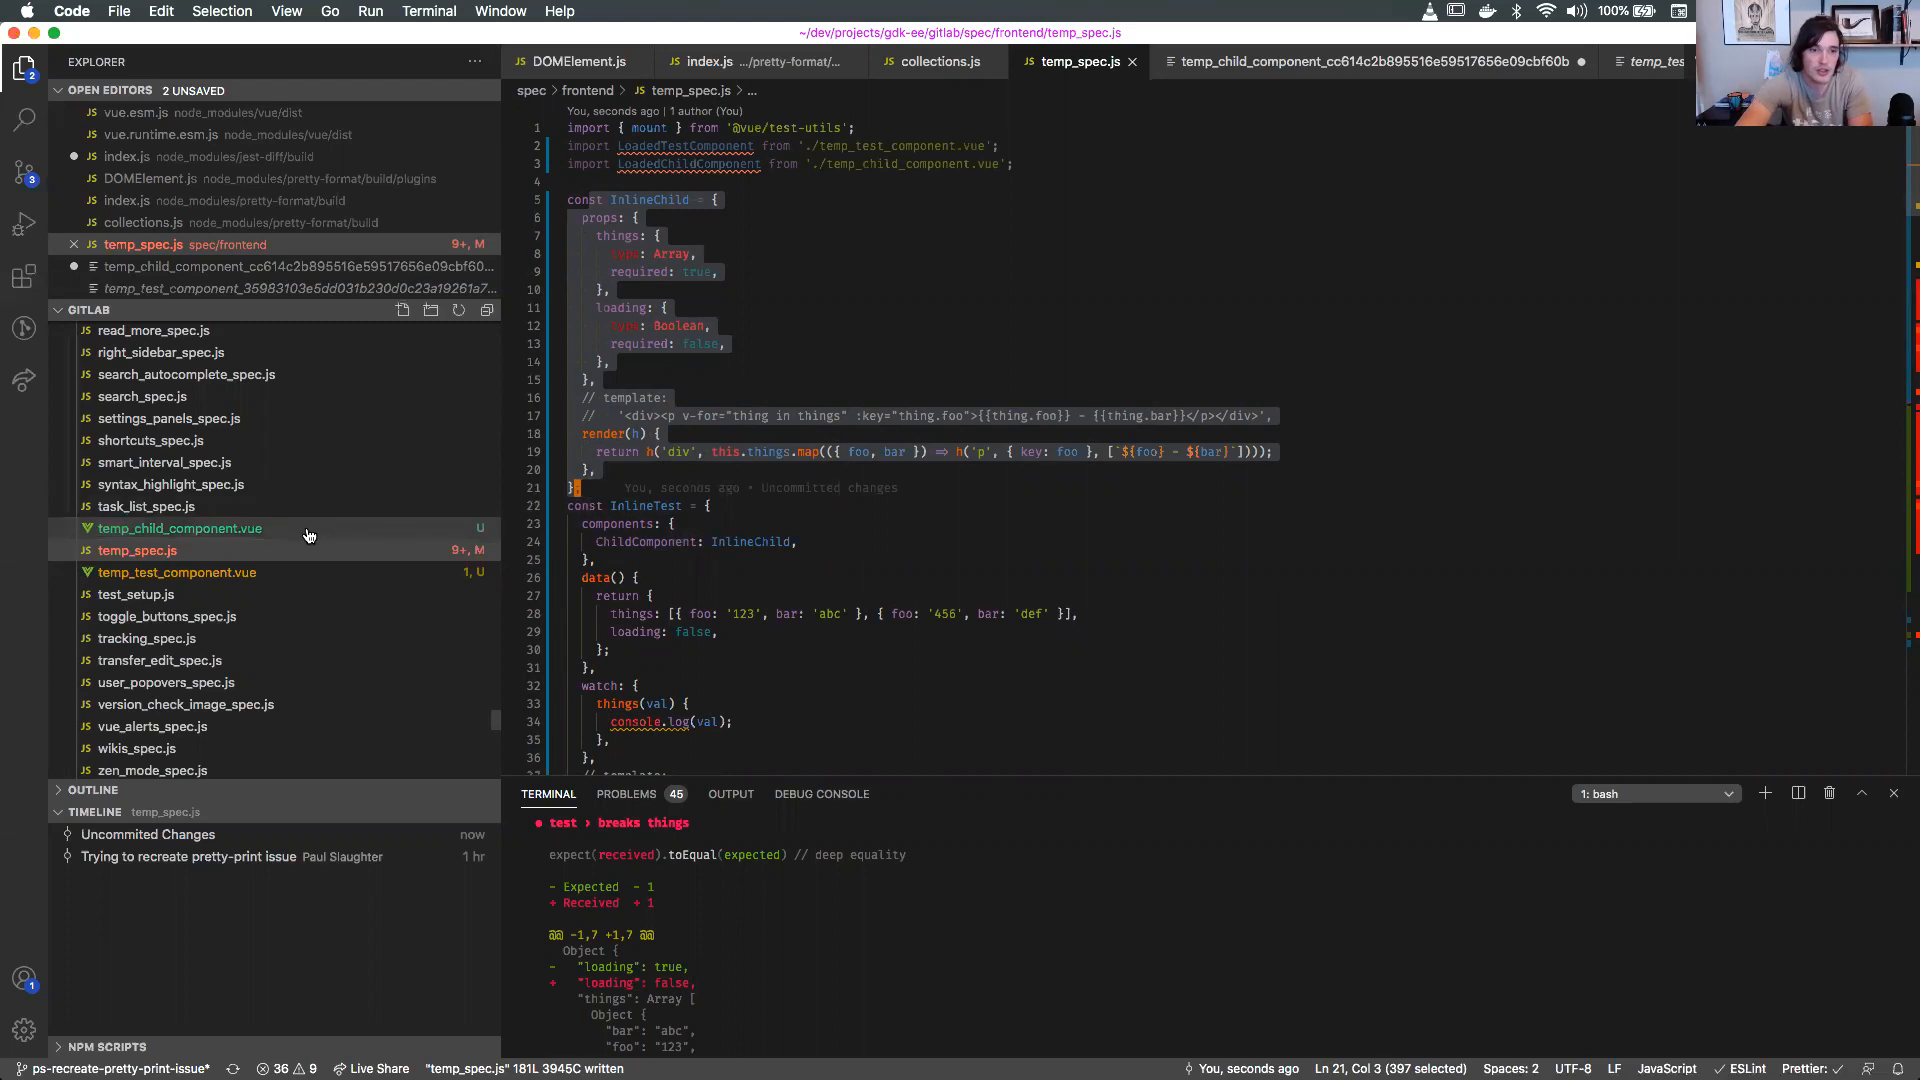
# Check temp_child_component.vue and temp_test_component.vue, then review temp_spec.js's component assignments.
pyautogui.click(179, 528)
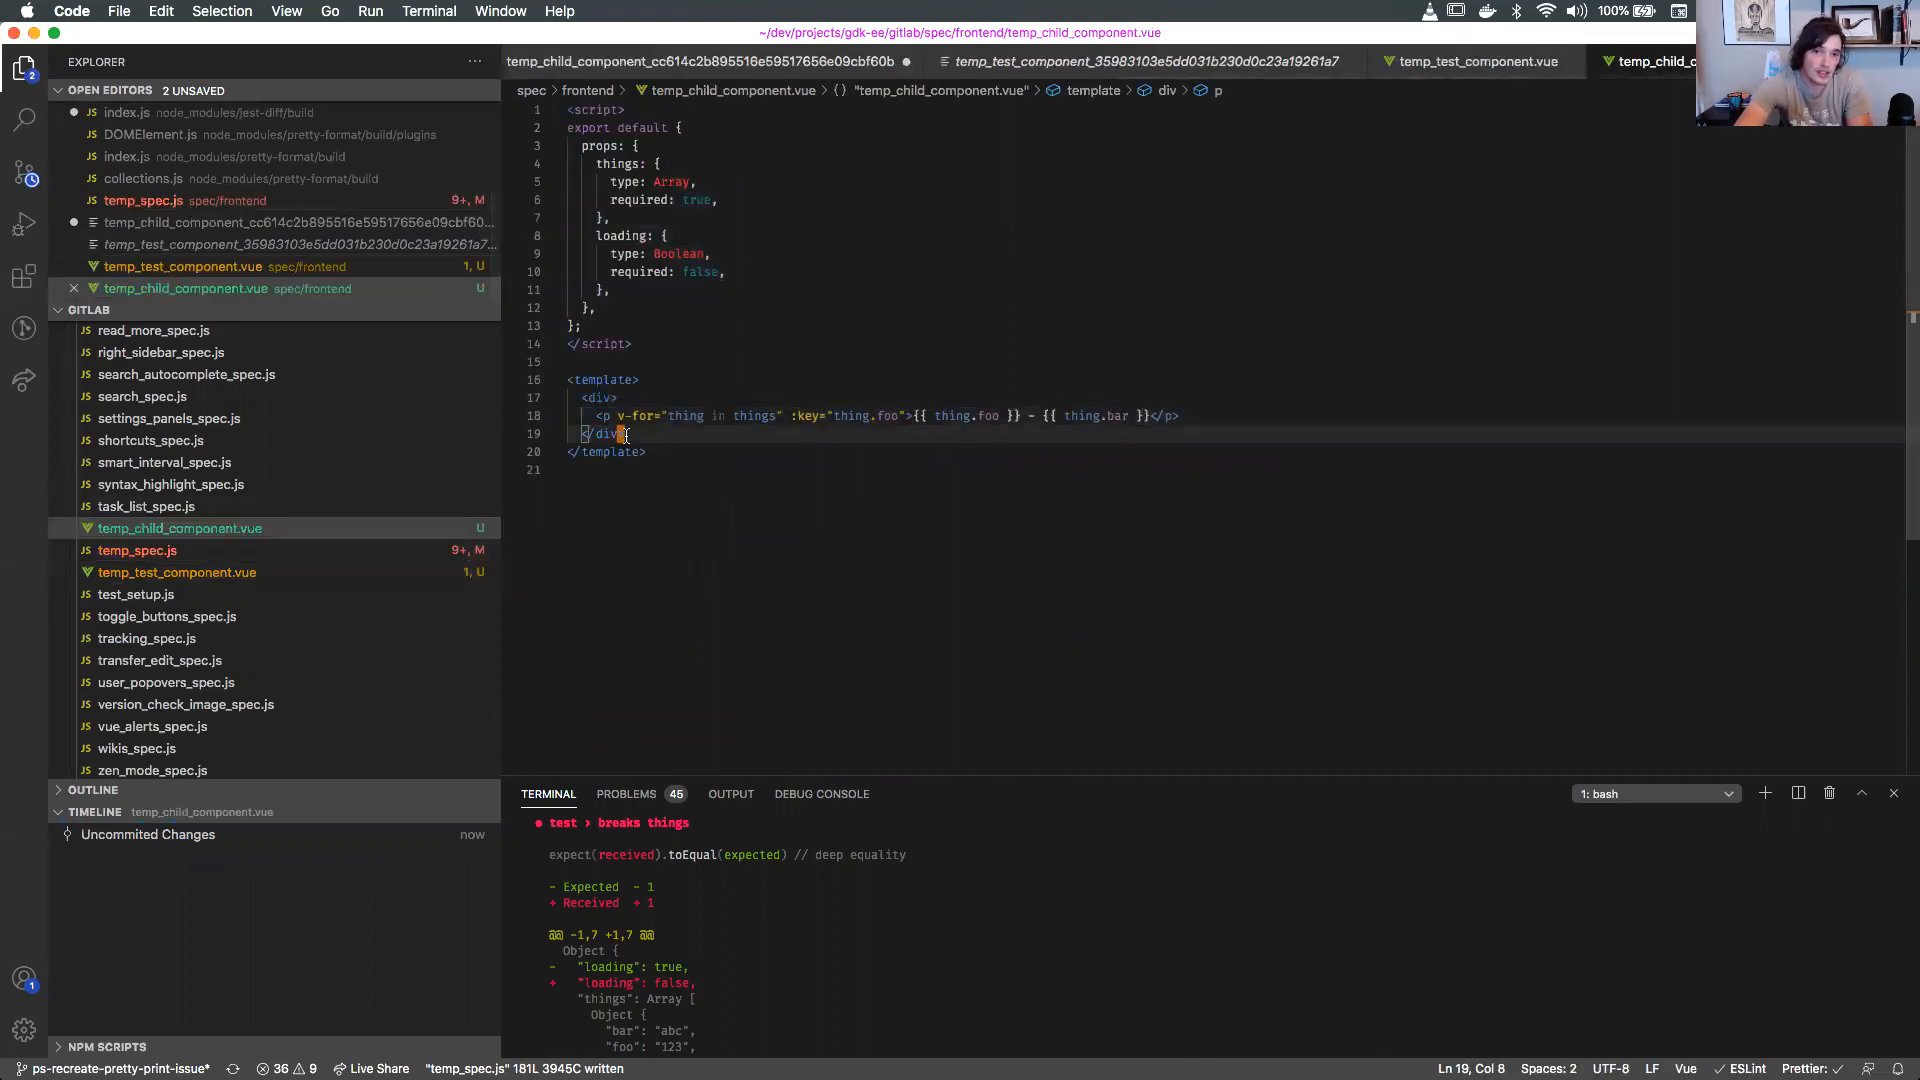
pyautogui.click(176, 572)
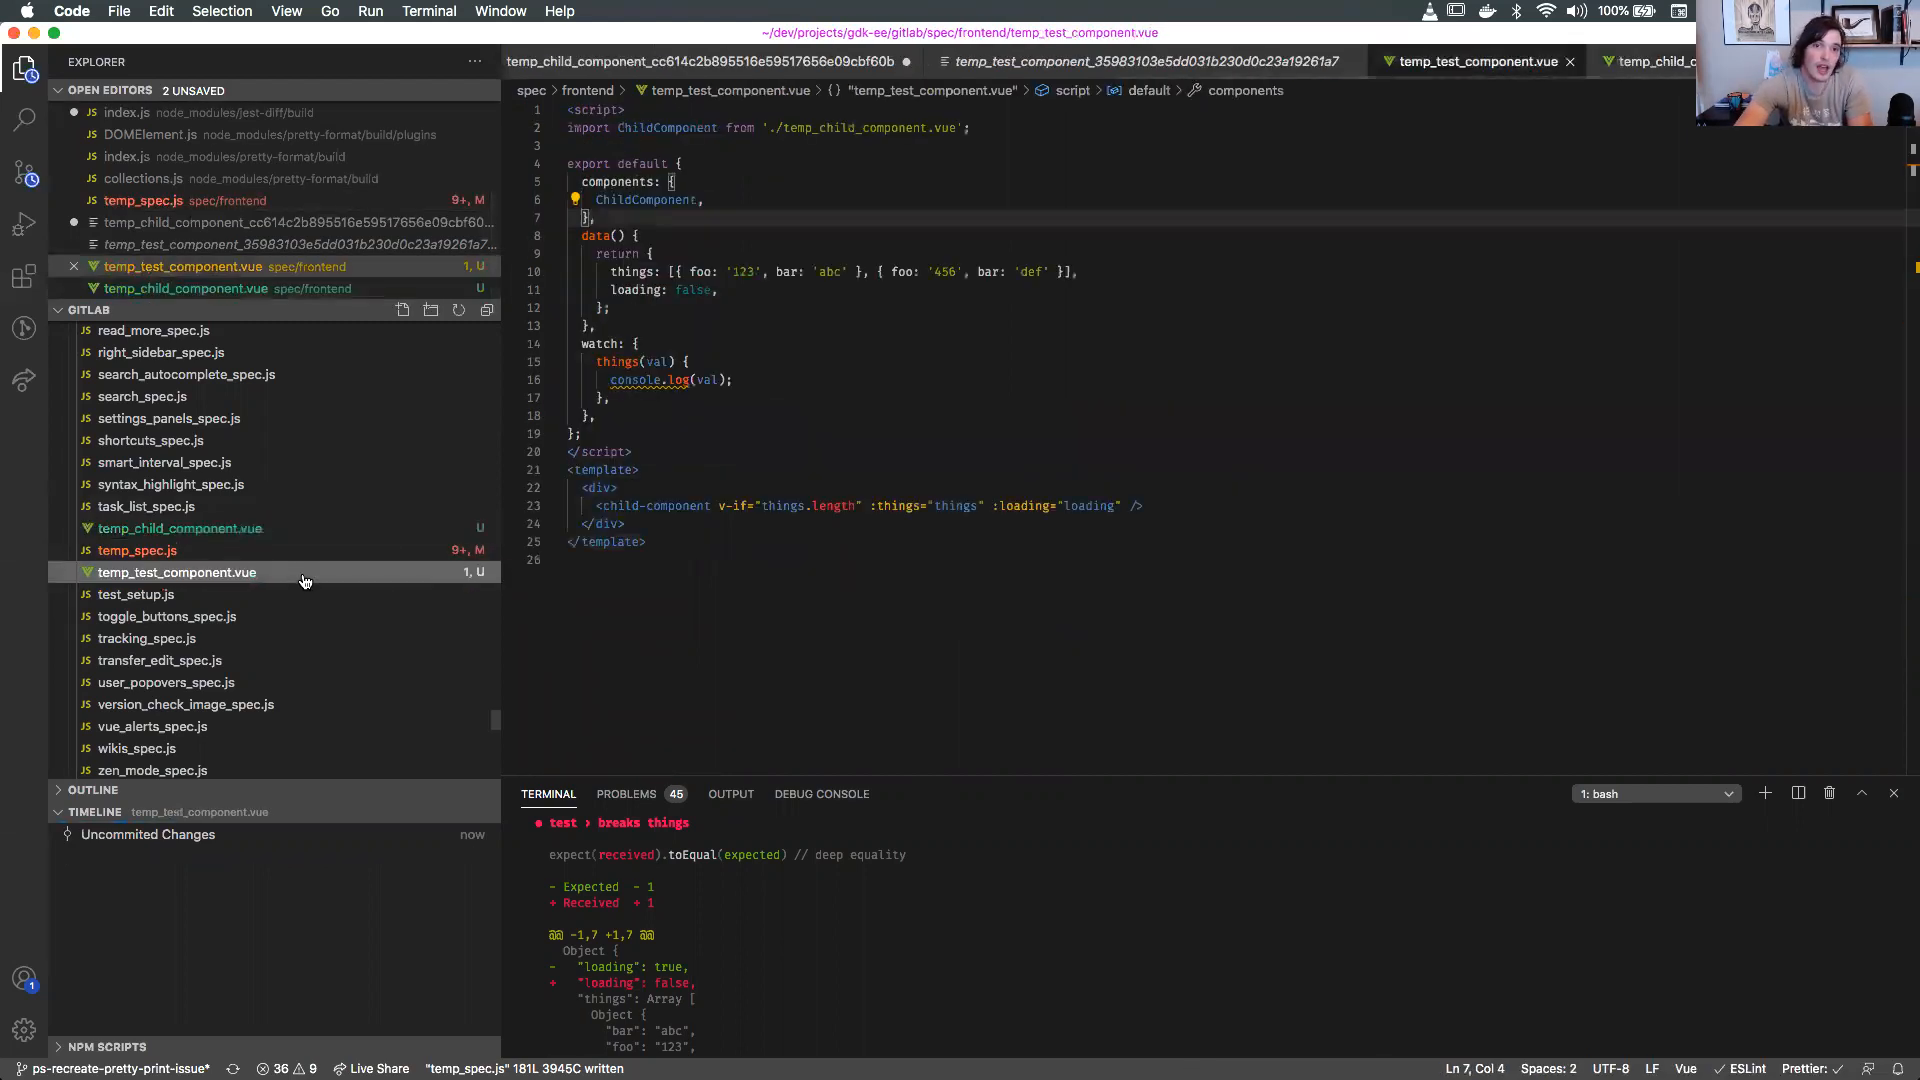
pyautogui.moveTo(309, 558)
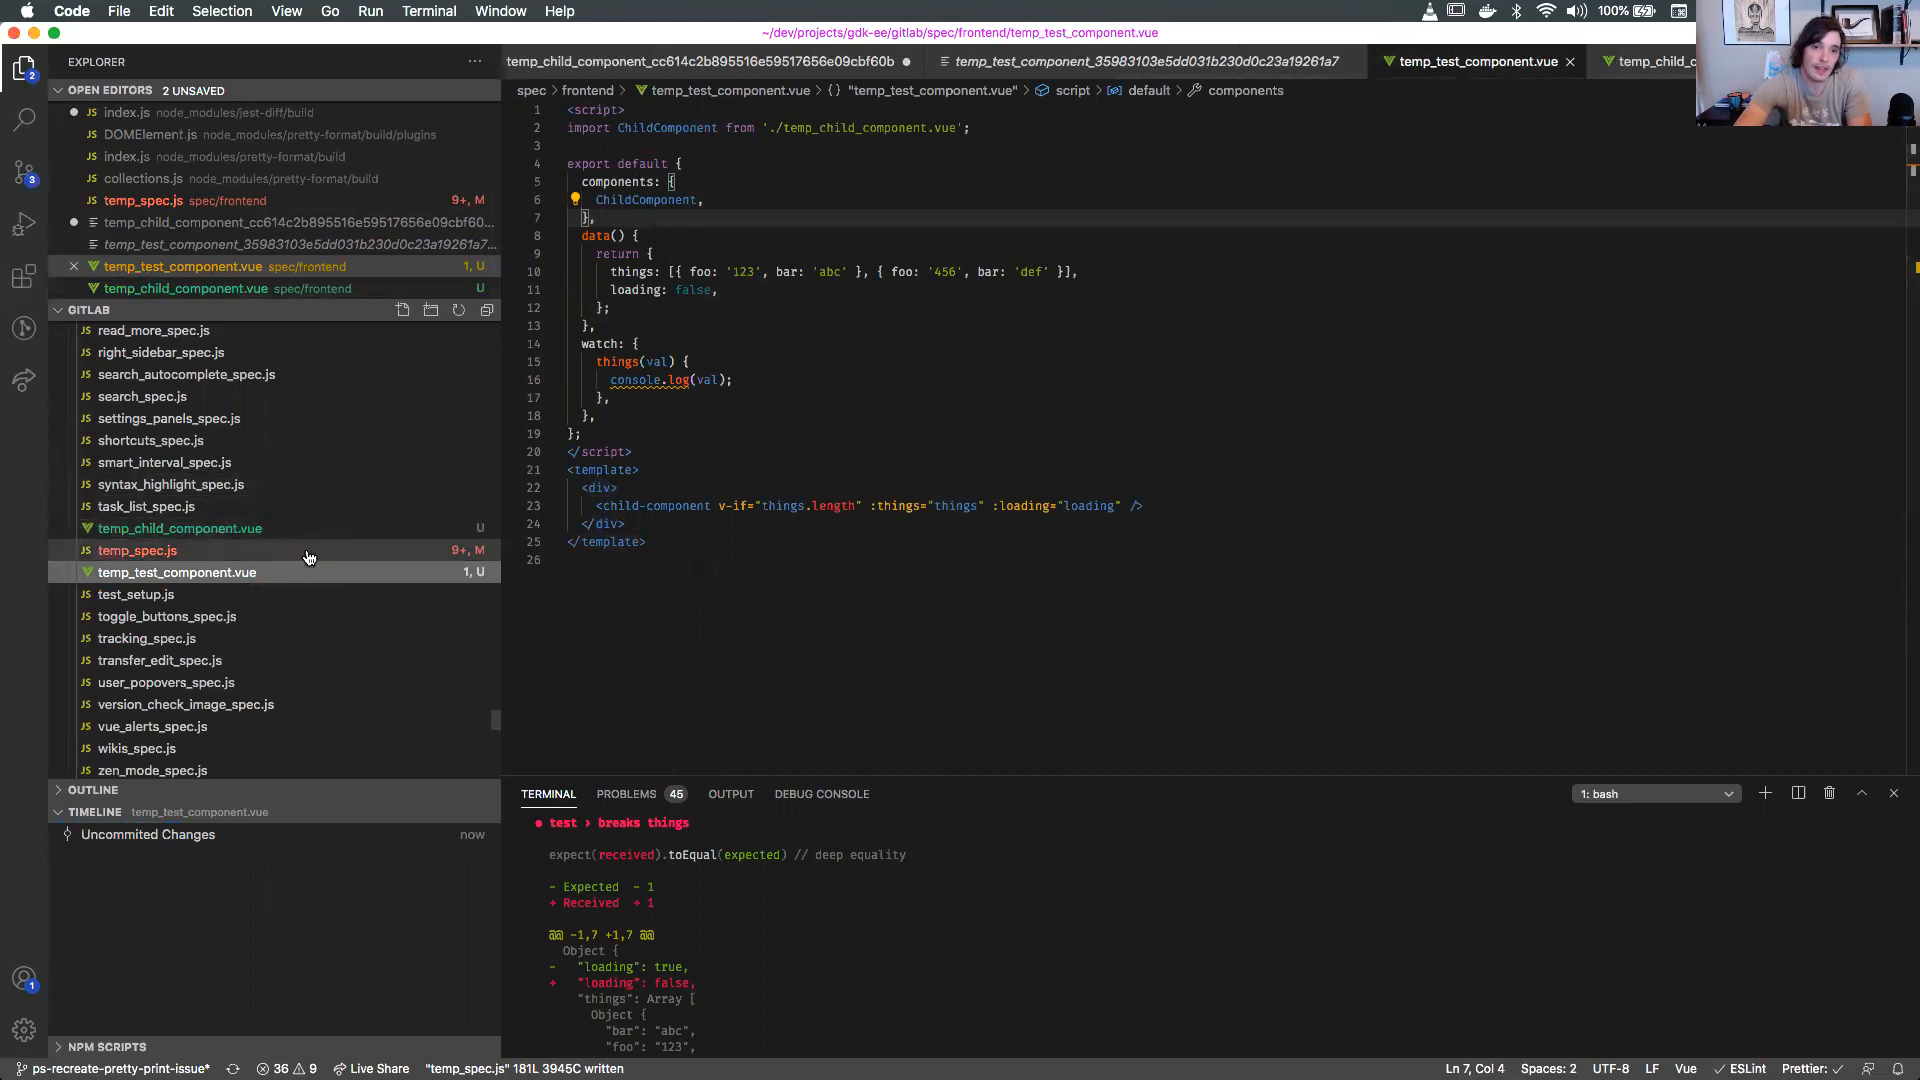
pyautogui.click(137, 550)
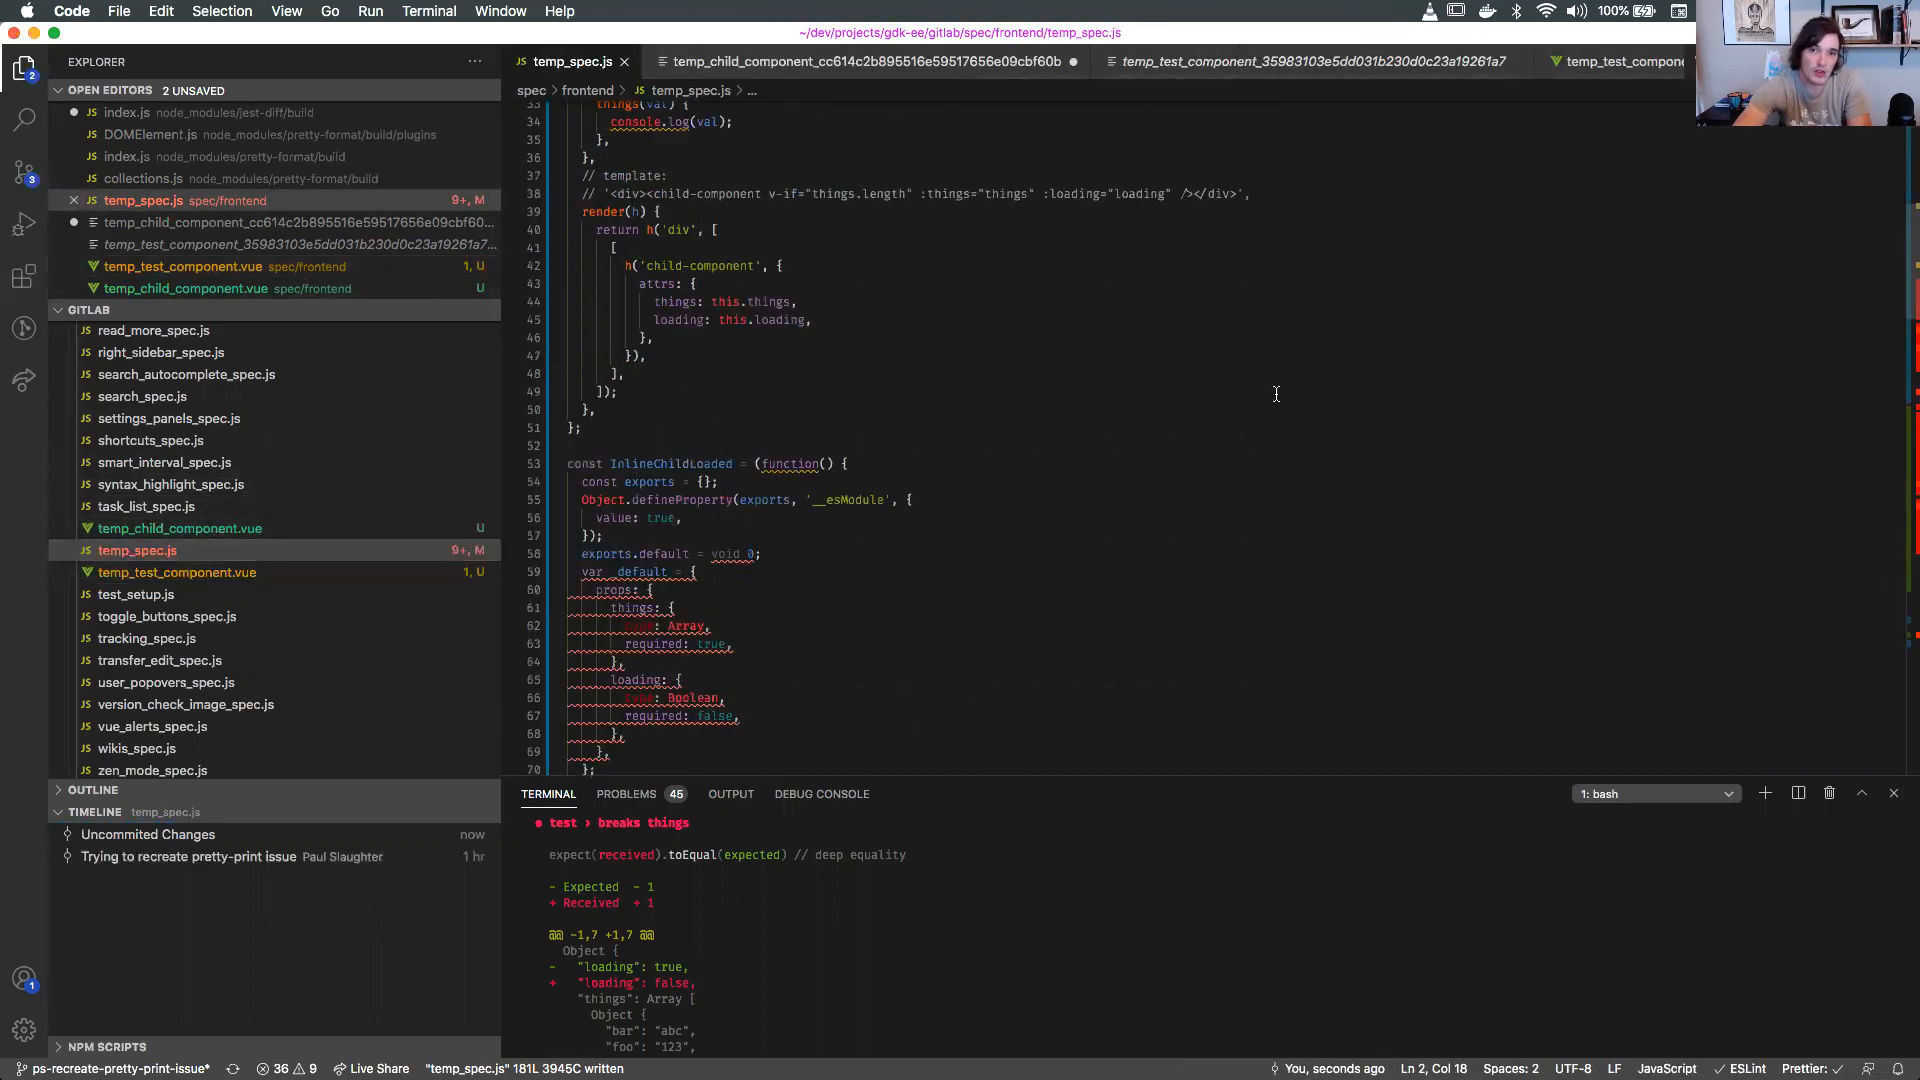
pyautogui.scroll(-3)
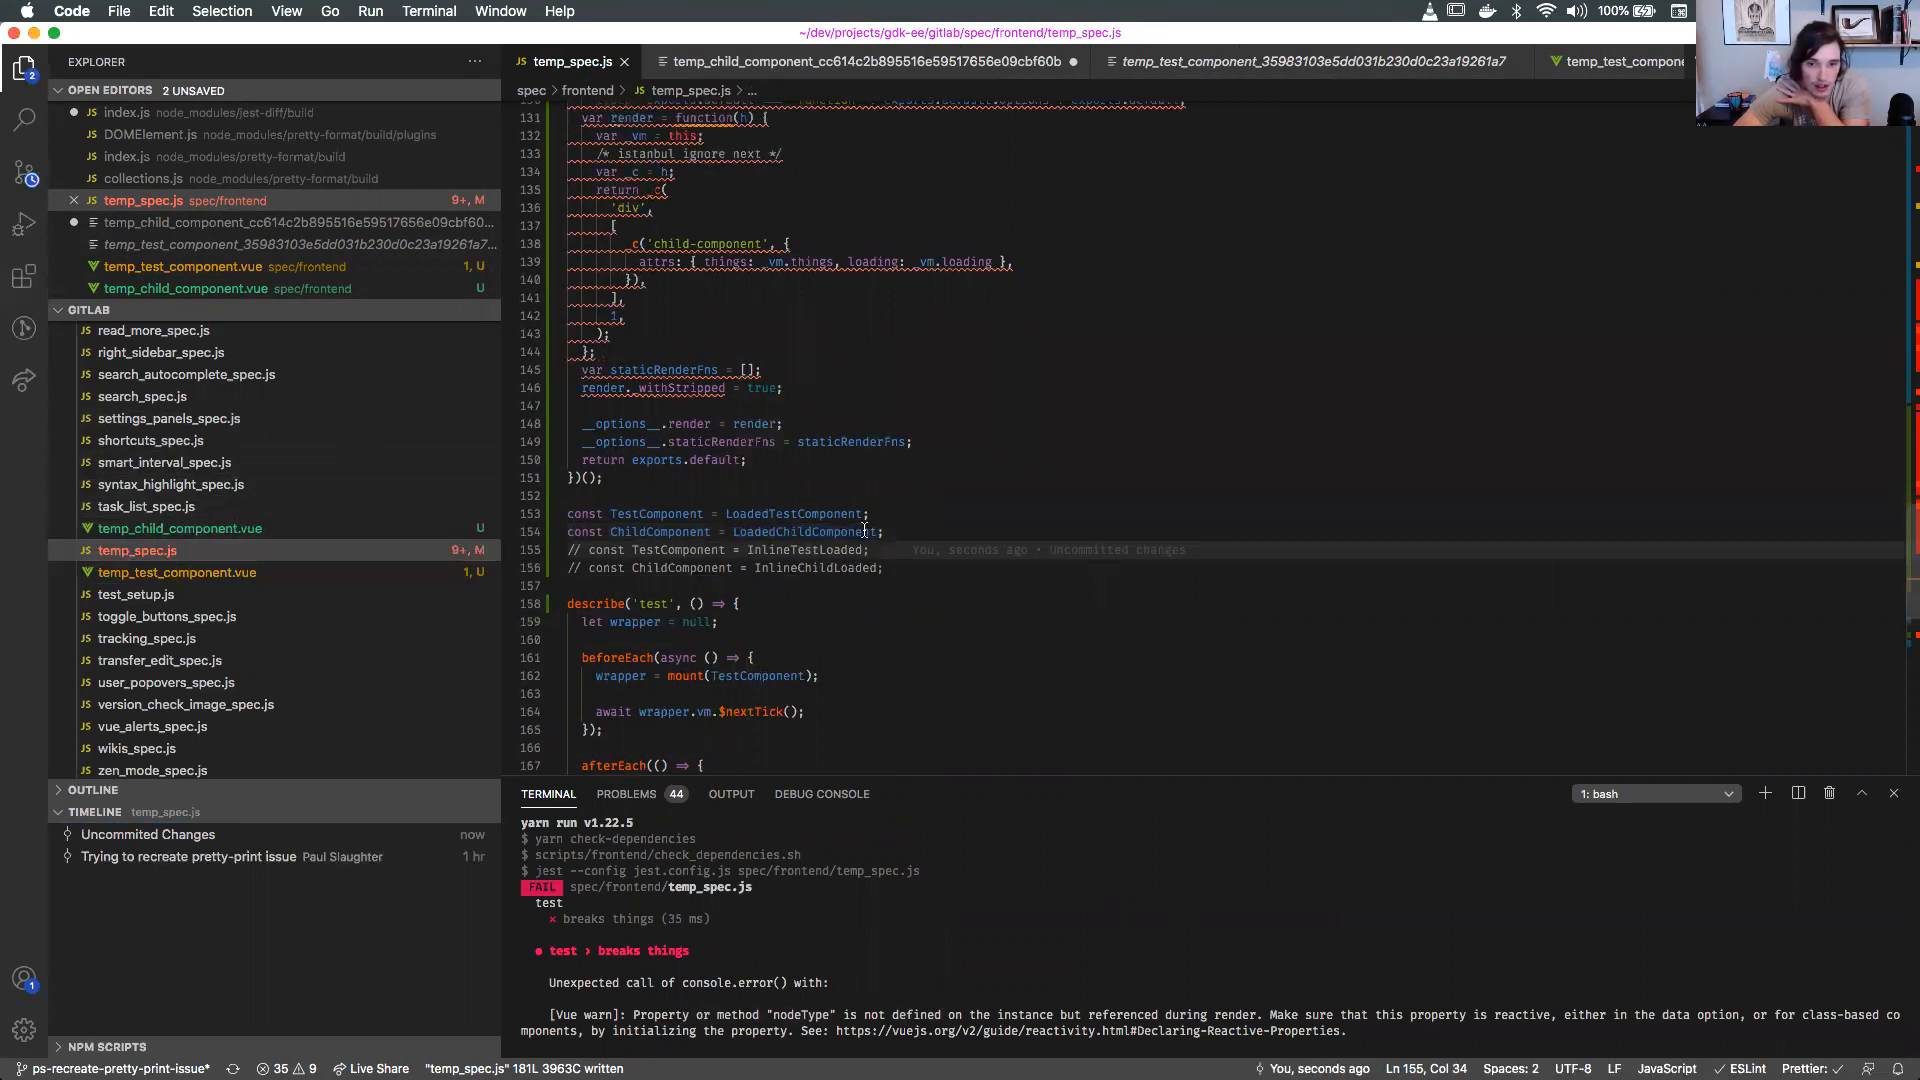
pyautogui.moveTo(802, 531)
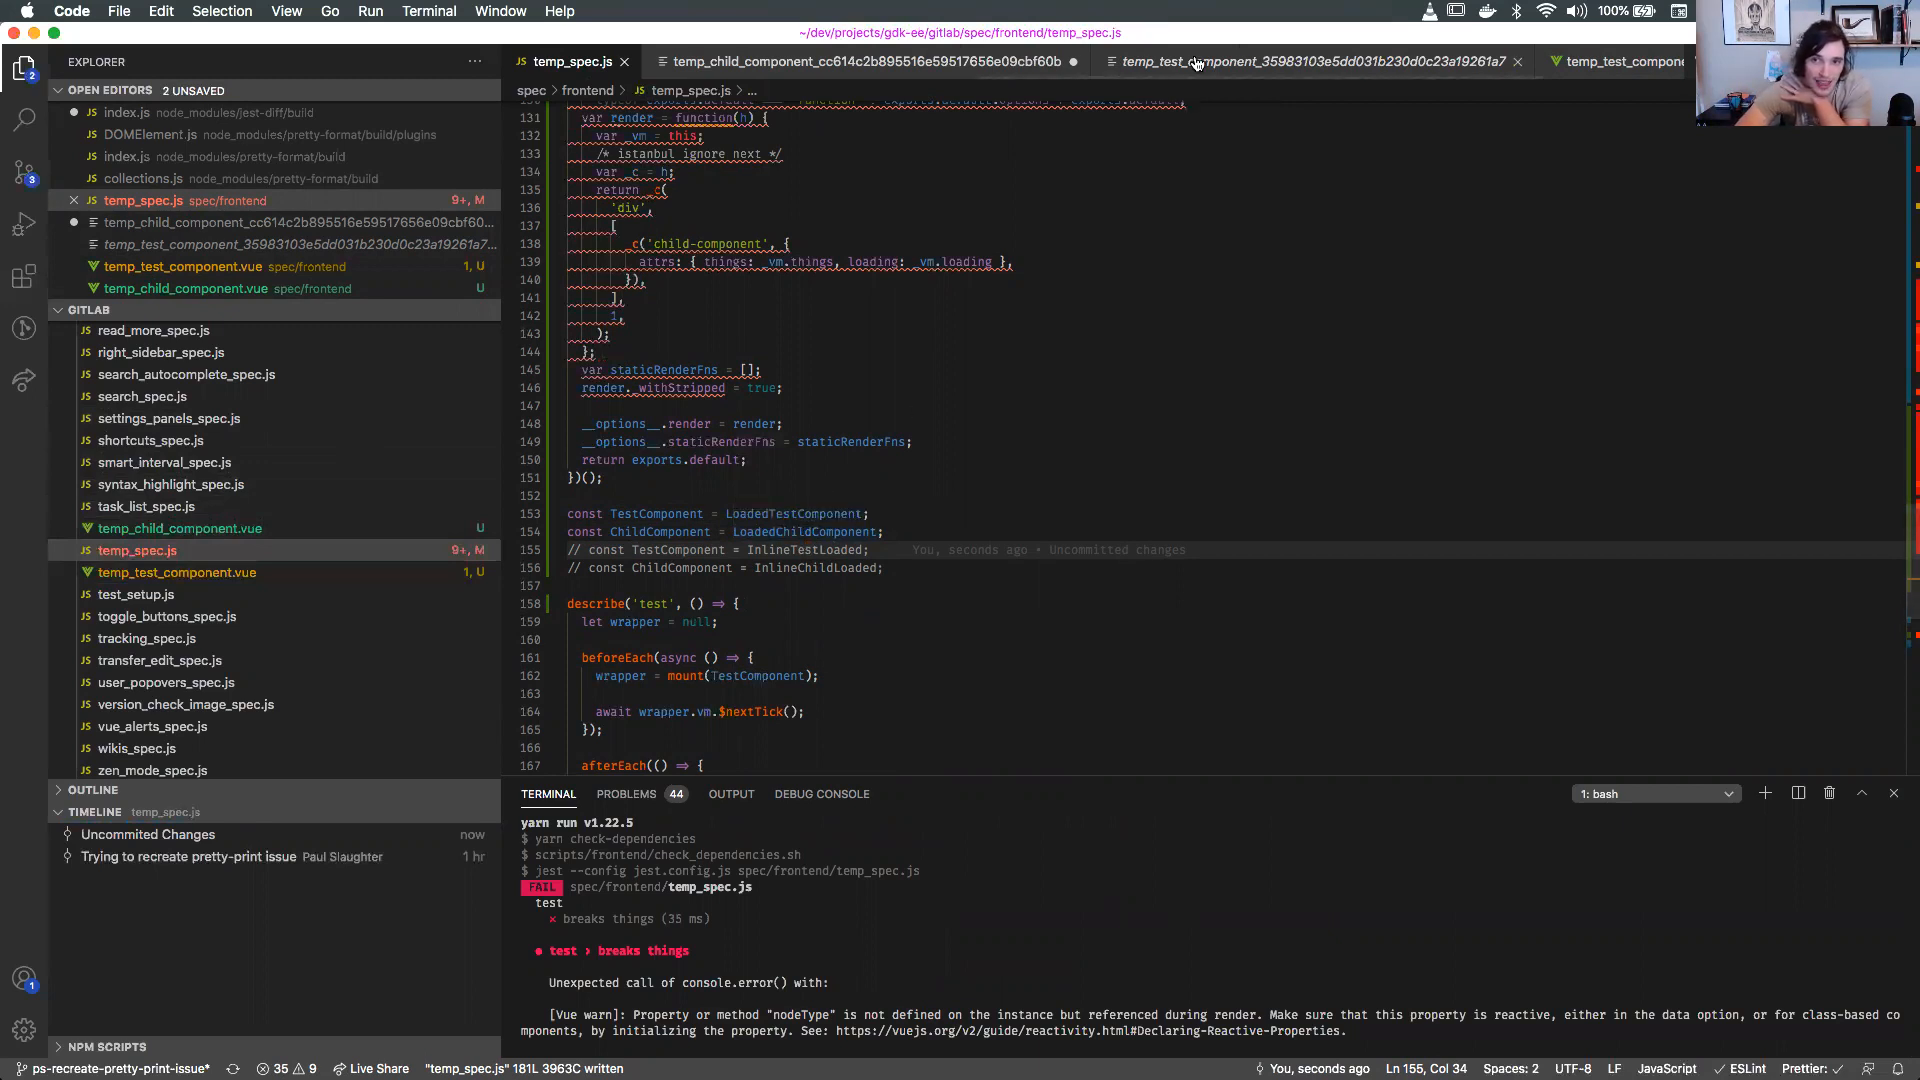
# Compare Jest's cached compiled temp_test_component with InlineTestLoaded in temp_spec.js.
pyautogui.click(1310, 61)
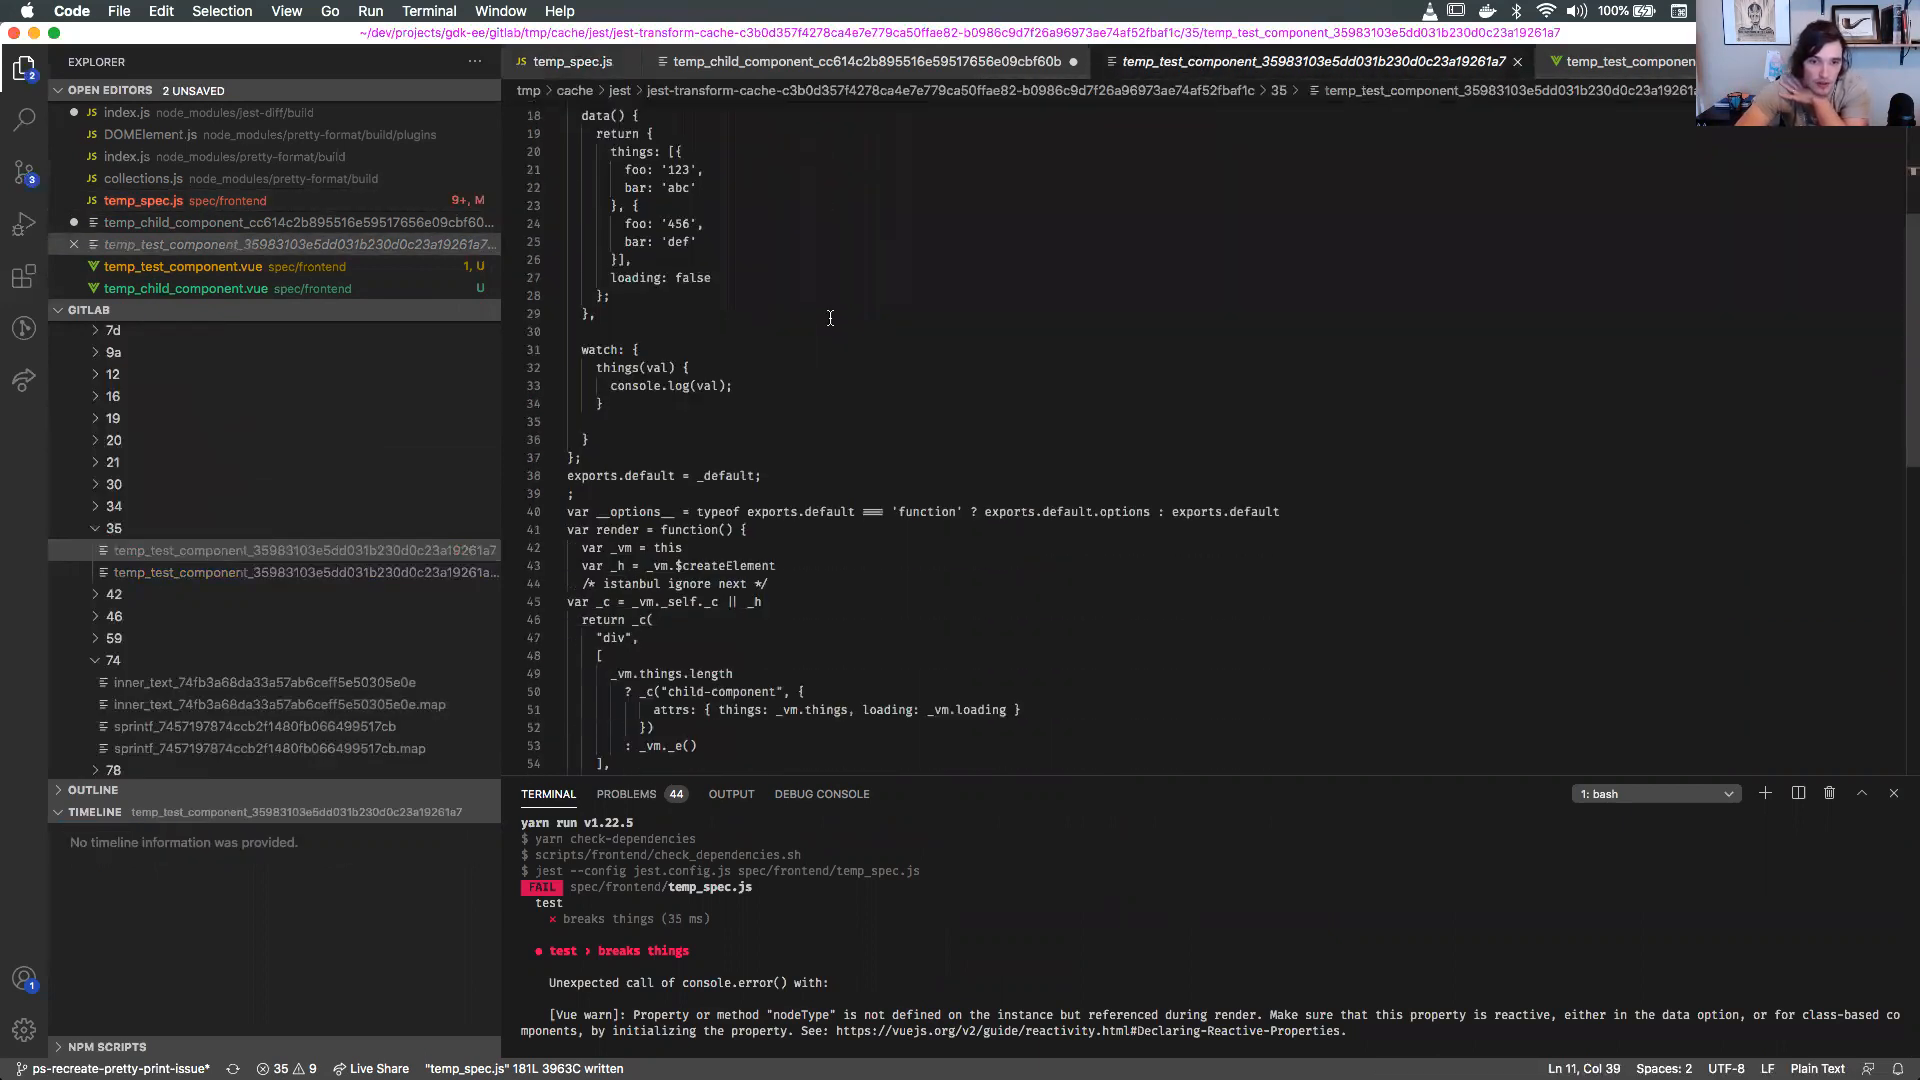
pyautogui.scroll(-3)
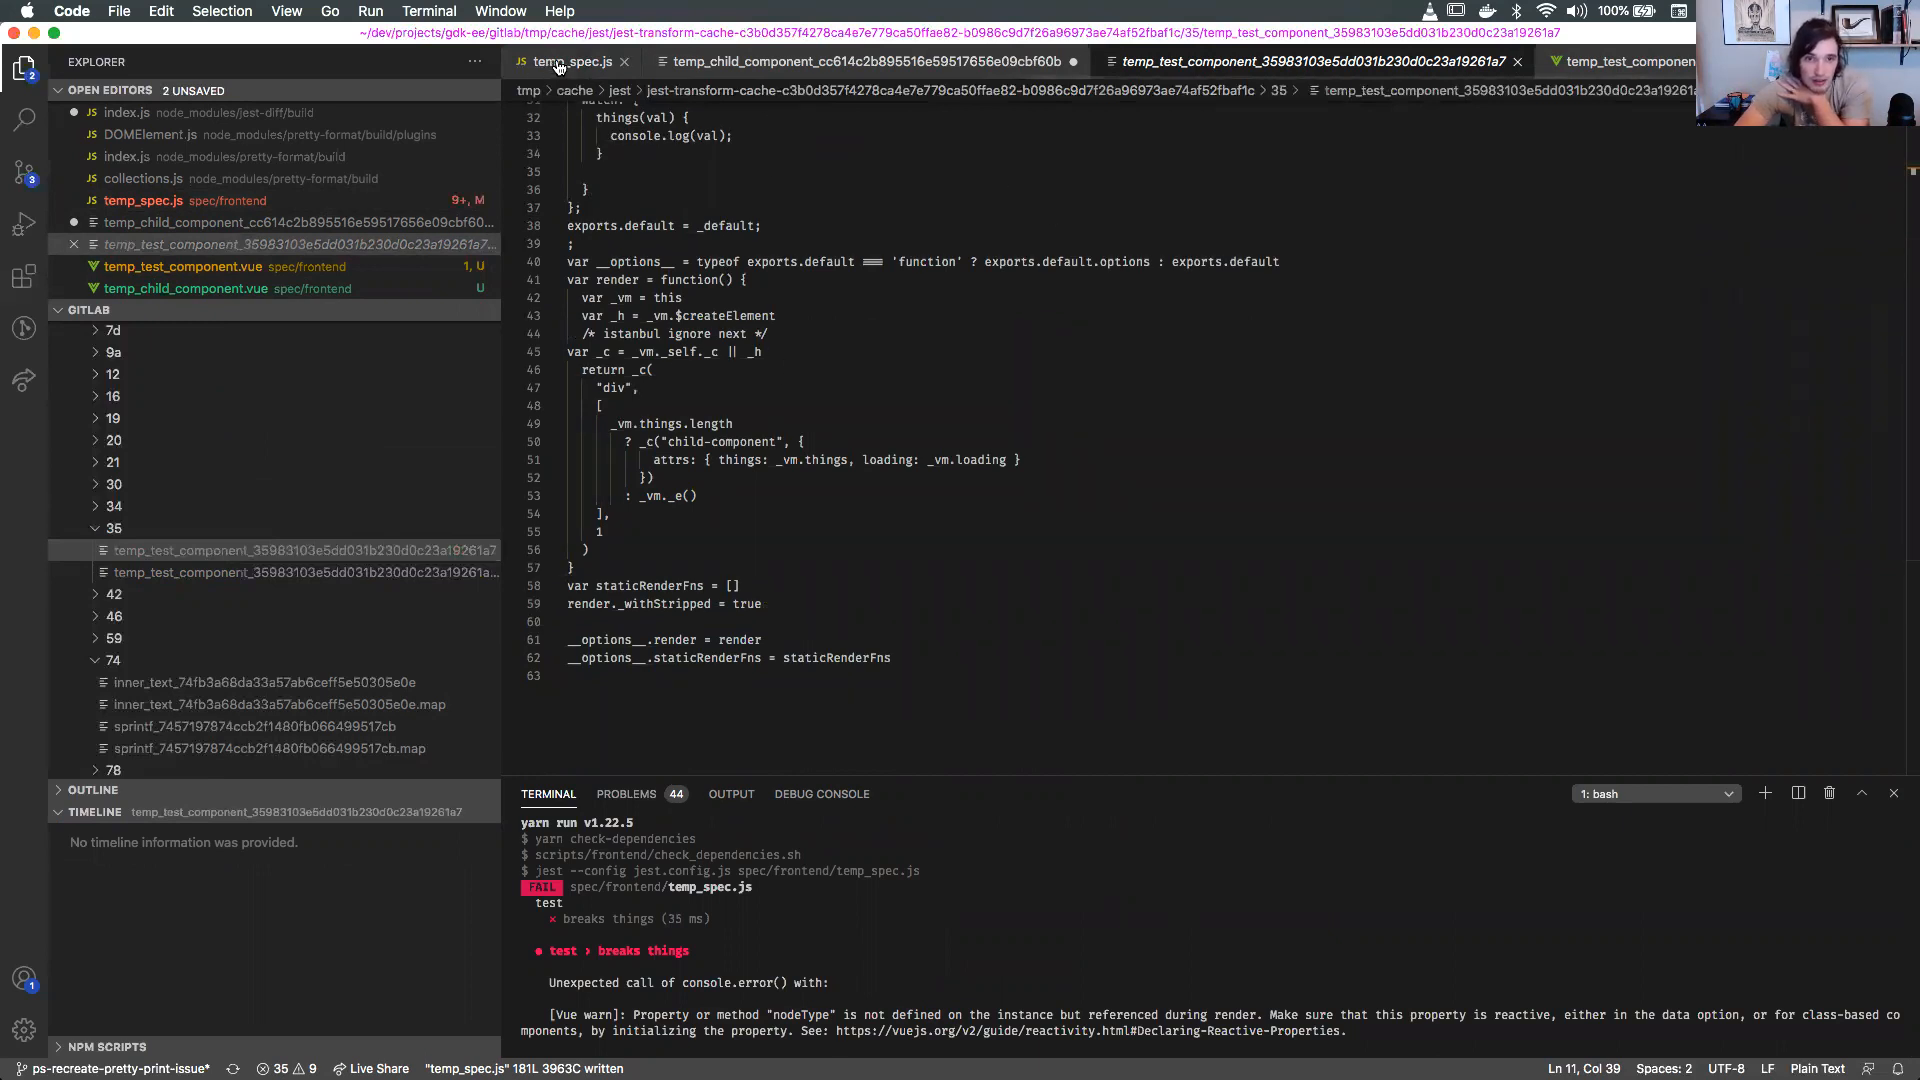
pyautogui.click(572, 61)
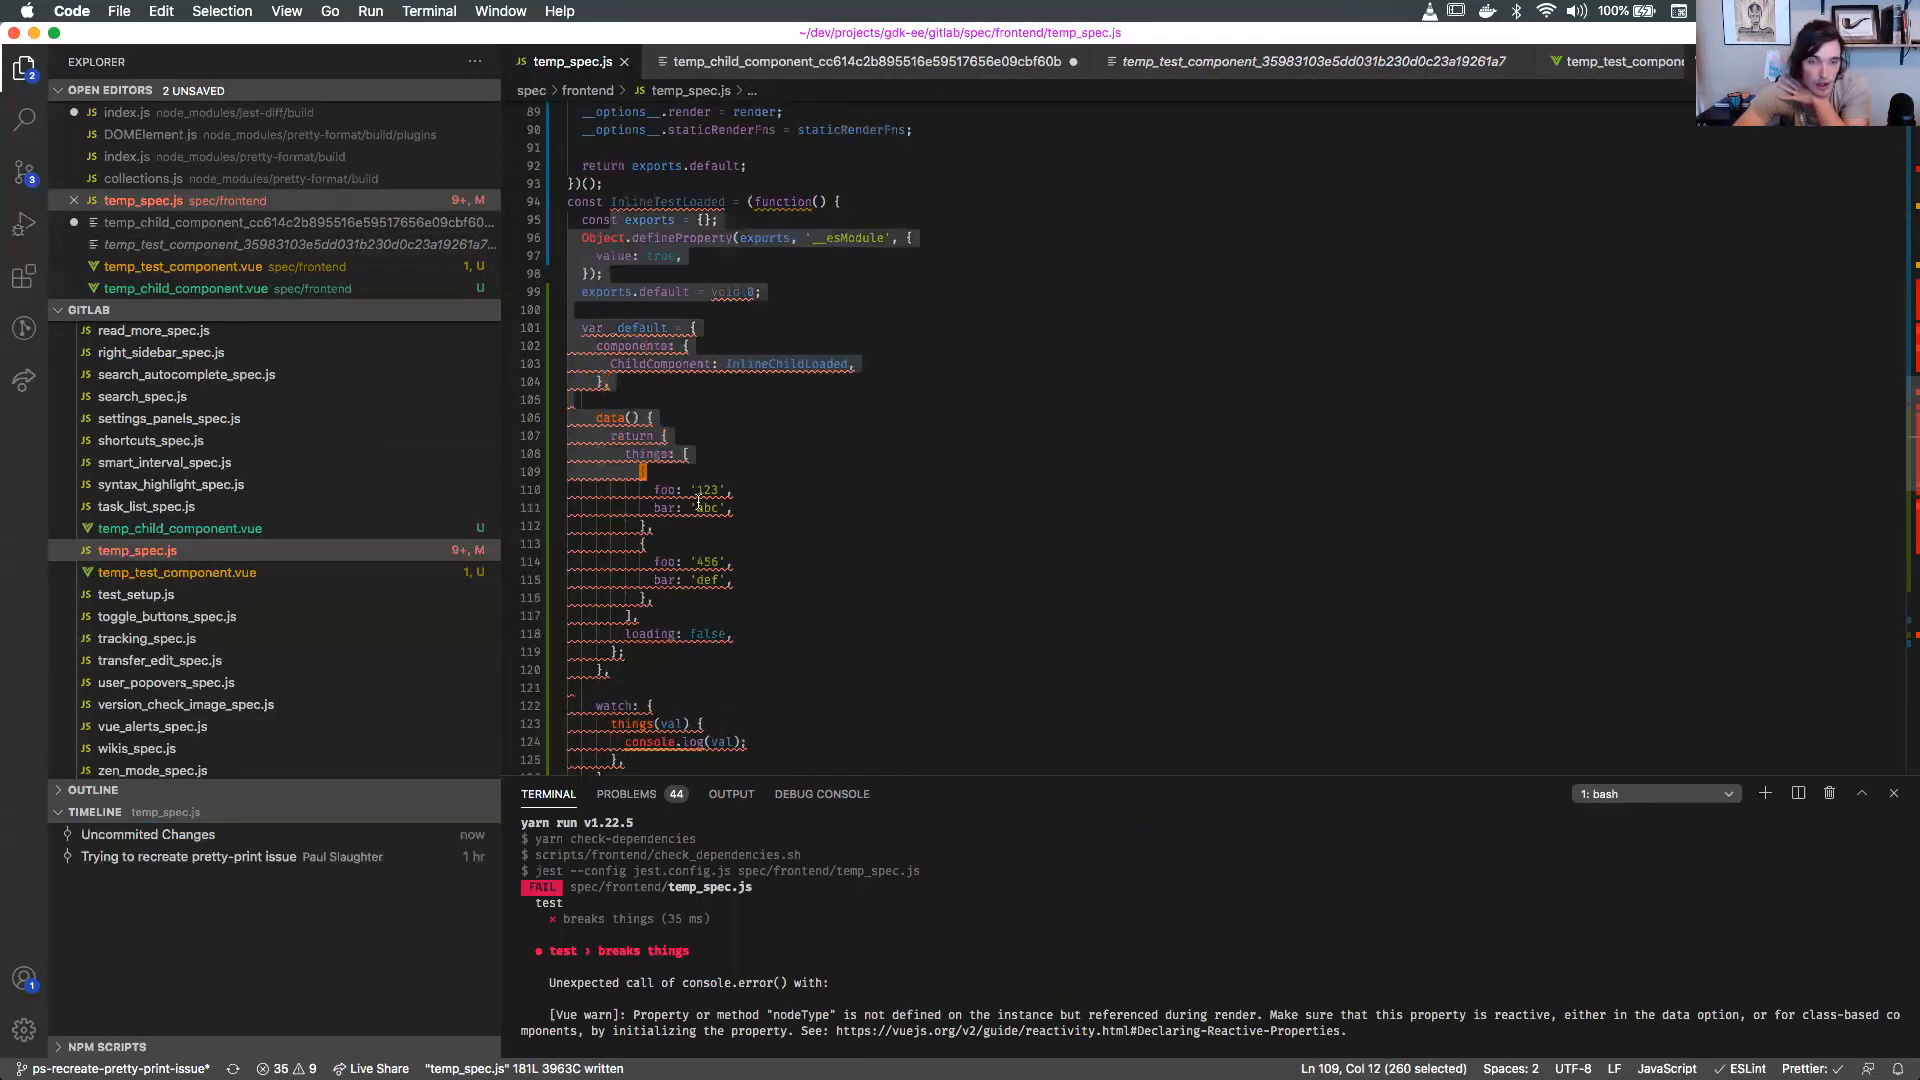
pyautogui.scroll(-3)
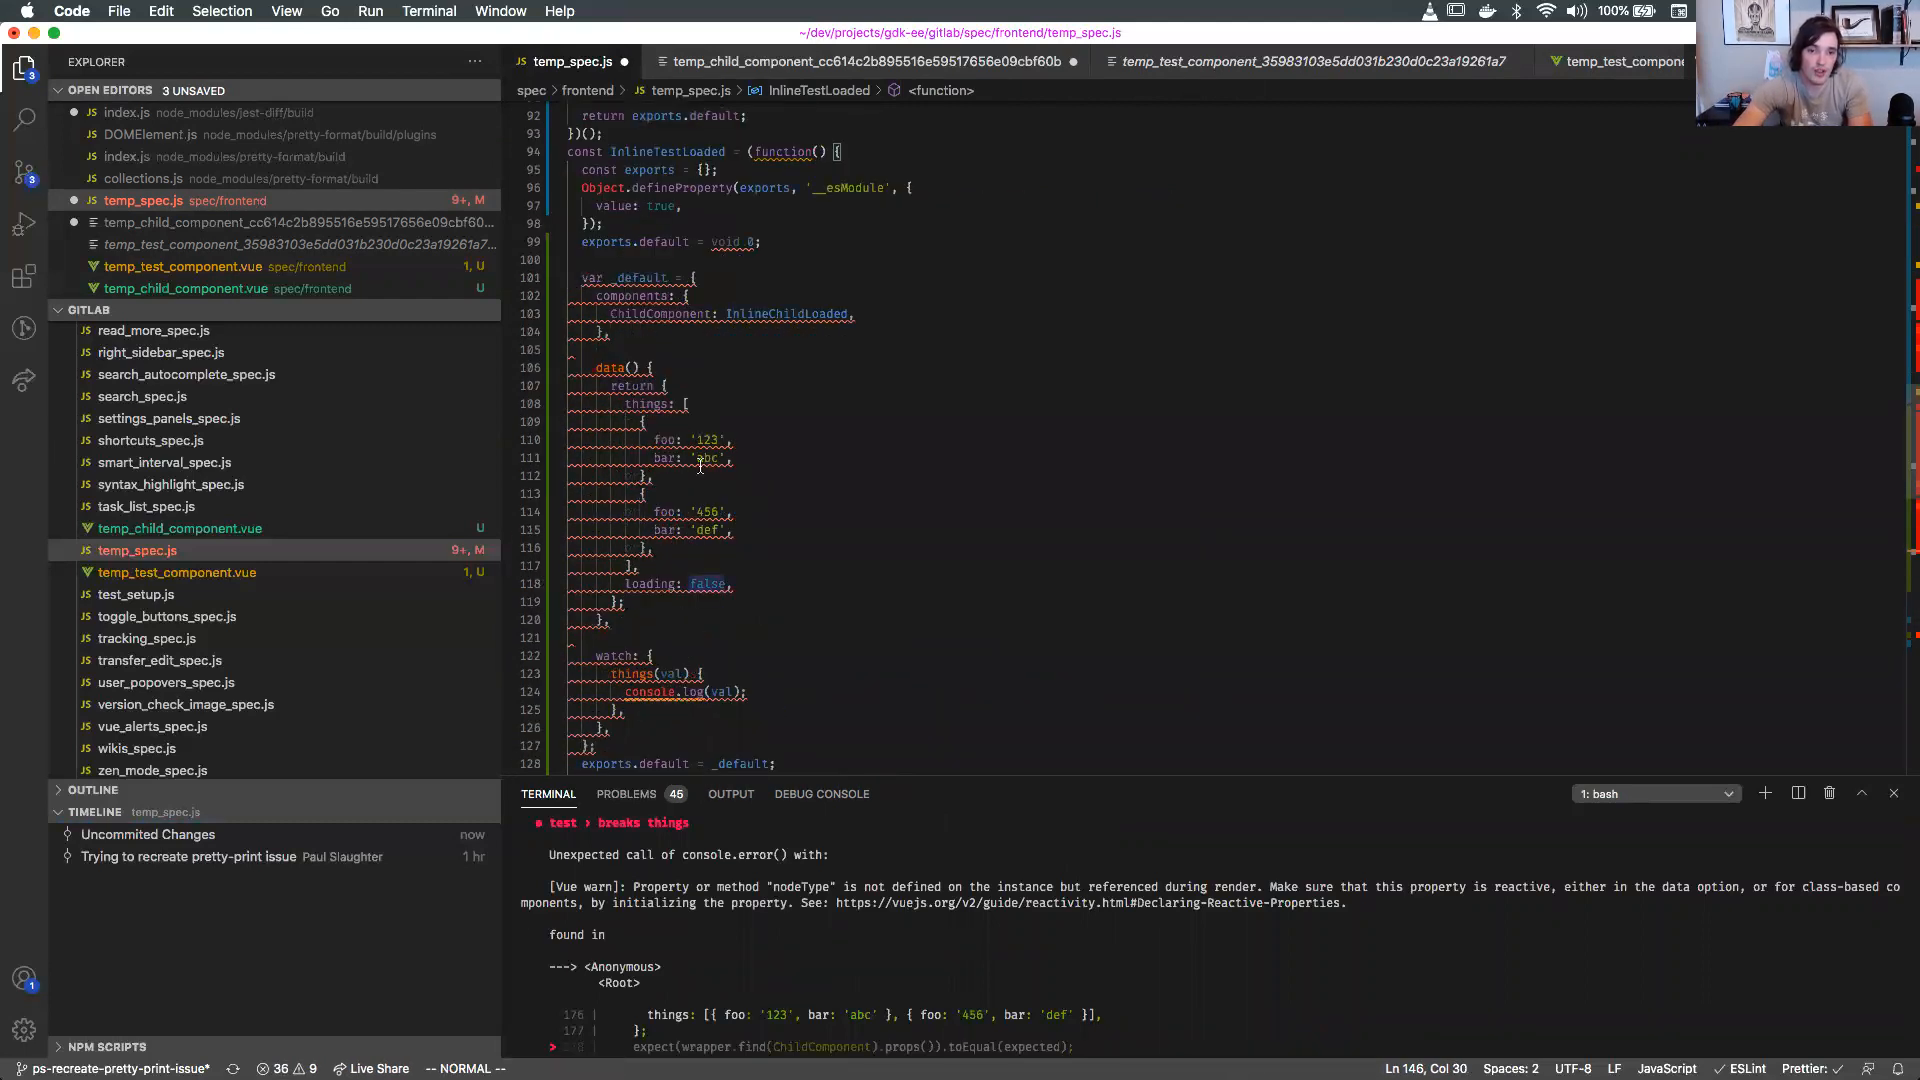
# Change InlineChildLoaded's render._withStripped from true to false.
pyautogui.scroll(-3)
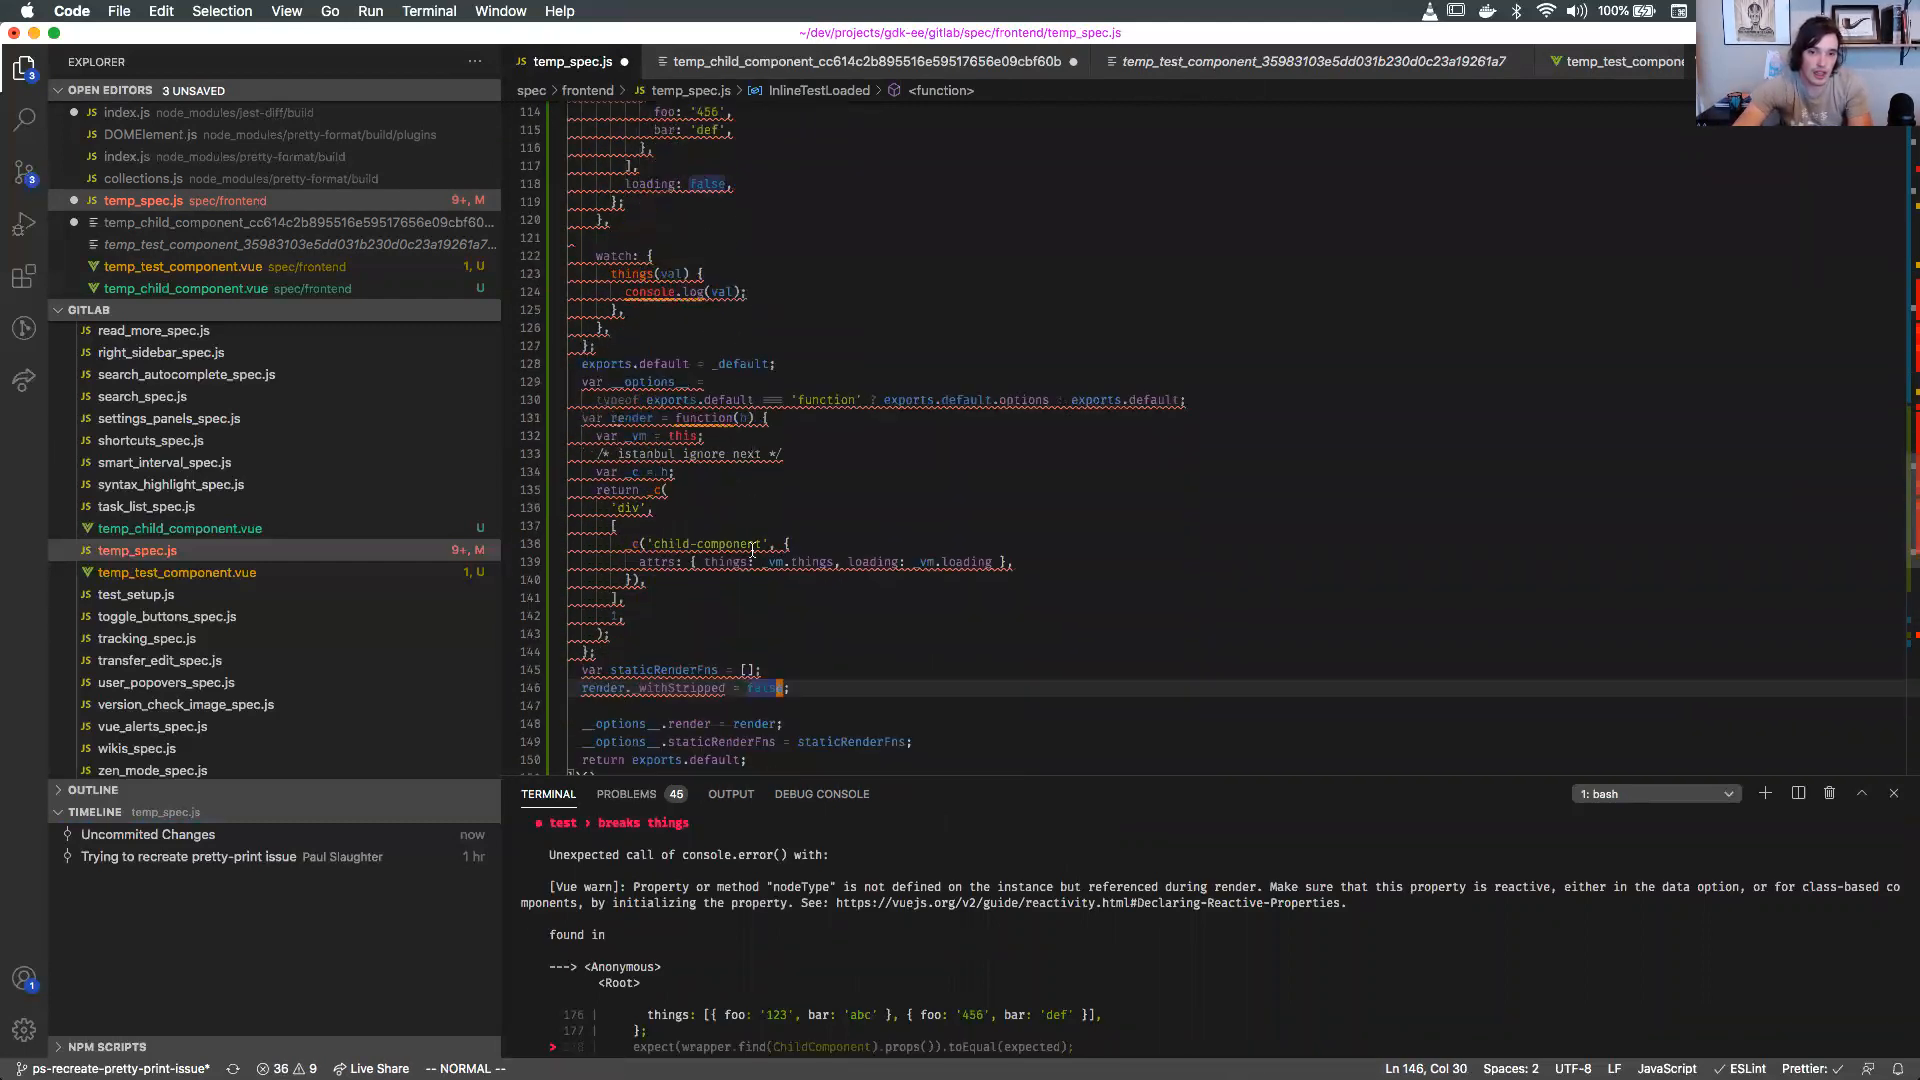
pyautogui.scroll(3)
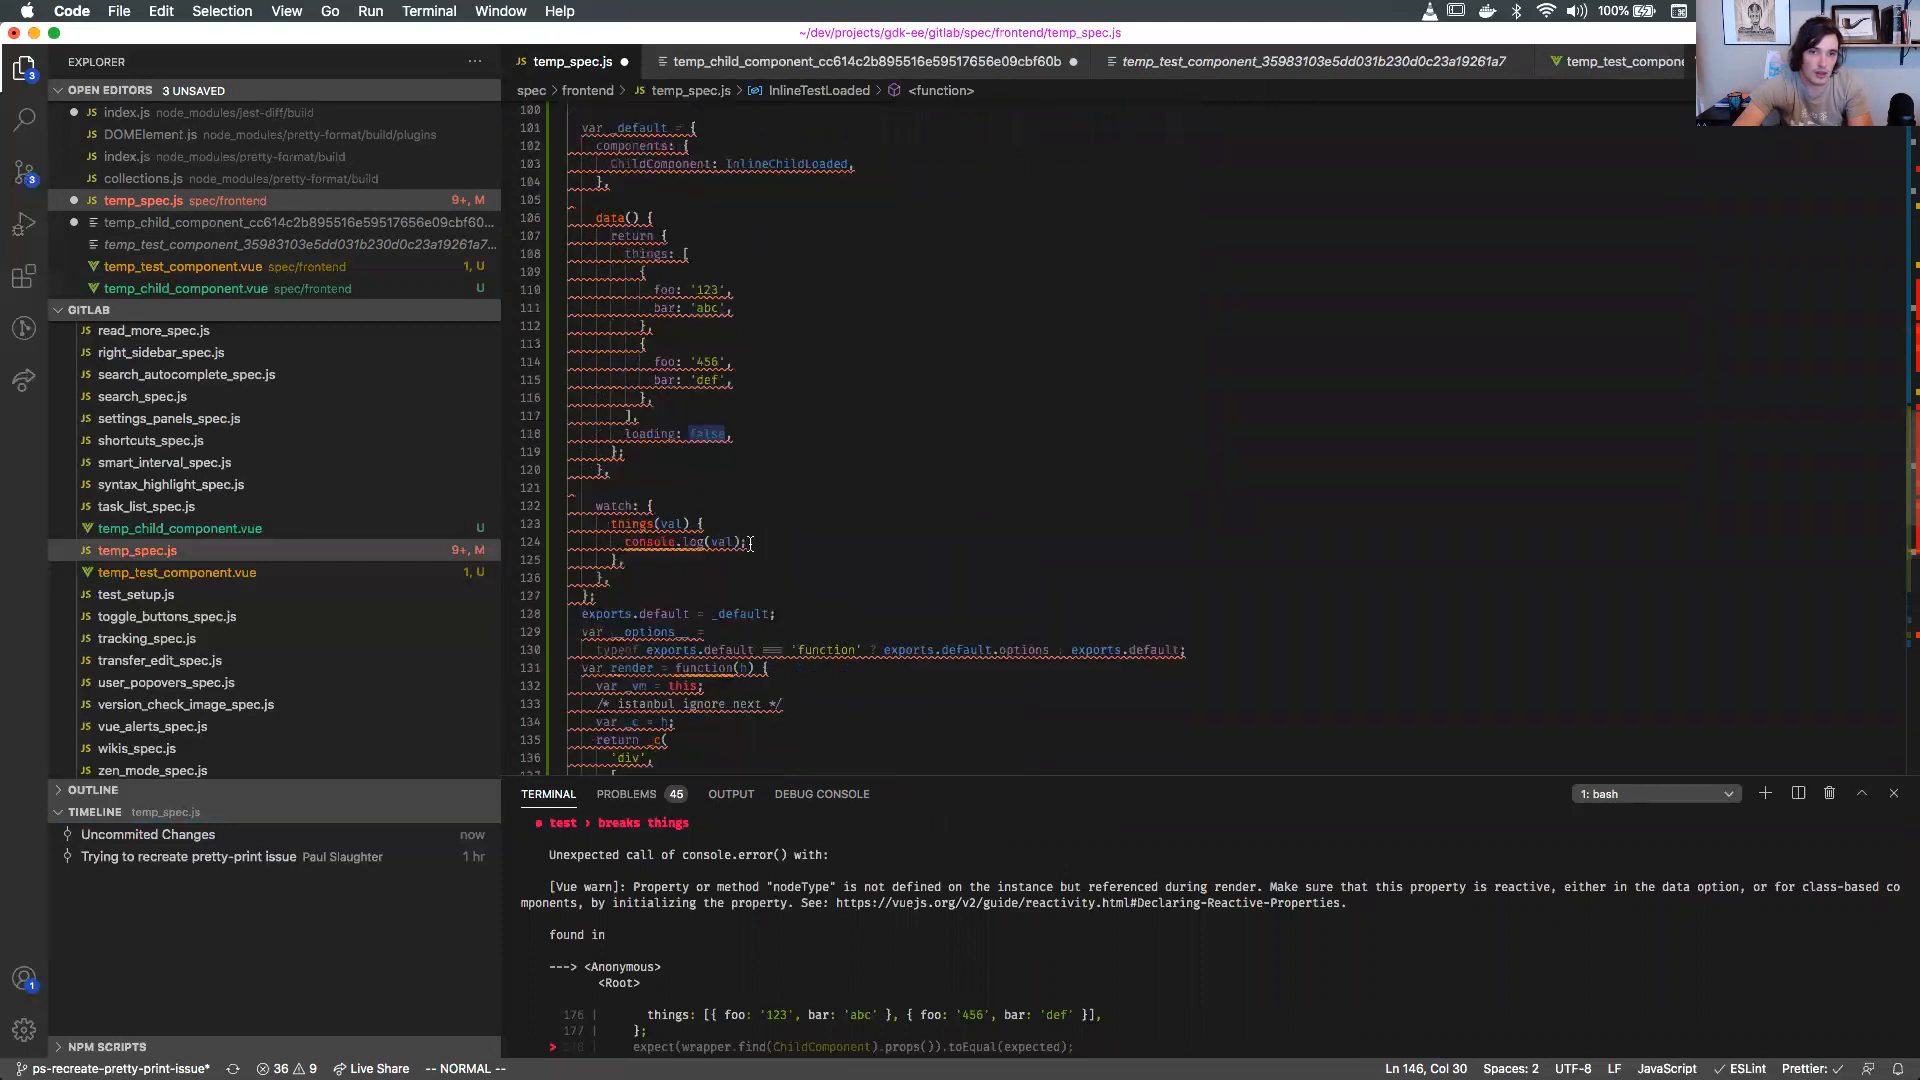
pyautogui.scroll(3)
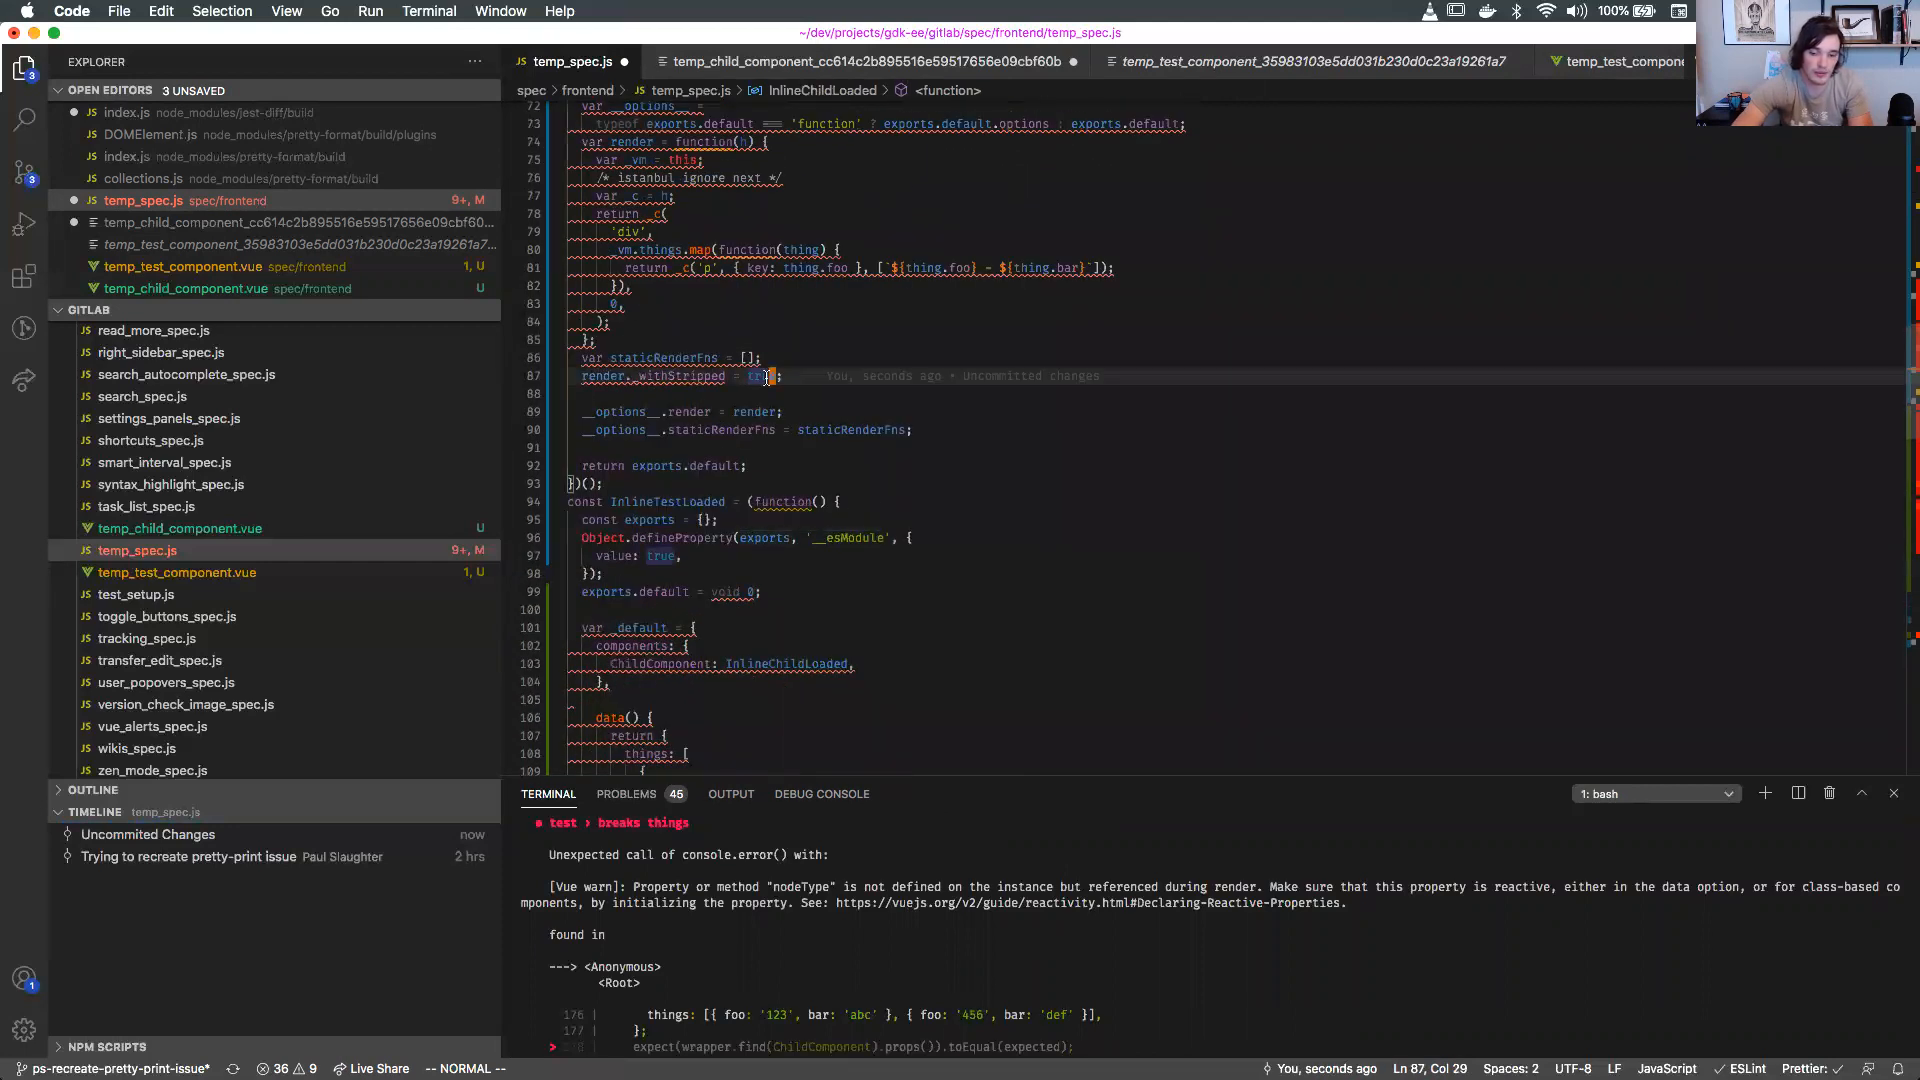
pyautogui.write('false')
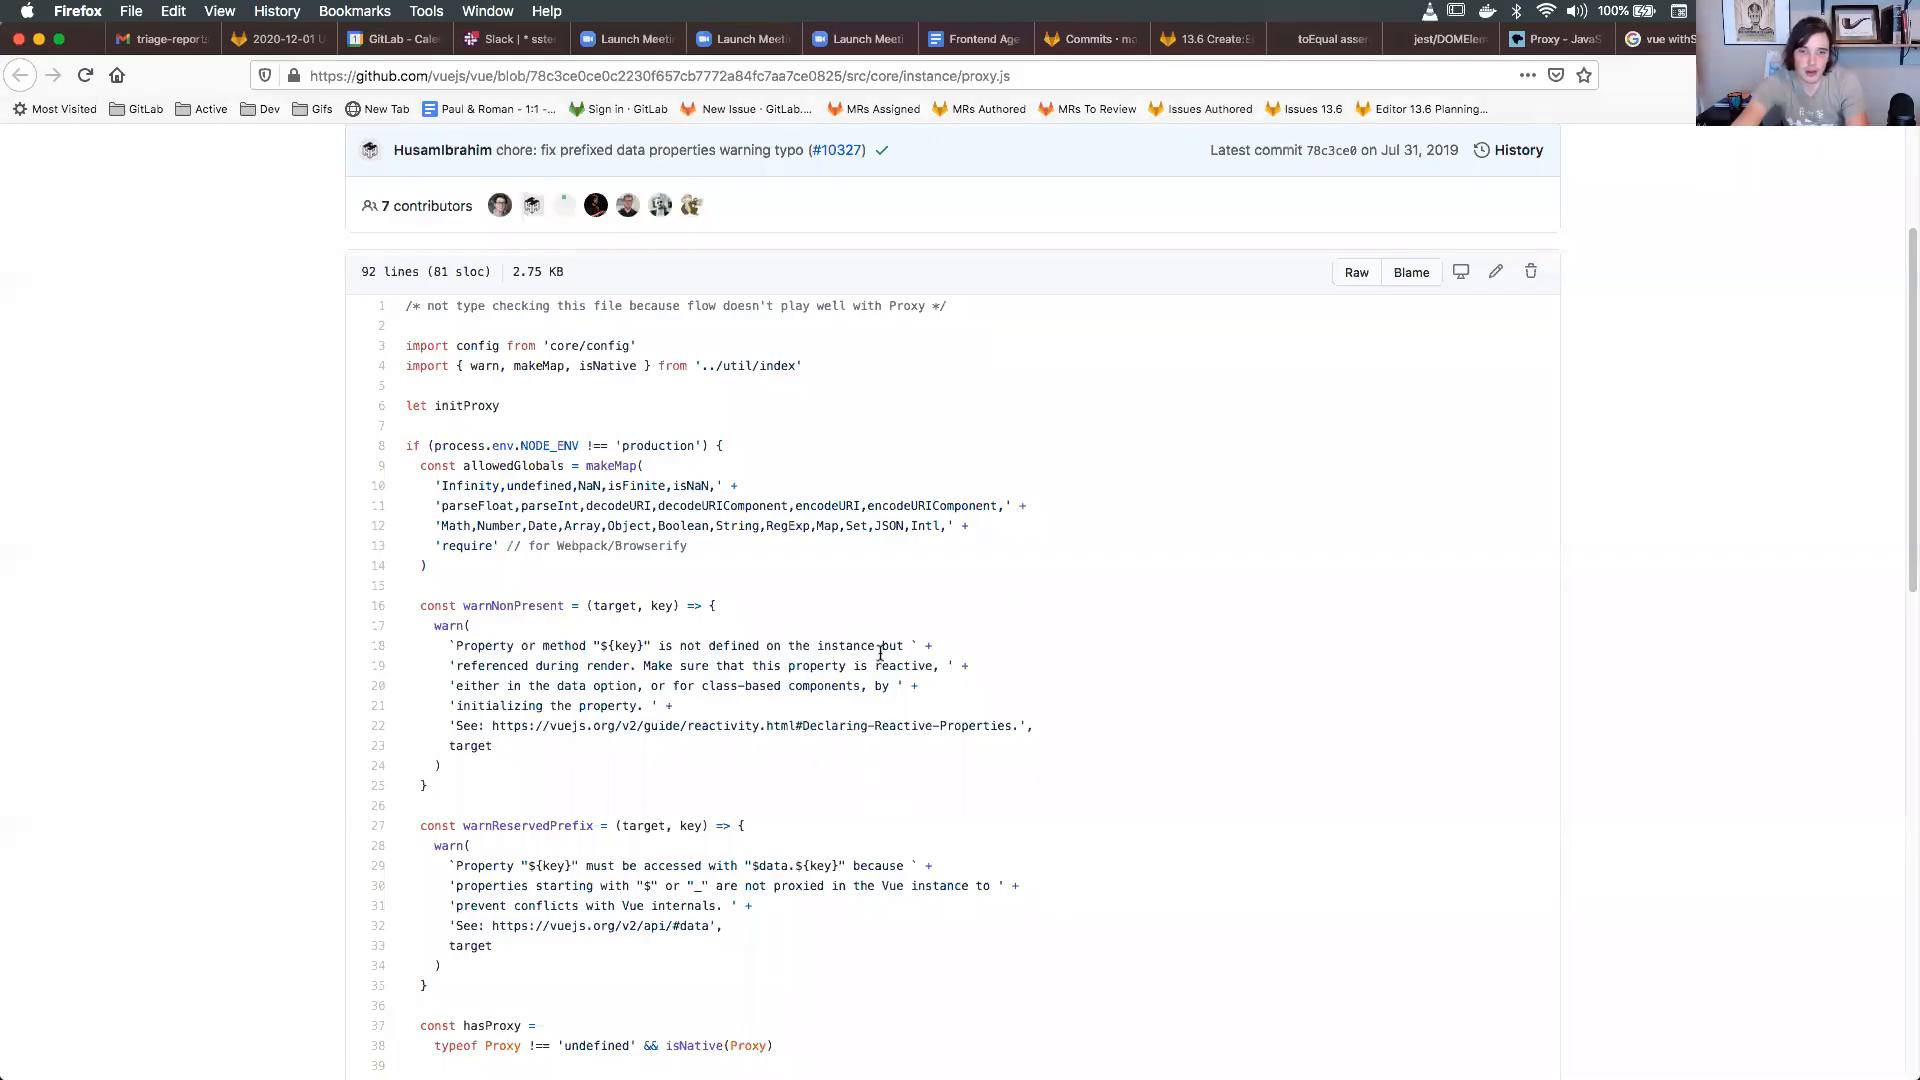
pyautogui.scroll(-3)
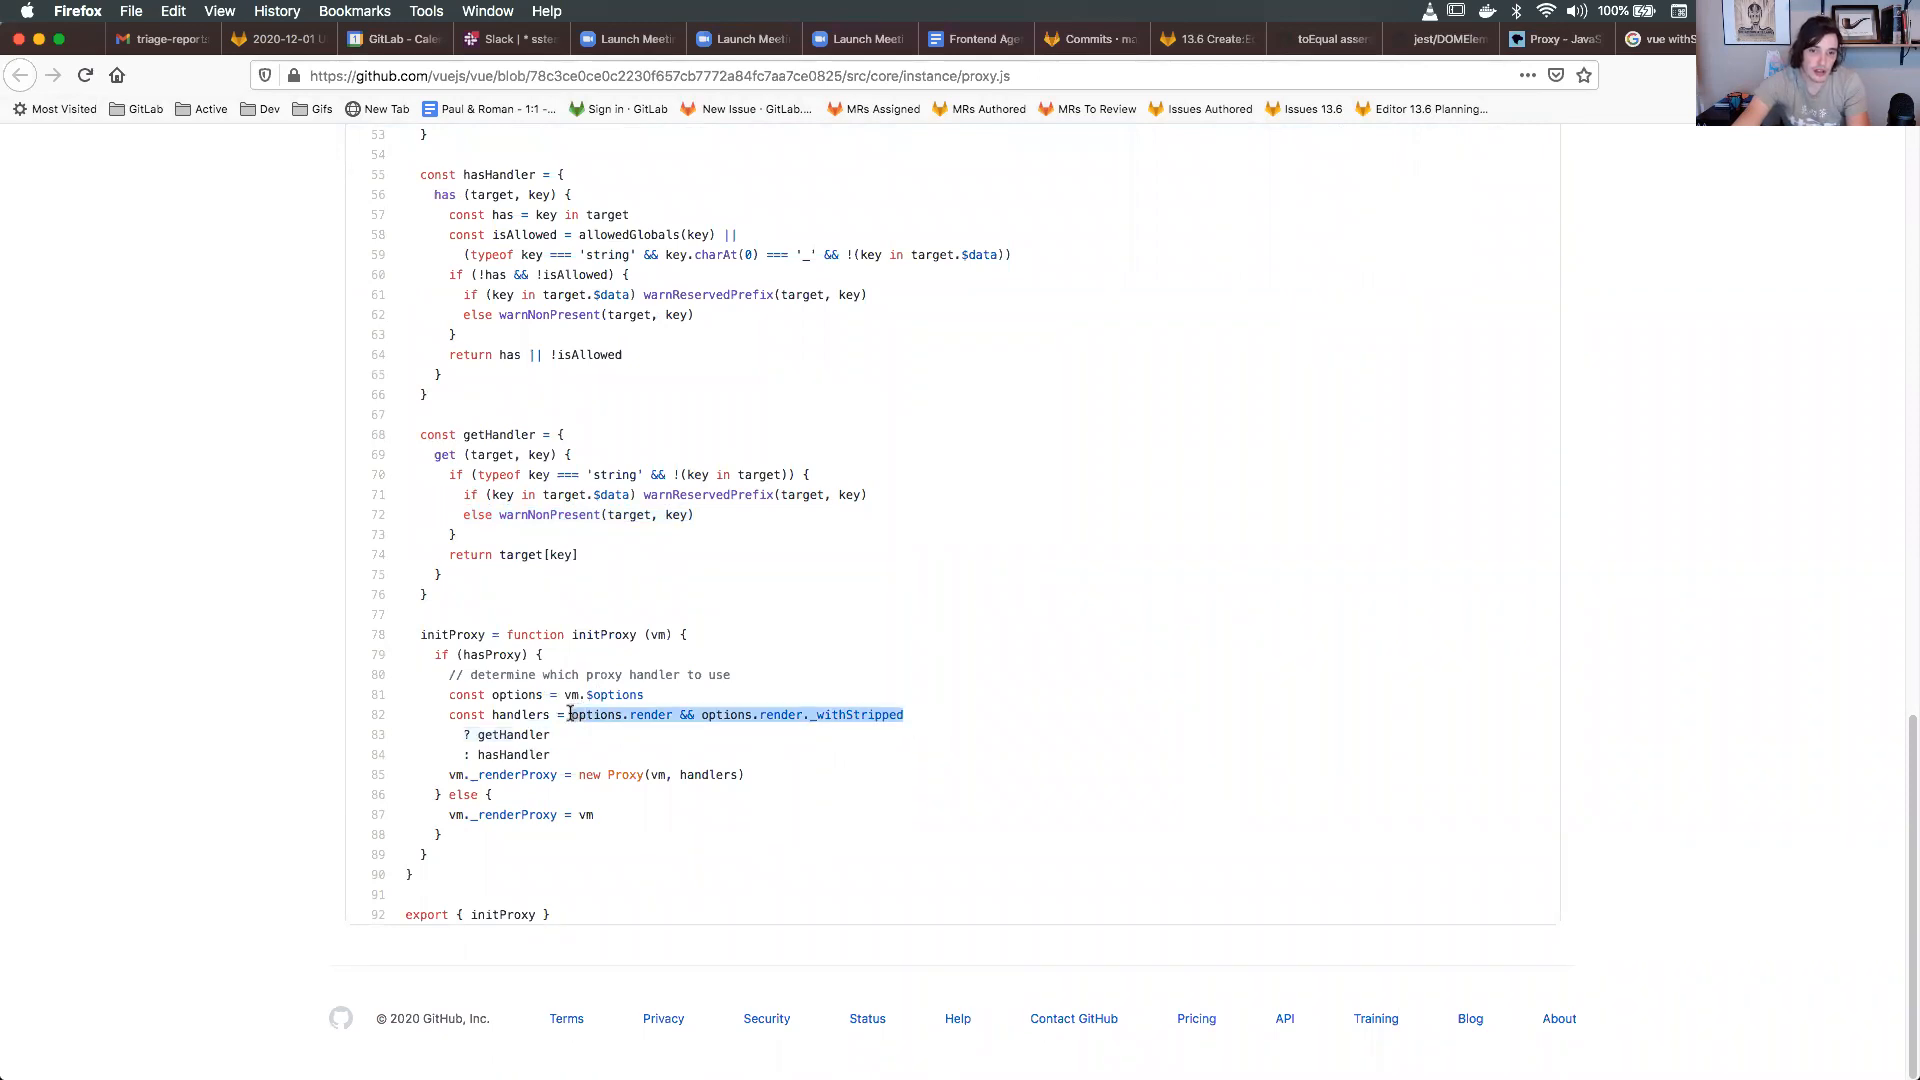
pyautogui.doubleClick(513, 733)
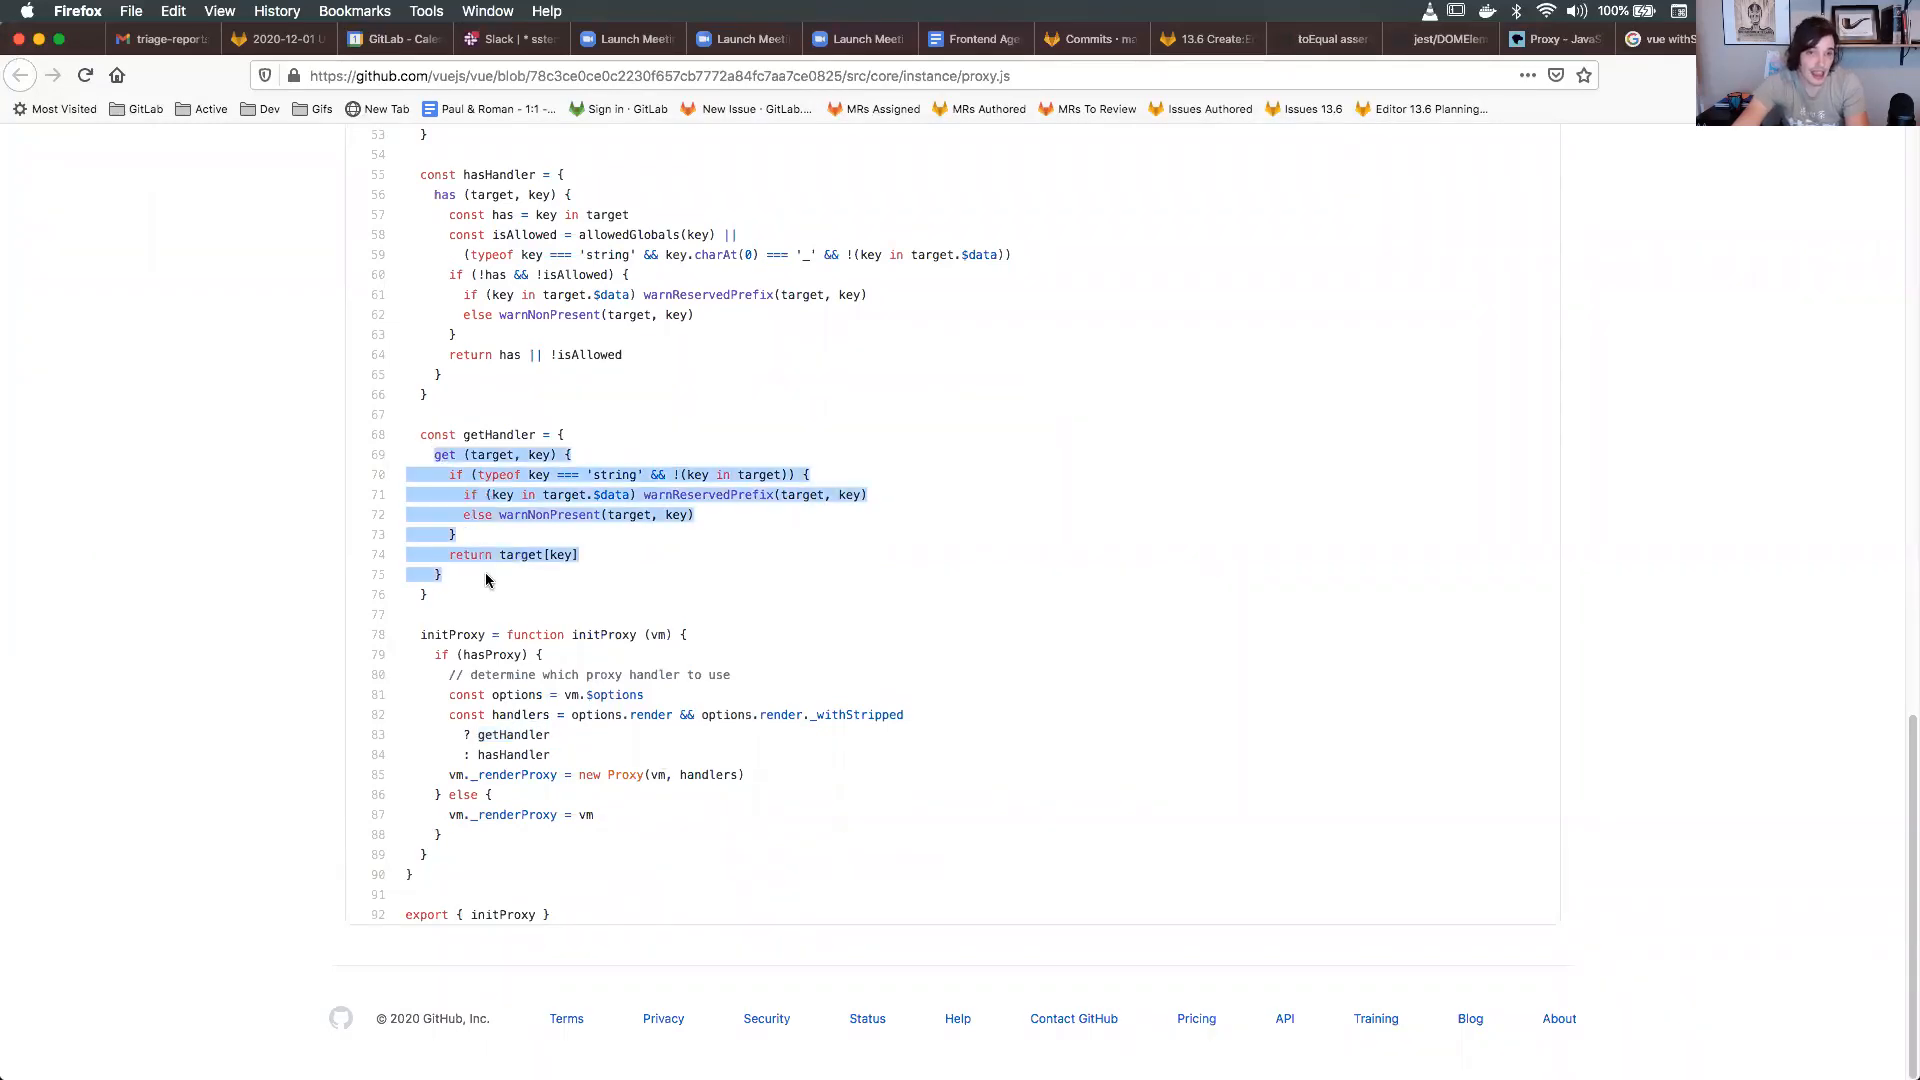
pyautogui.moveTo(686, 724)
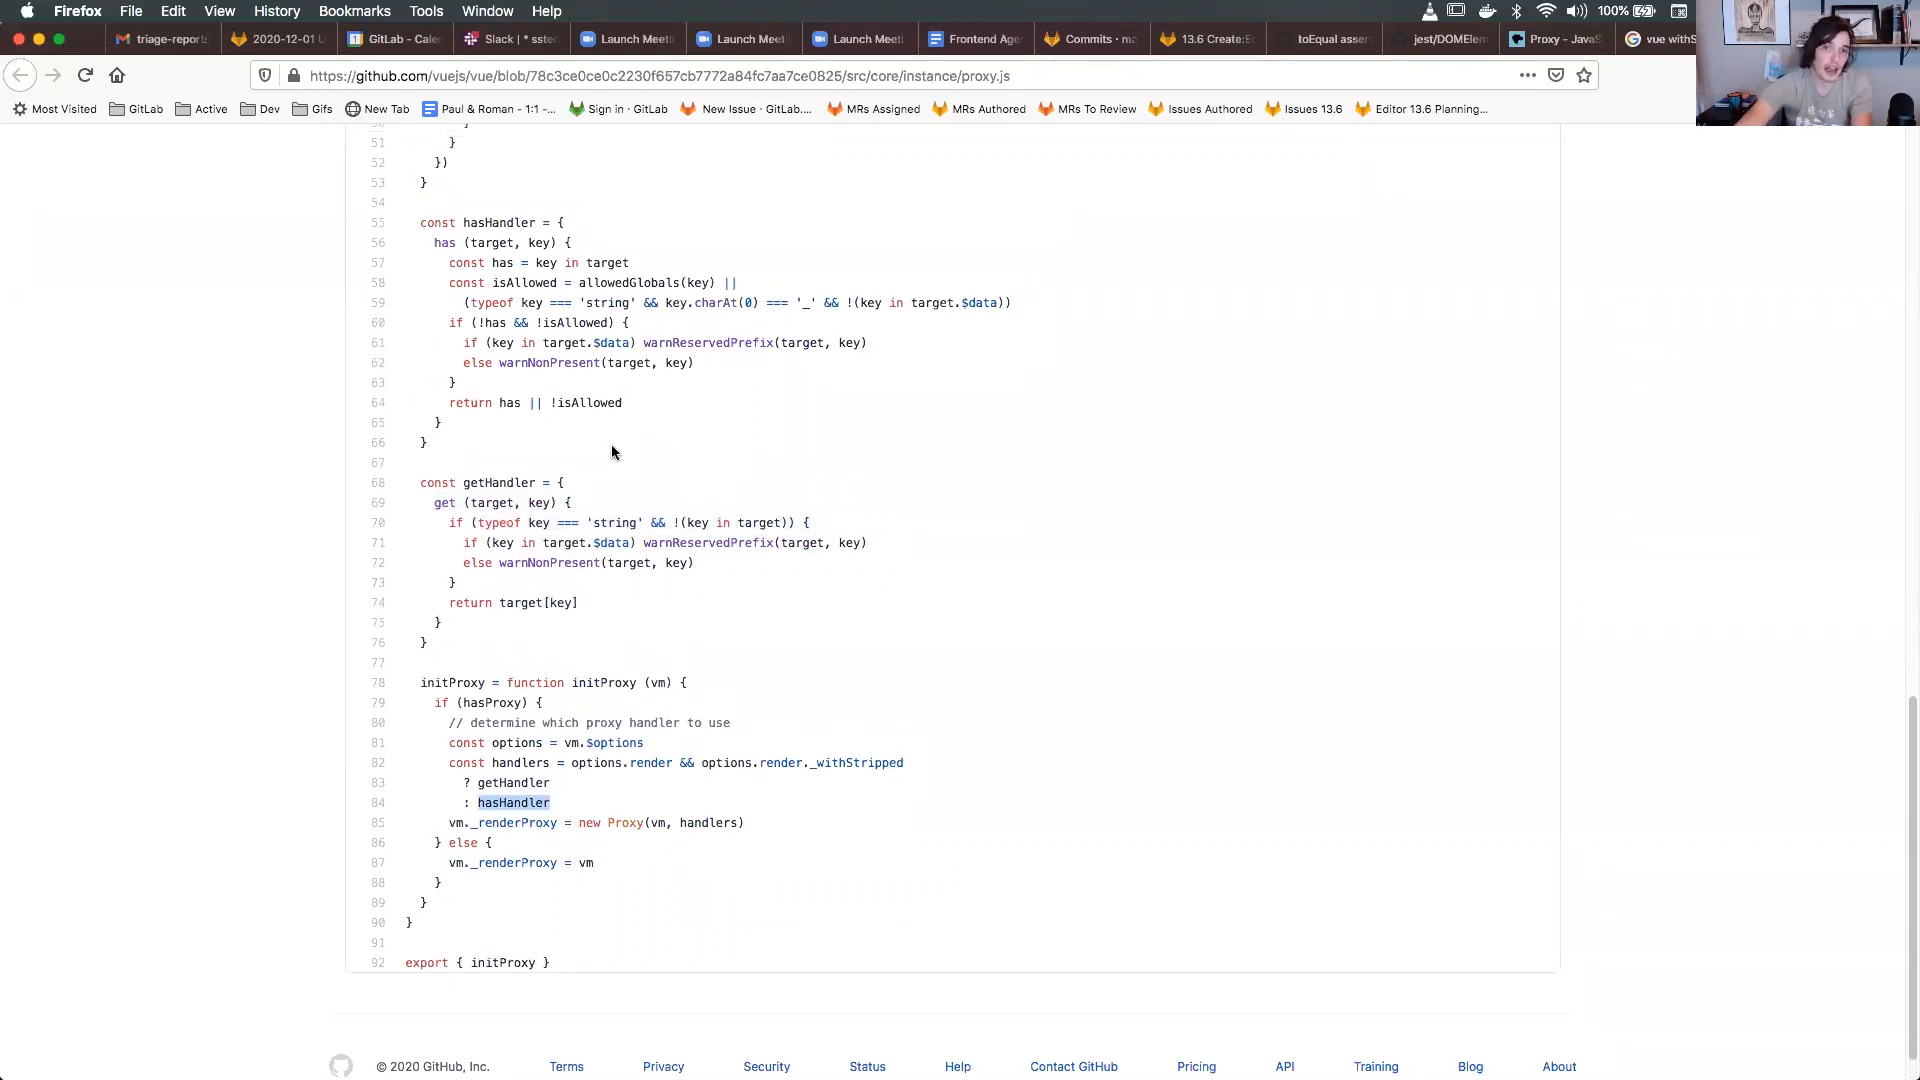
pyautogui.moveTo(940, 550)
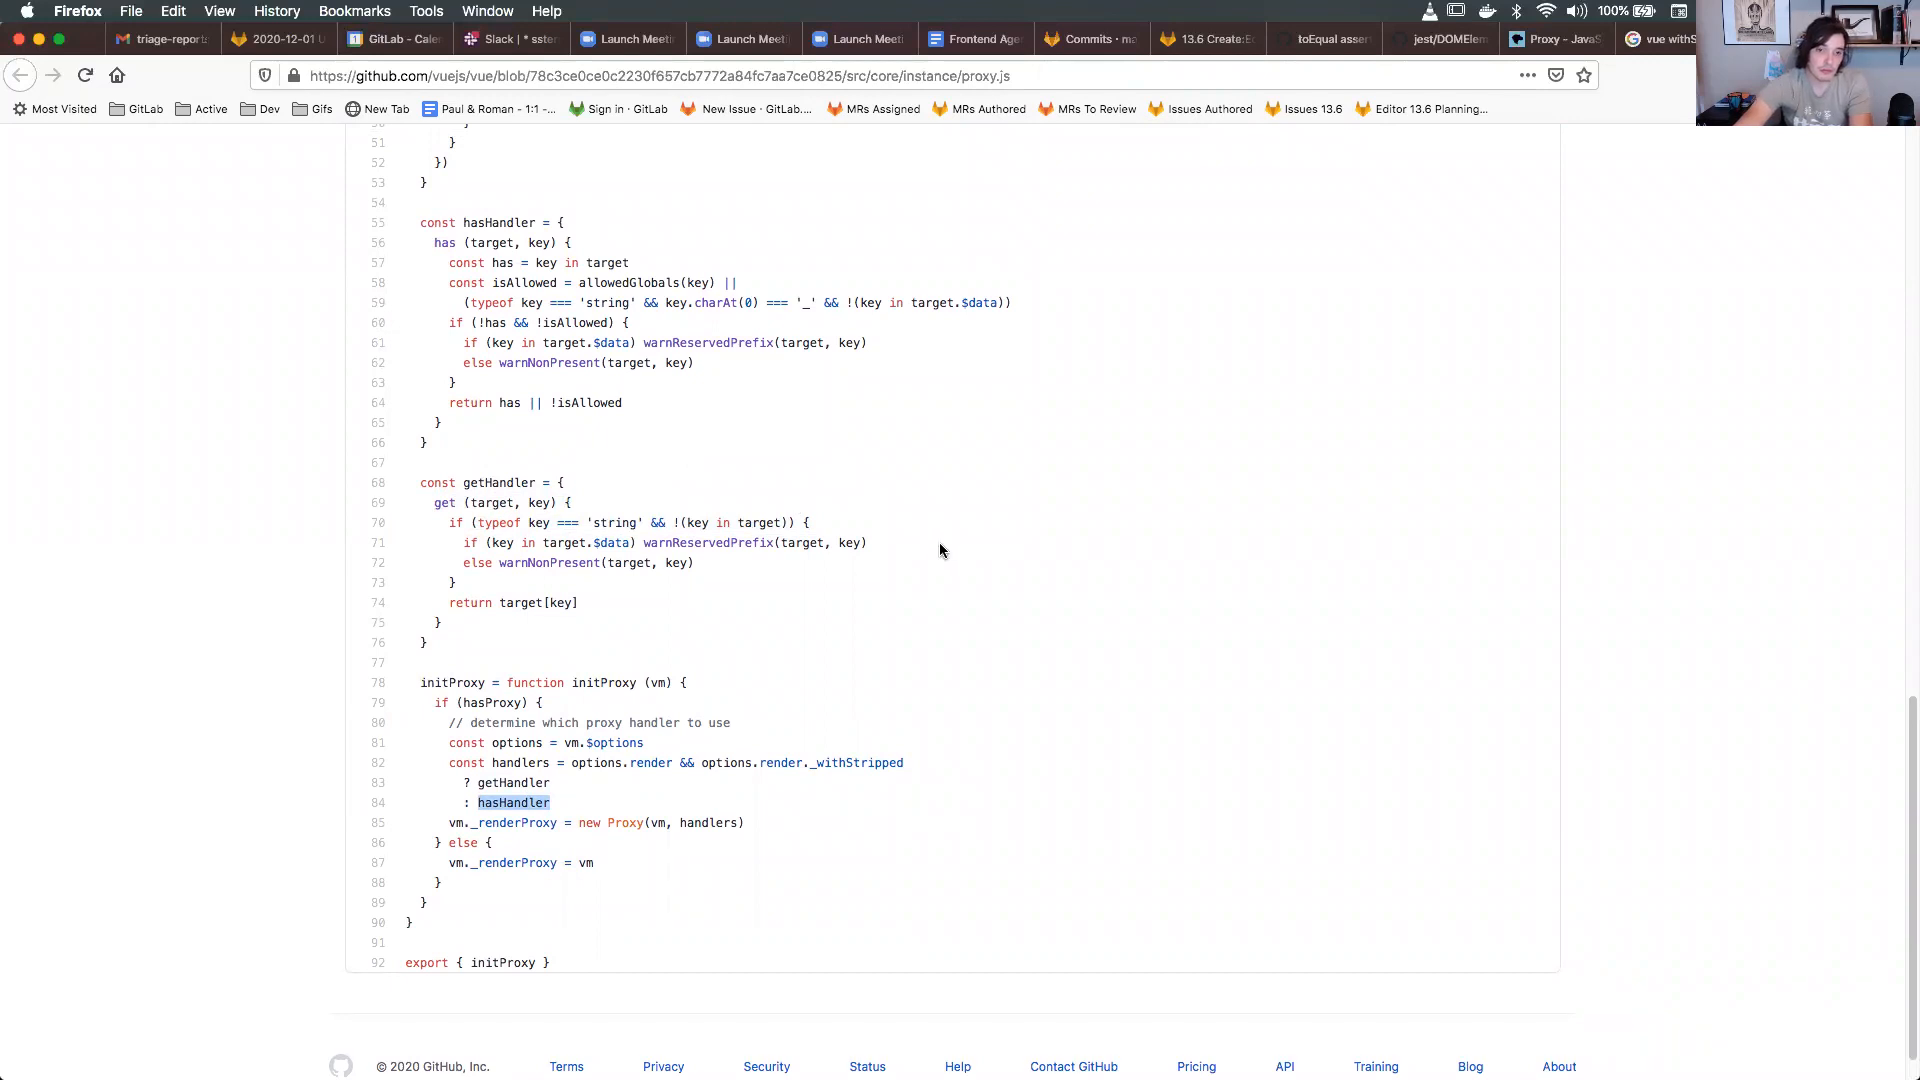
pyautogui.moveTo(876, 508)
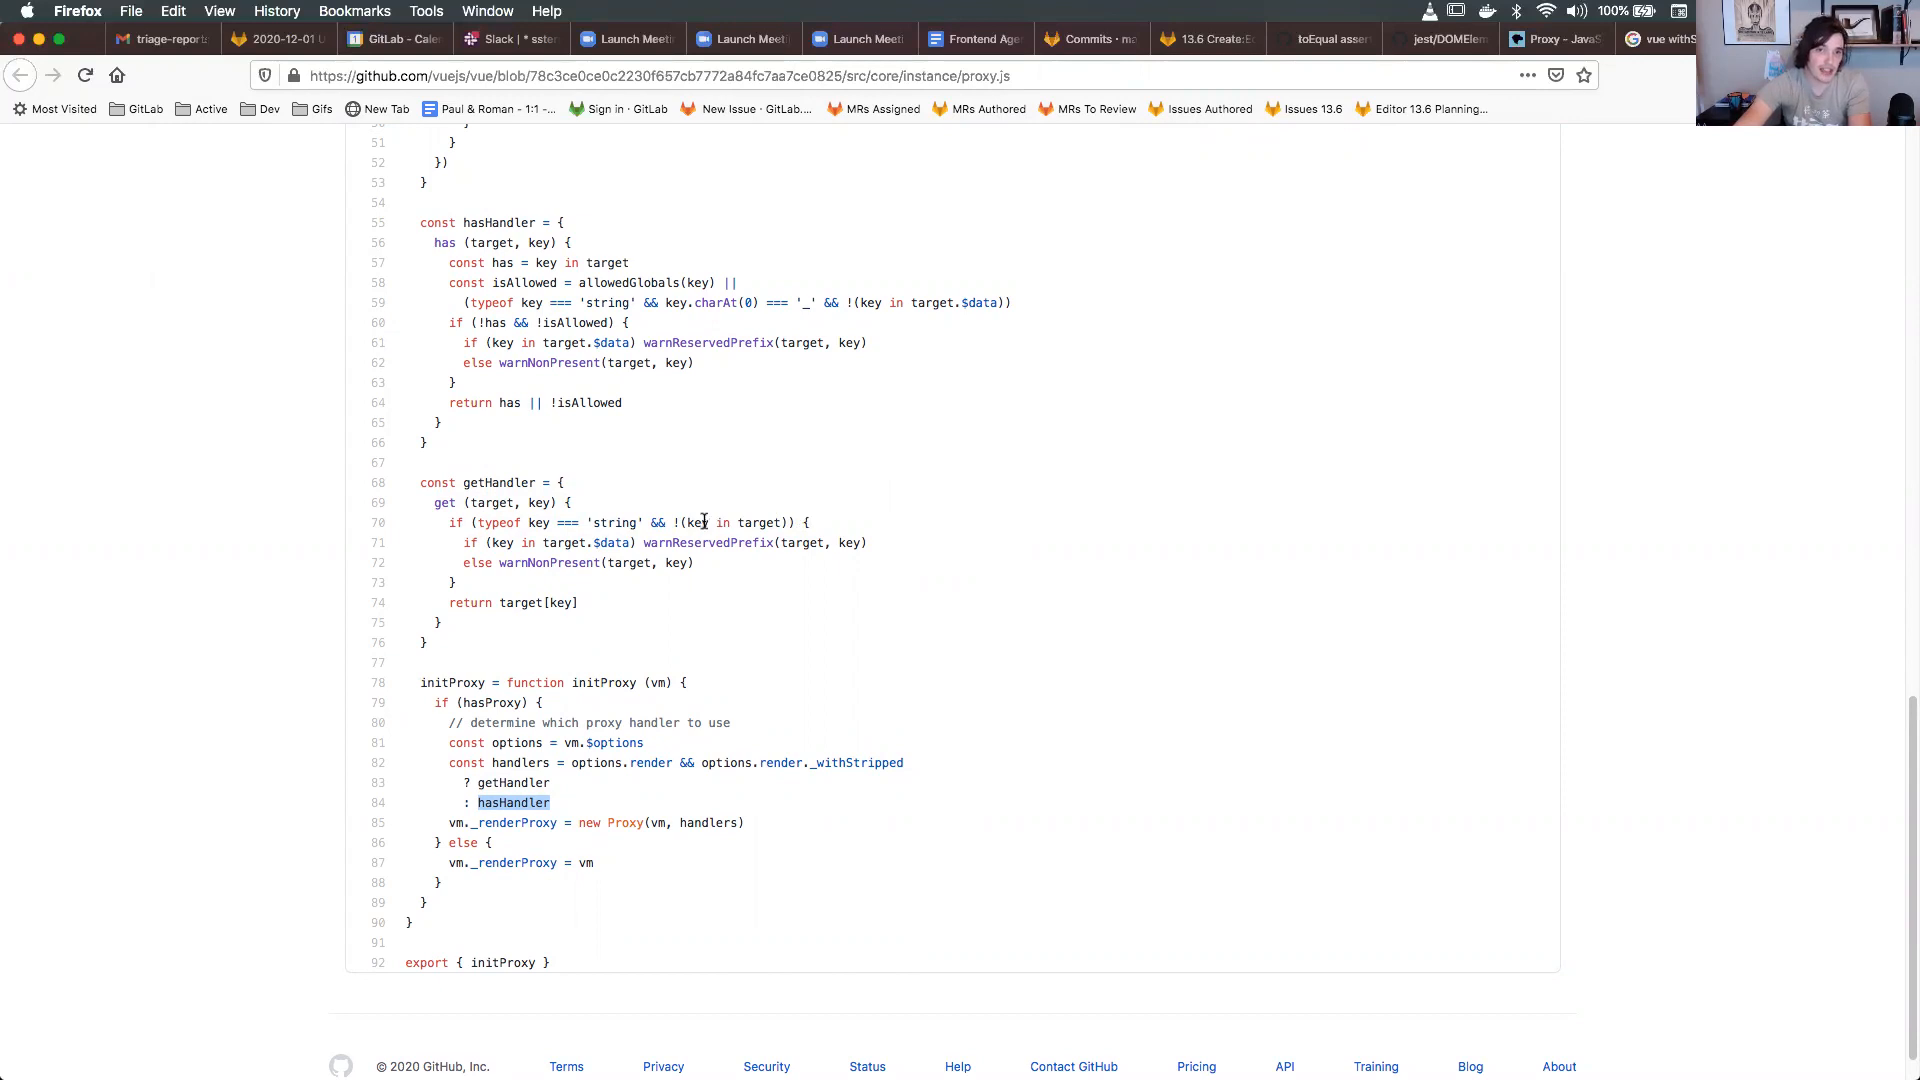
pyautogui.moveTo(735, 512)
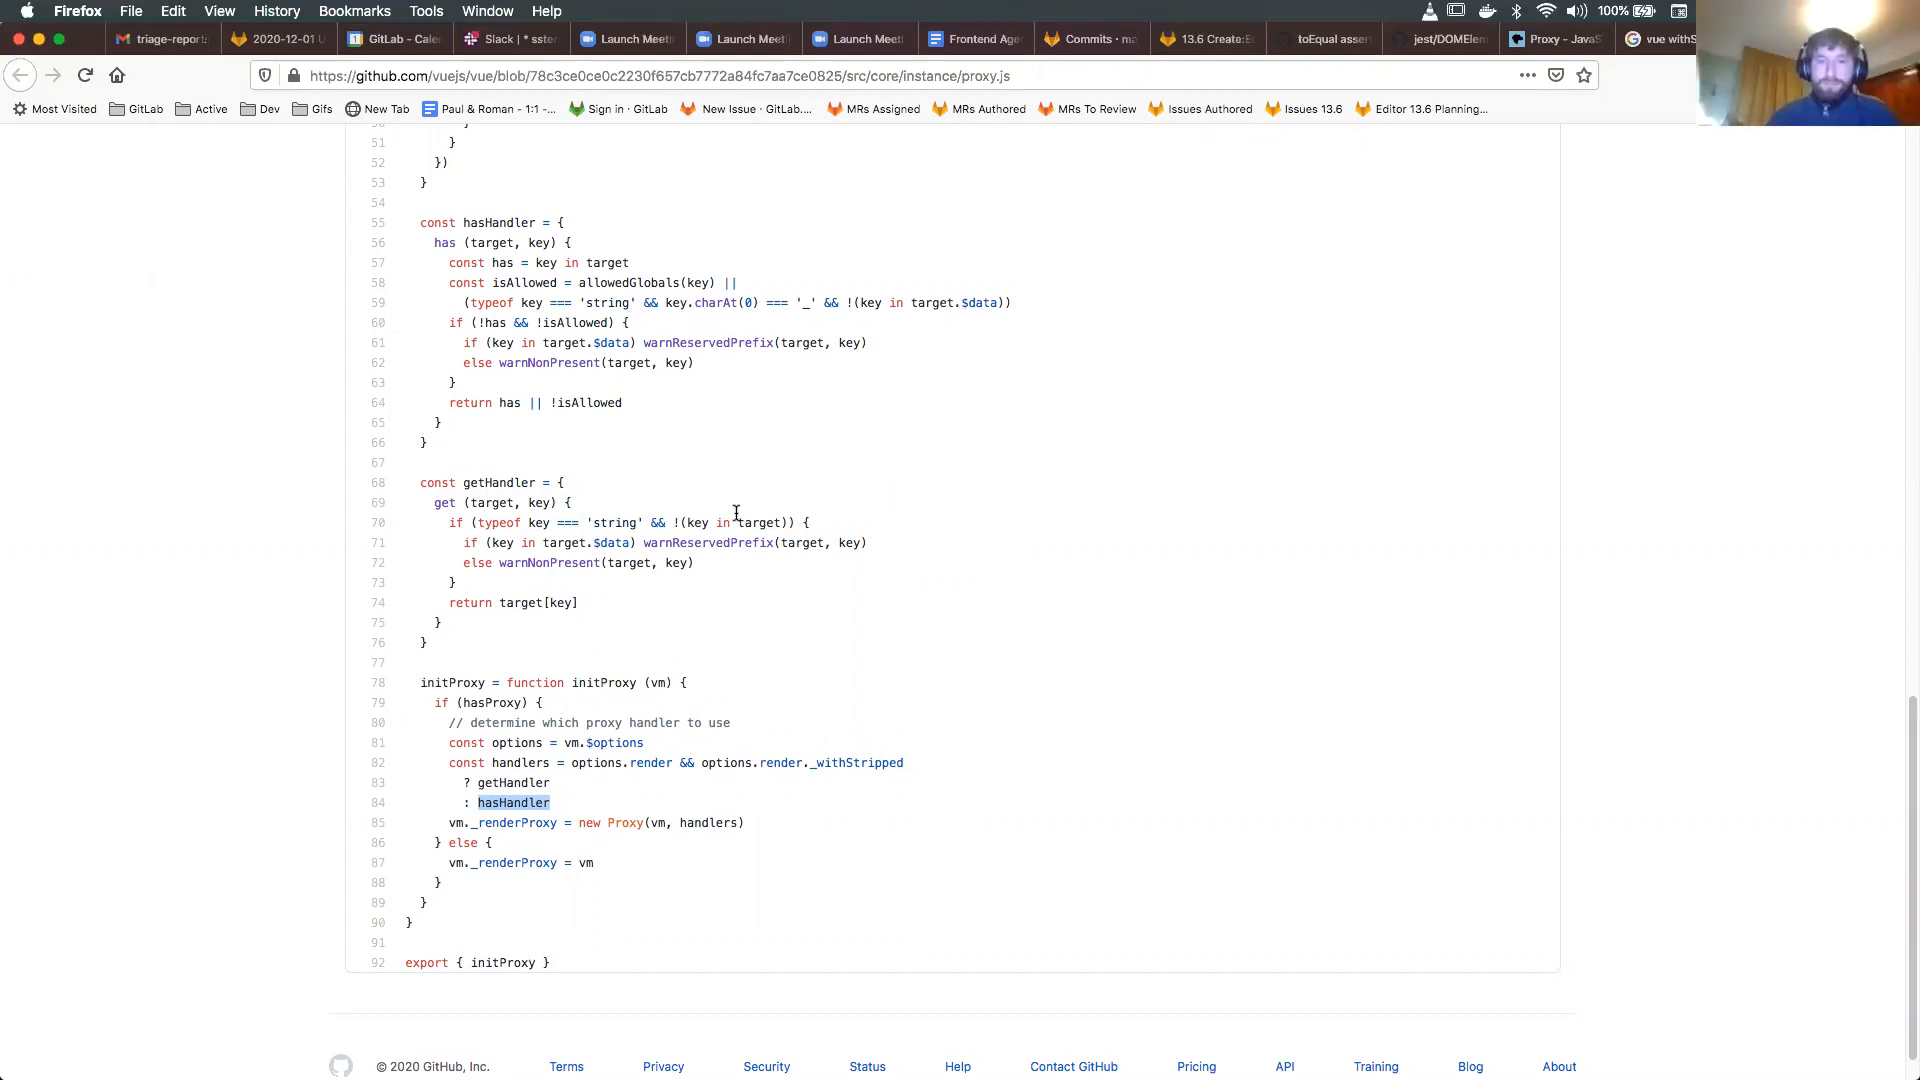
pyautogui.moveTo(24, 340)
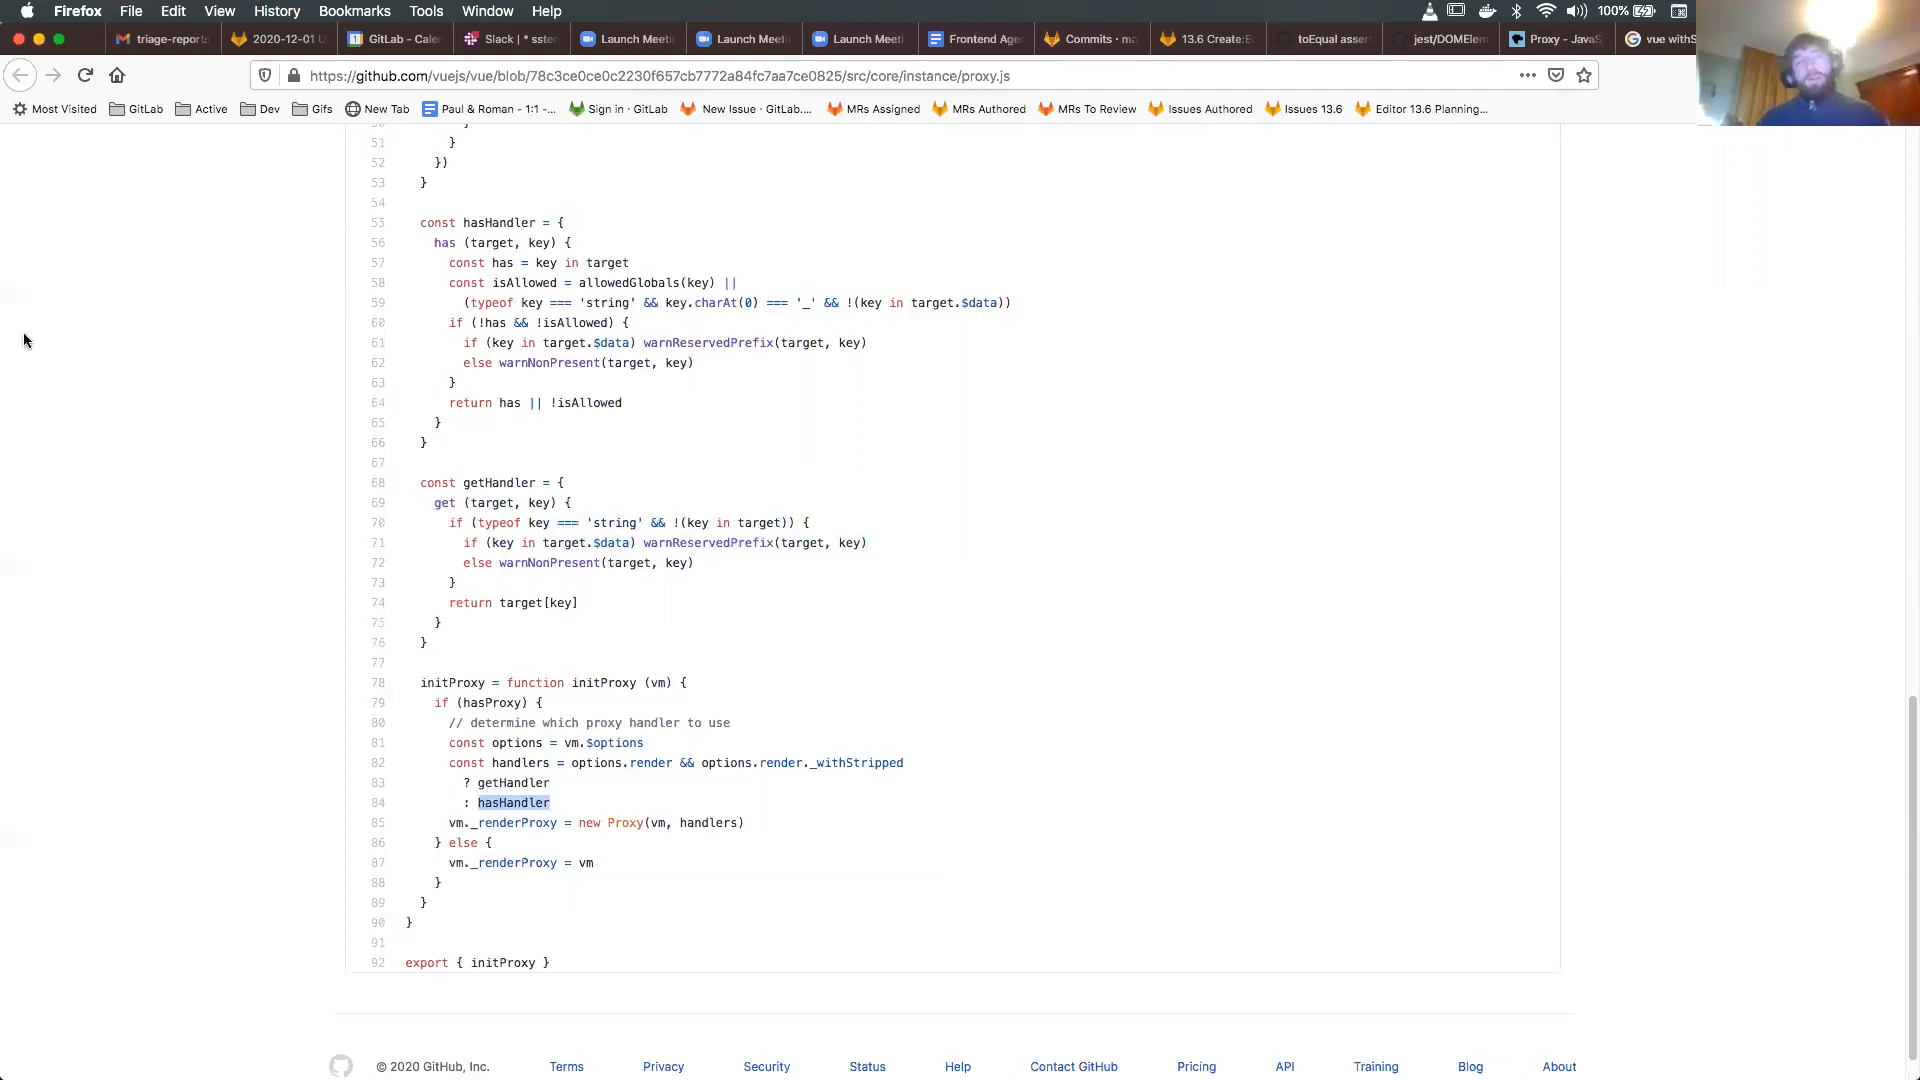
pyautogui.moveTo(56, 331)
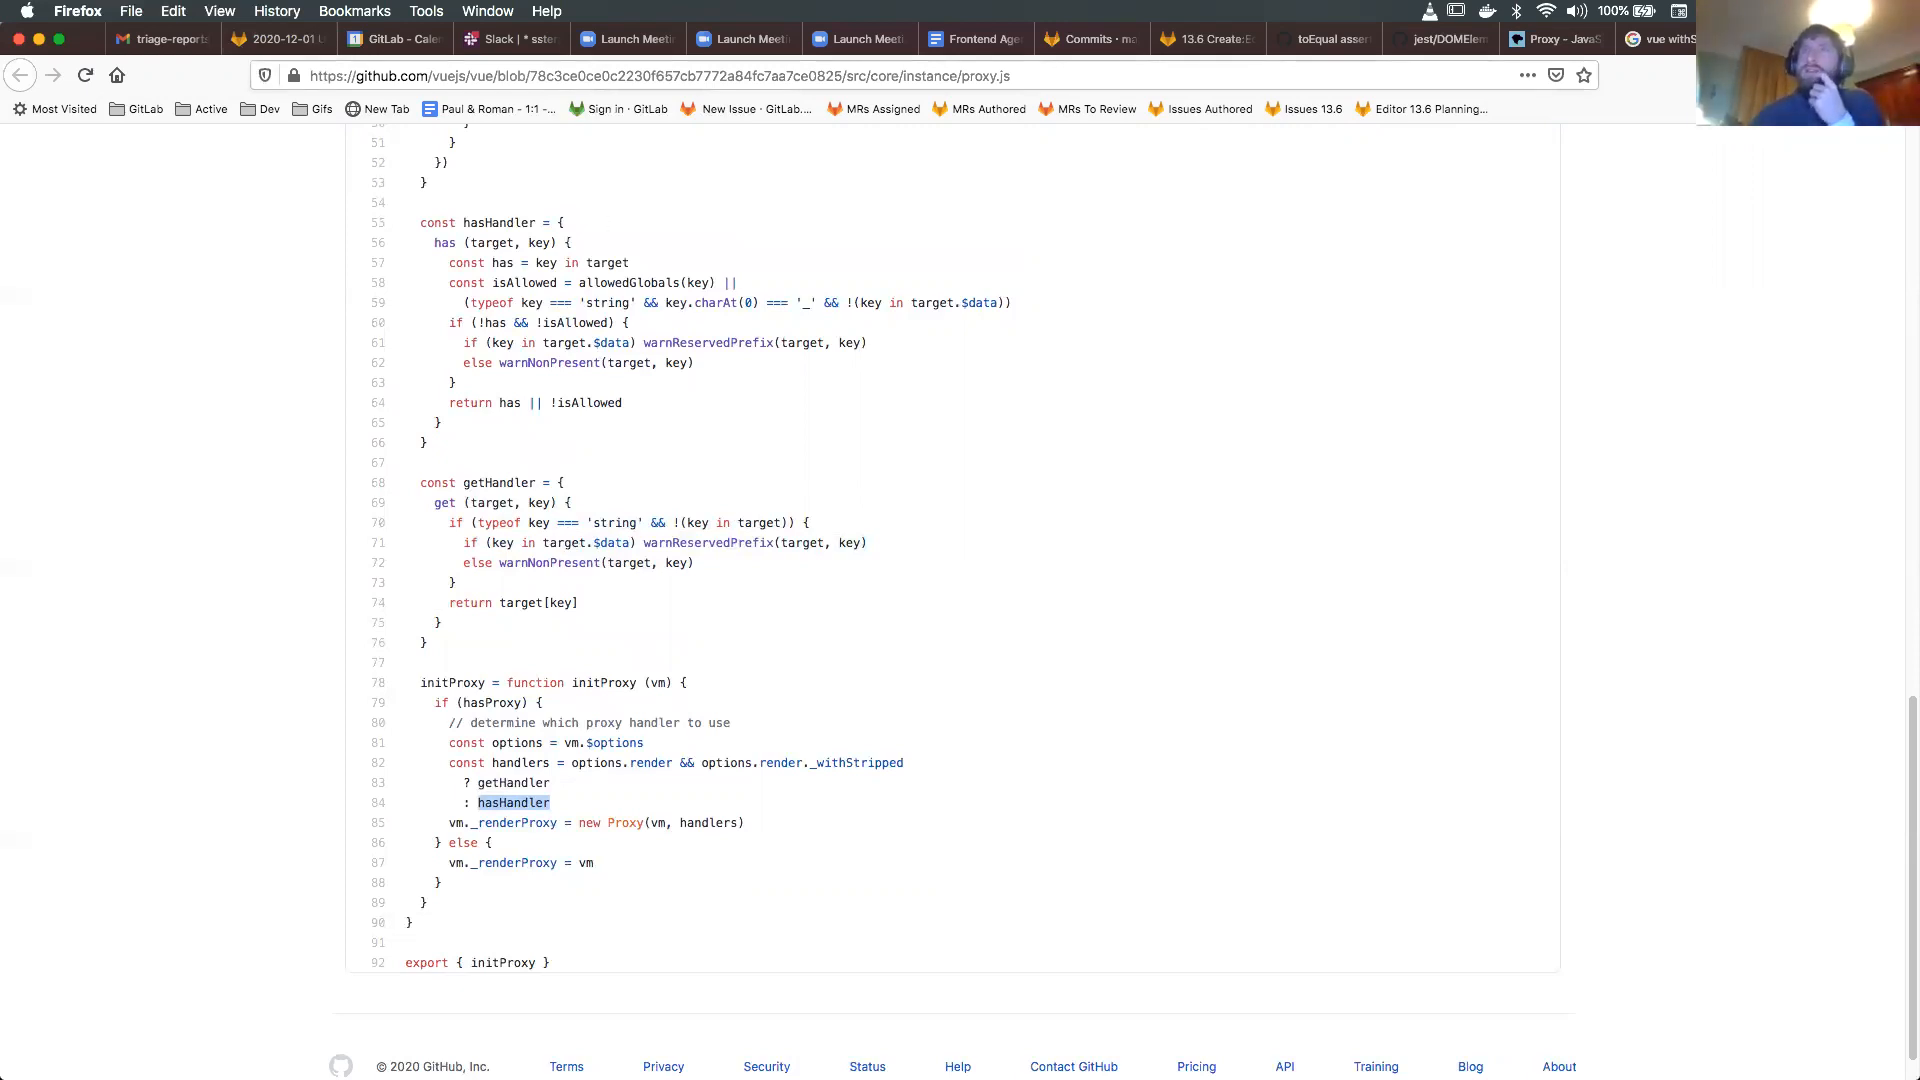
pyautogui.moveTo(1275, 261)
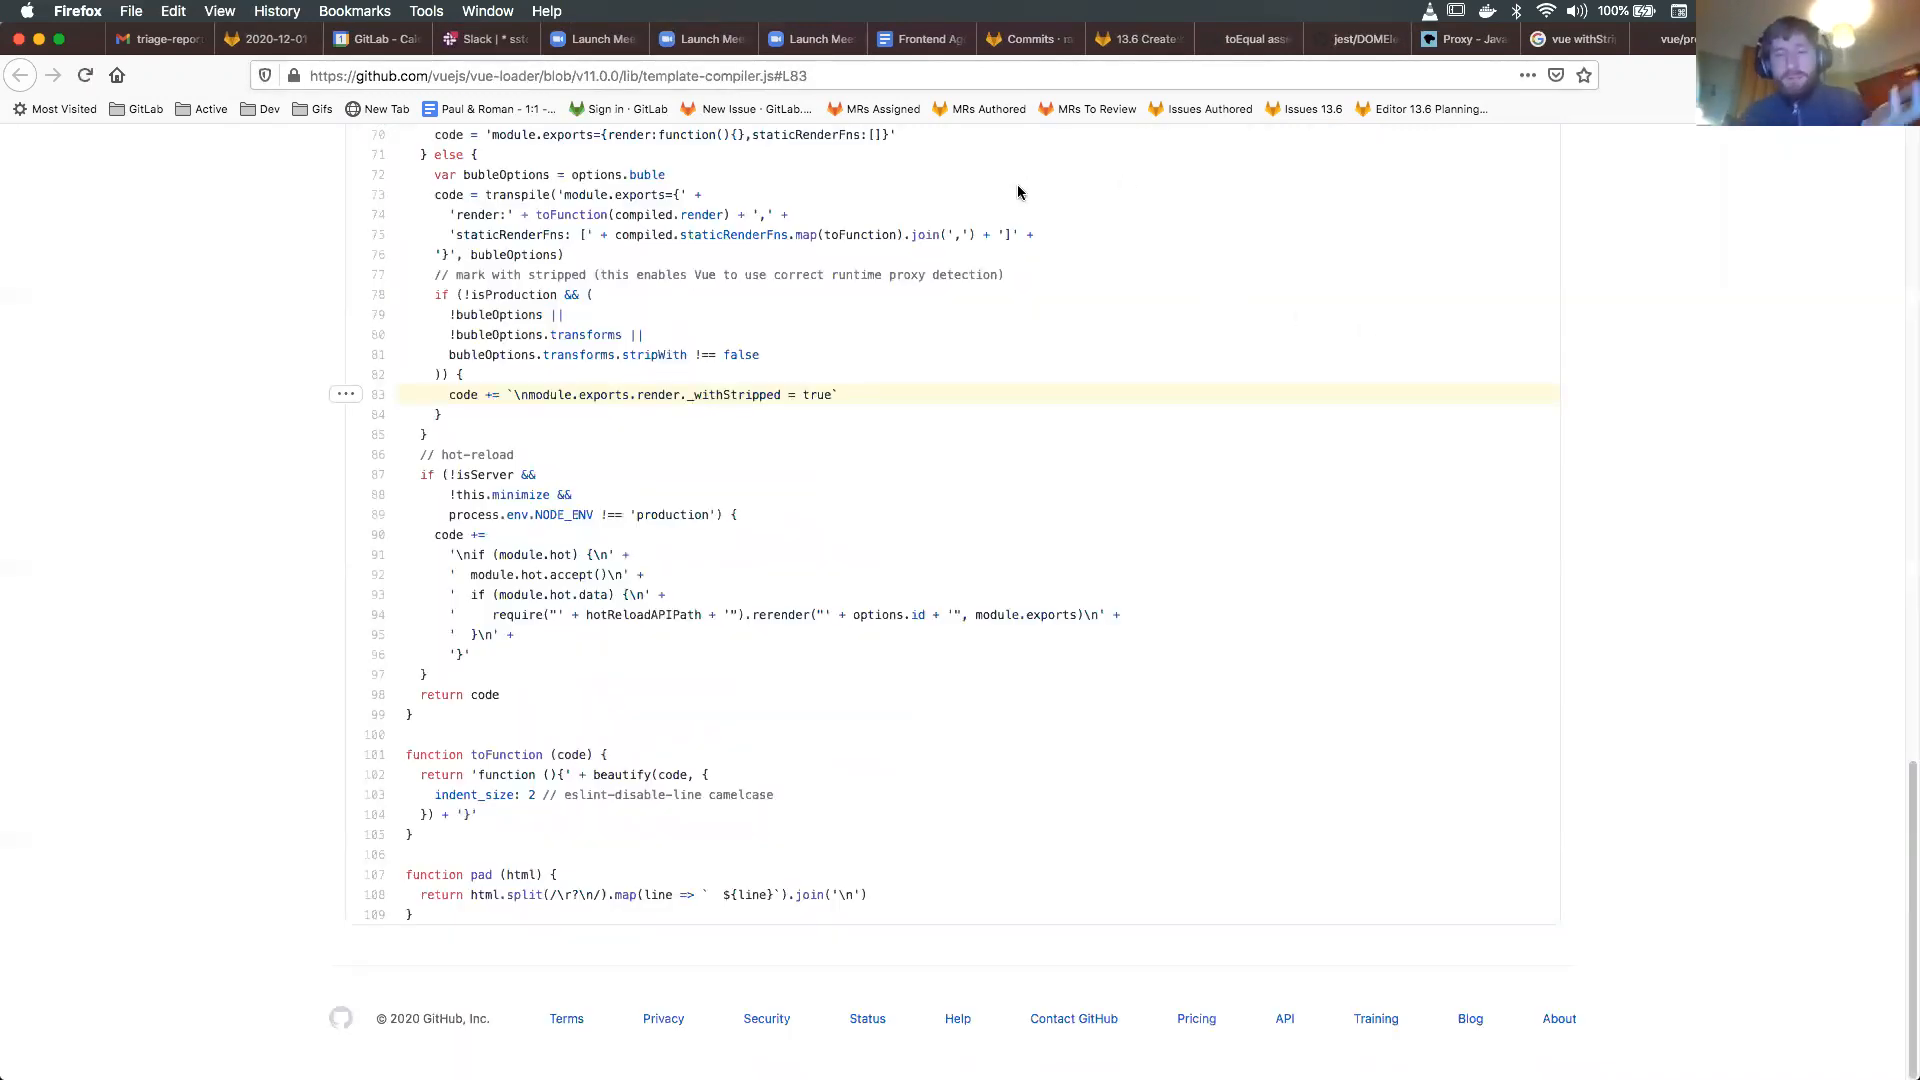
pyautogui.moveTo(731, 220)
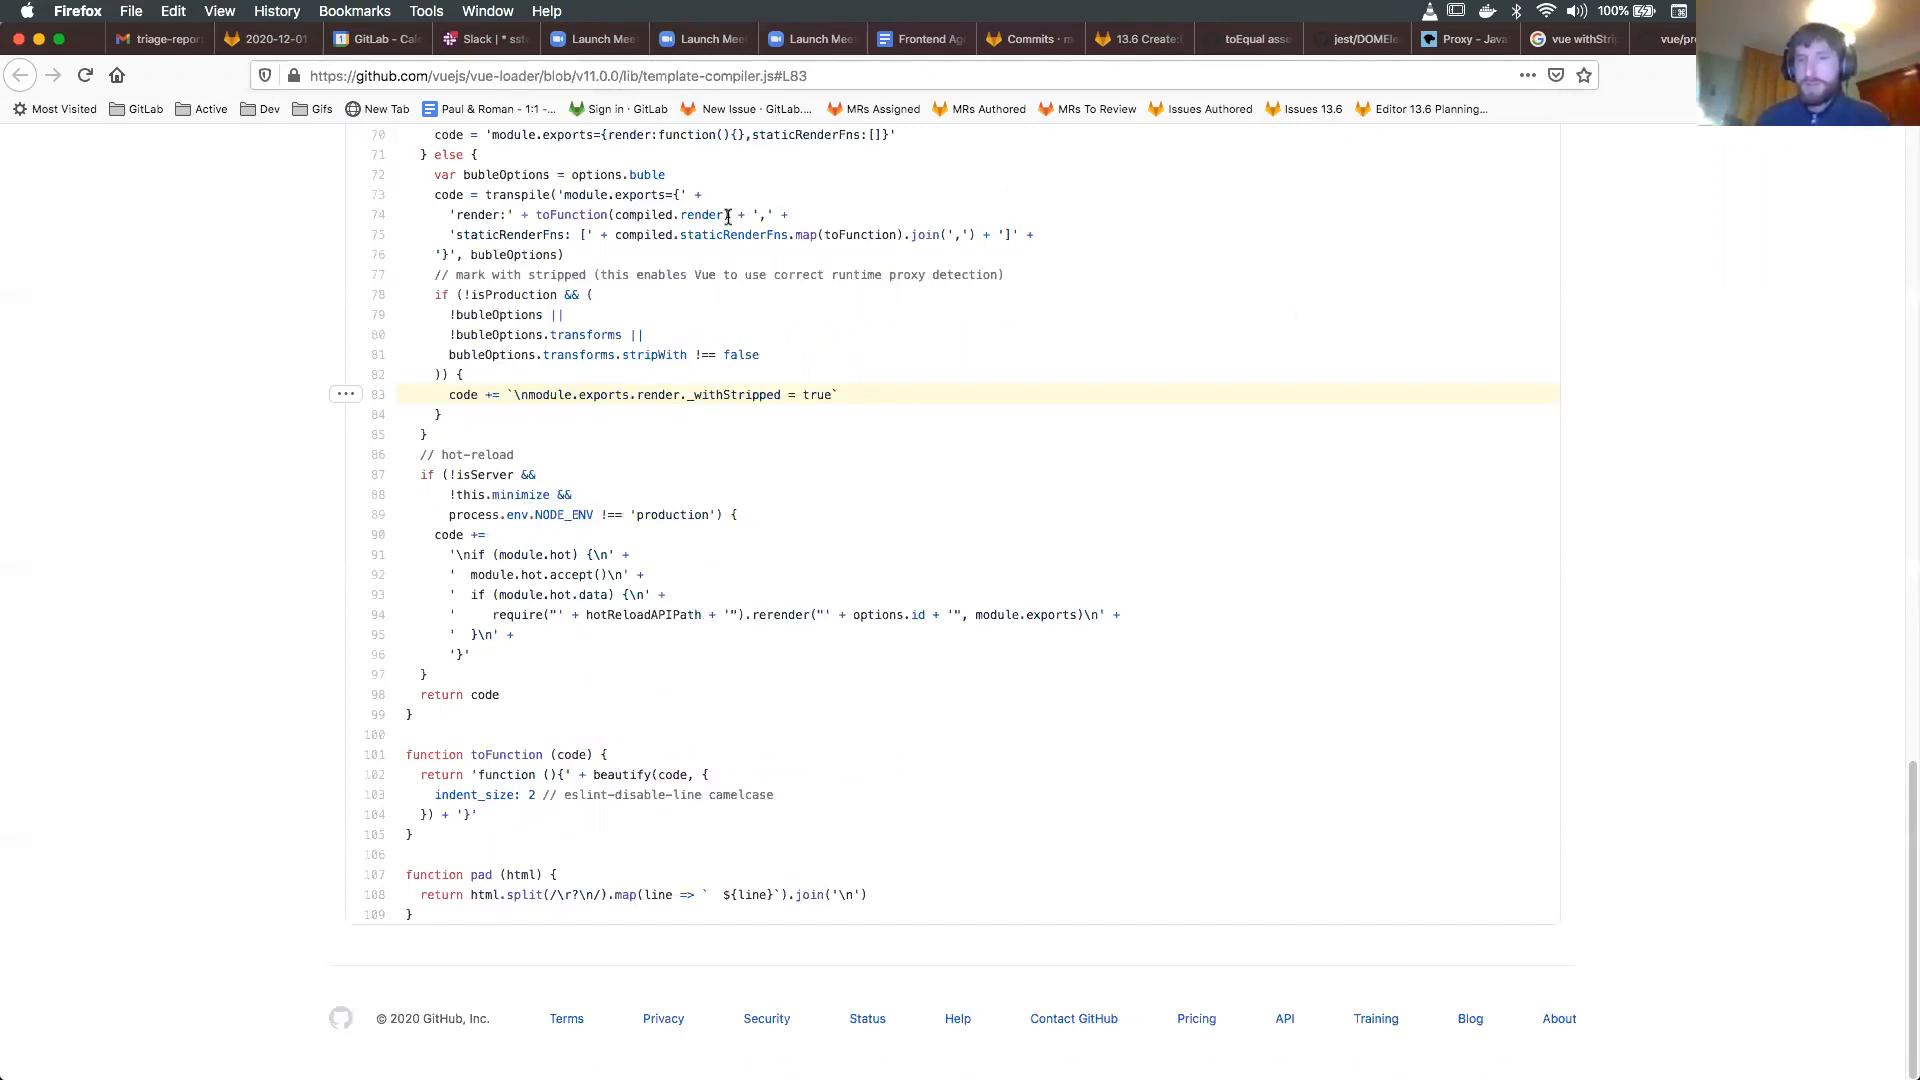
pyautogui.scroll(3)
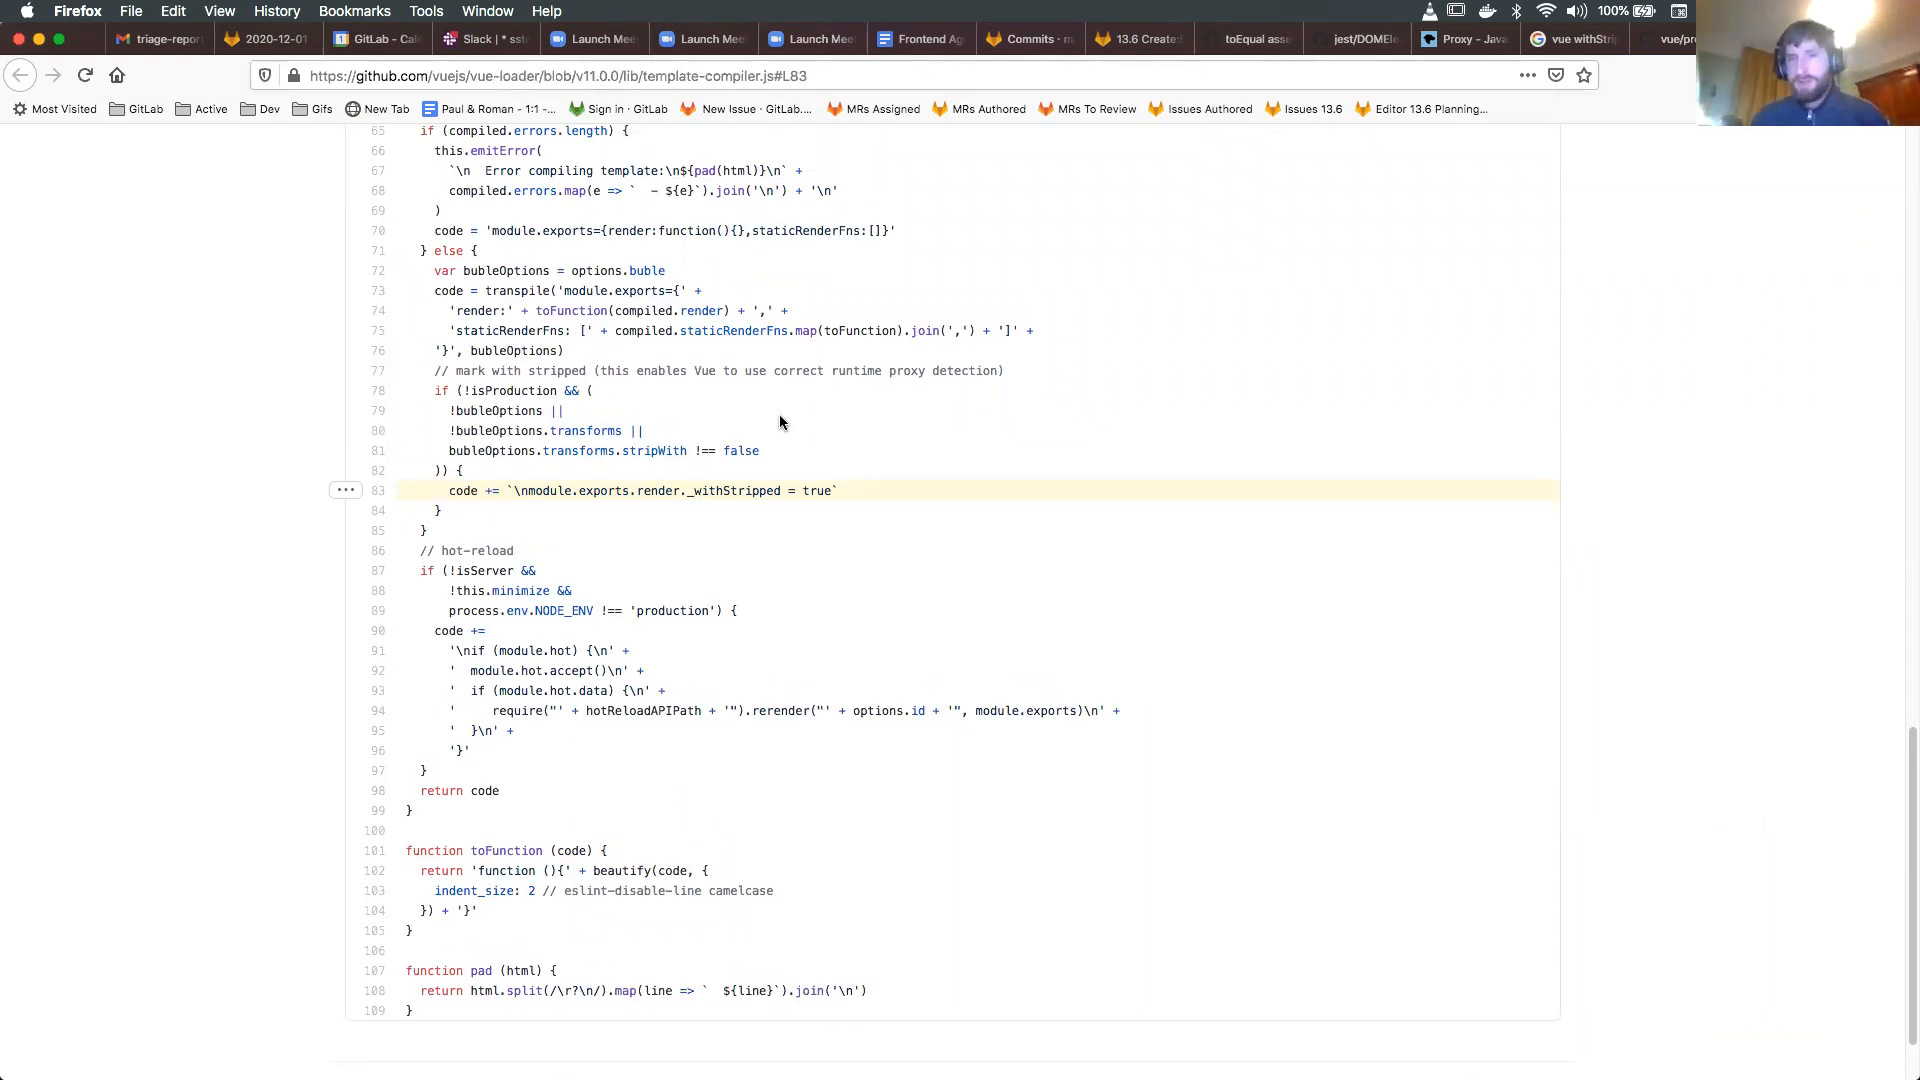
pyautogui.moveTo(748, 405)
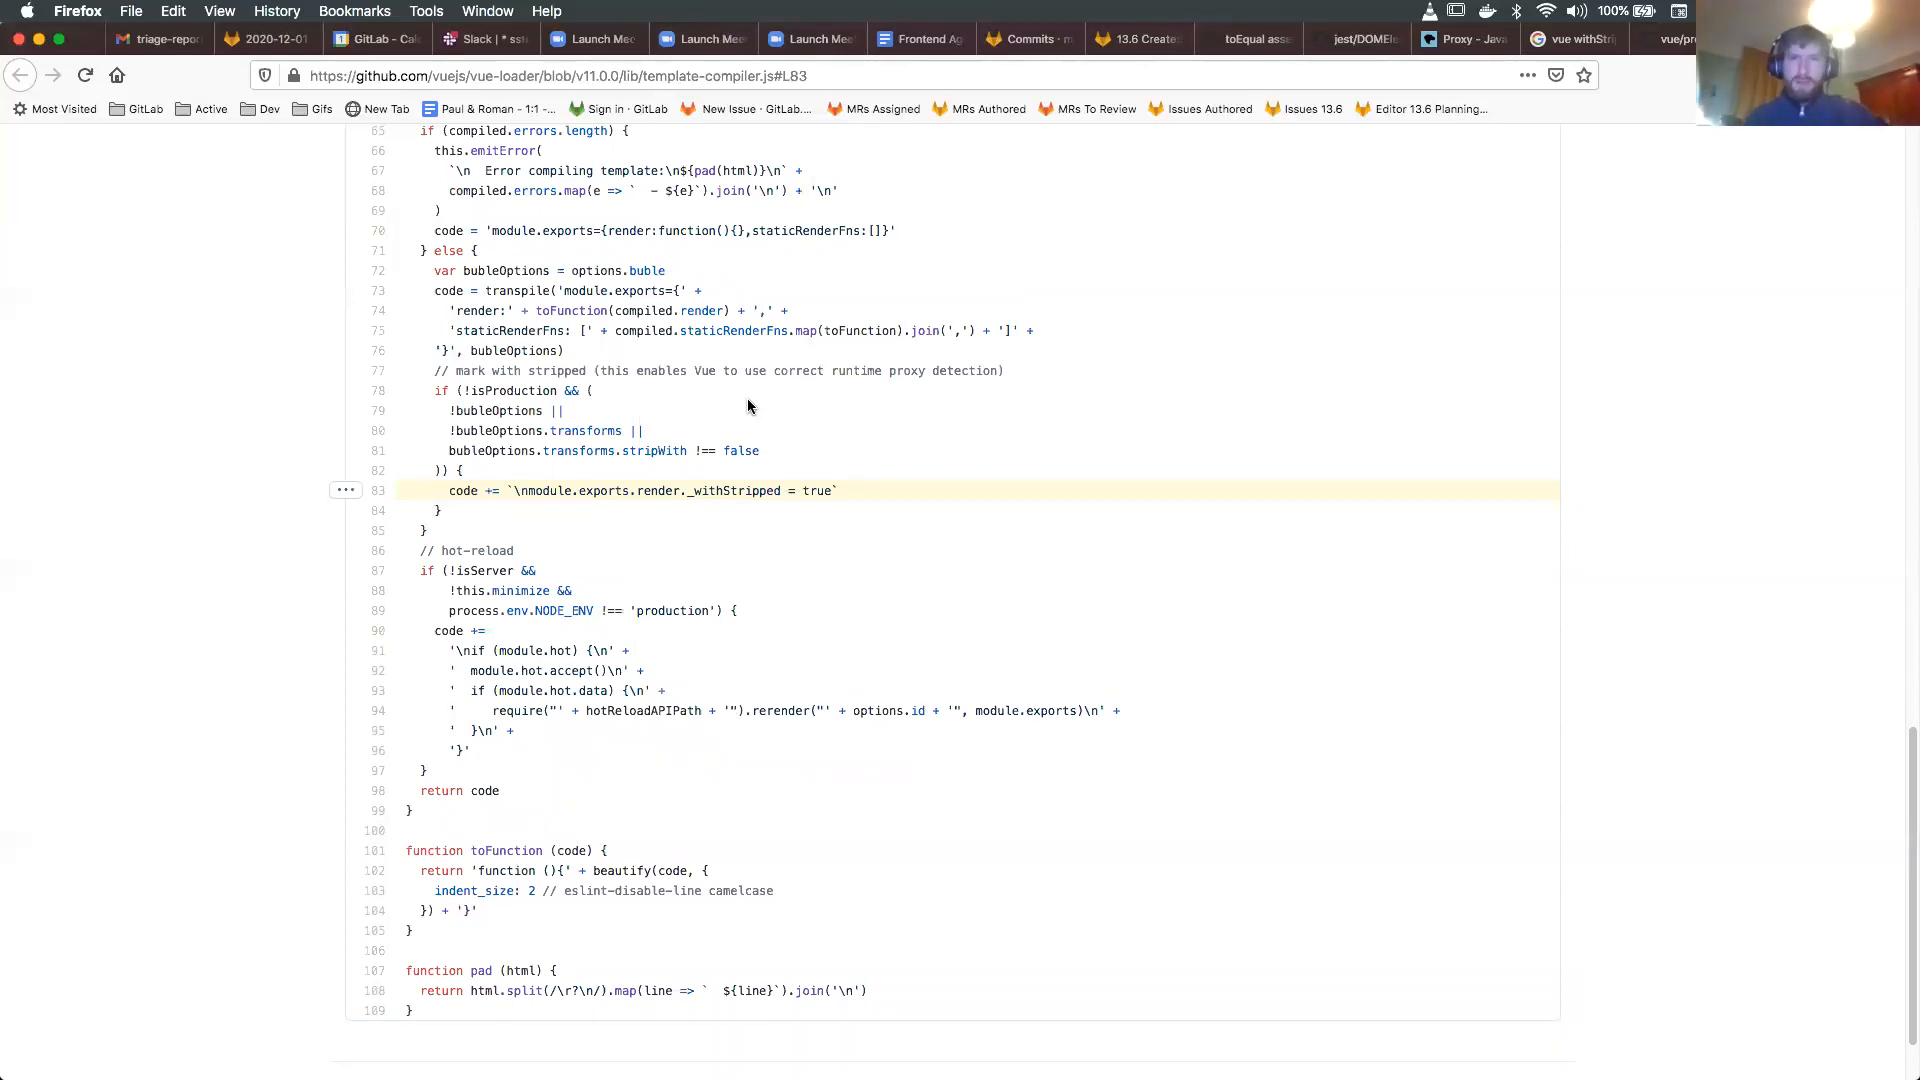
pyautogui.click(1665, 38)
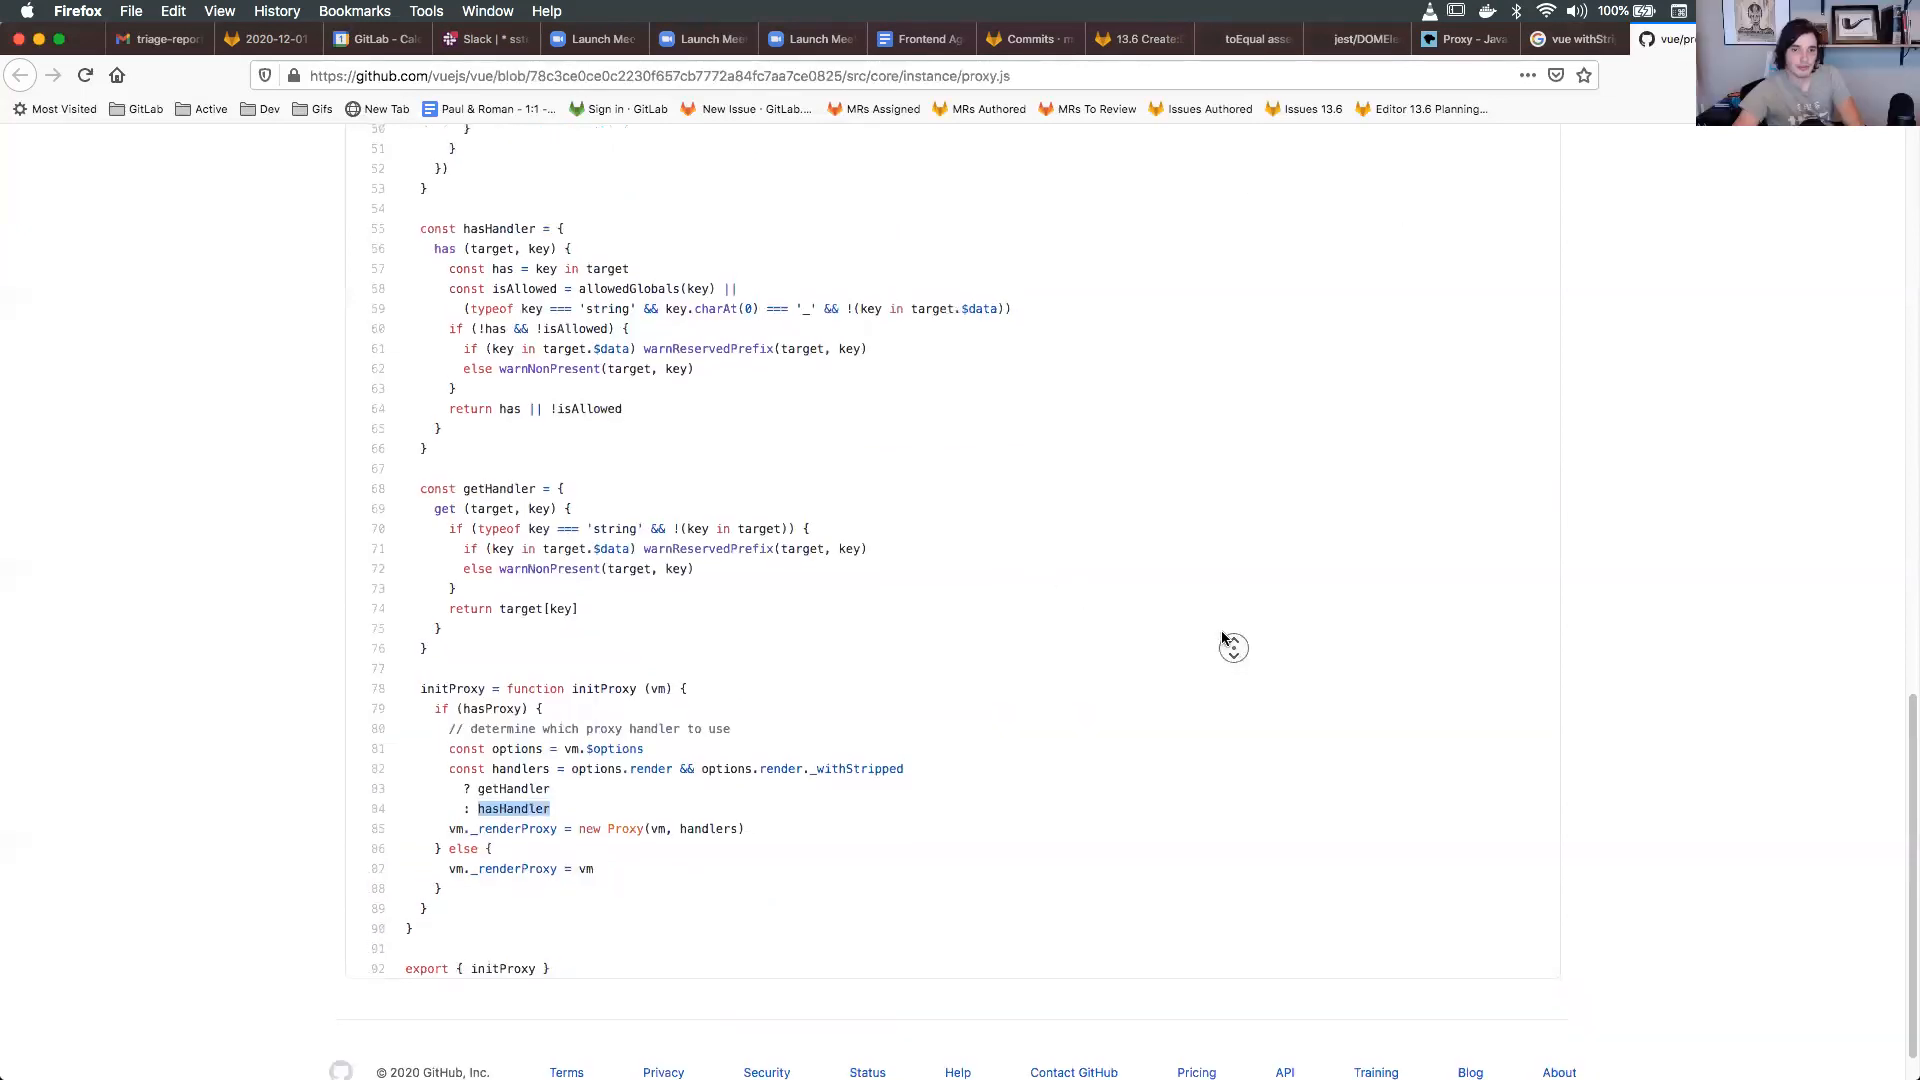
pyautogui.scroll(3)
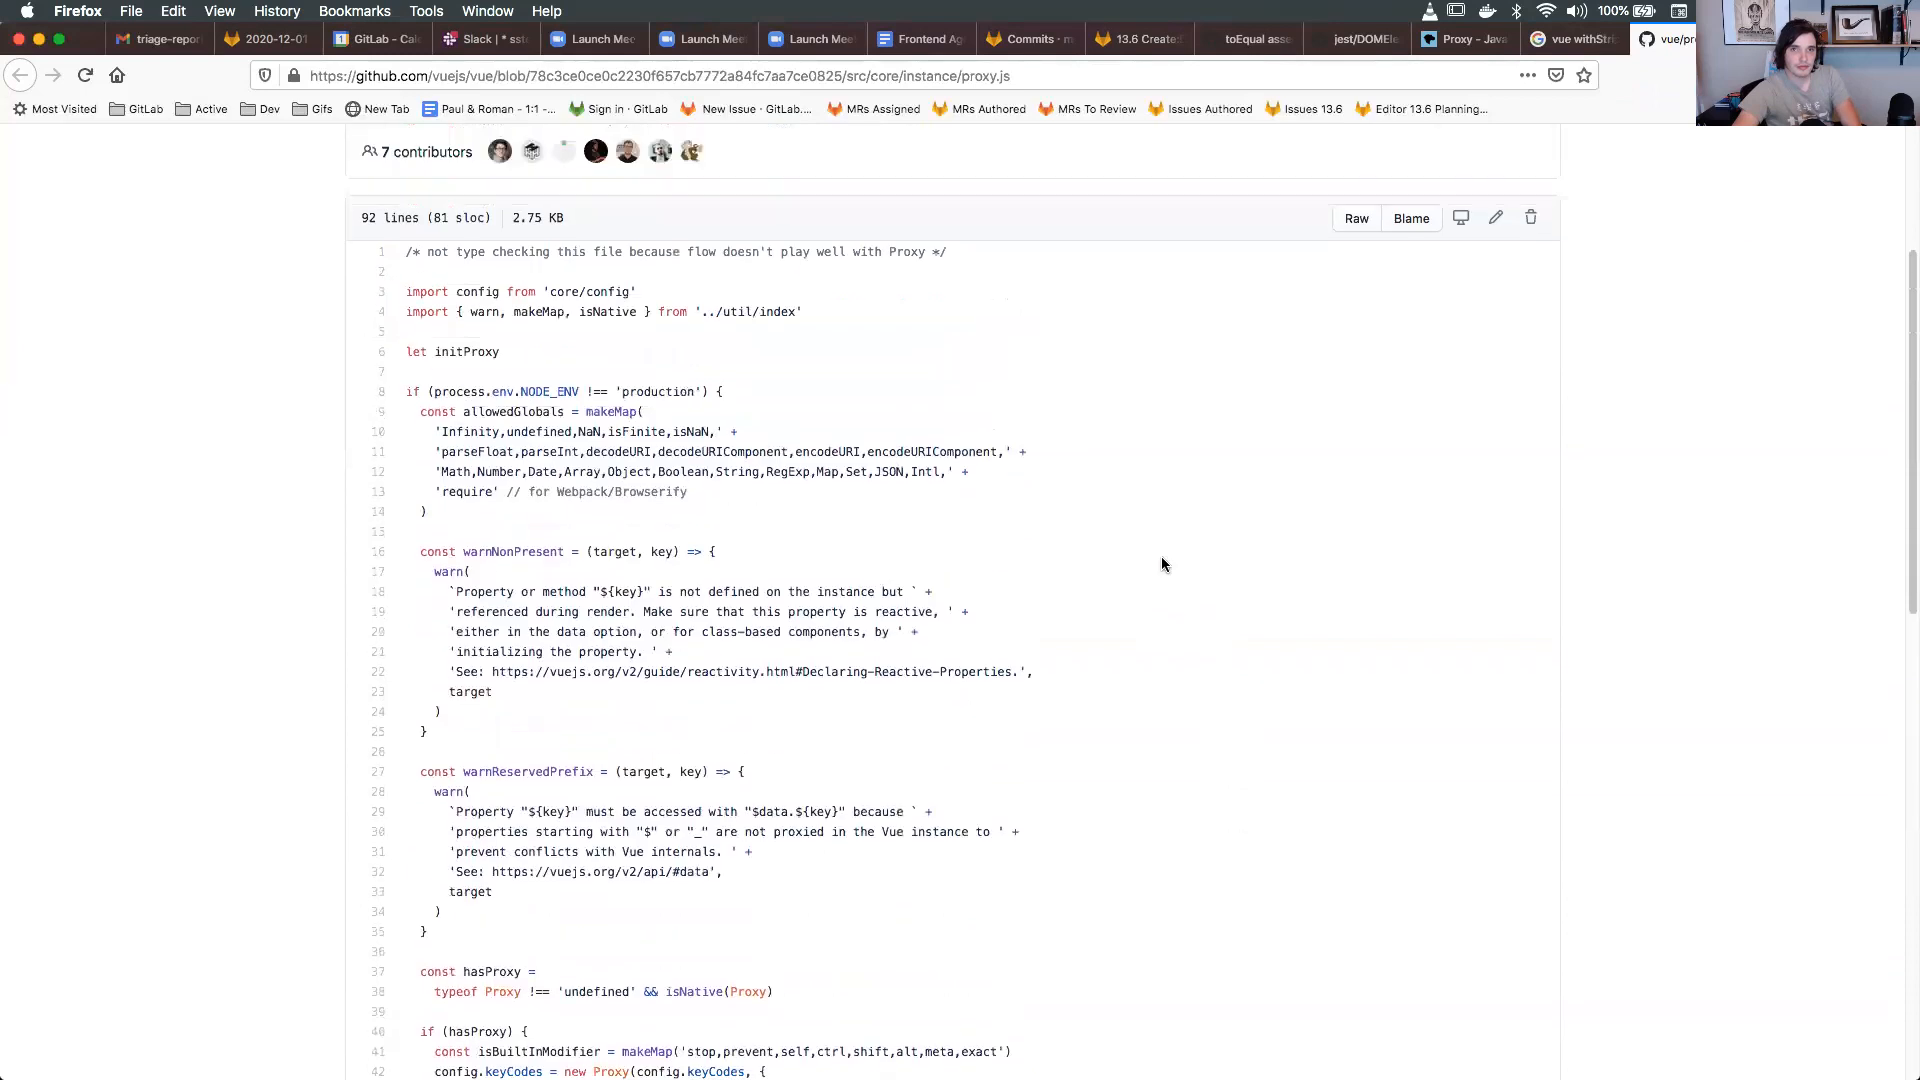
pyautogui.scroll(3)
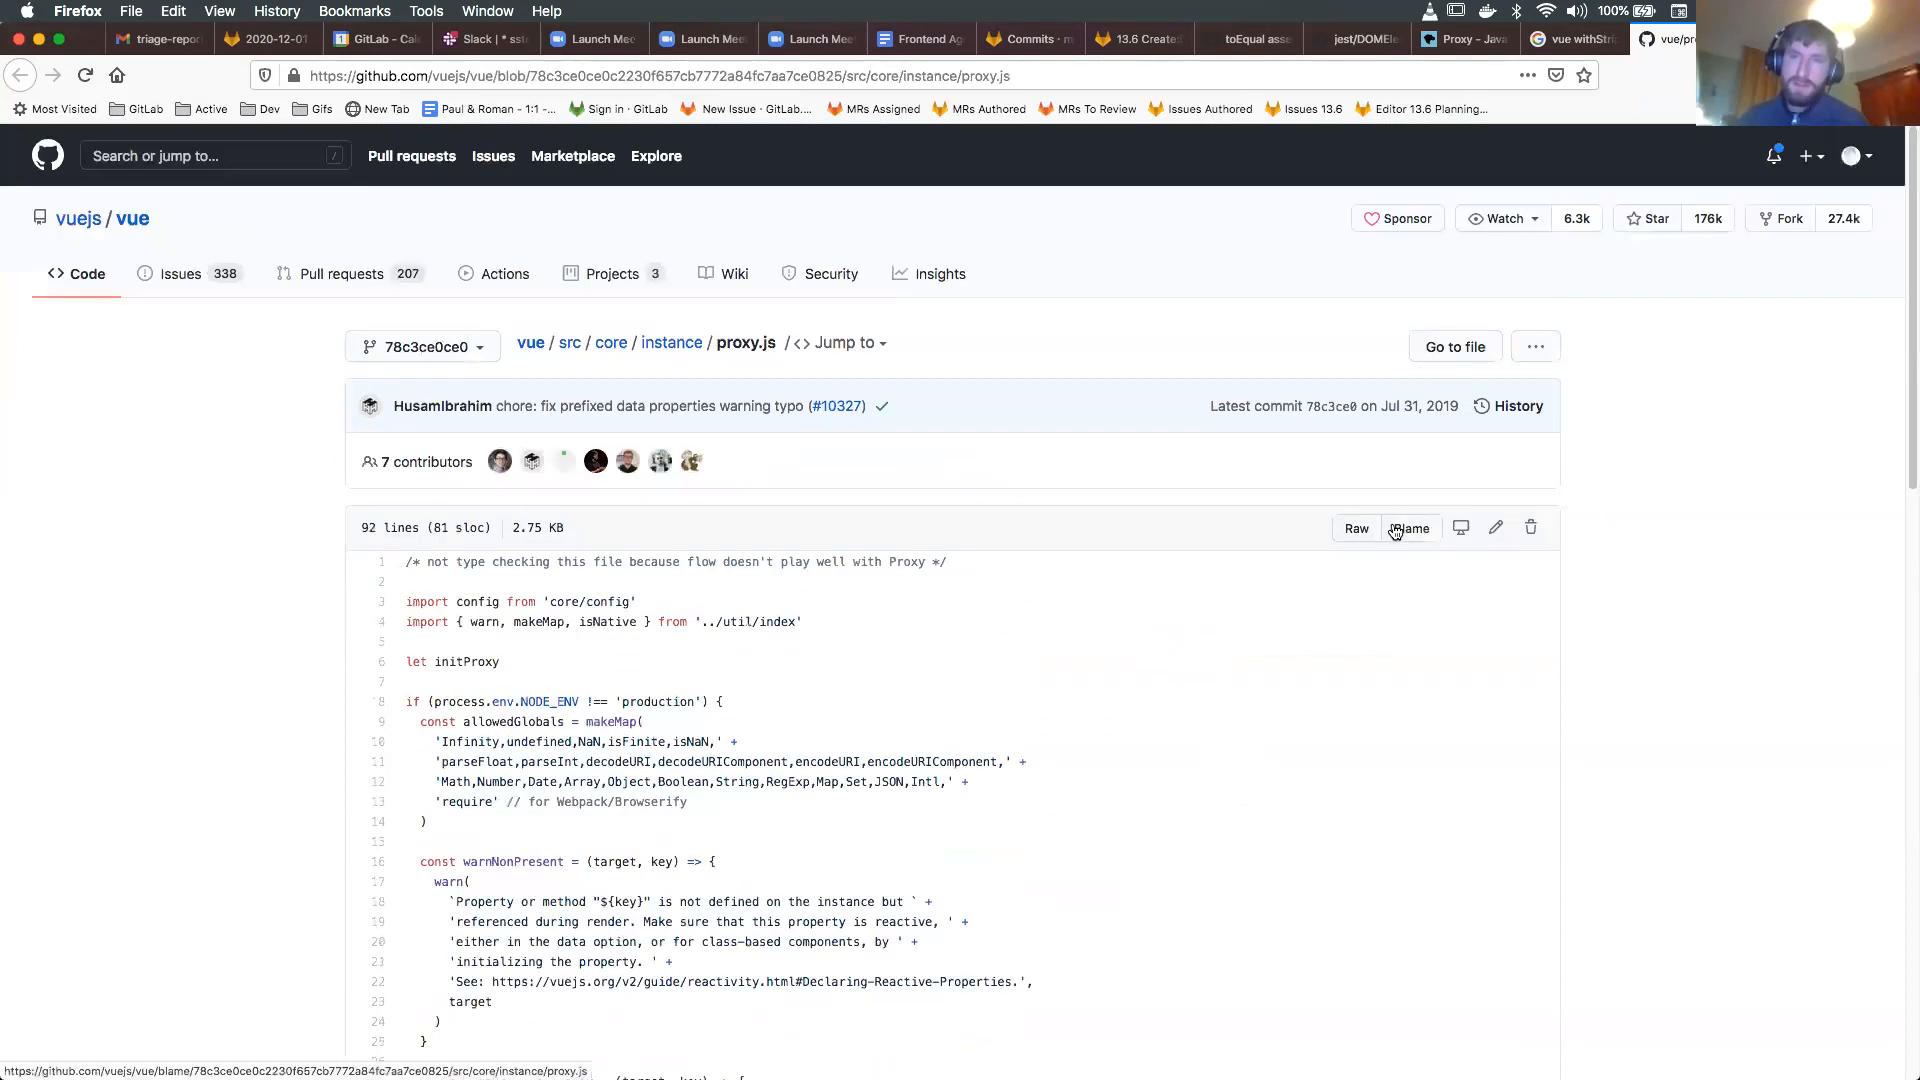
pyautogui.moveTo(1476, 432)
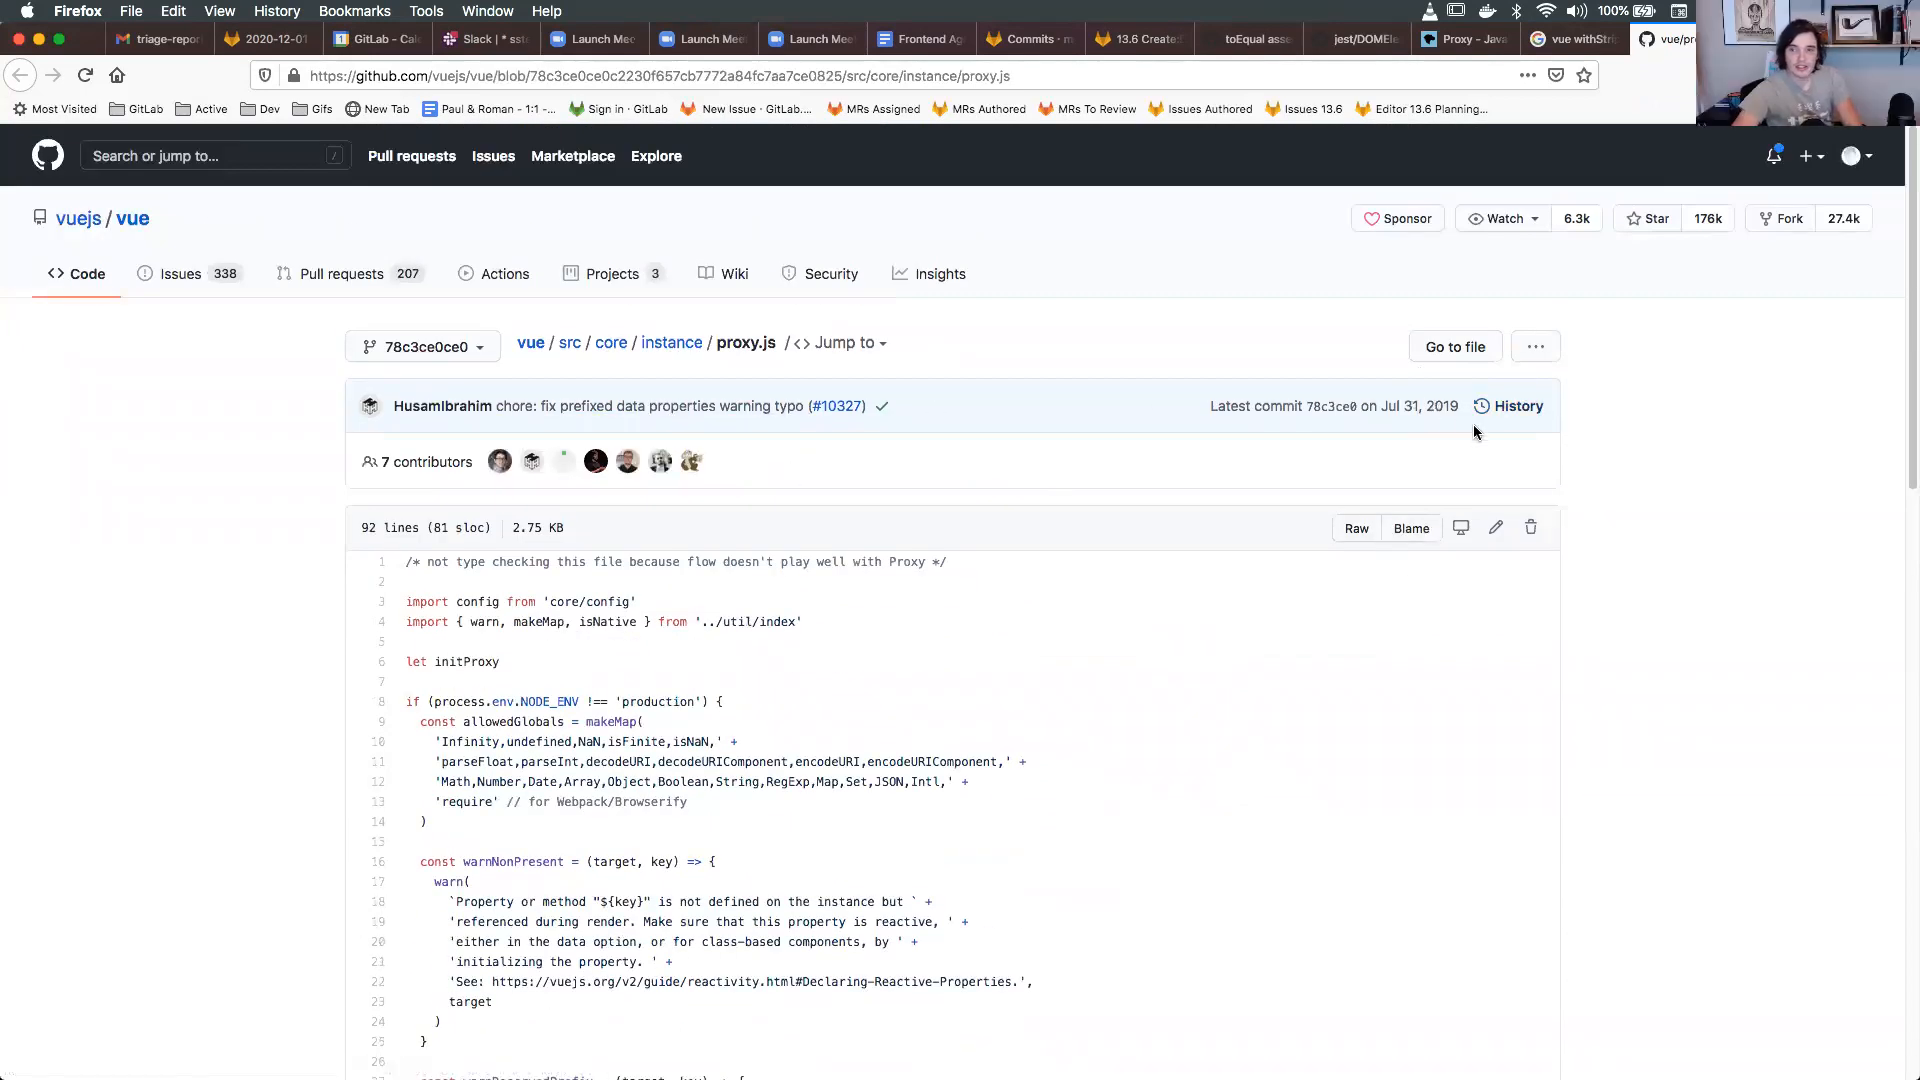
pyautogui.click(1411, 528)
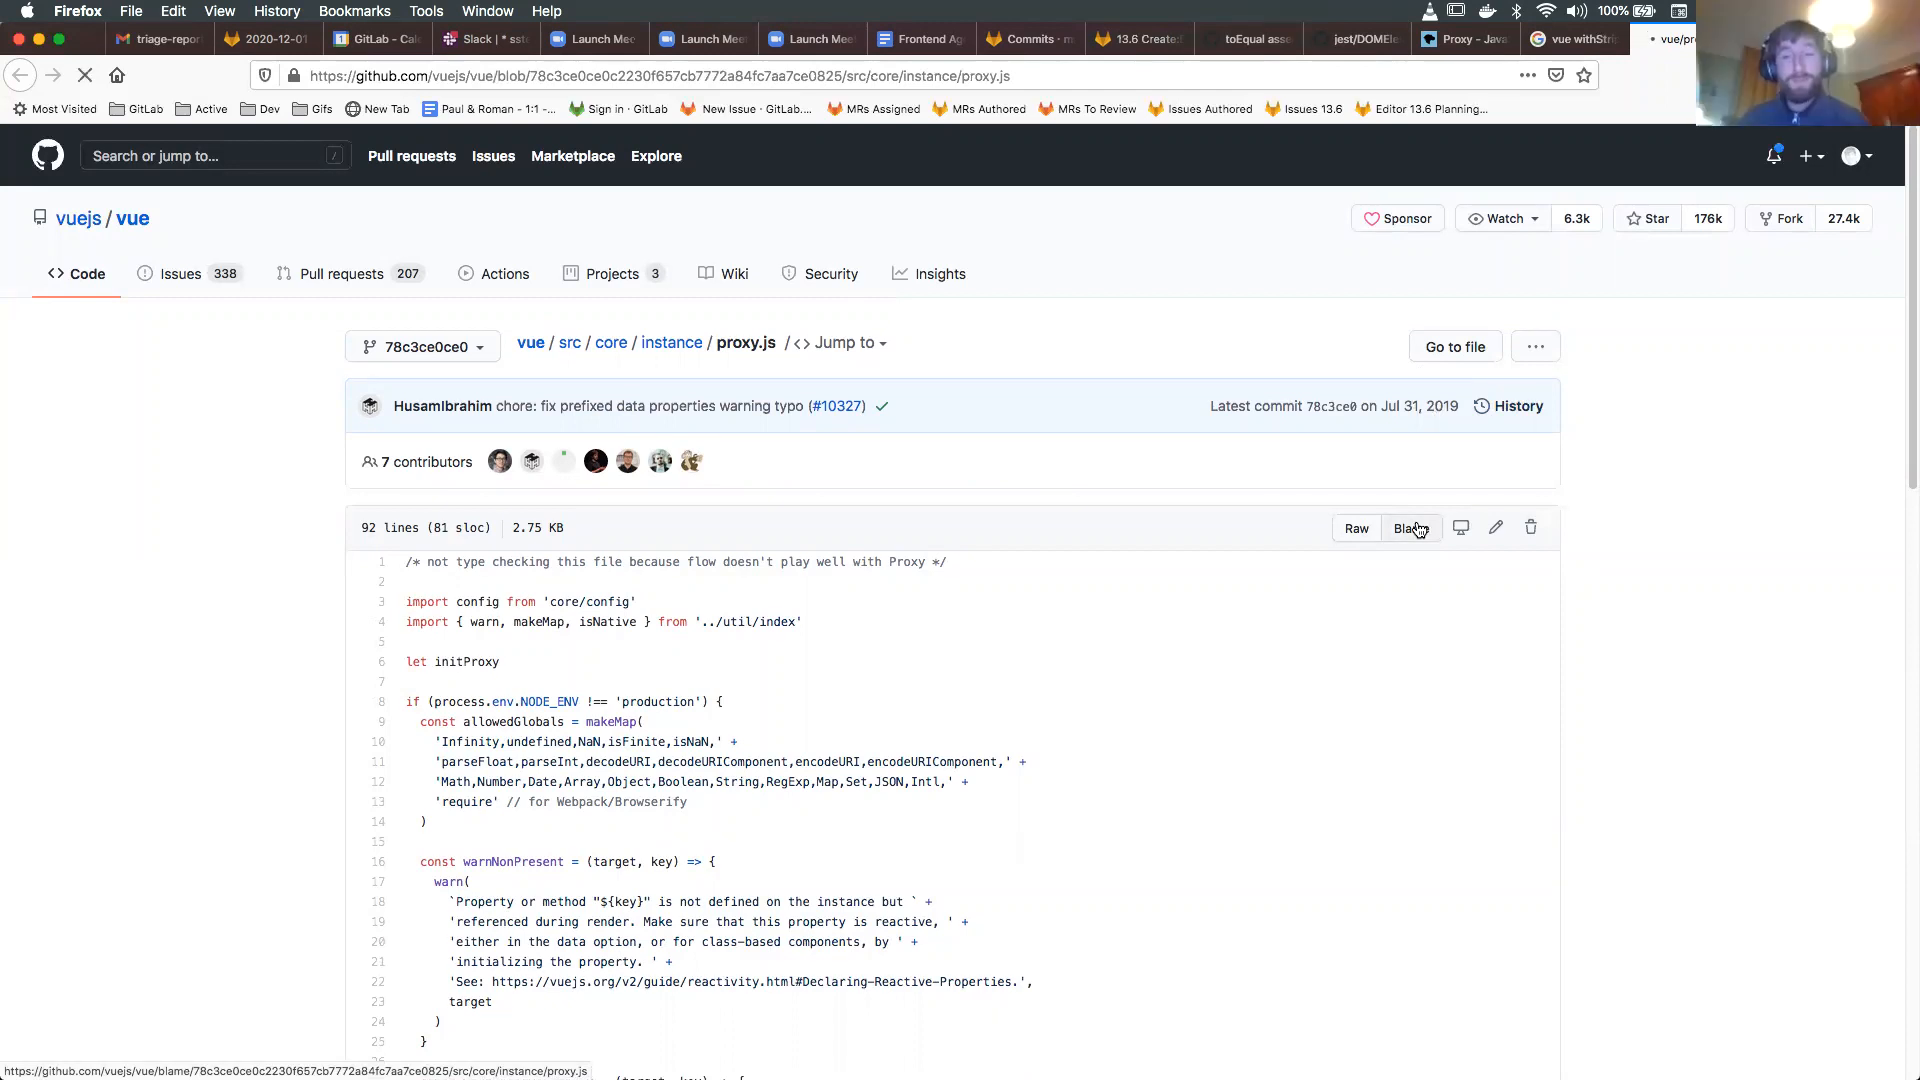
pyautogui.click(1408, 528)
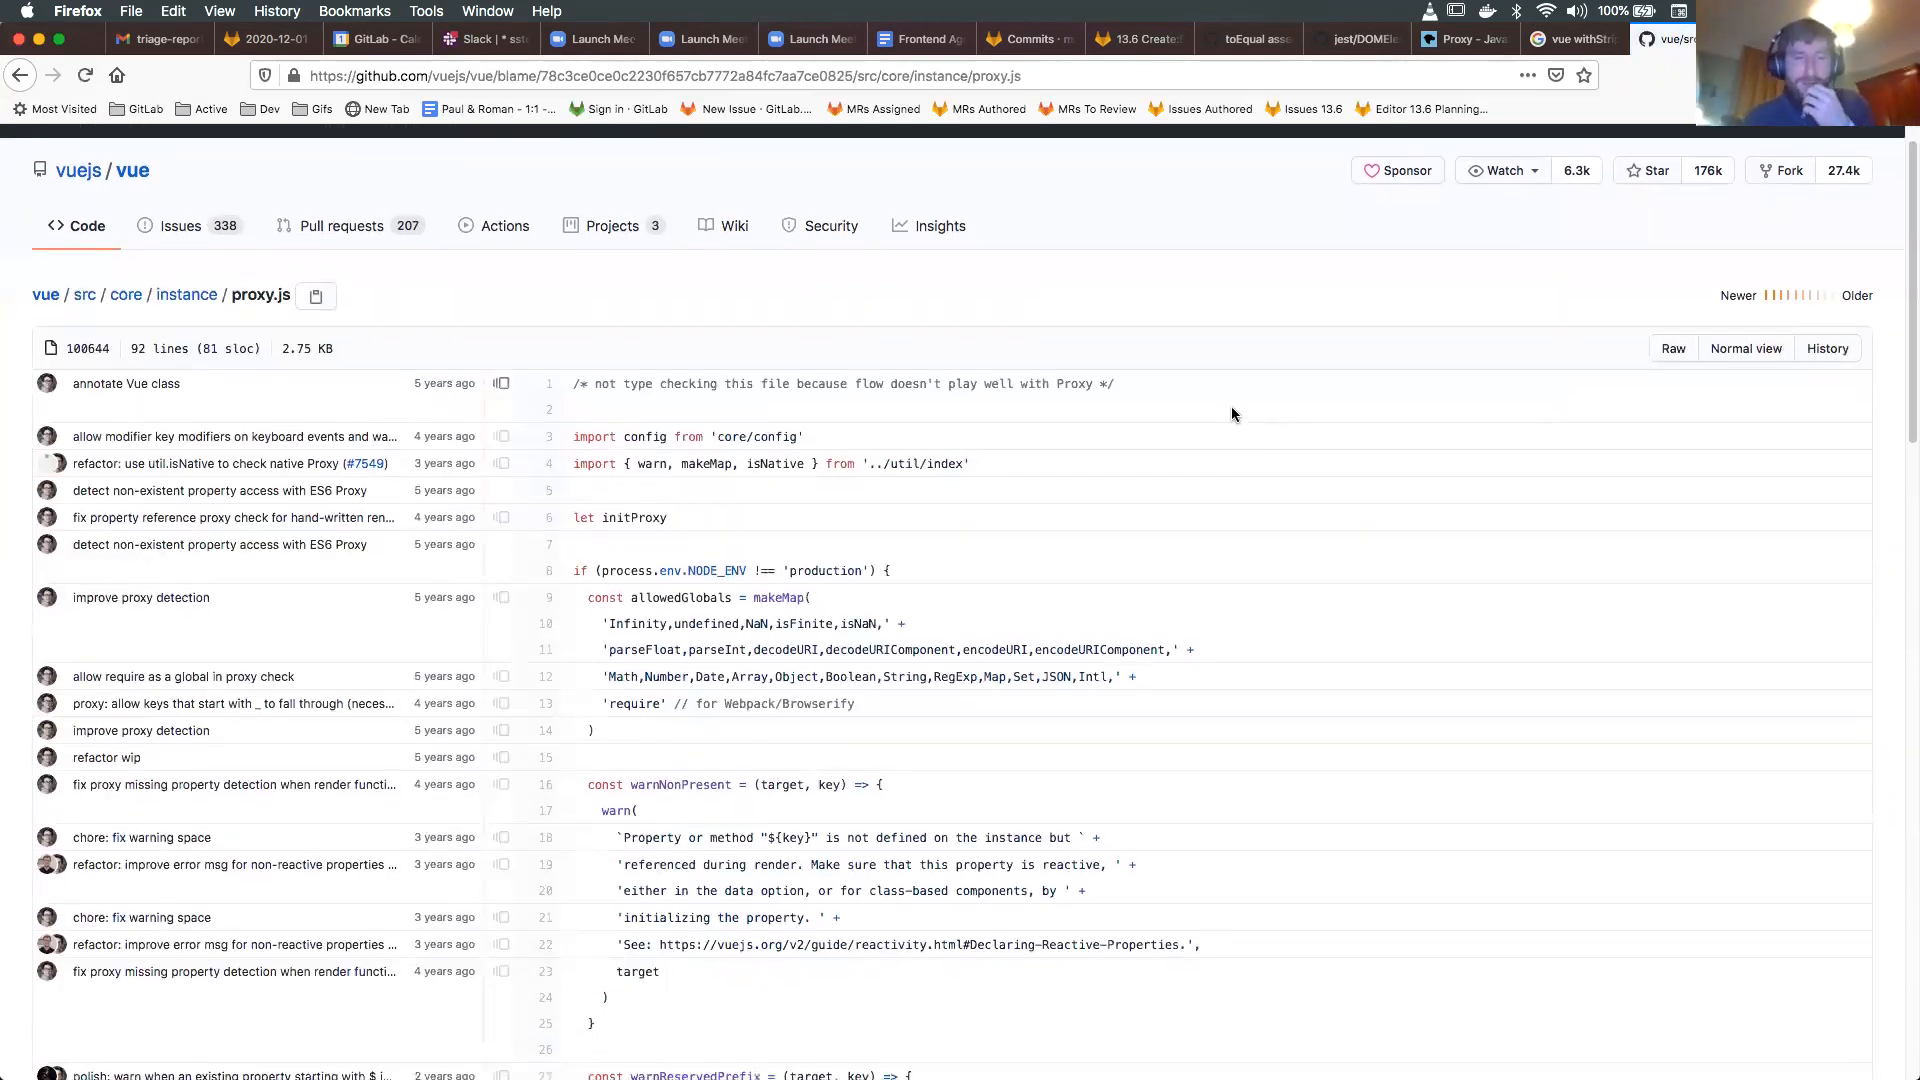
pyautogui.scroll(-3)
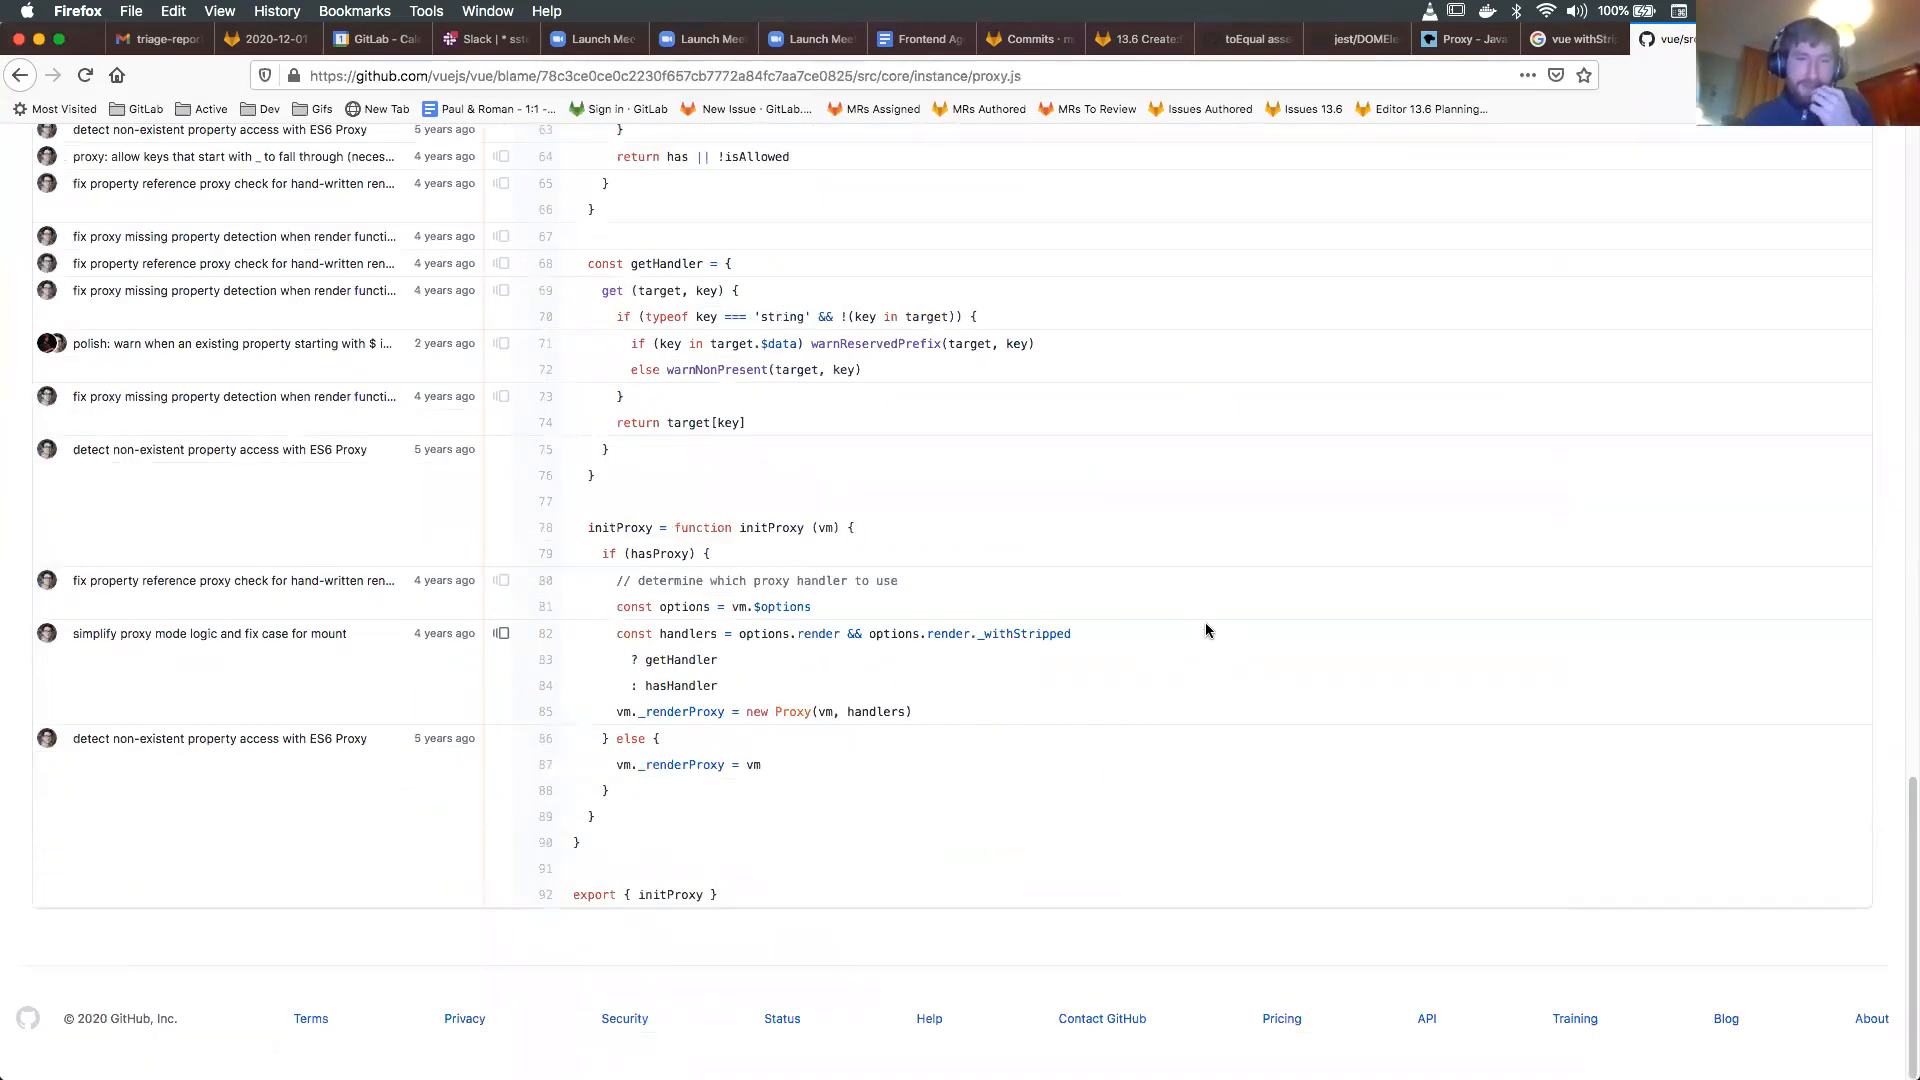
pyautogui.moveTo(224, 643)
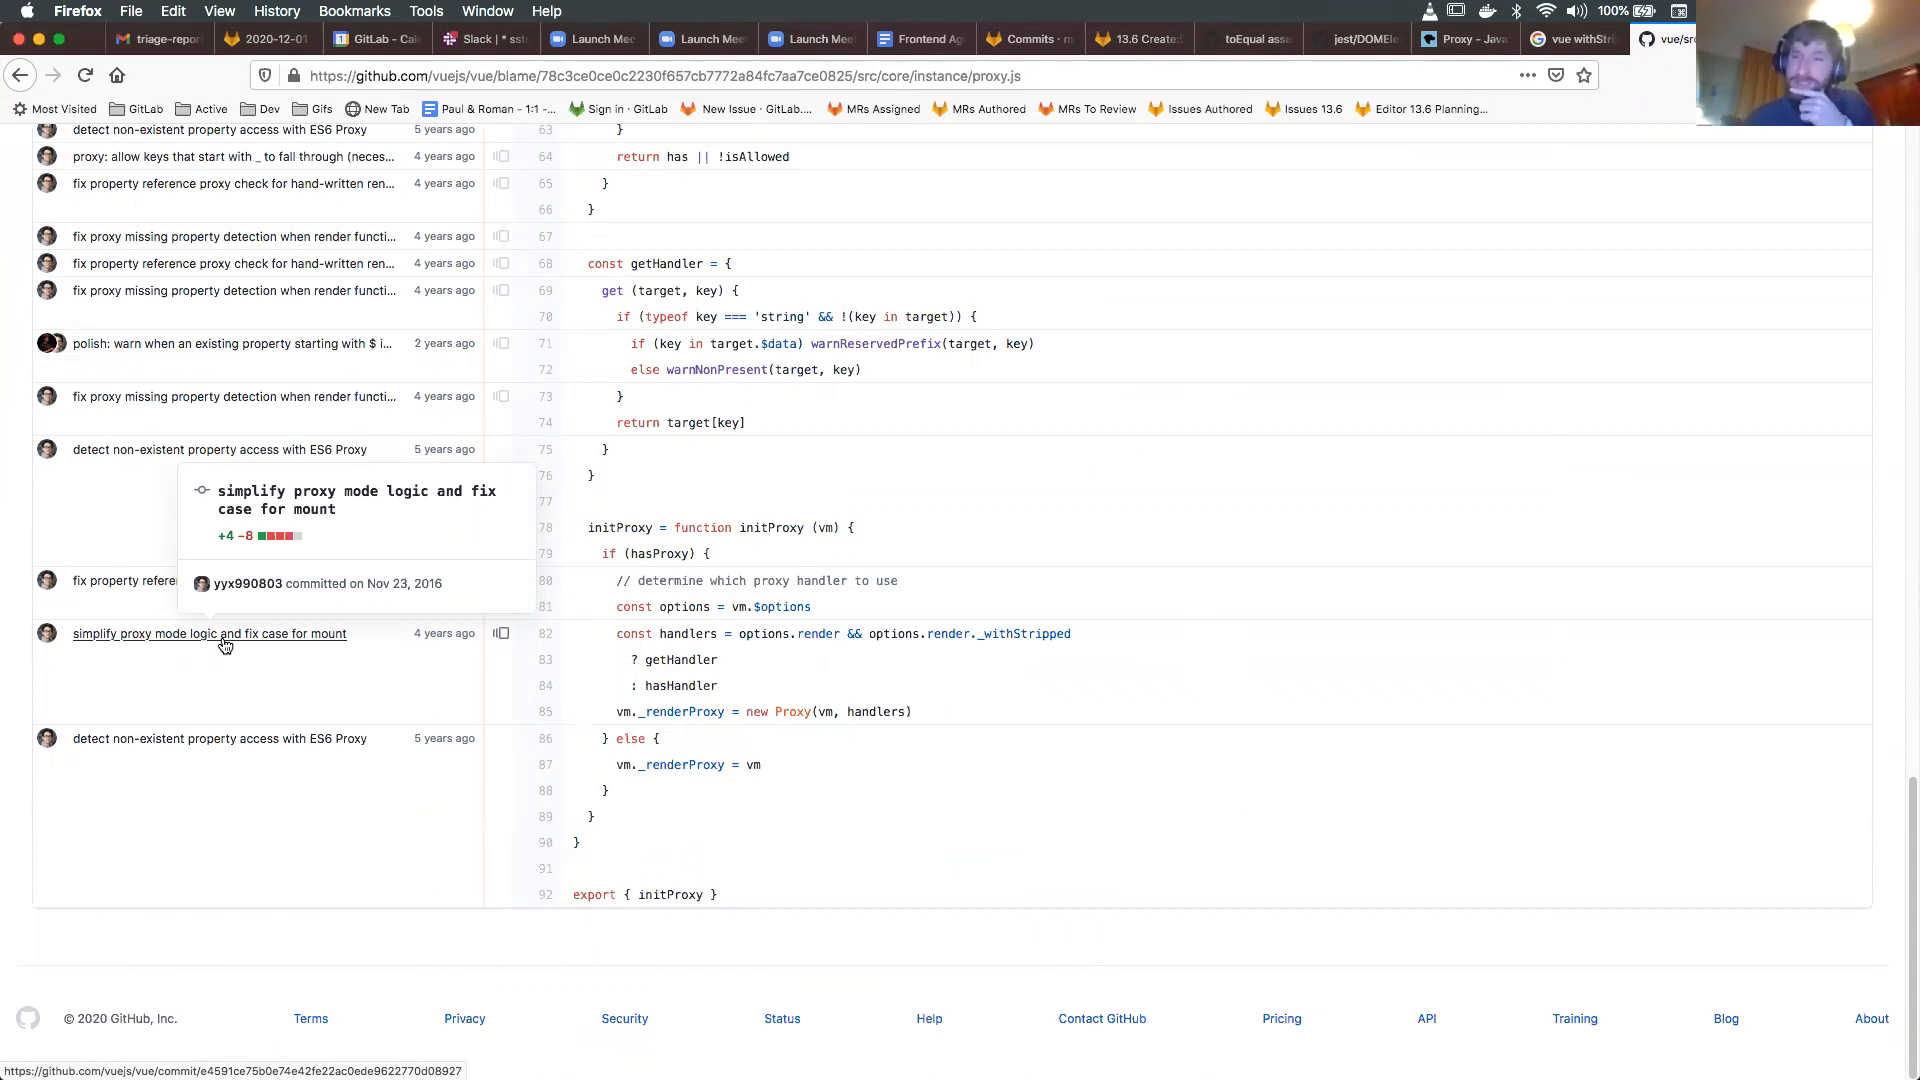
# Open the 'simplify proxy mode logic and fix case for mount' commit and read its proxy.js diff.
pyautogui.click(208, 633)
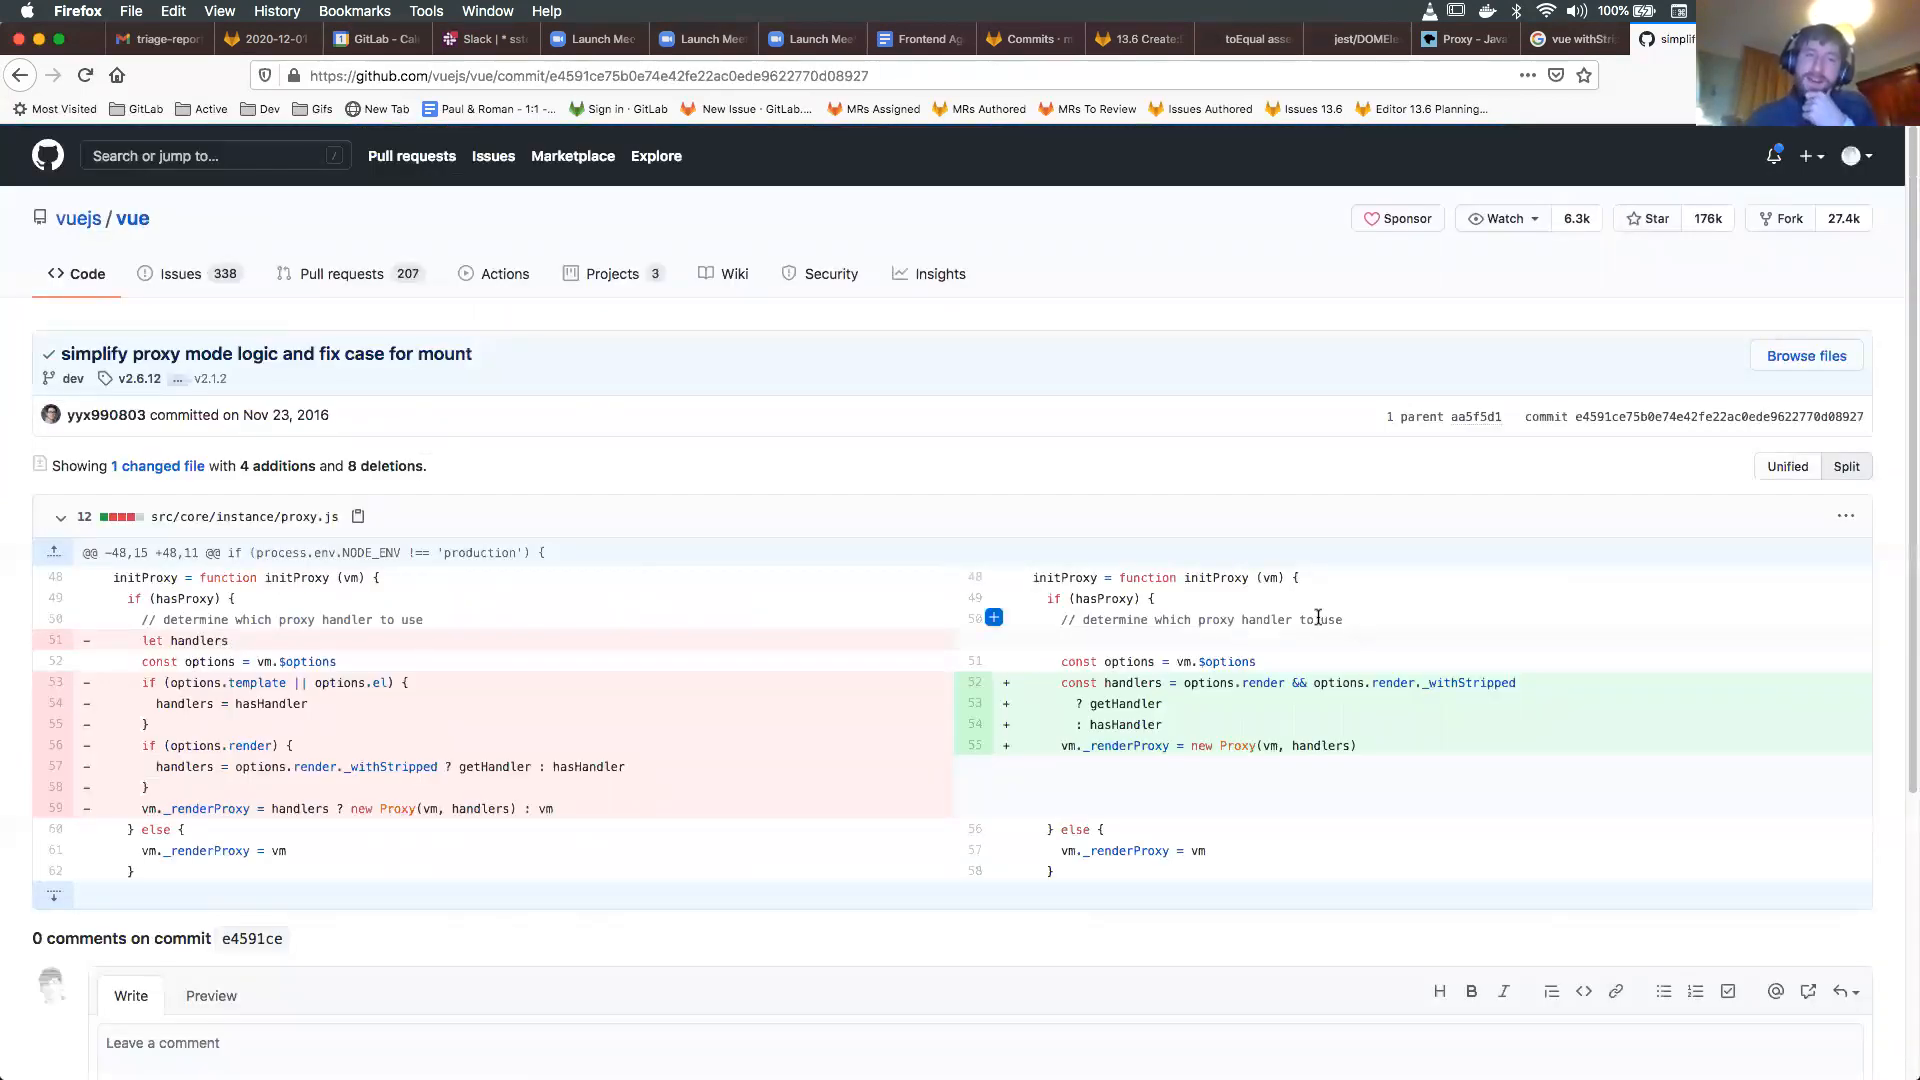
pyautogui.scroll(-3)
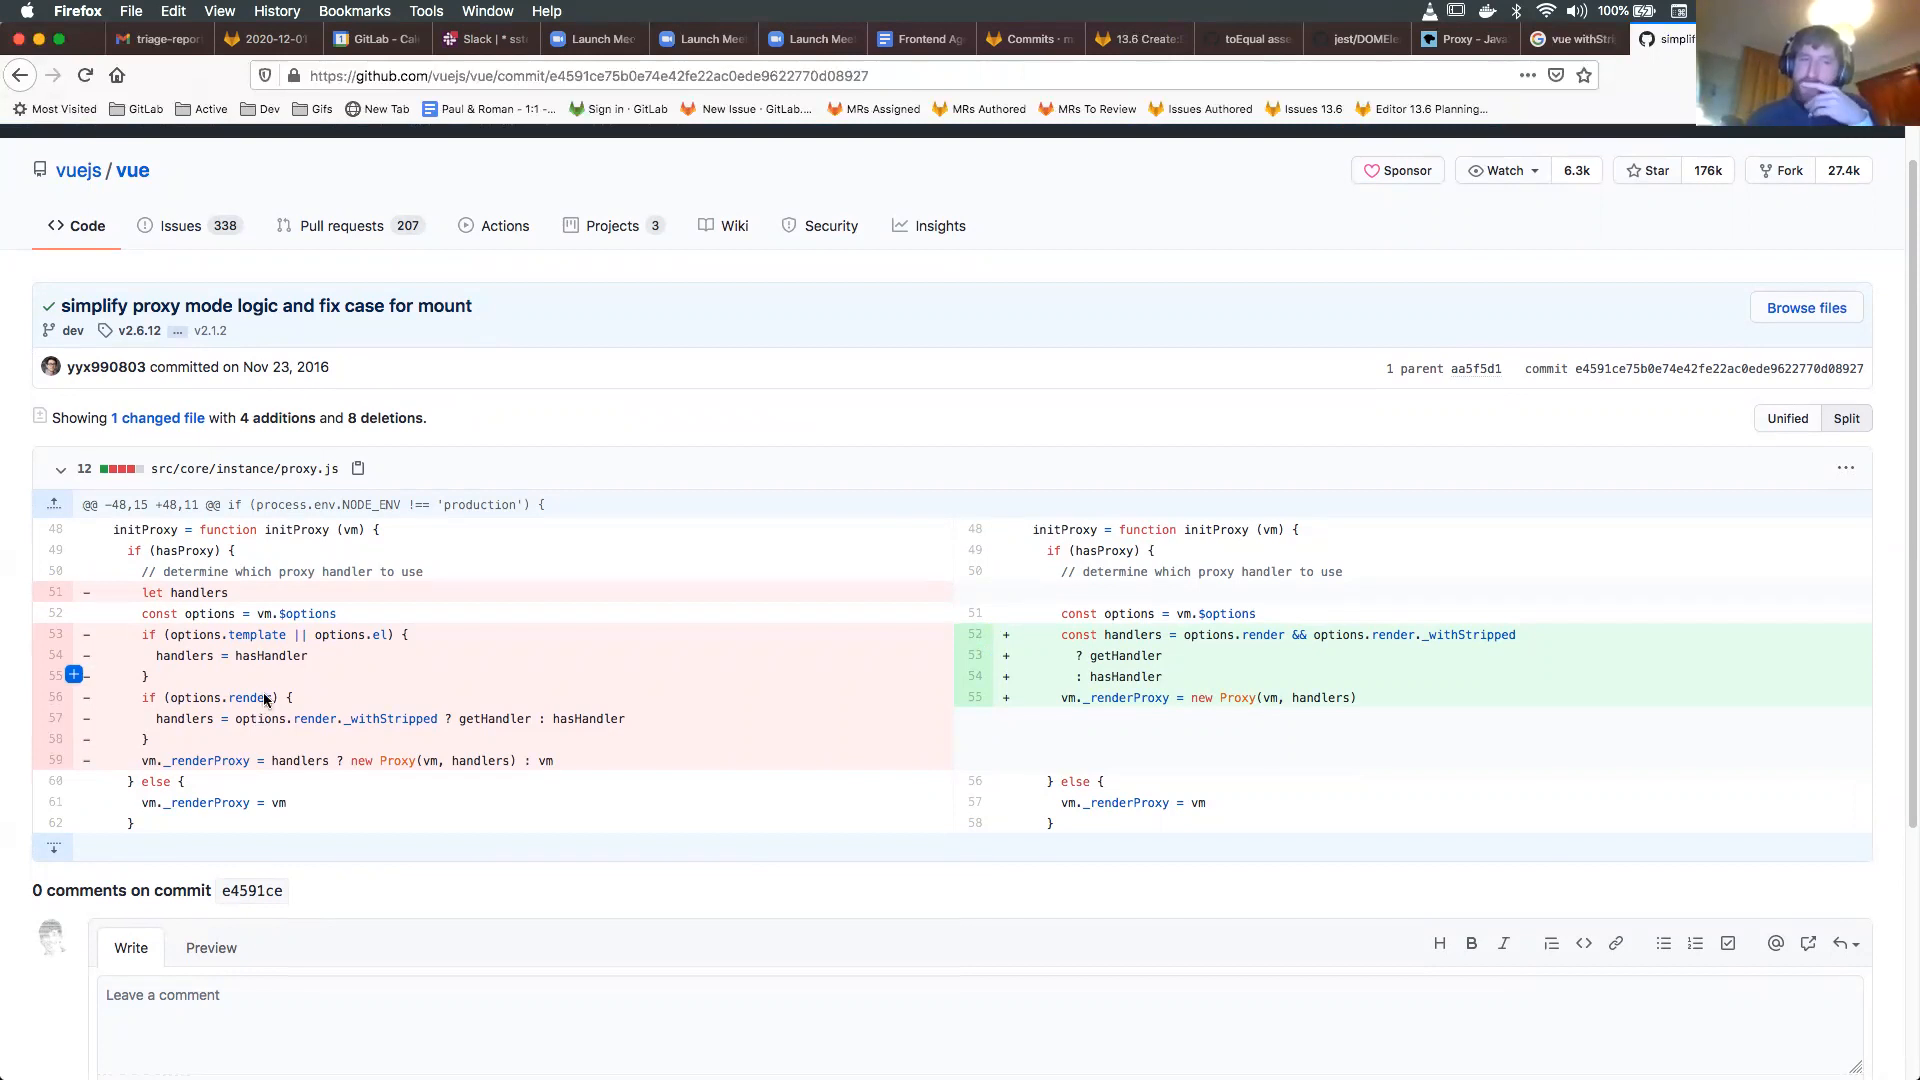
pyautogui.moveTo(245, 475)
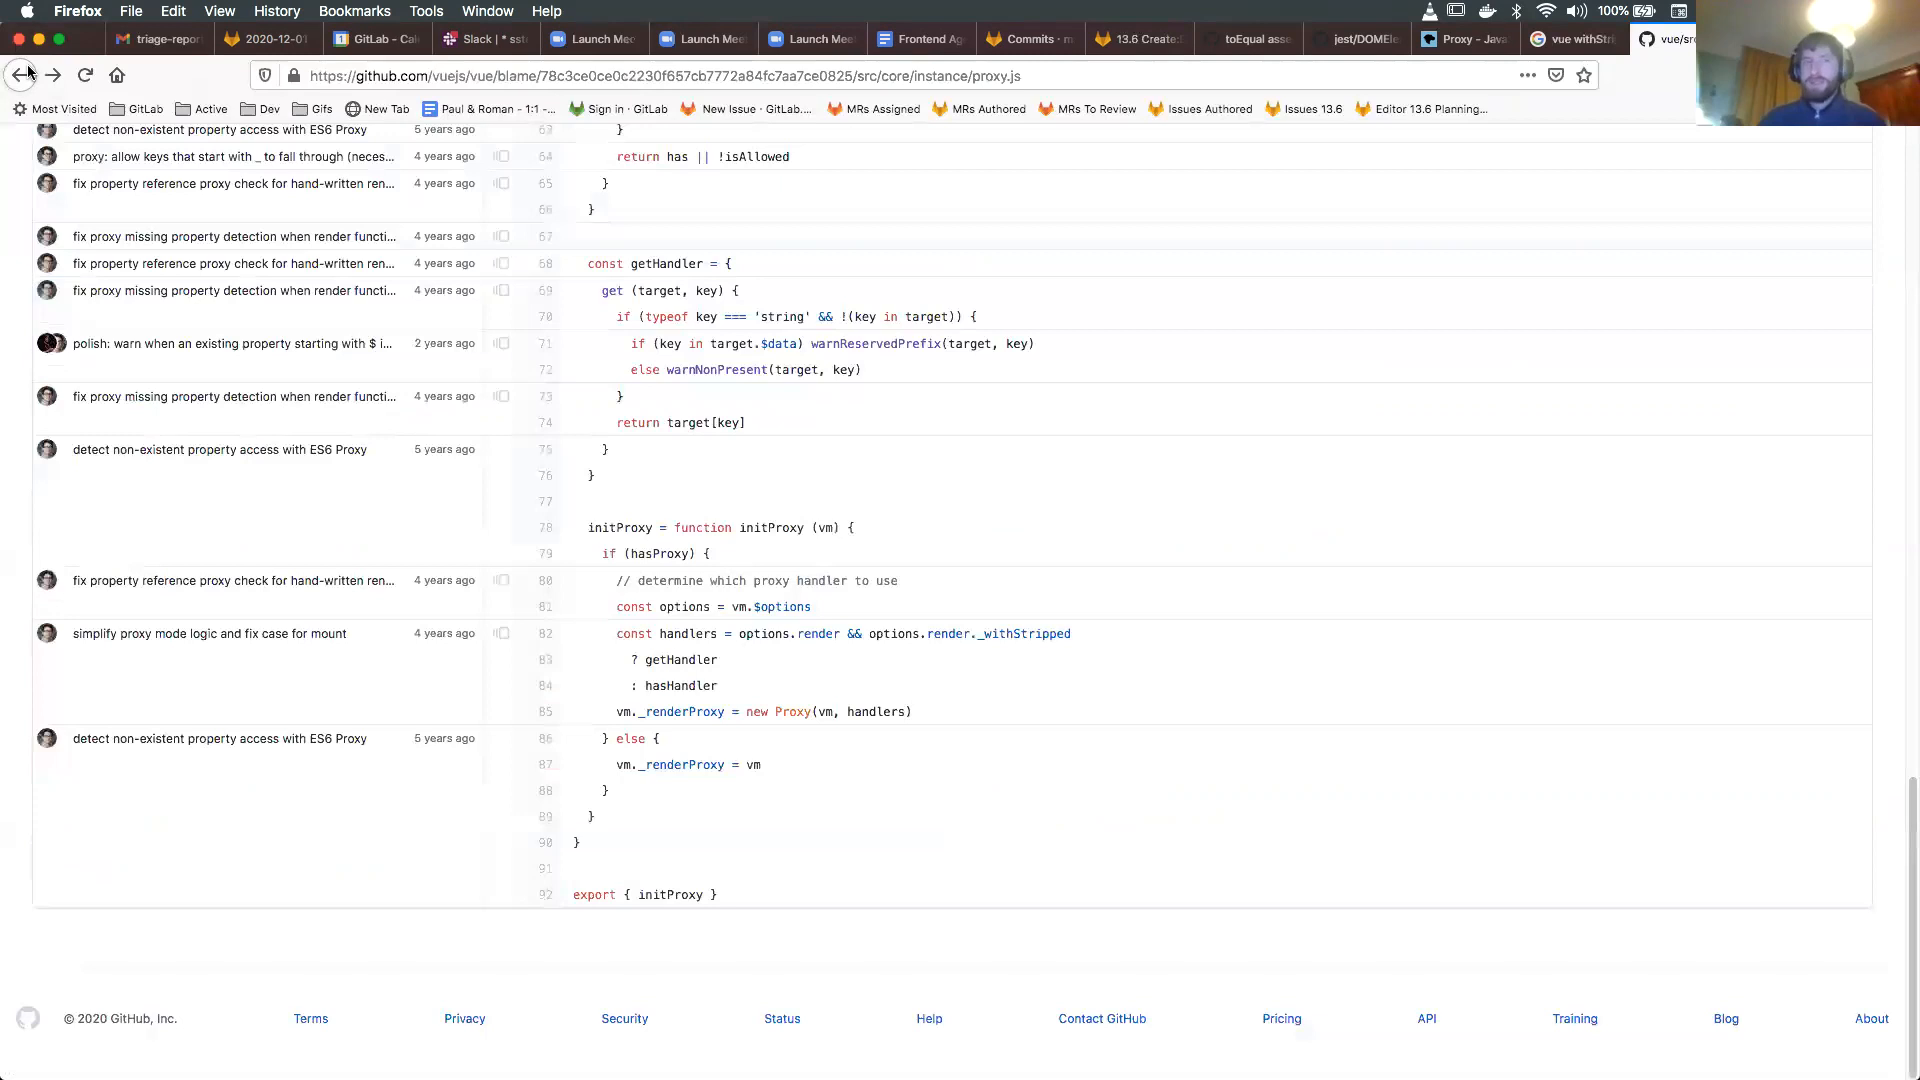
# Scroll the proxy.js blame up to the hasHandler and getHandler definitions.
pyautogui.scroll(3)
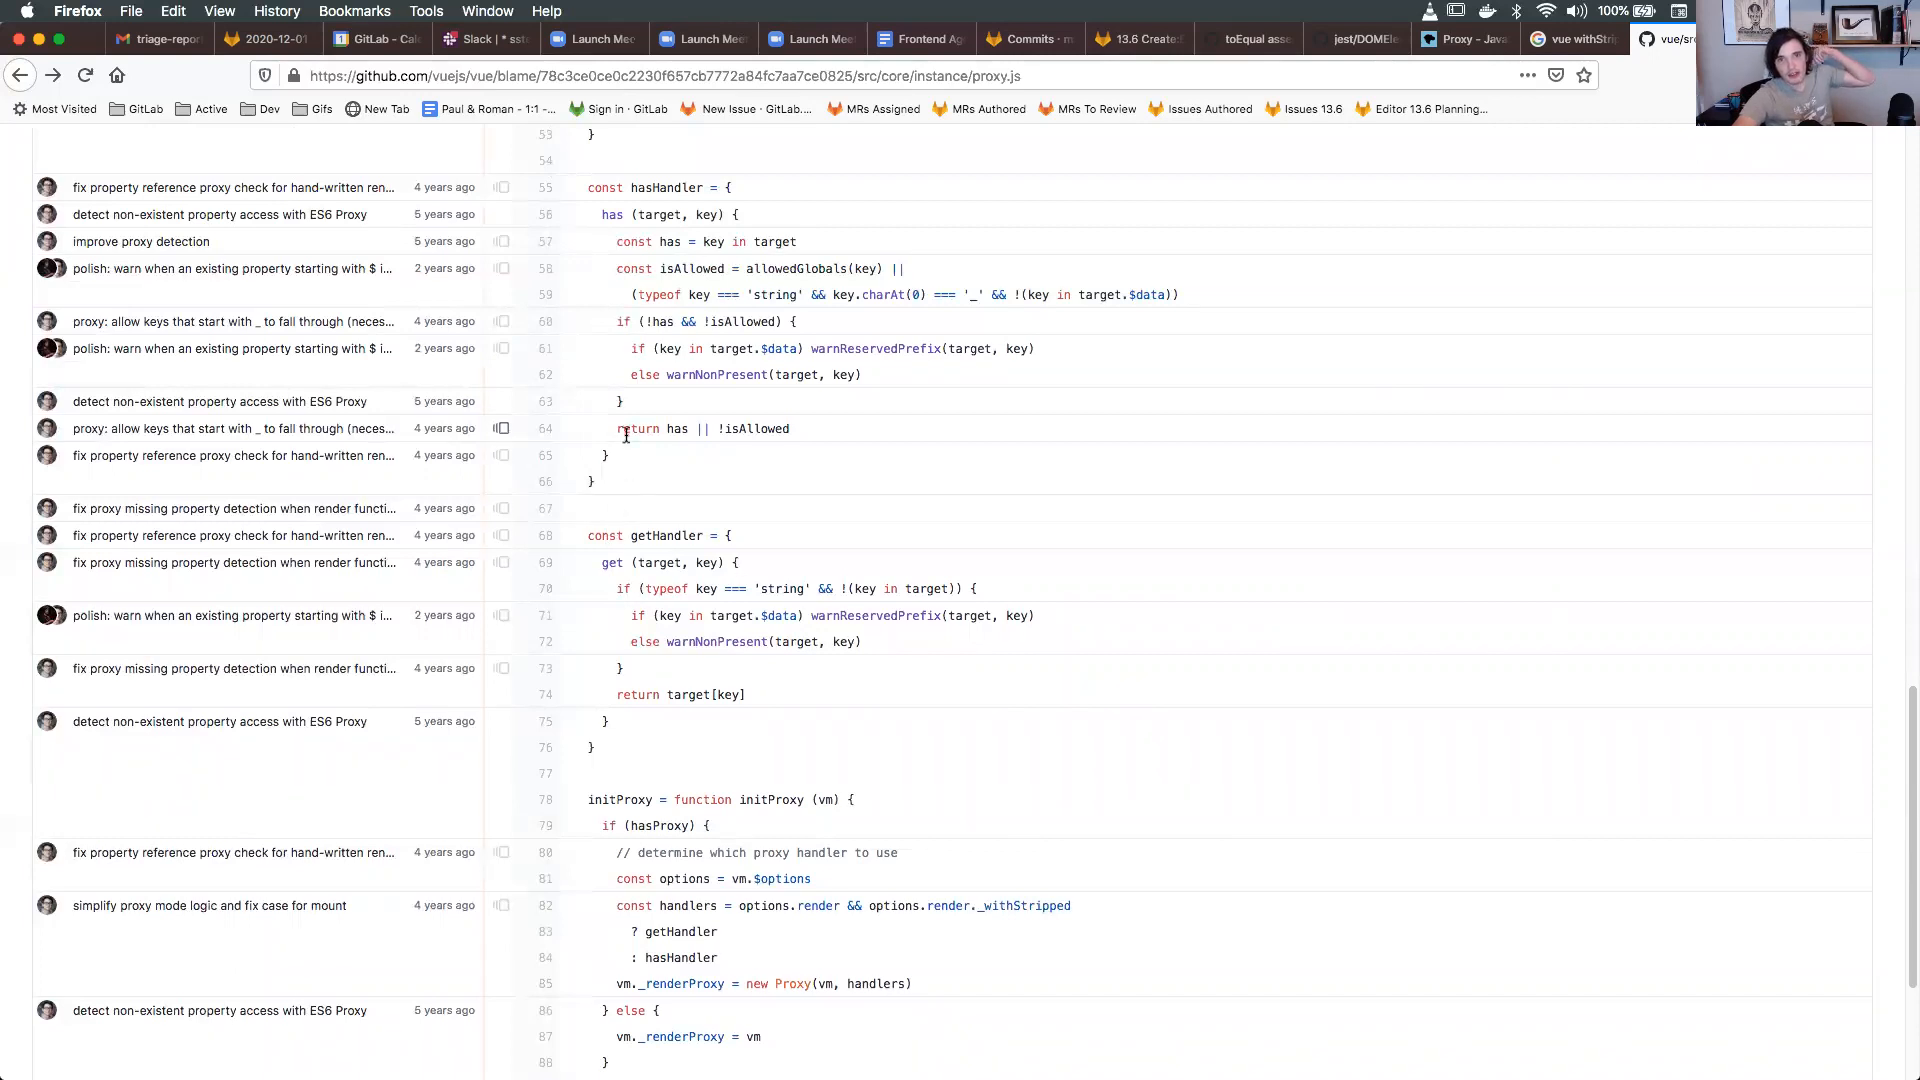
pyautogui.moveTo(623, 451)
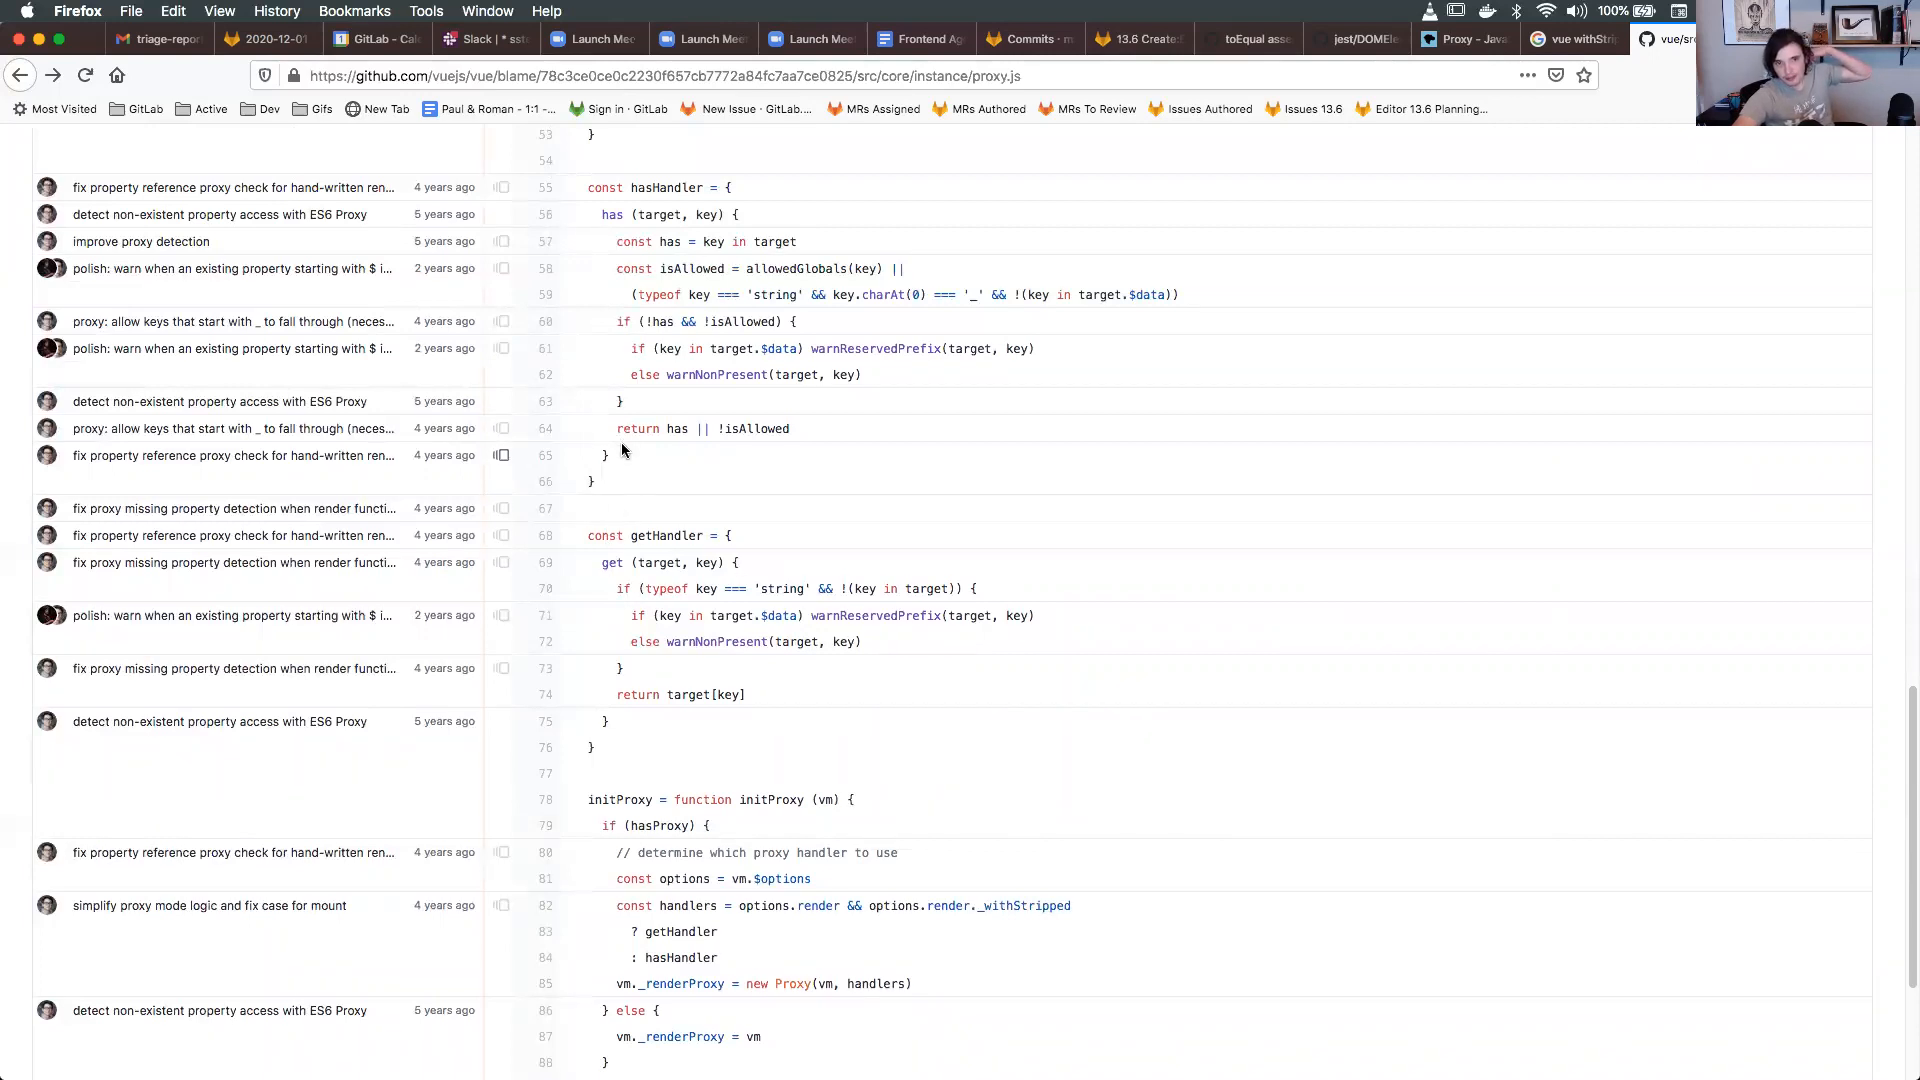
pyautogui.moveTo(610, 563)
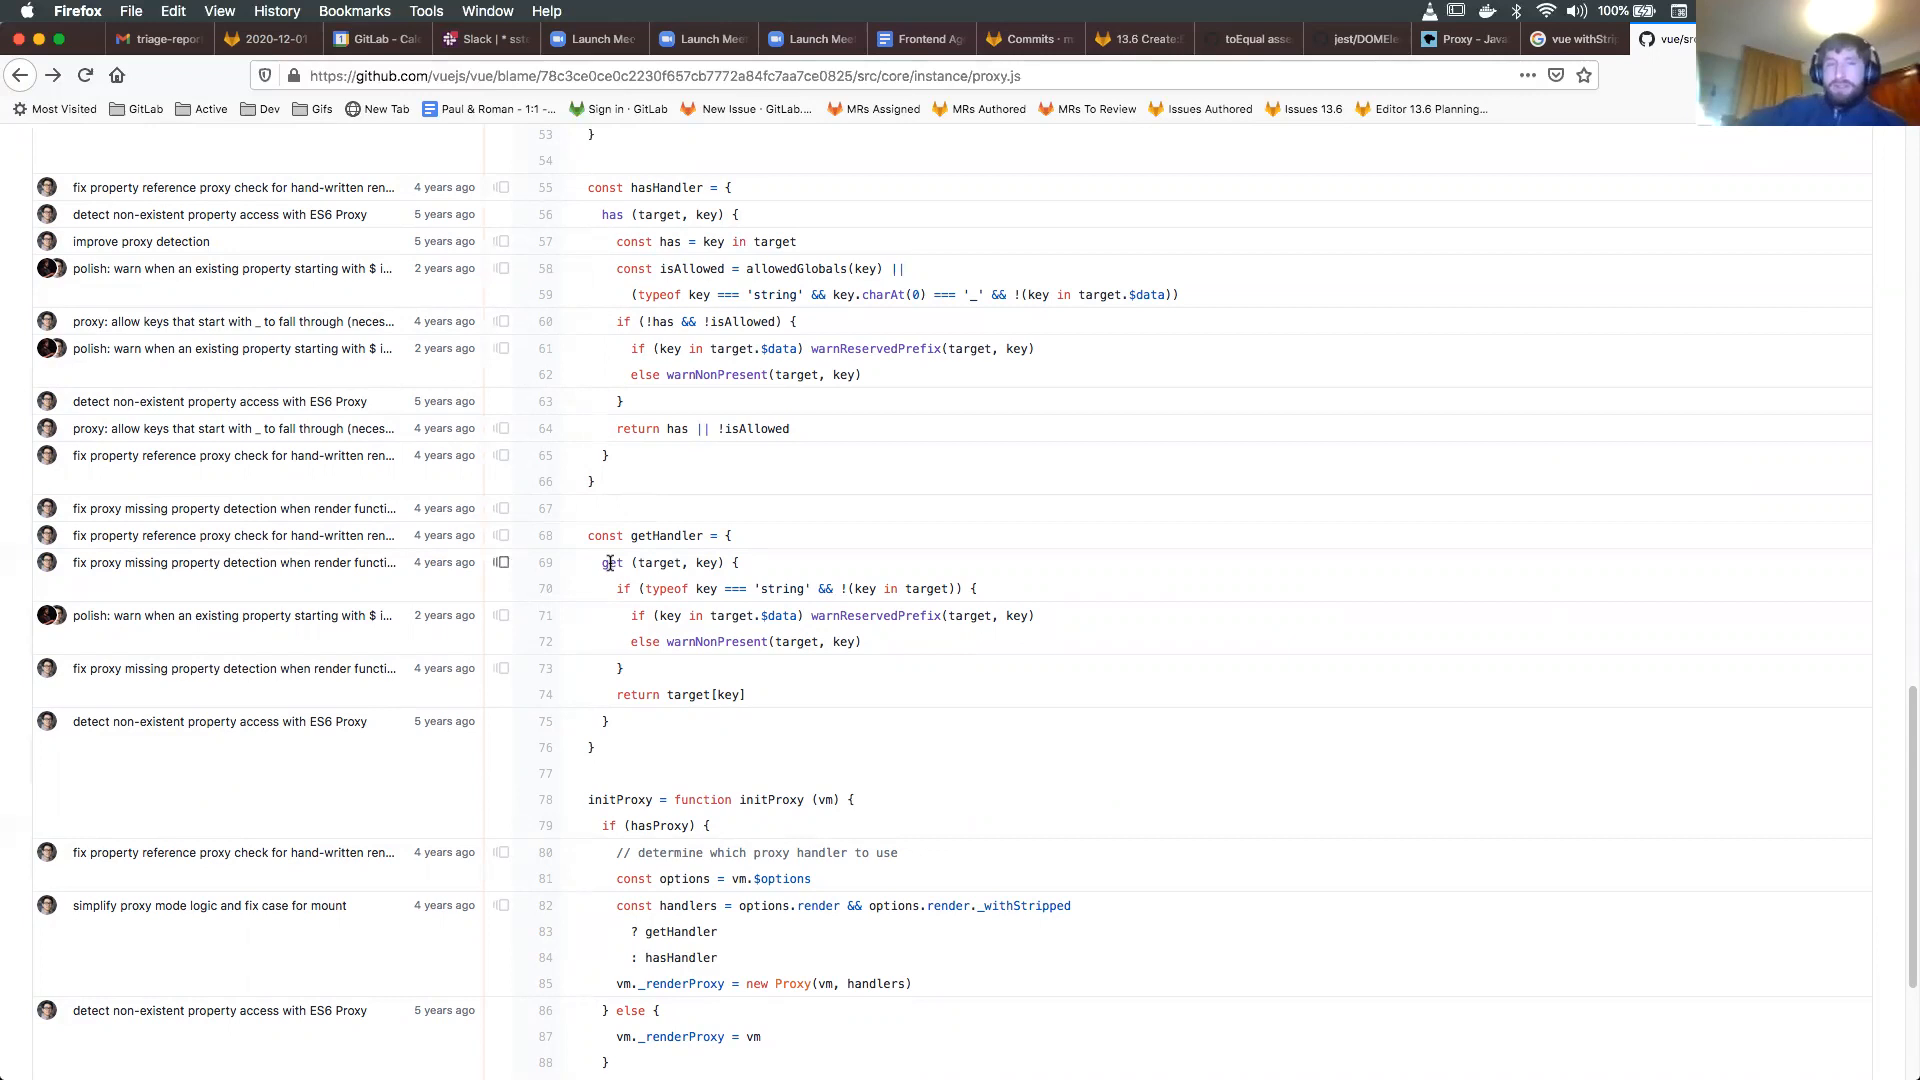
pyautogui.moveTo(607, 569)
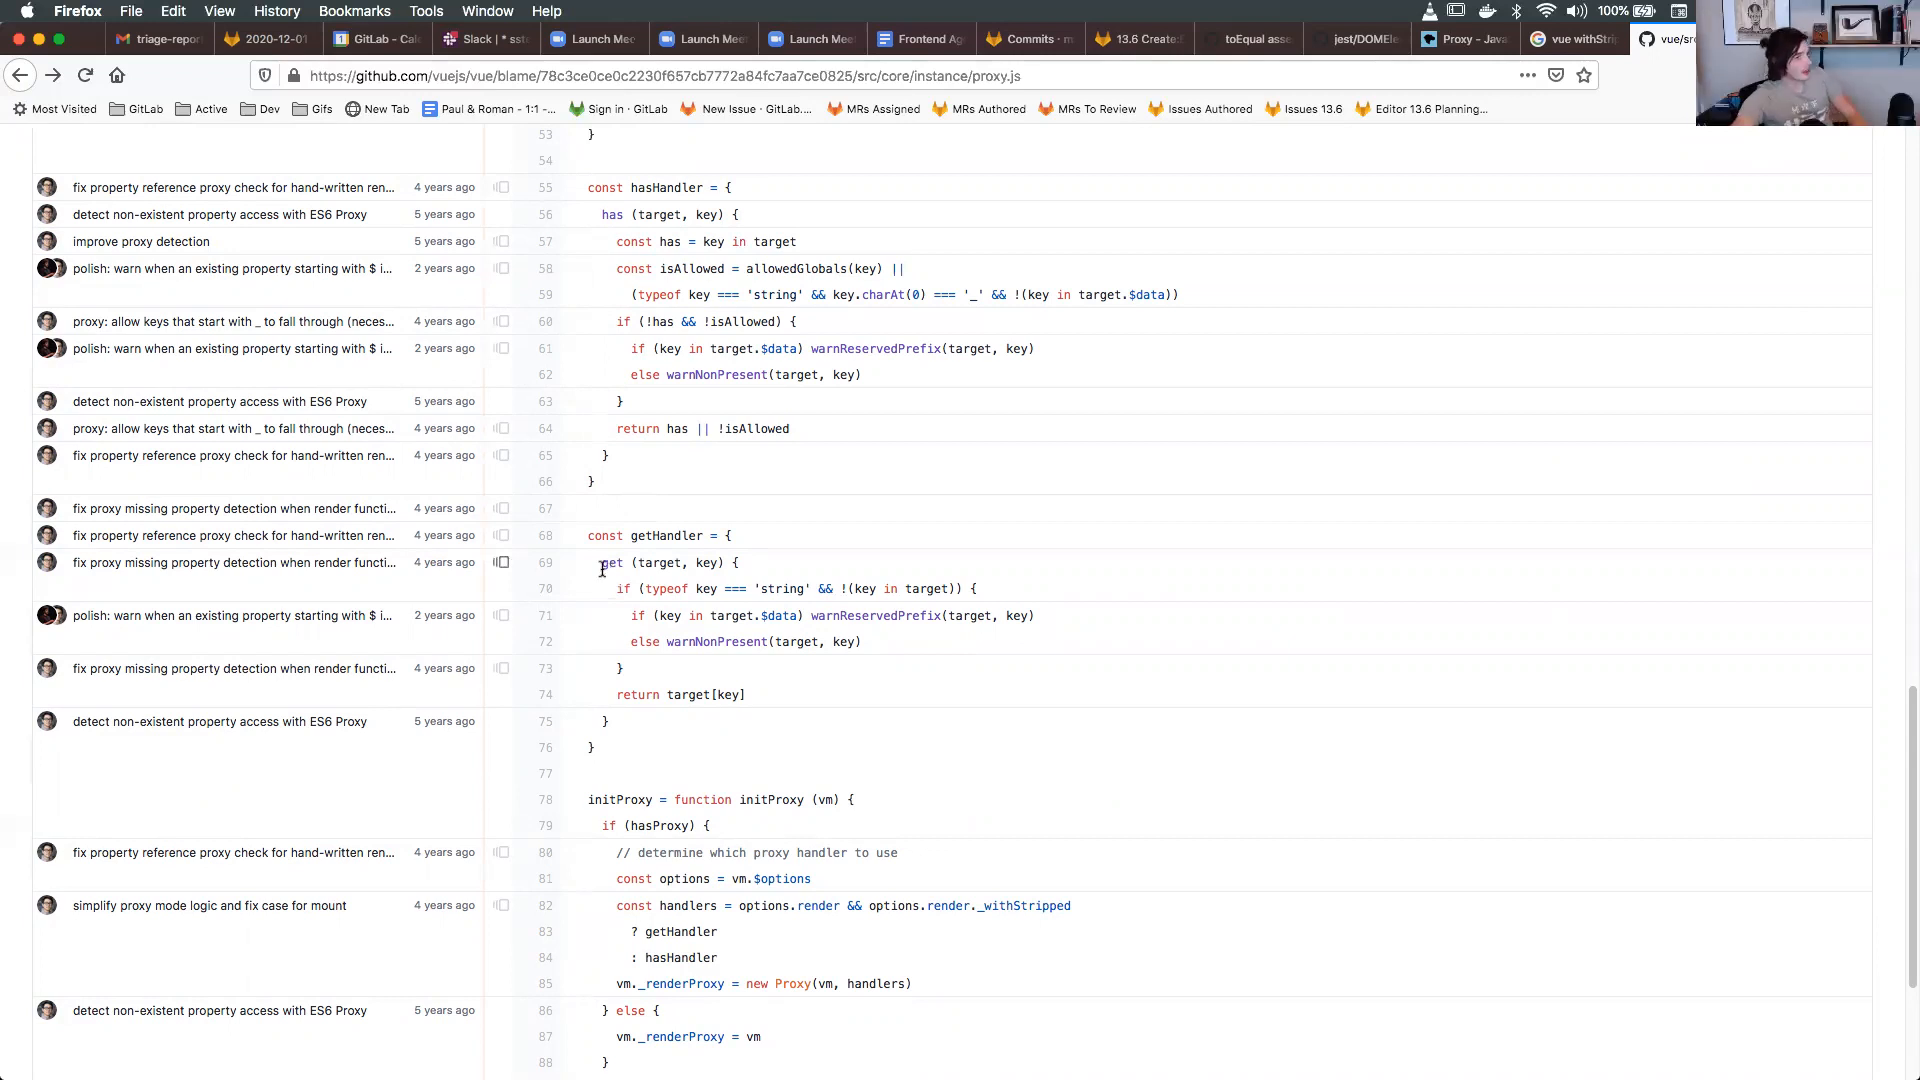
pyautogui.scroll(3)
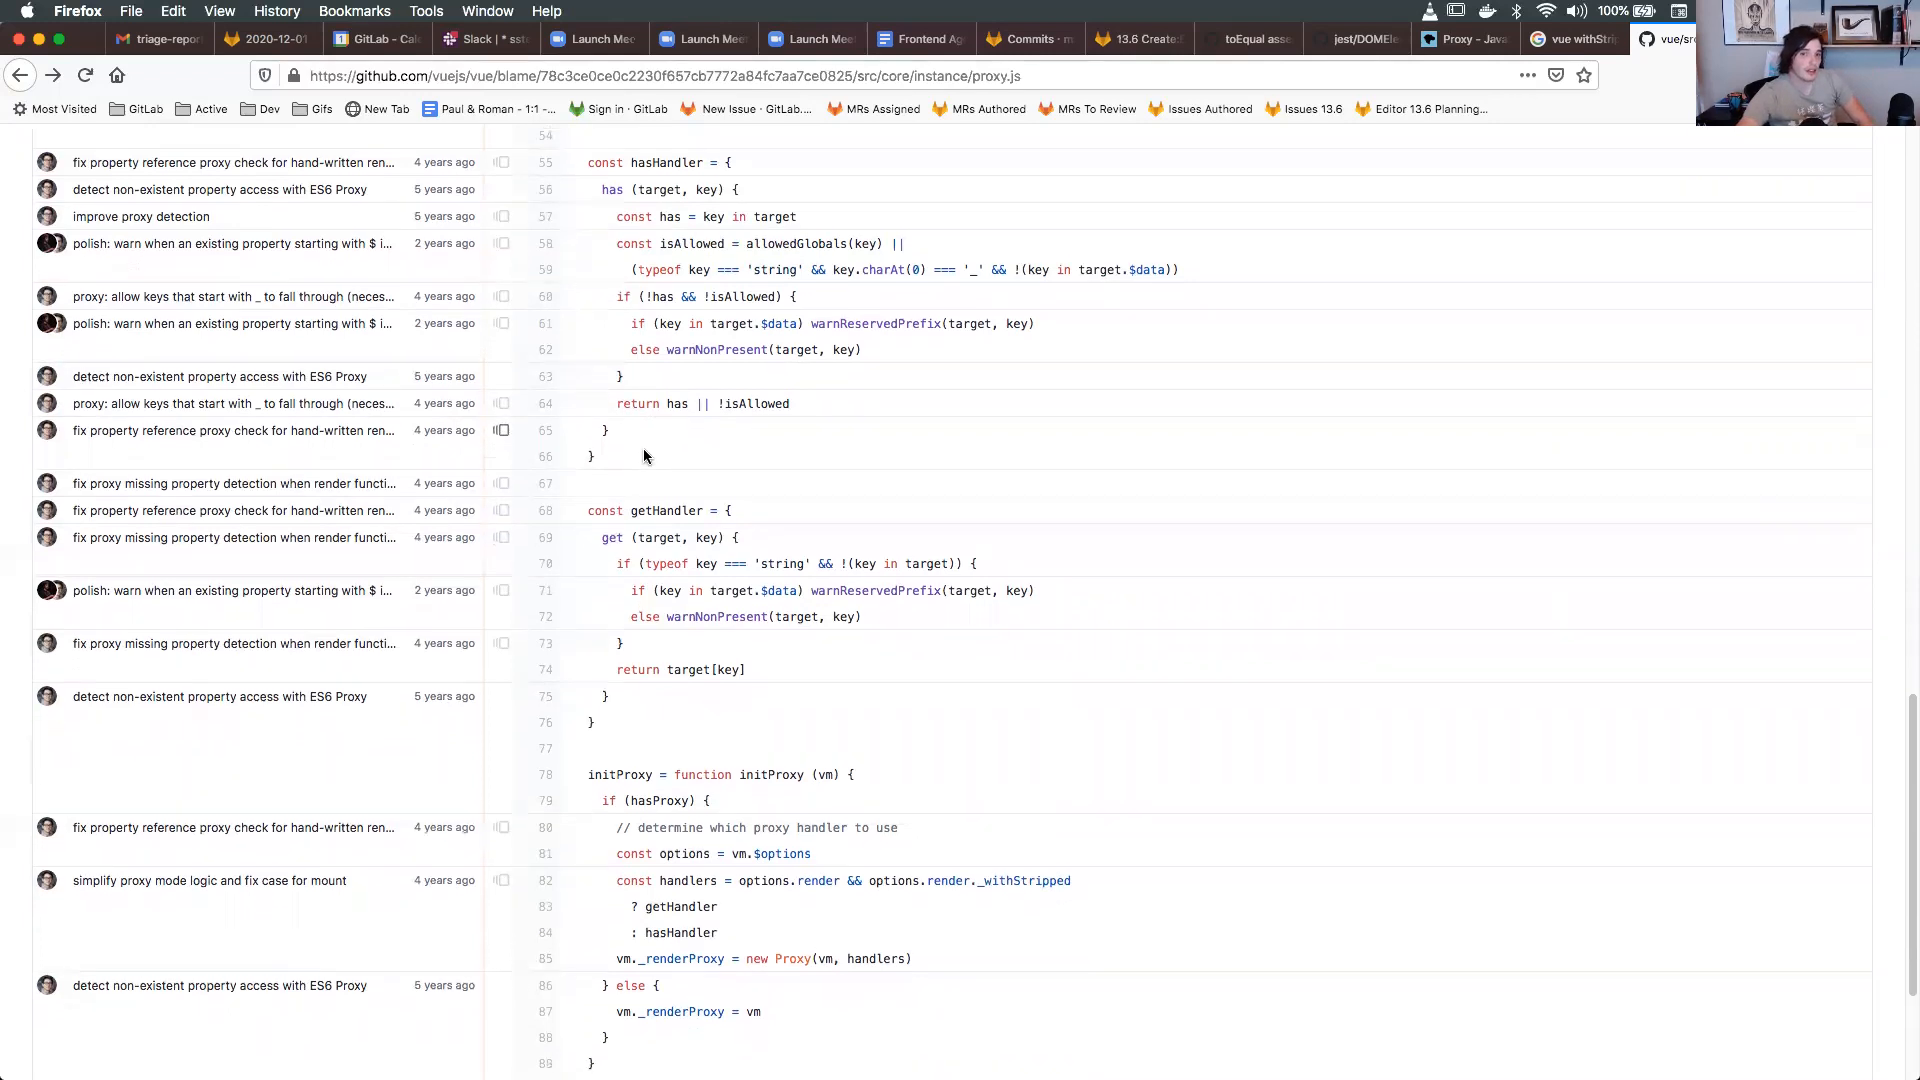
pyautogui.scroll(3)
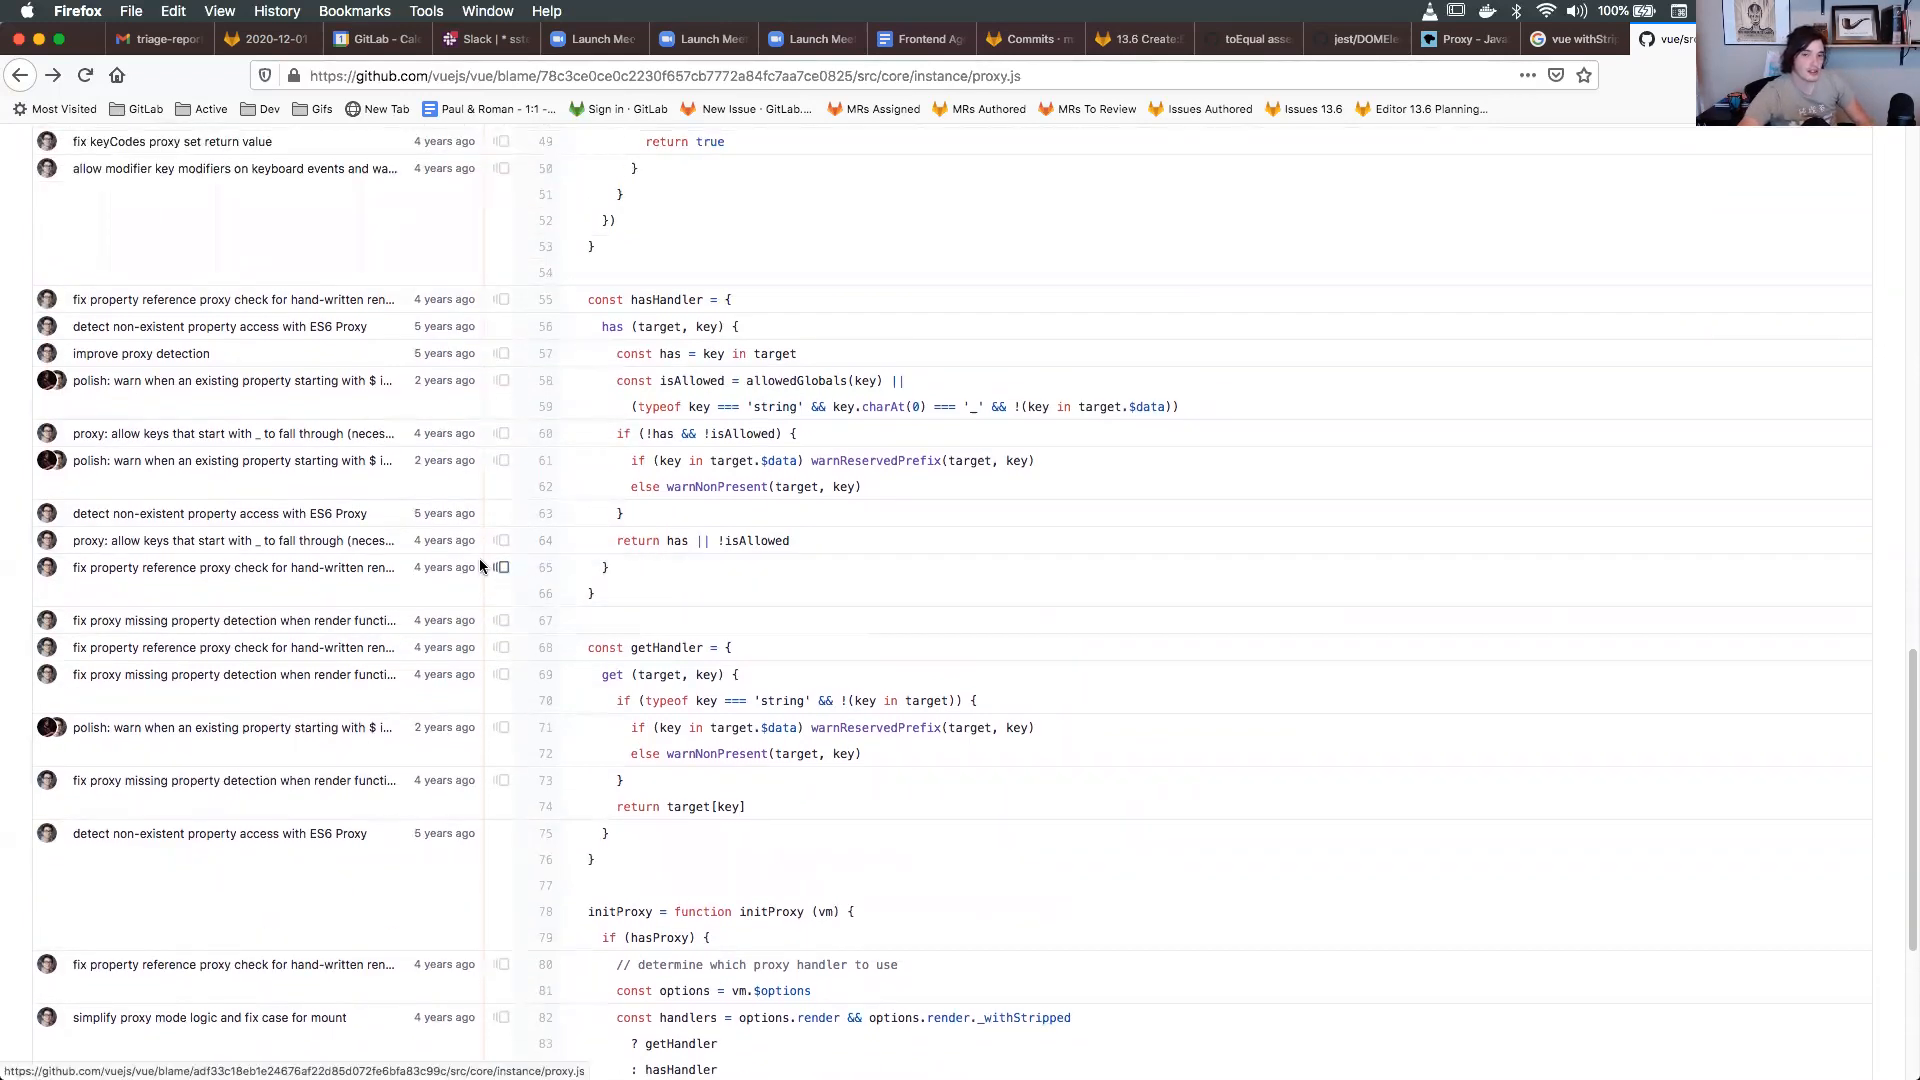
pyautogui.moveTo(493, 513)
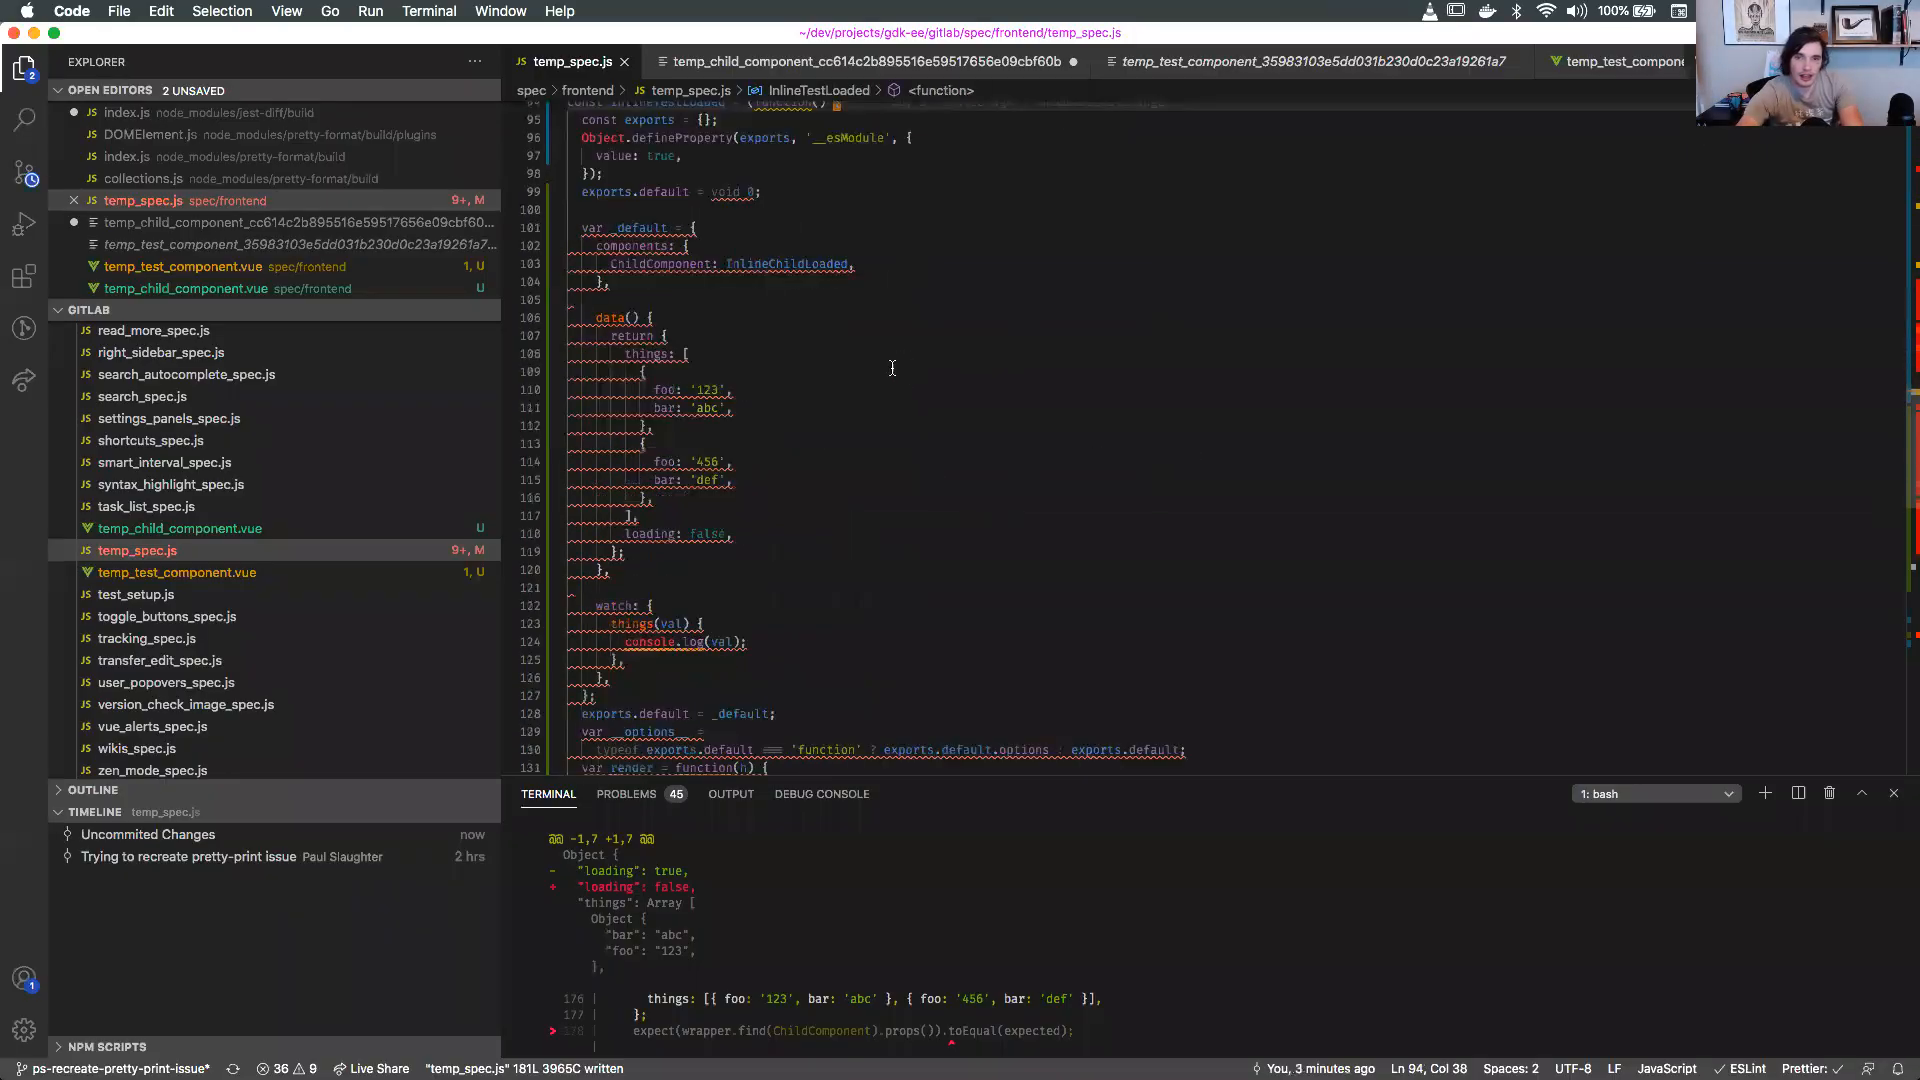
# Change the spec's console.log to Object.getOwnPropertyDescriptors(...things[0]).
pyautogui.scroll(-3)
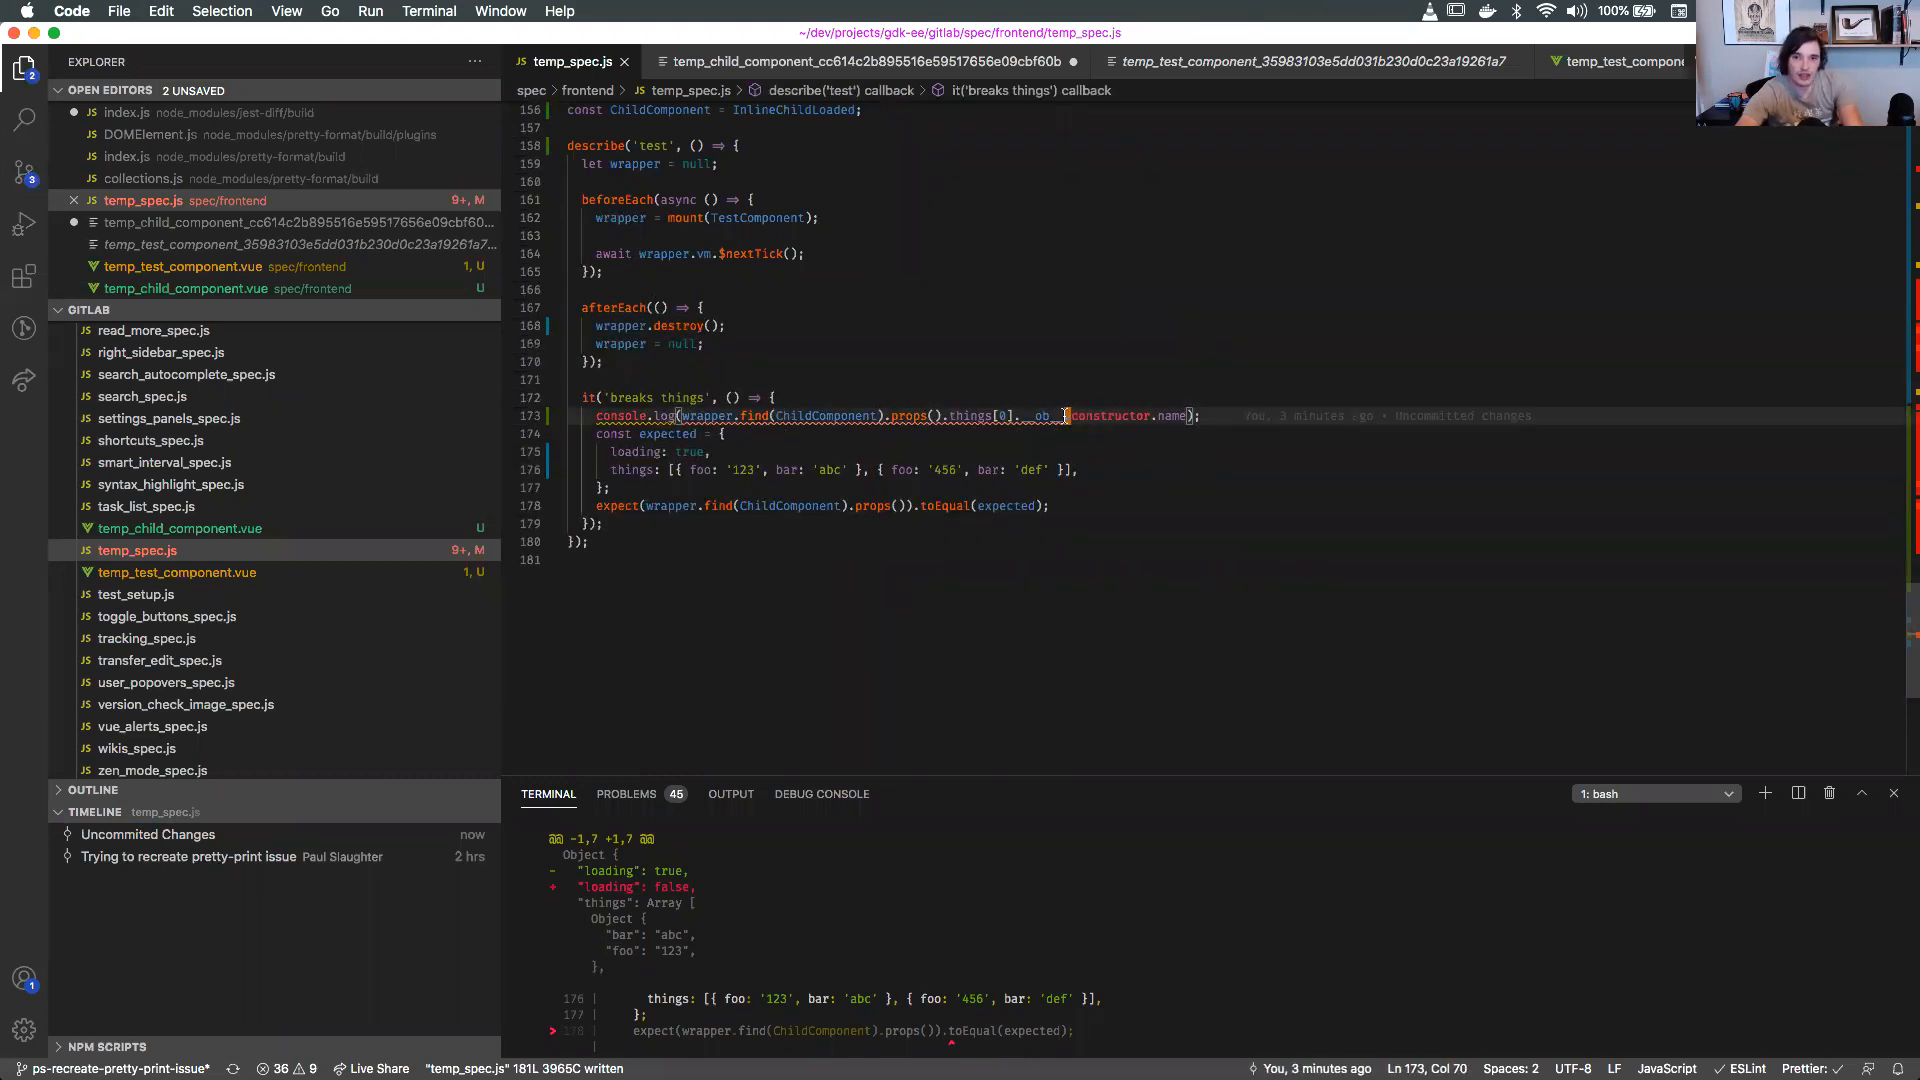
pyautogui.press('Backspace')
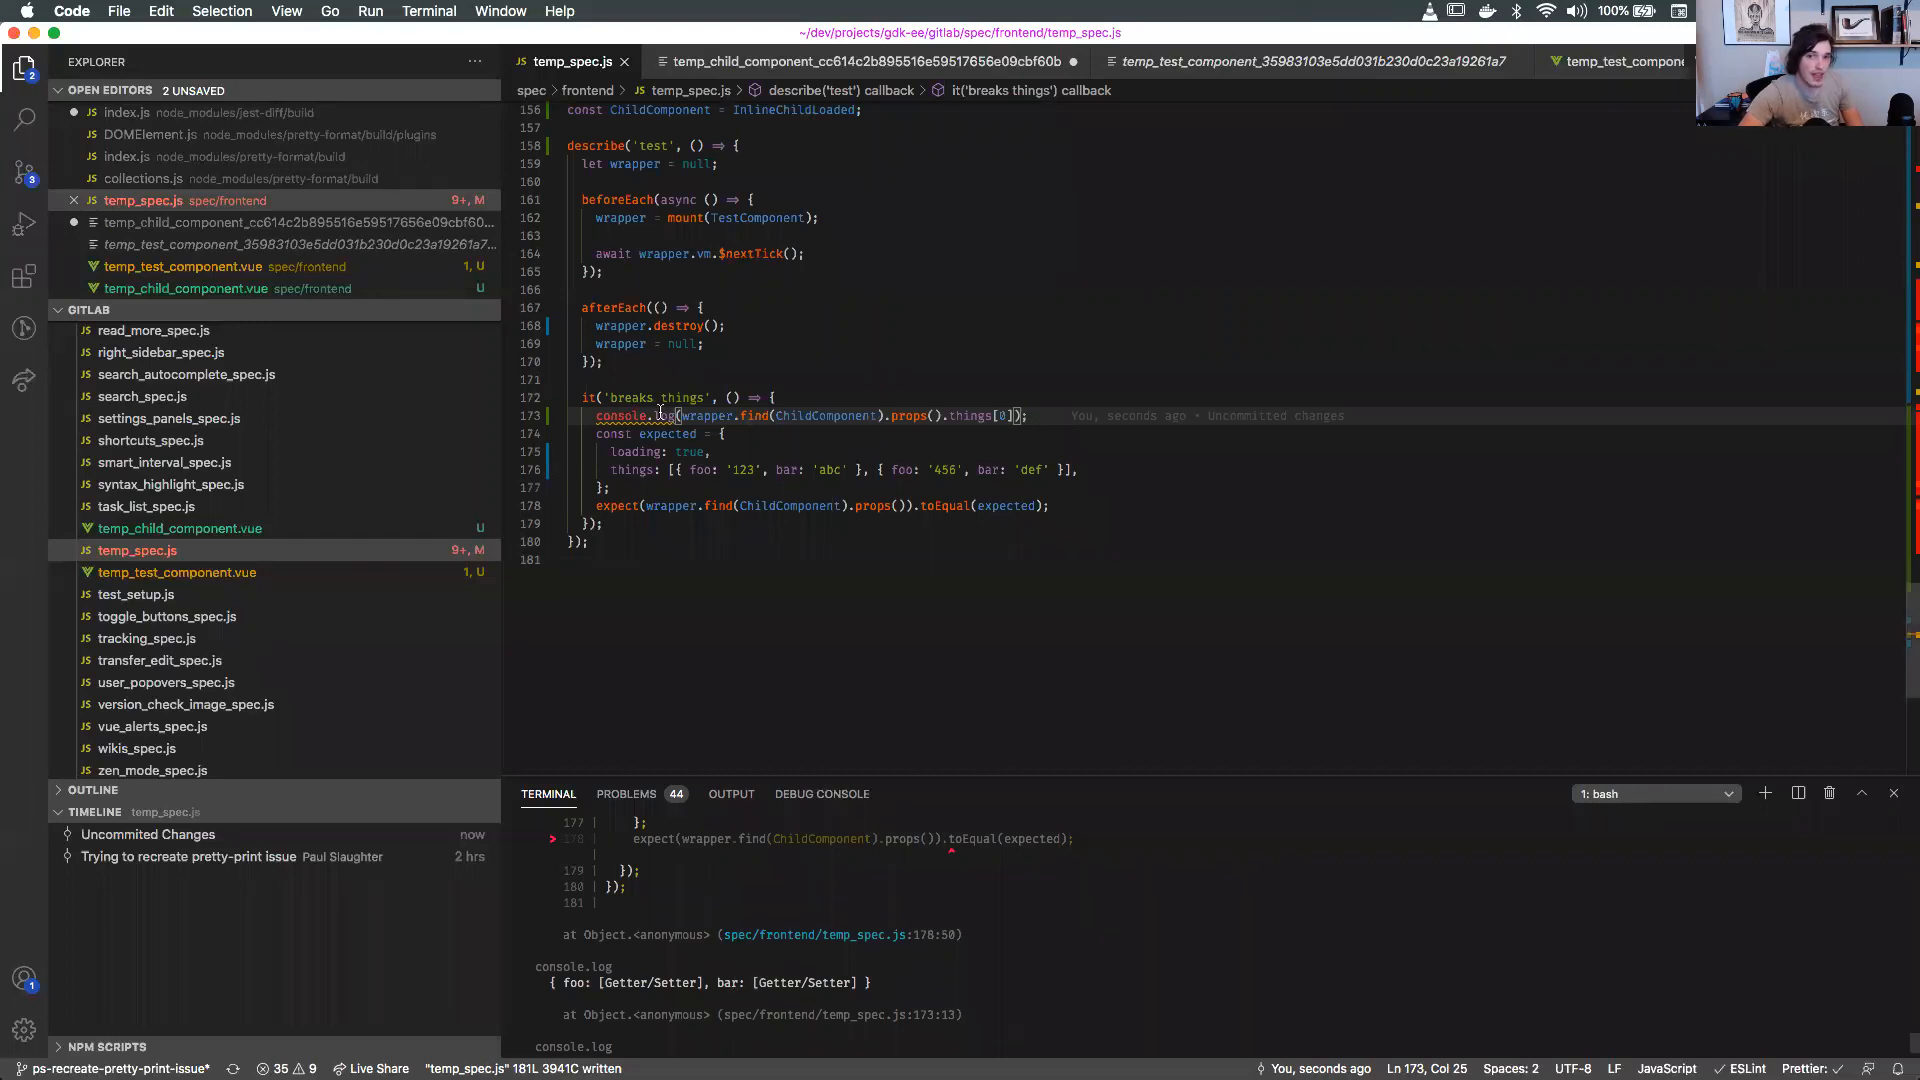
pyautogui.write('Object.getOwnPropertyDescriptors')
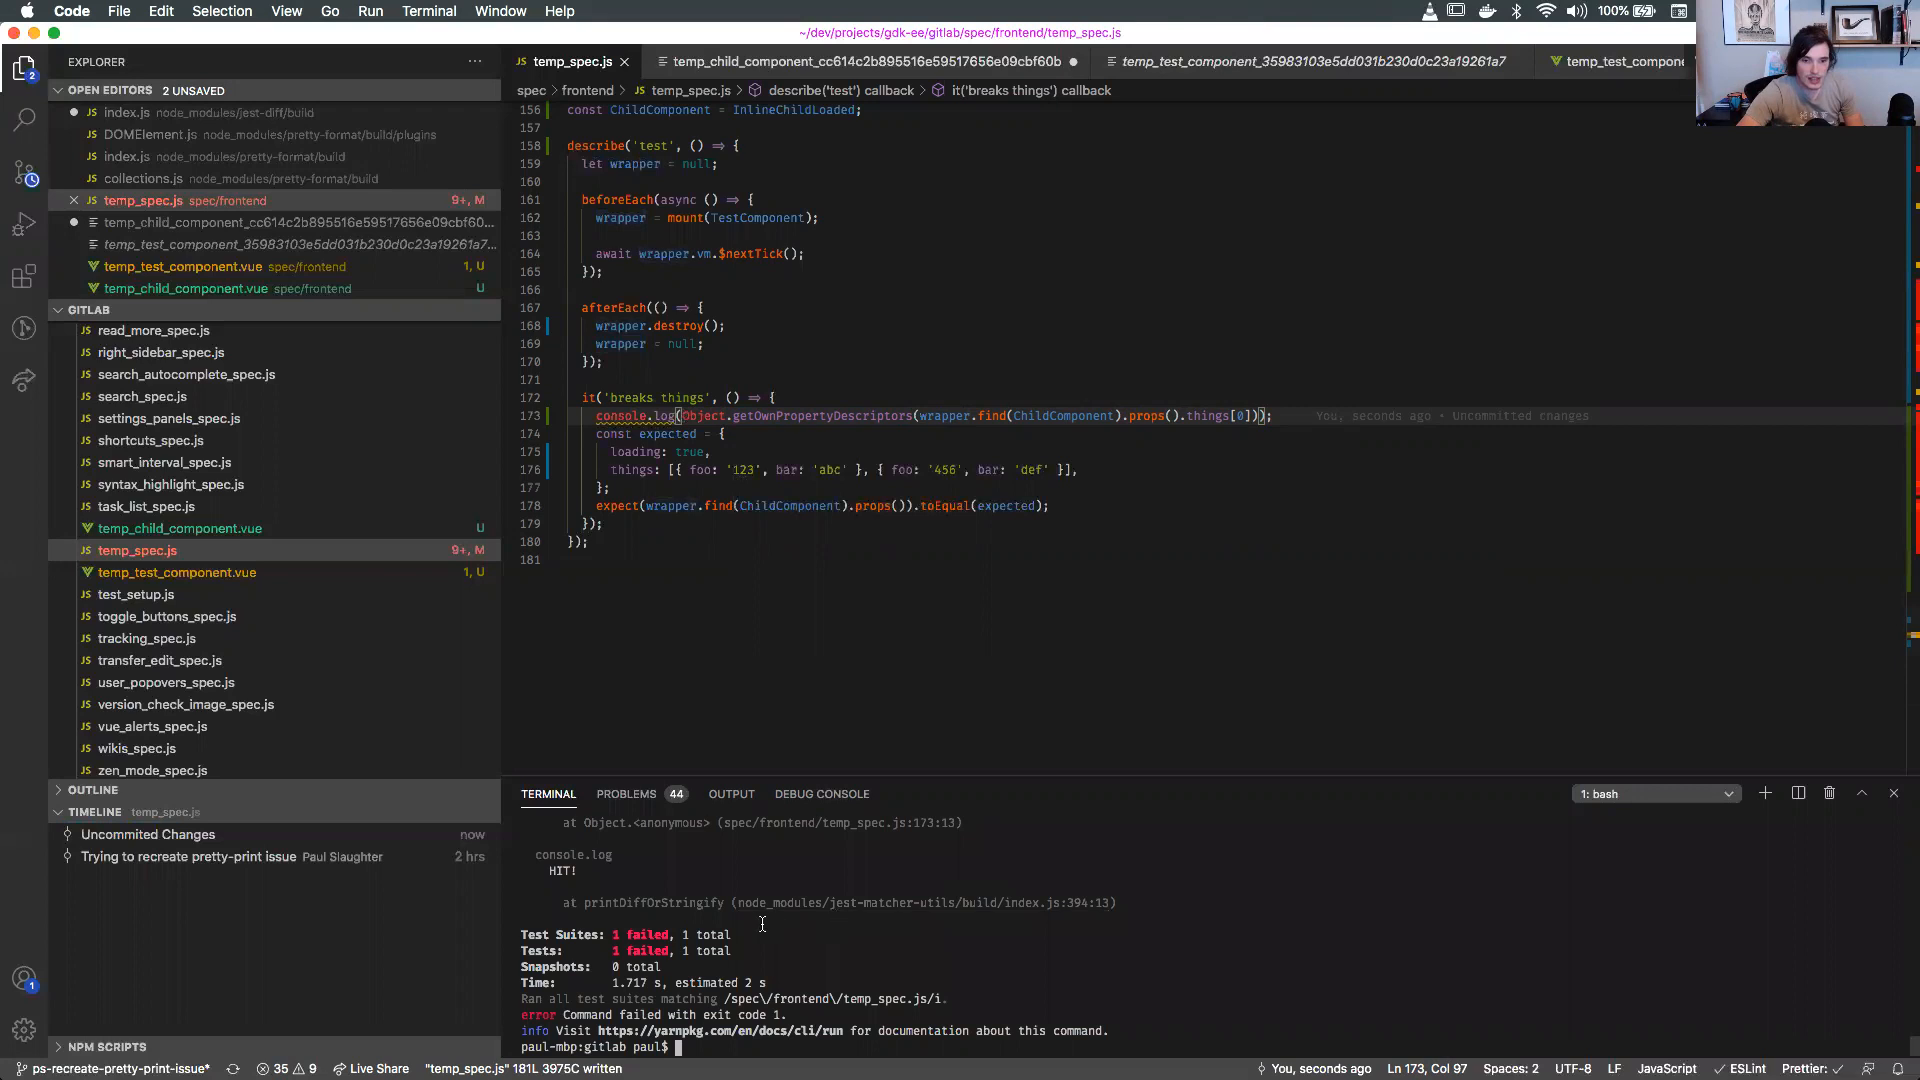
pyautogui.scroll(3)
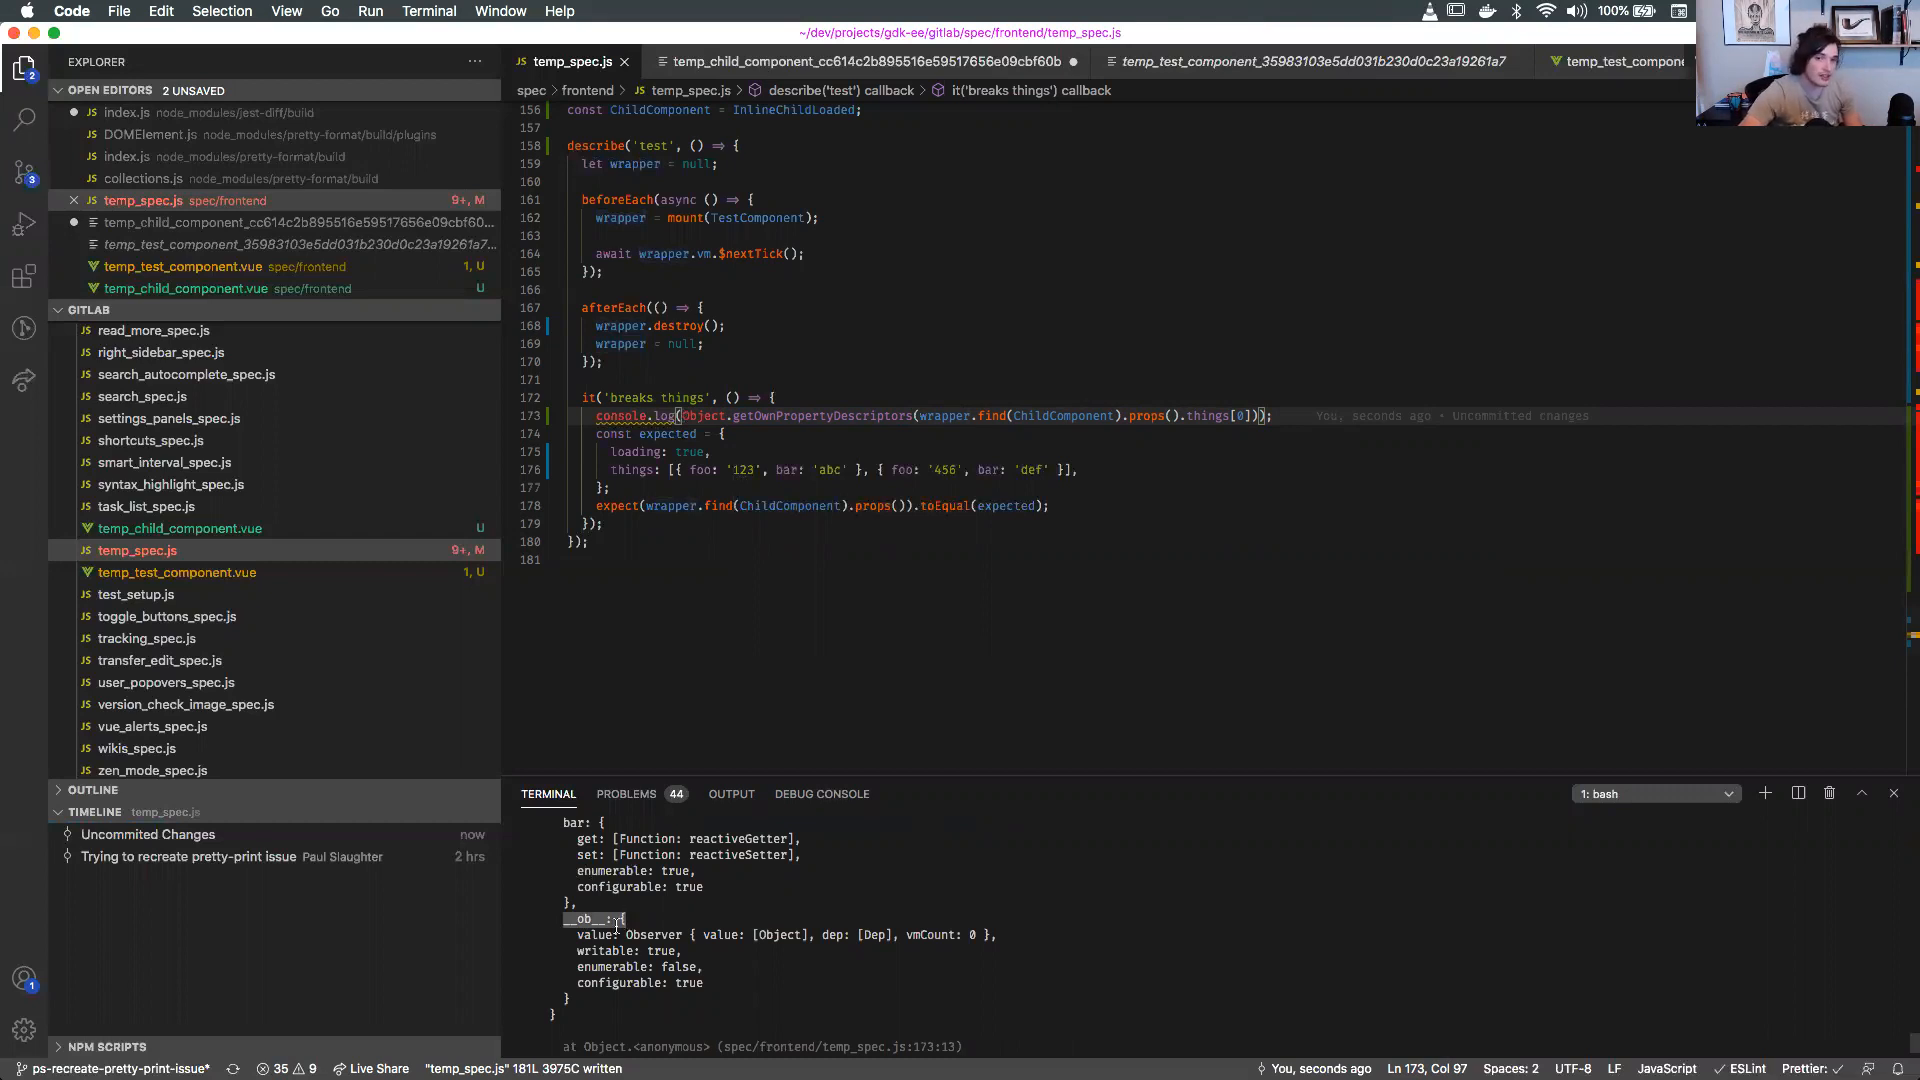
pyautogui.scroll(-3)
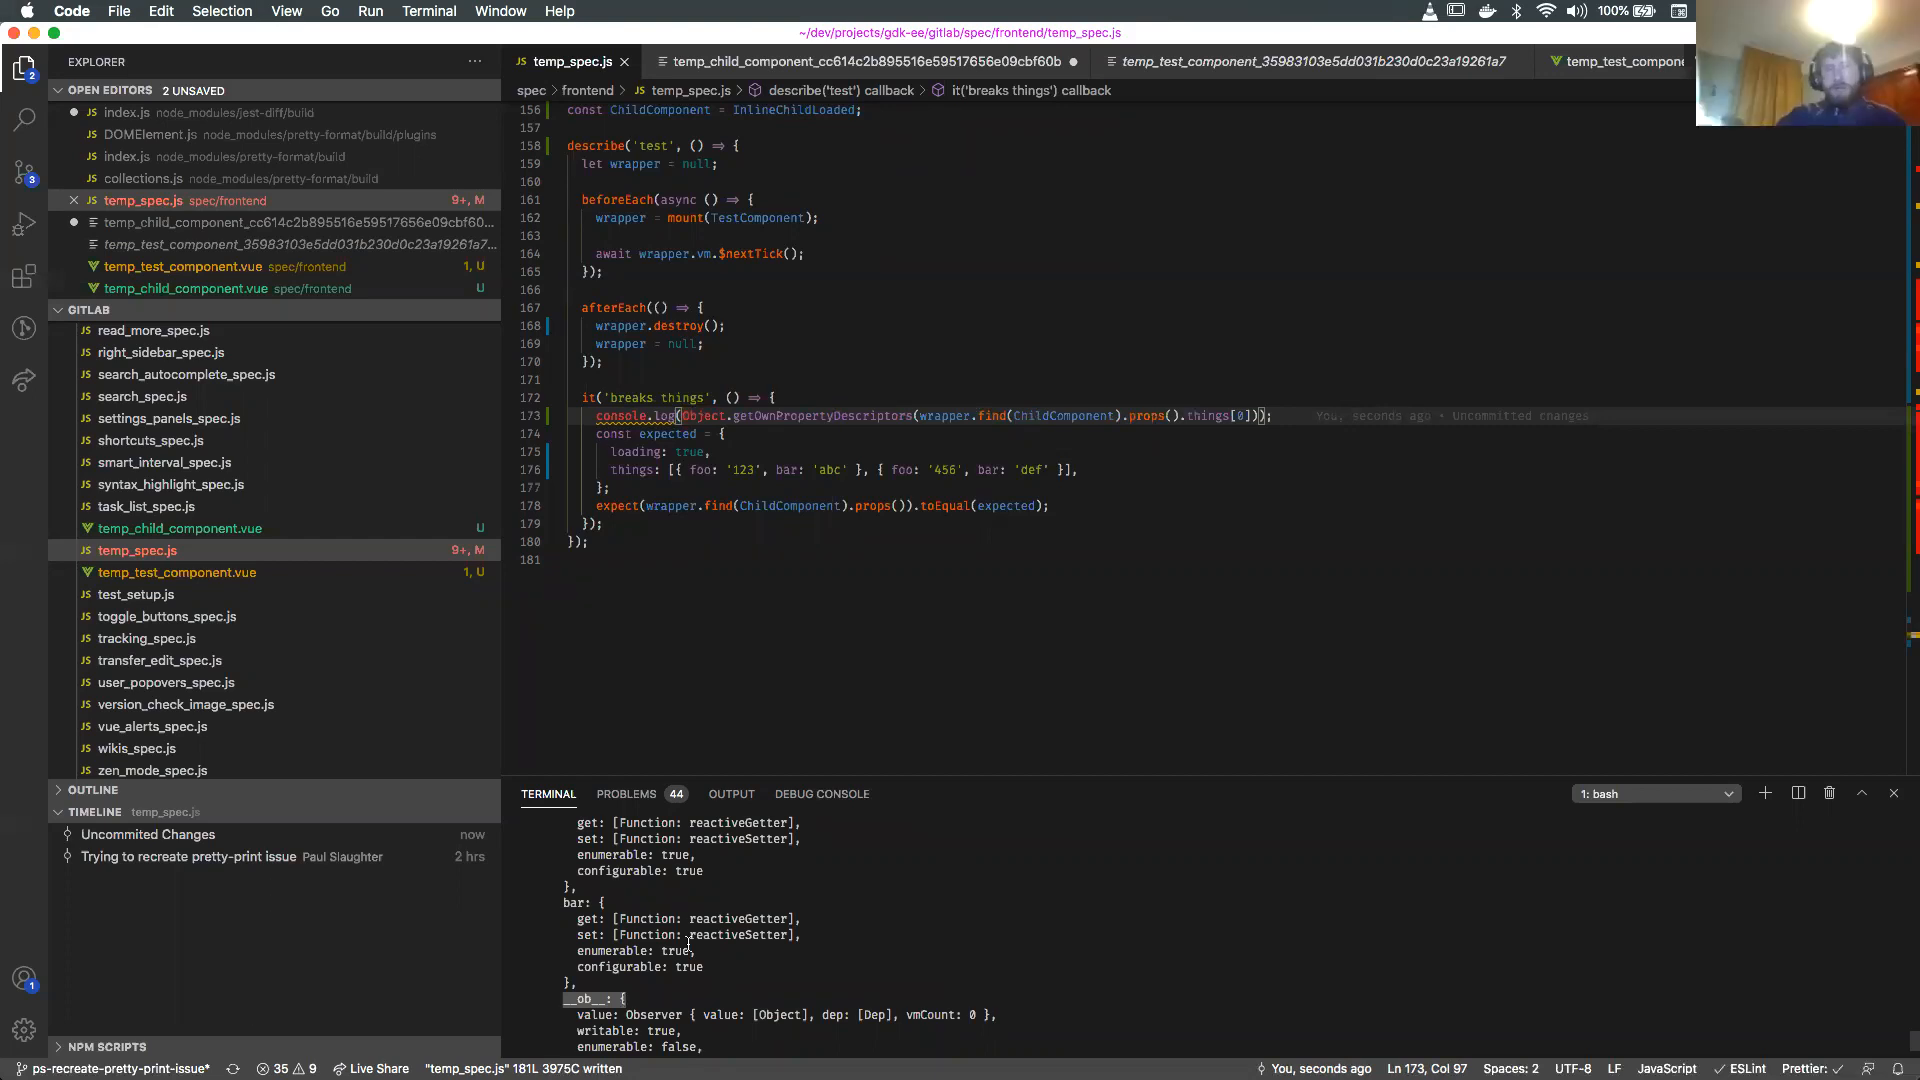
pyautogui.moveTo(931, 910)
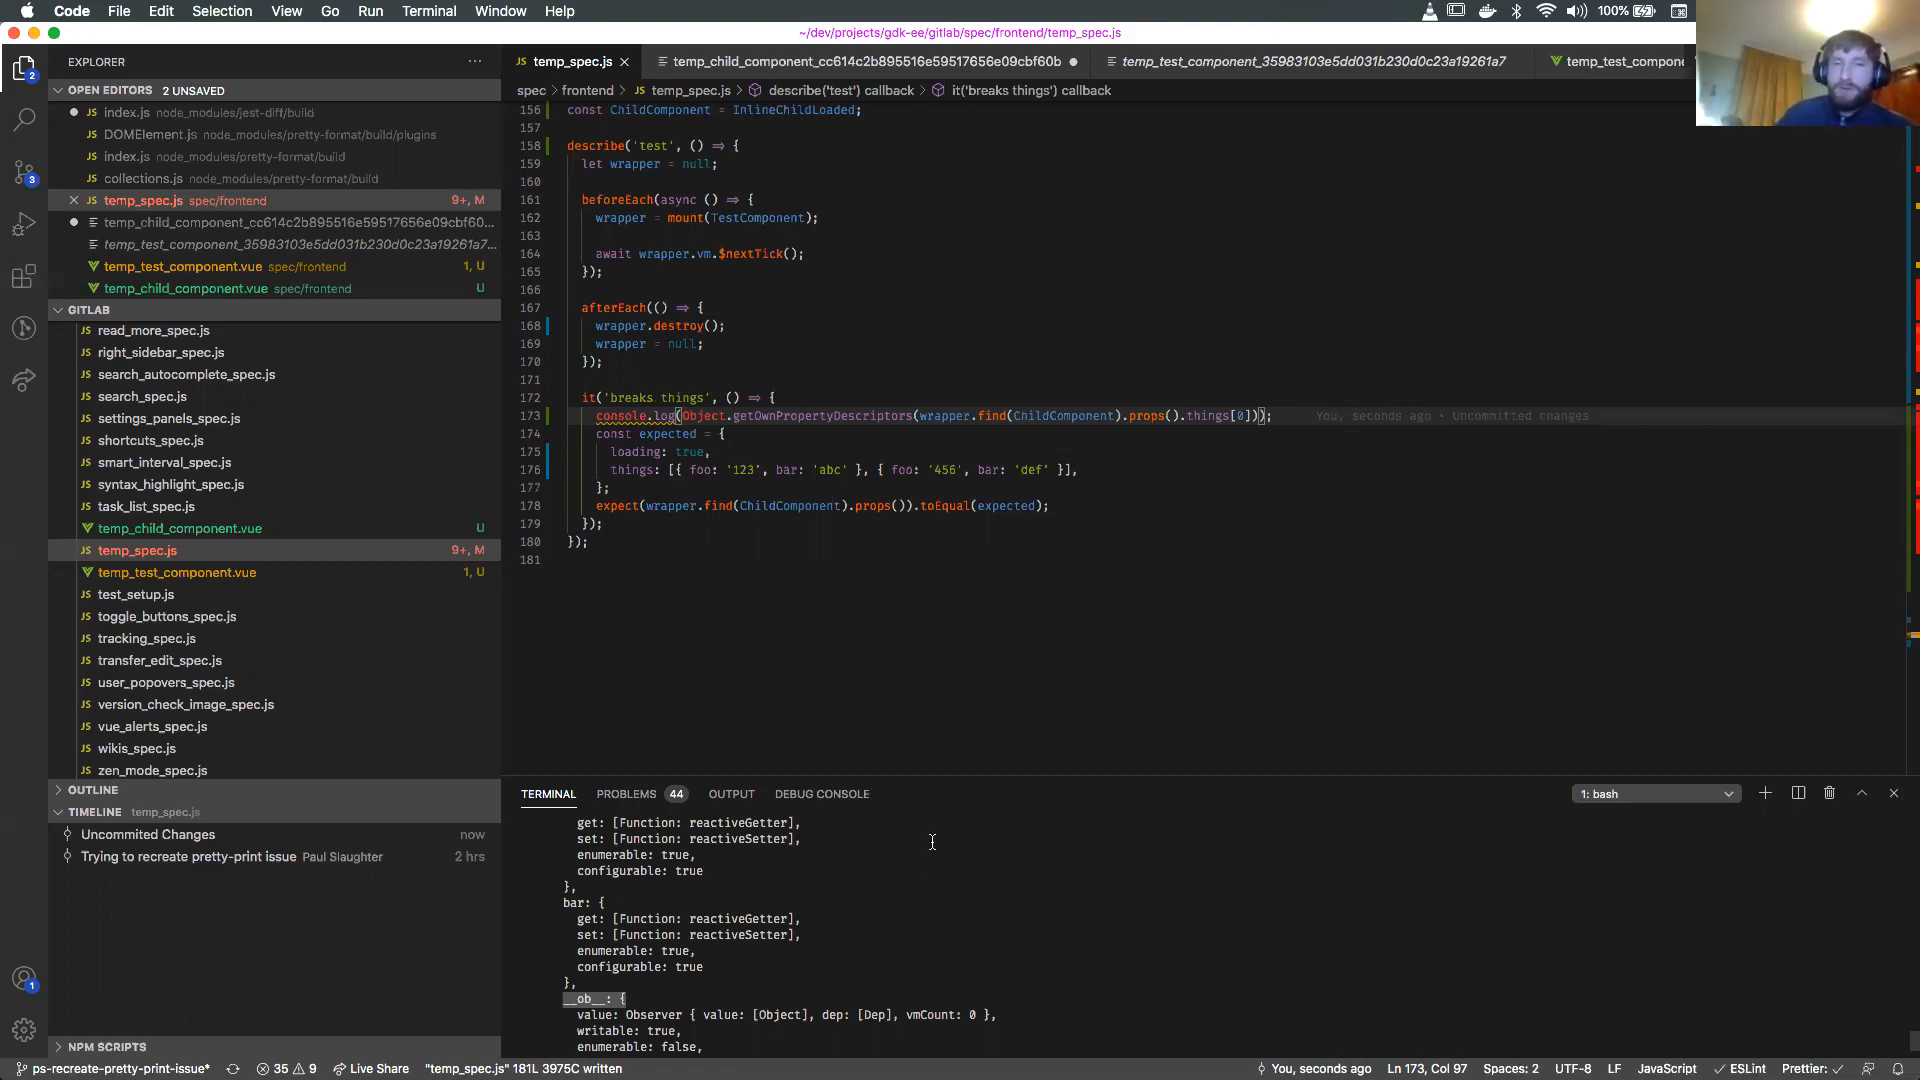
pyautogui.moveTo(980, 601)
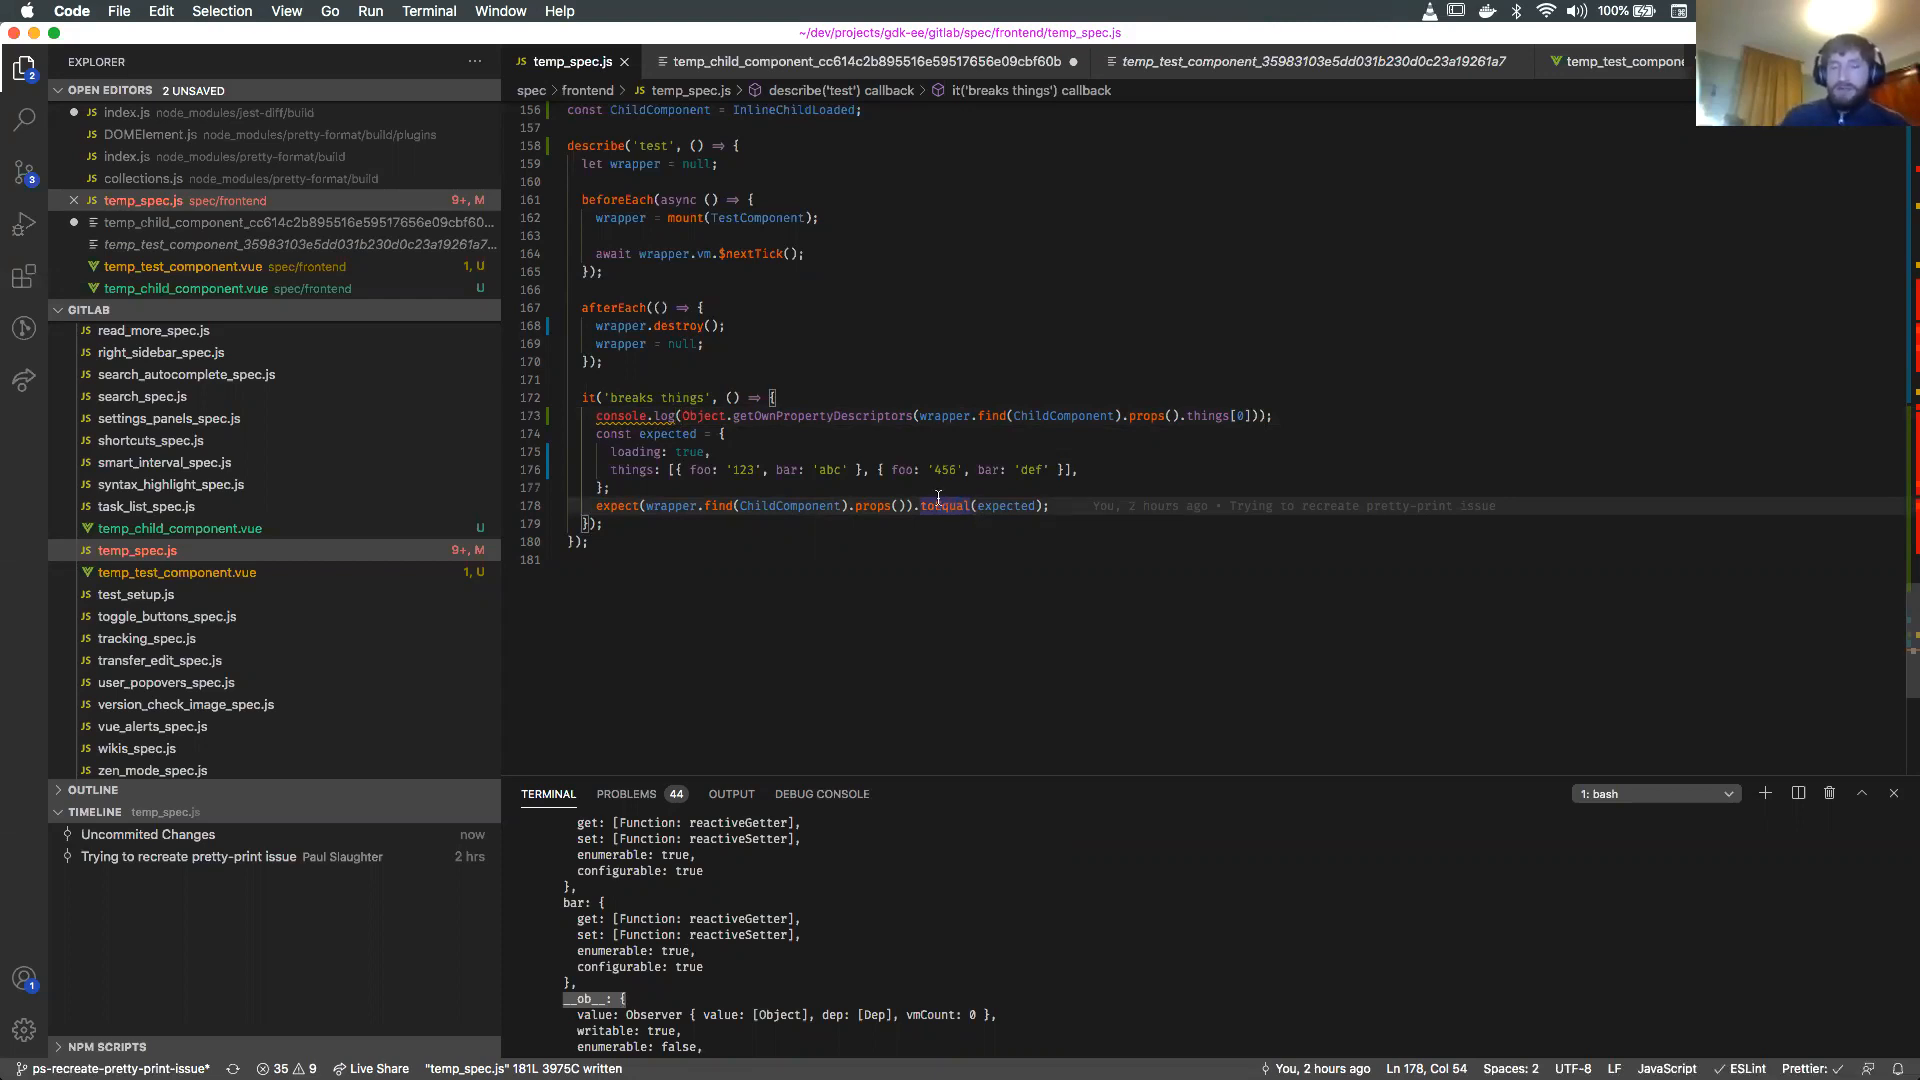
# After trying toMatchObject, wrap the expected things array in expect.objectMatching(...).
pyautogui.write('toMatchObject')
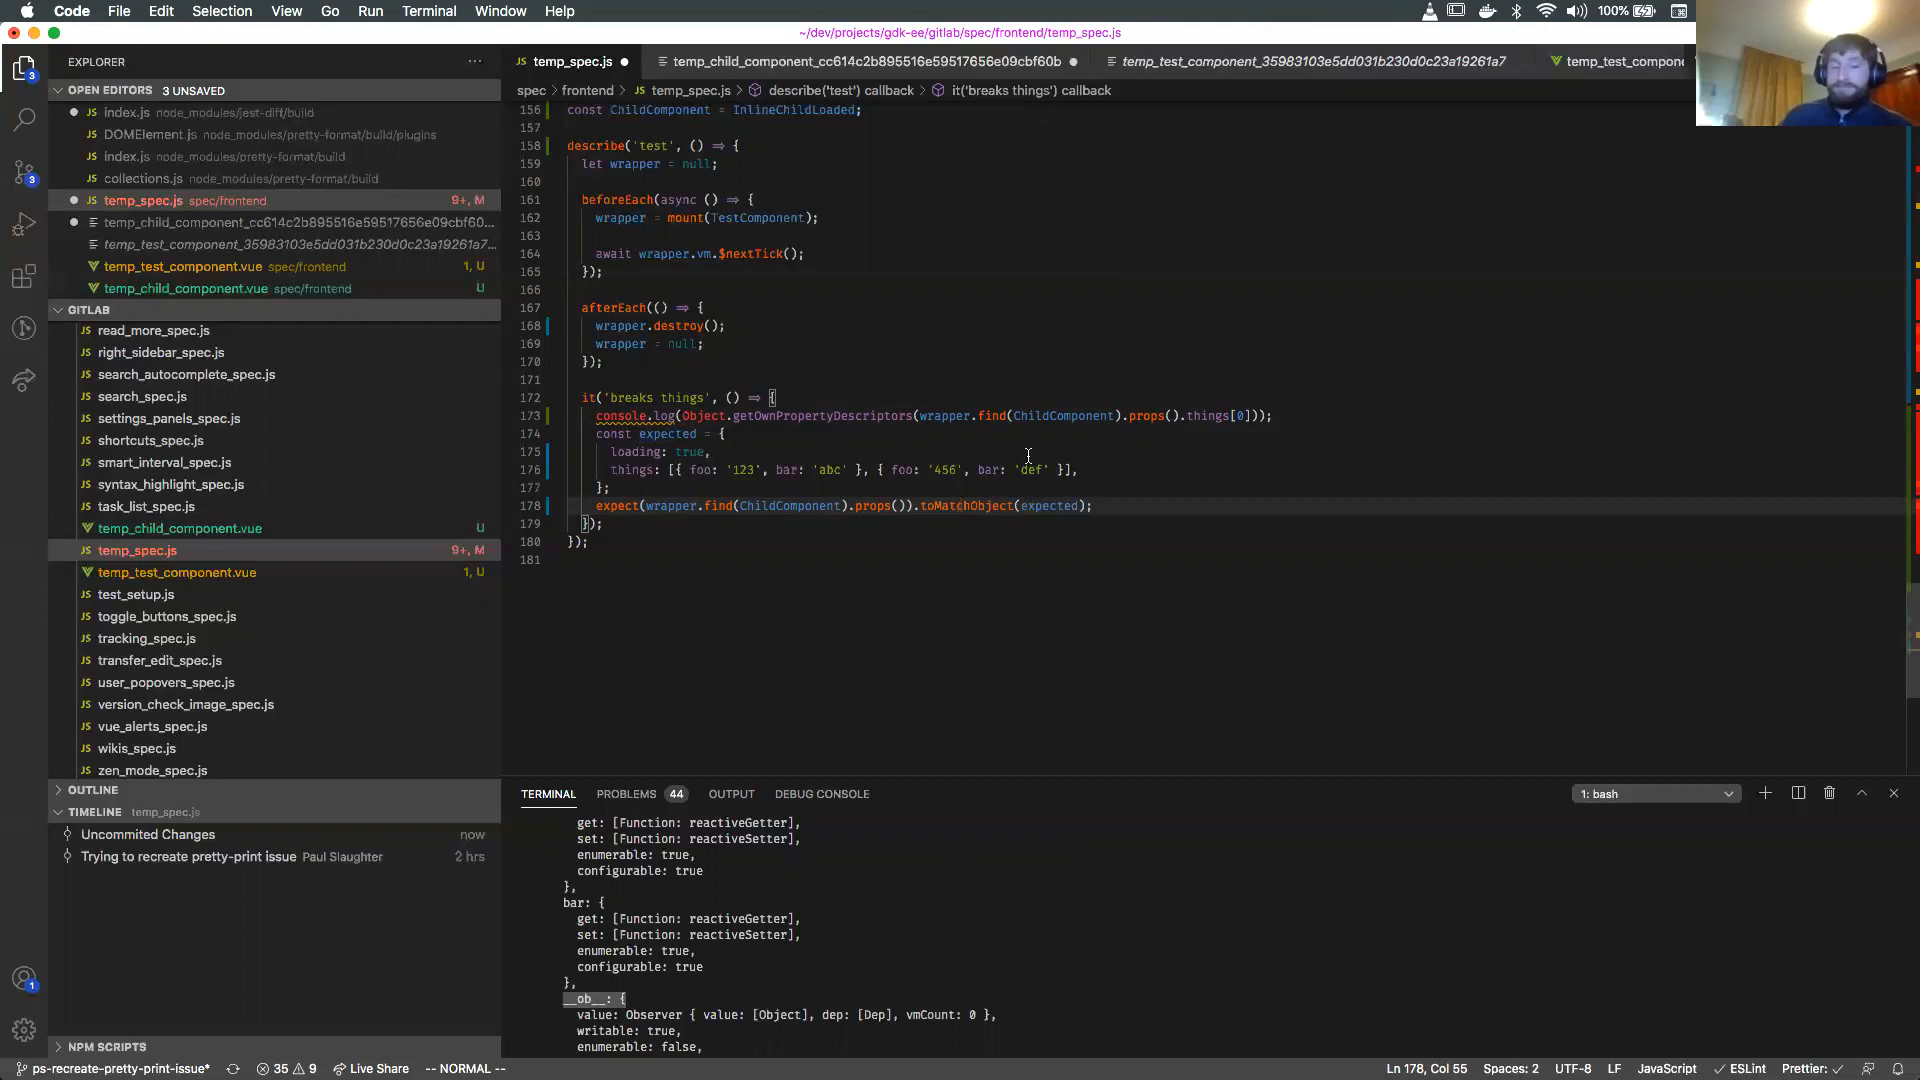
pyautogui.click(708, 451)
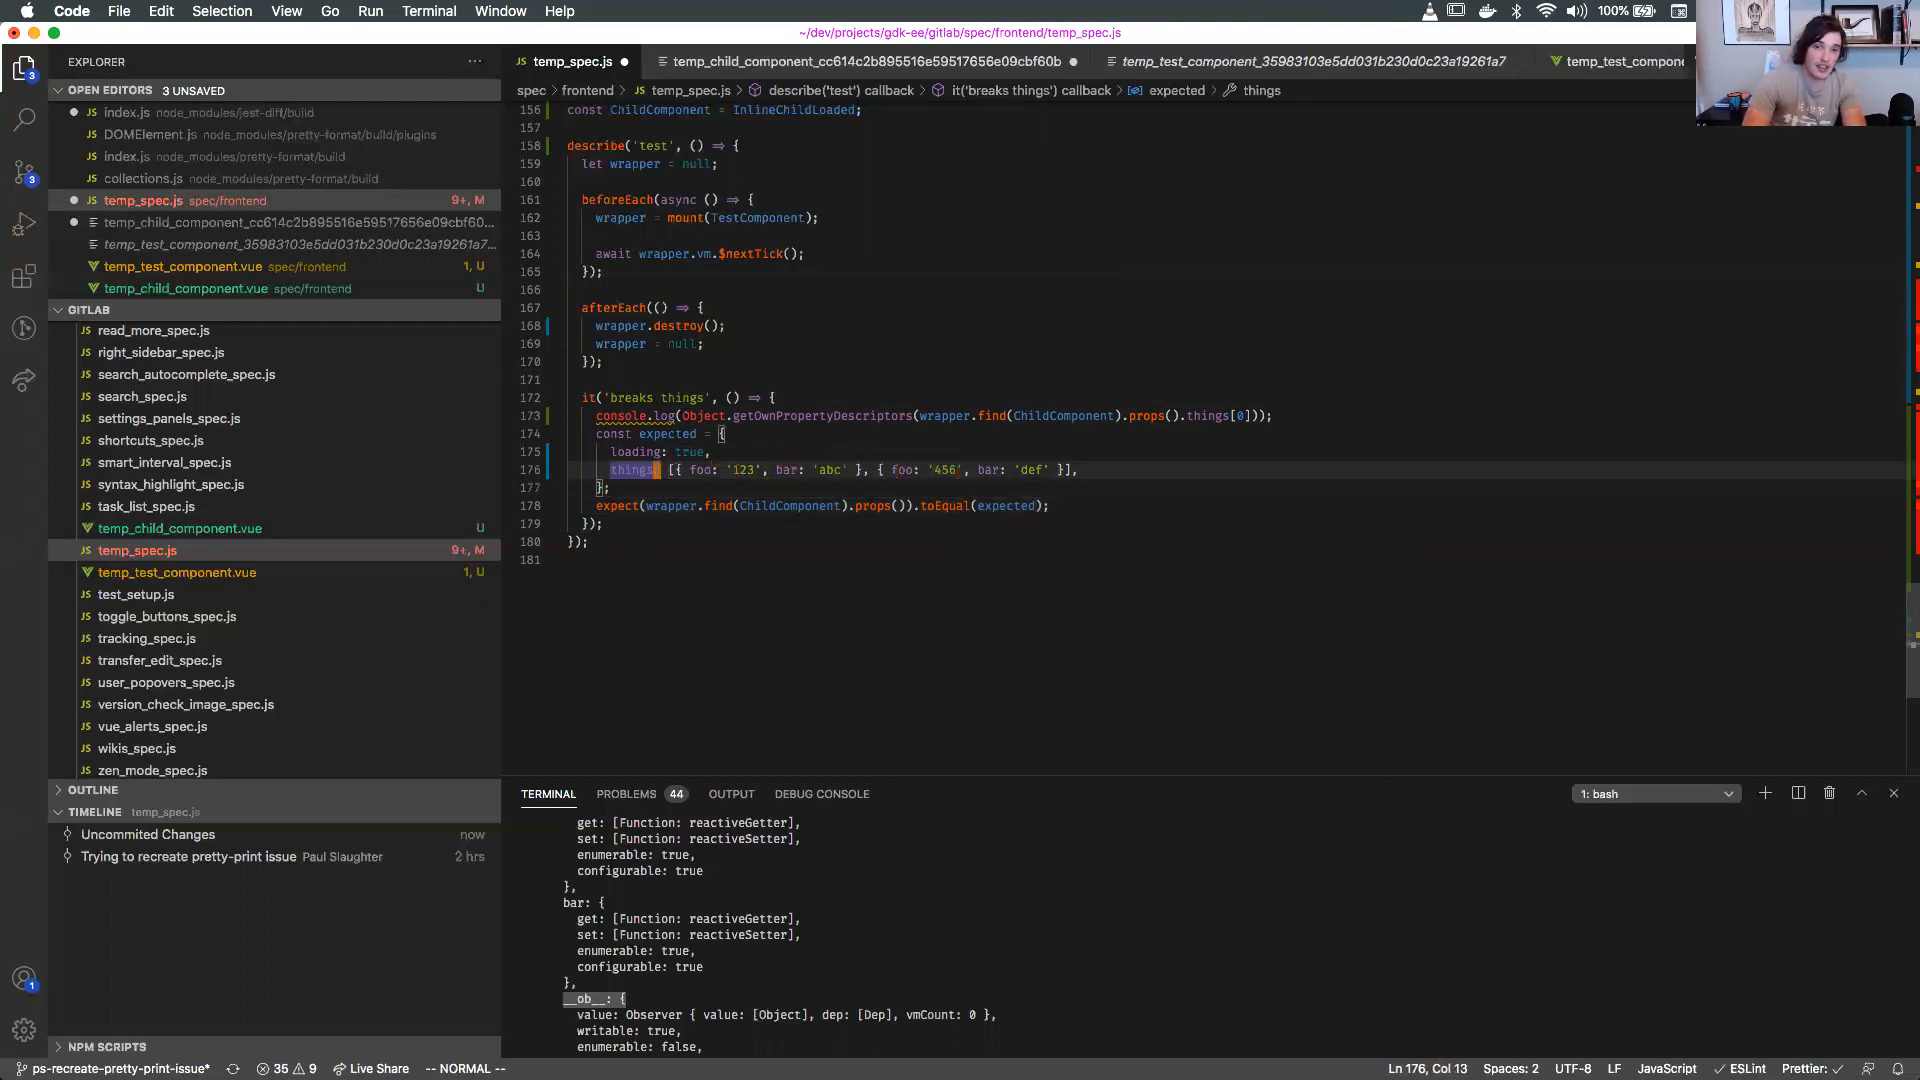
pyautogui.write('buildExecutionContext')
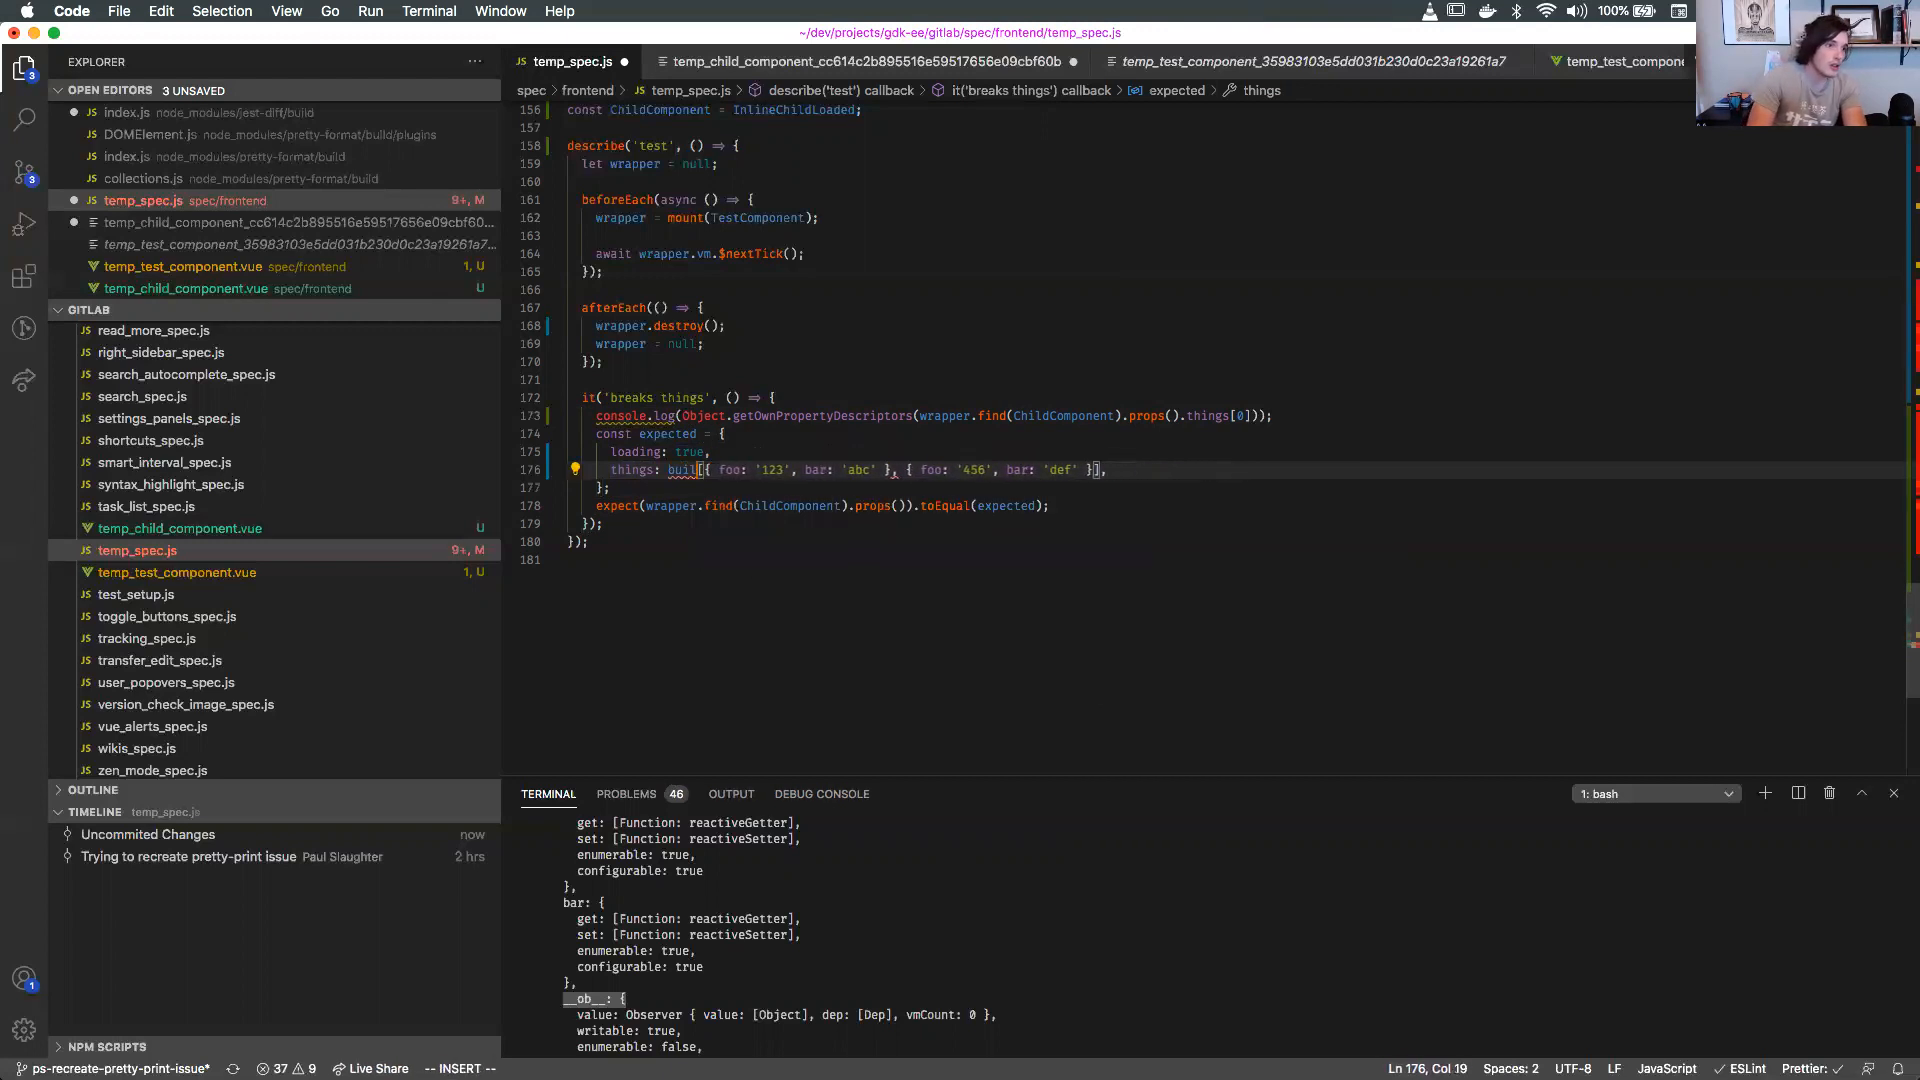
pyautogui.write('expect.objectMatching(')
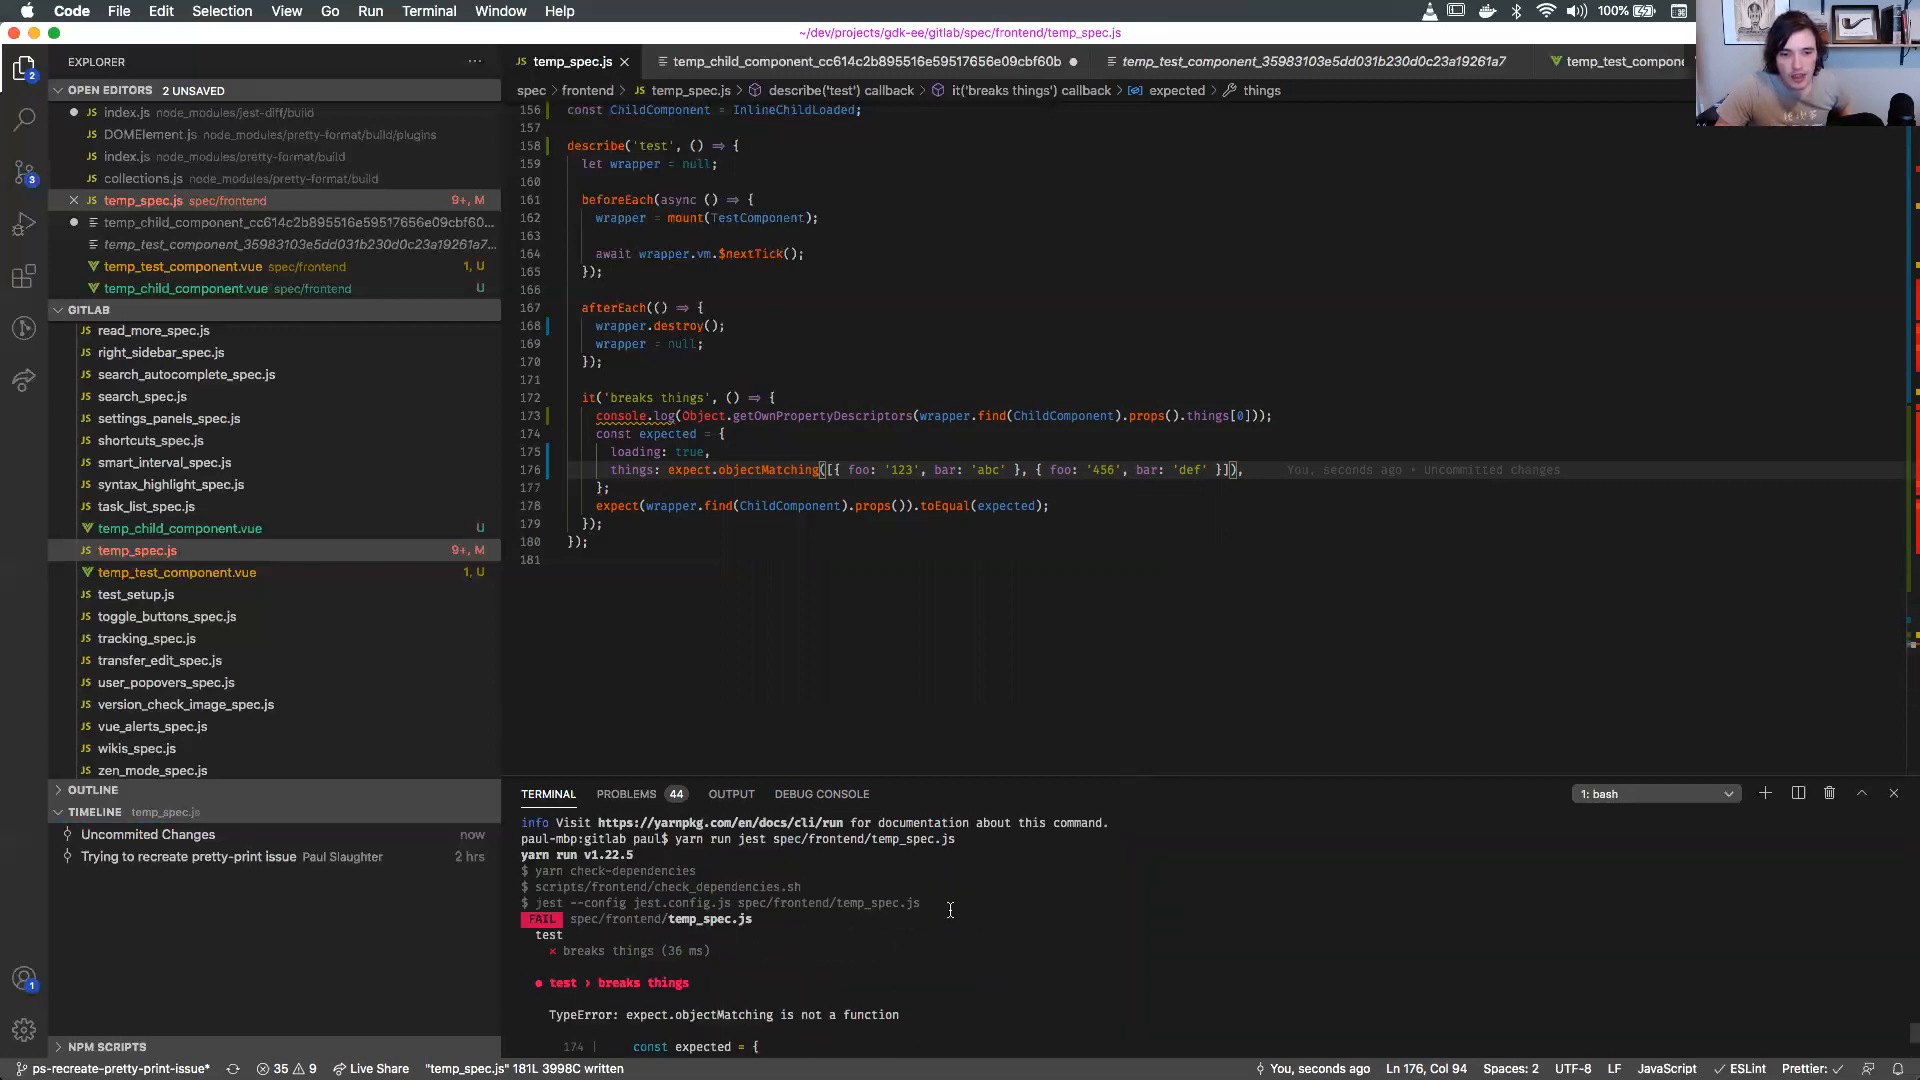
pyautogui.scroll(3)
pyautogui.write('Match')
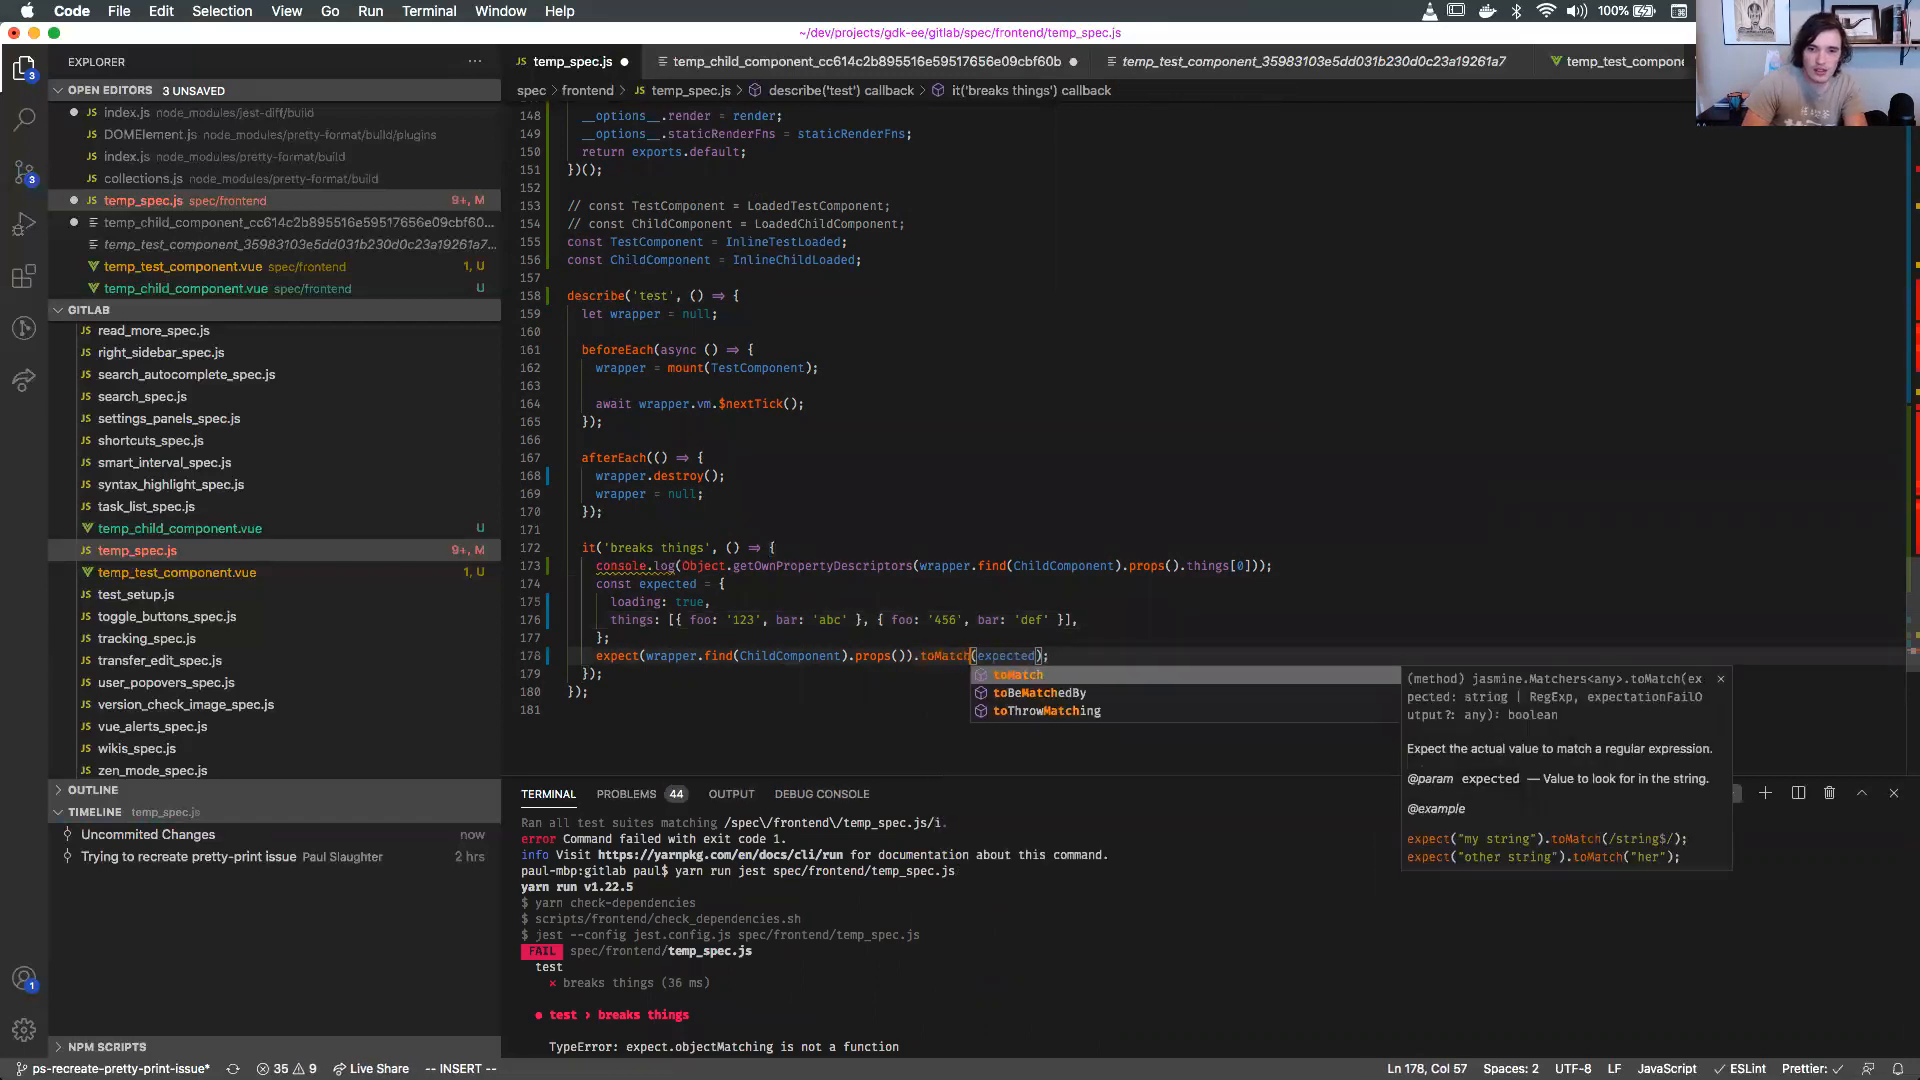
# Set the inline test component's render._withStripped flag in temp_spec.js to true.
pyautogui.press('Escape')
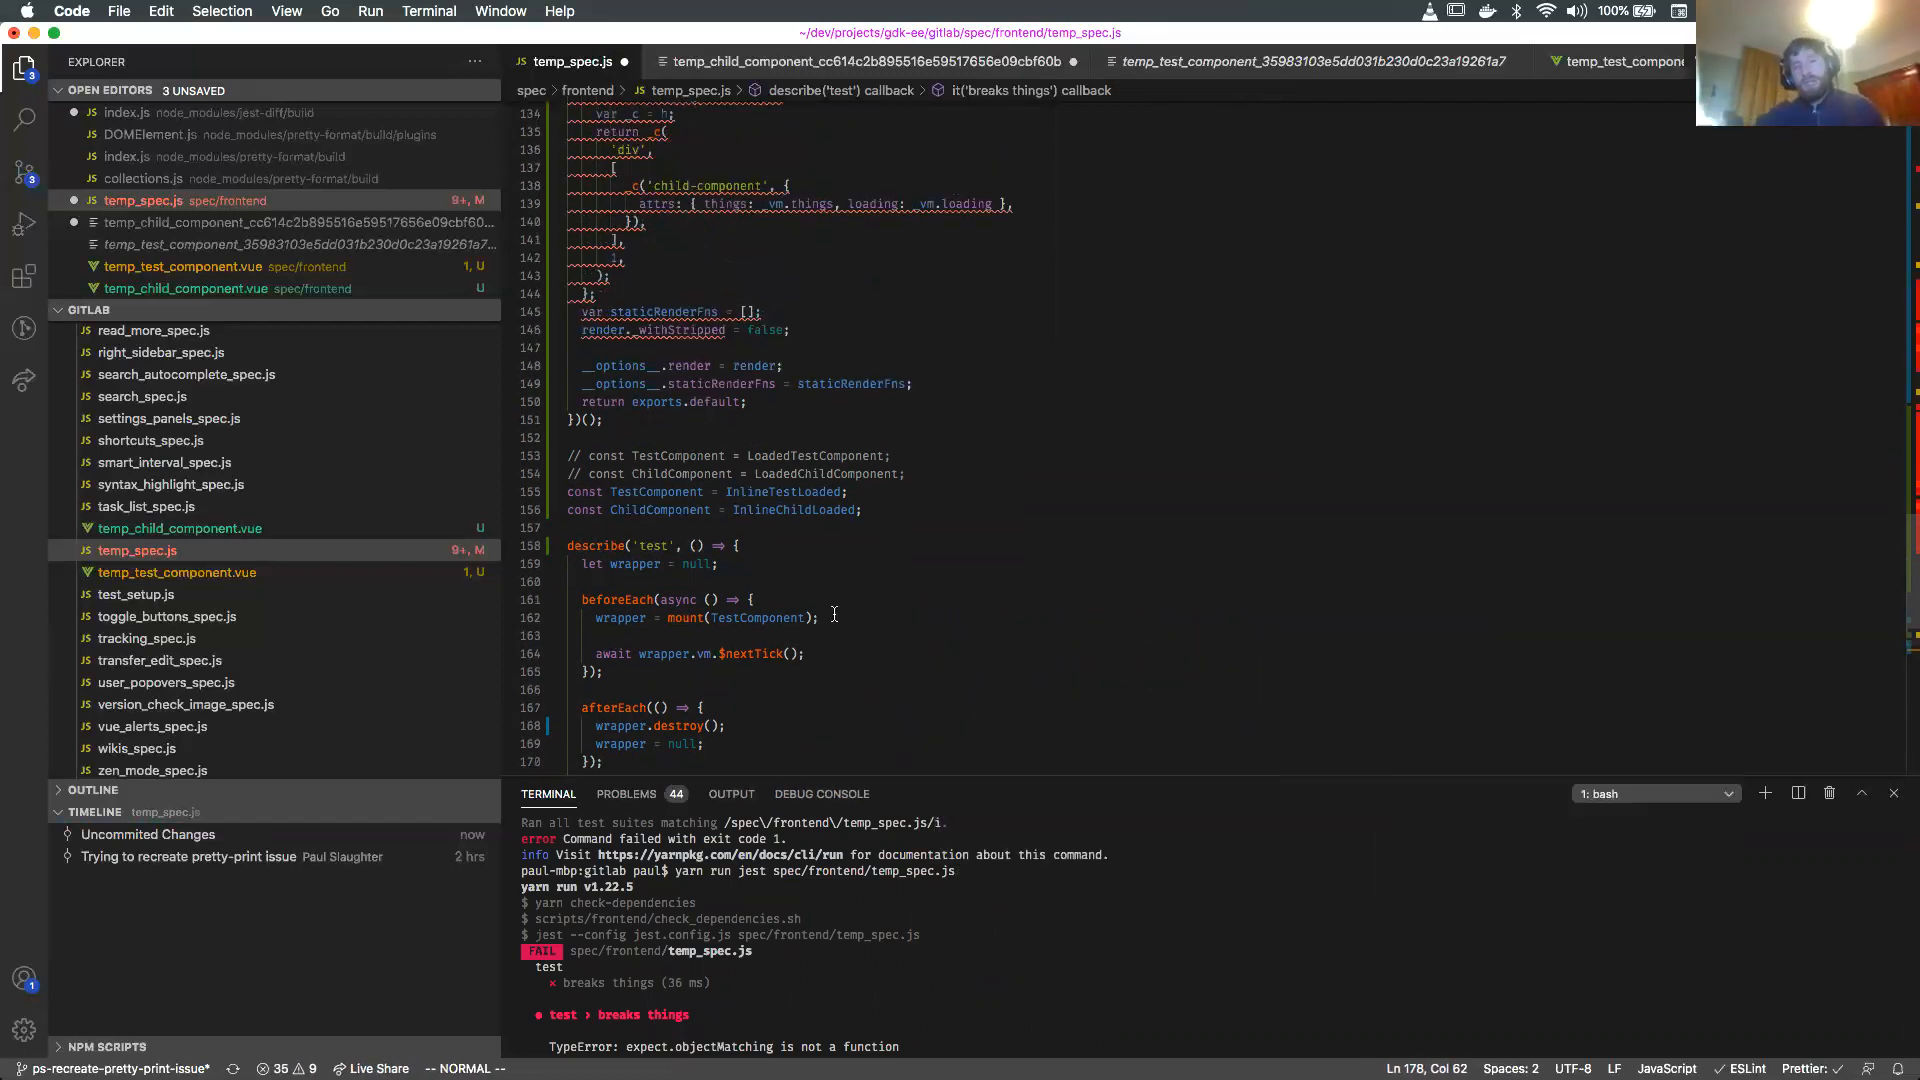
pyautogui.scroll(3)
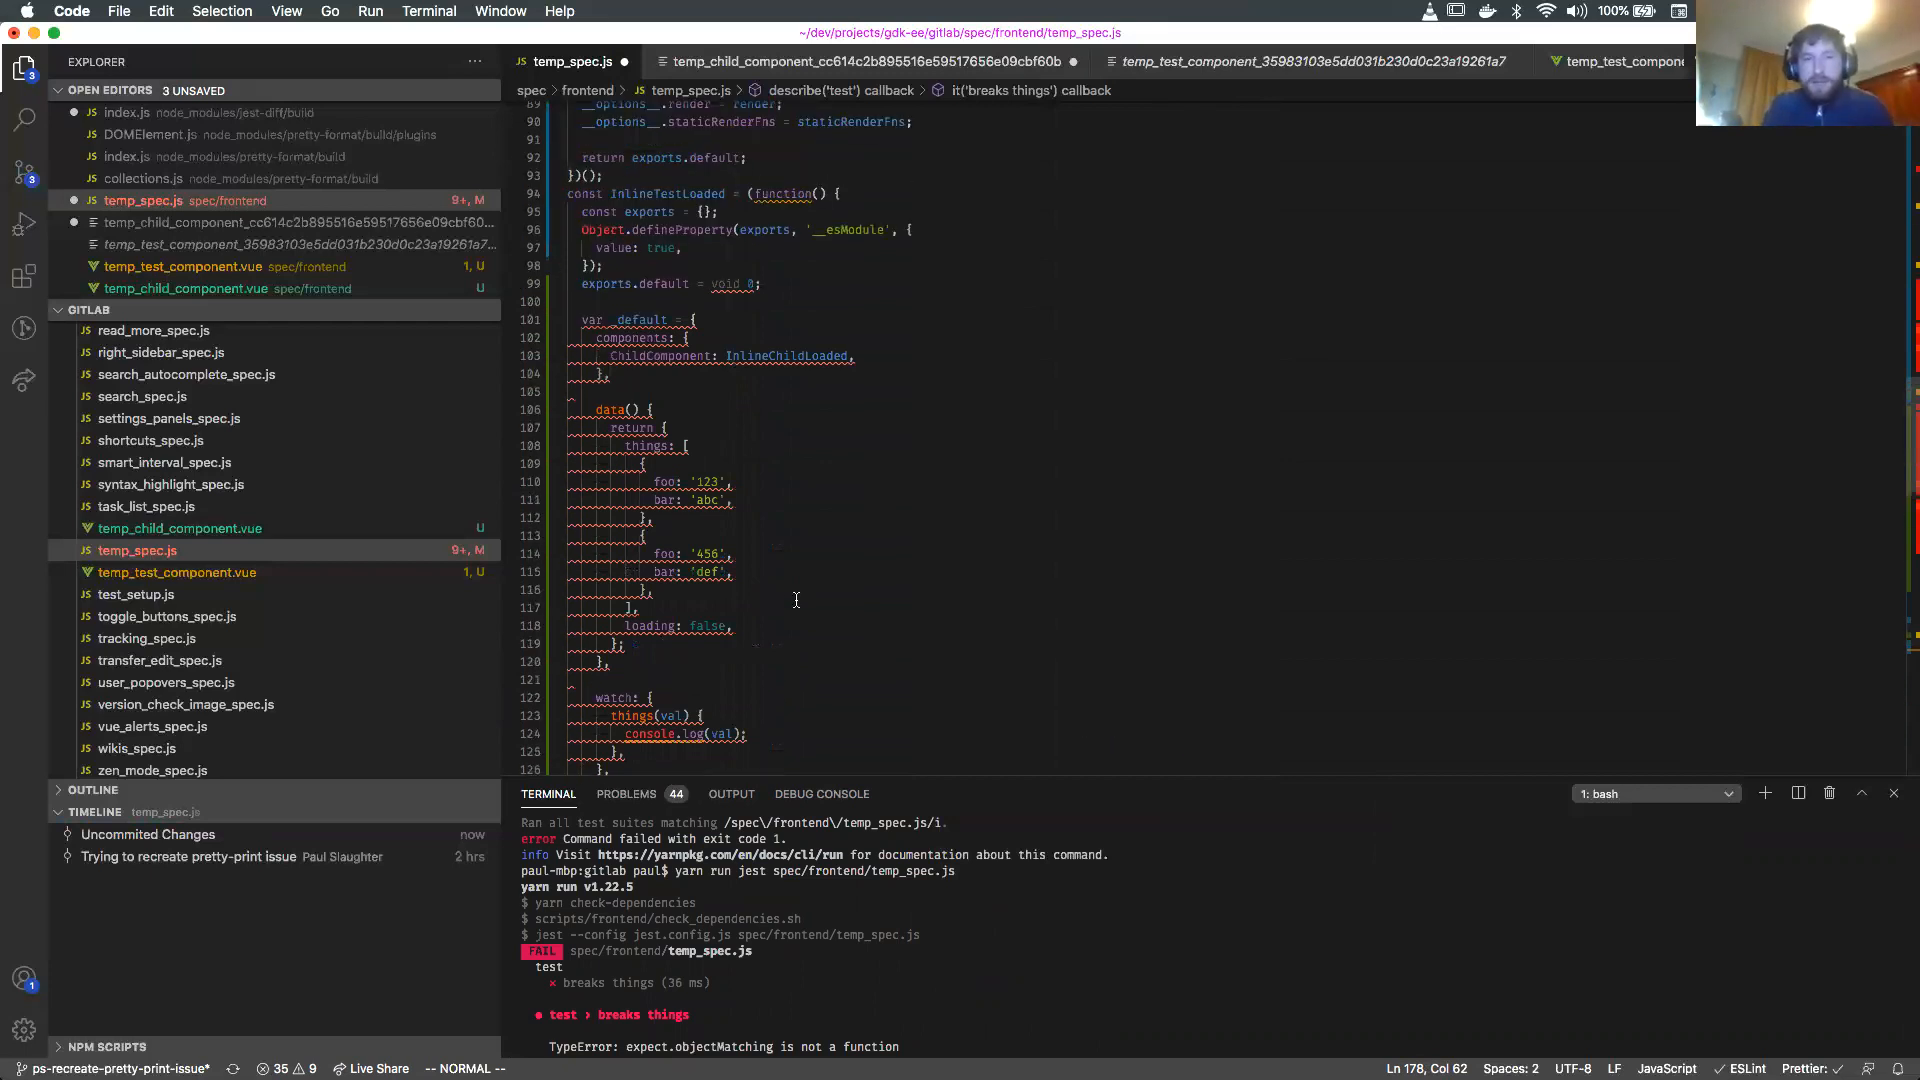
pyautogui.scroll(3)
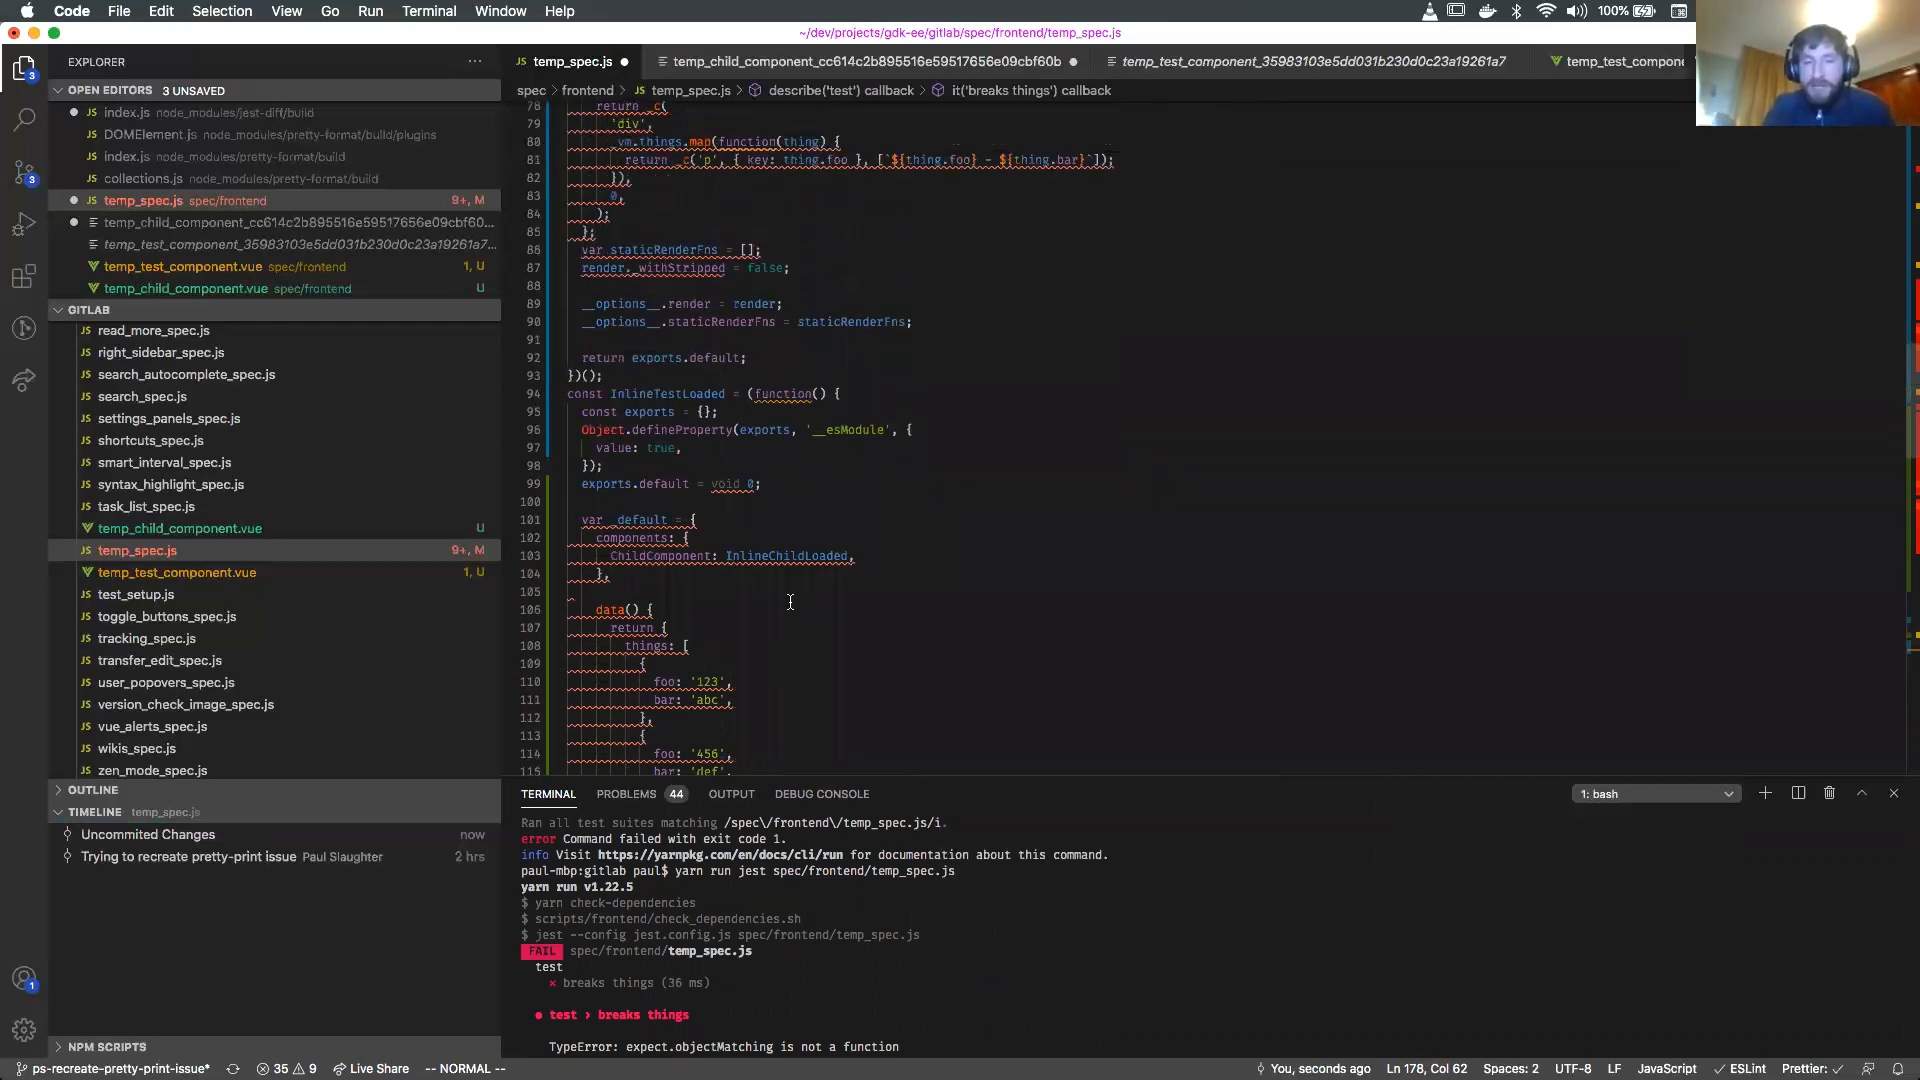
pyautogui.scroll(-3)
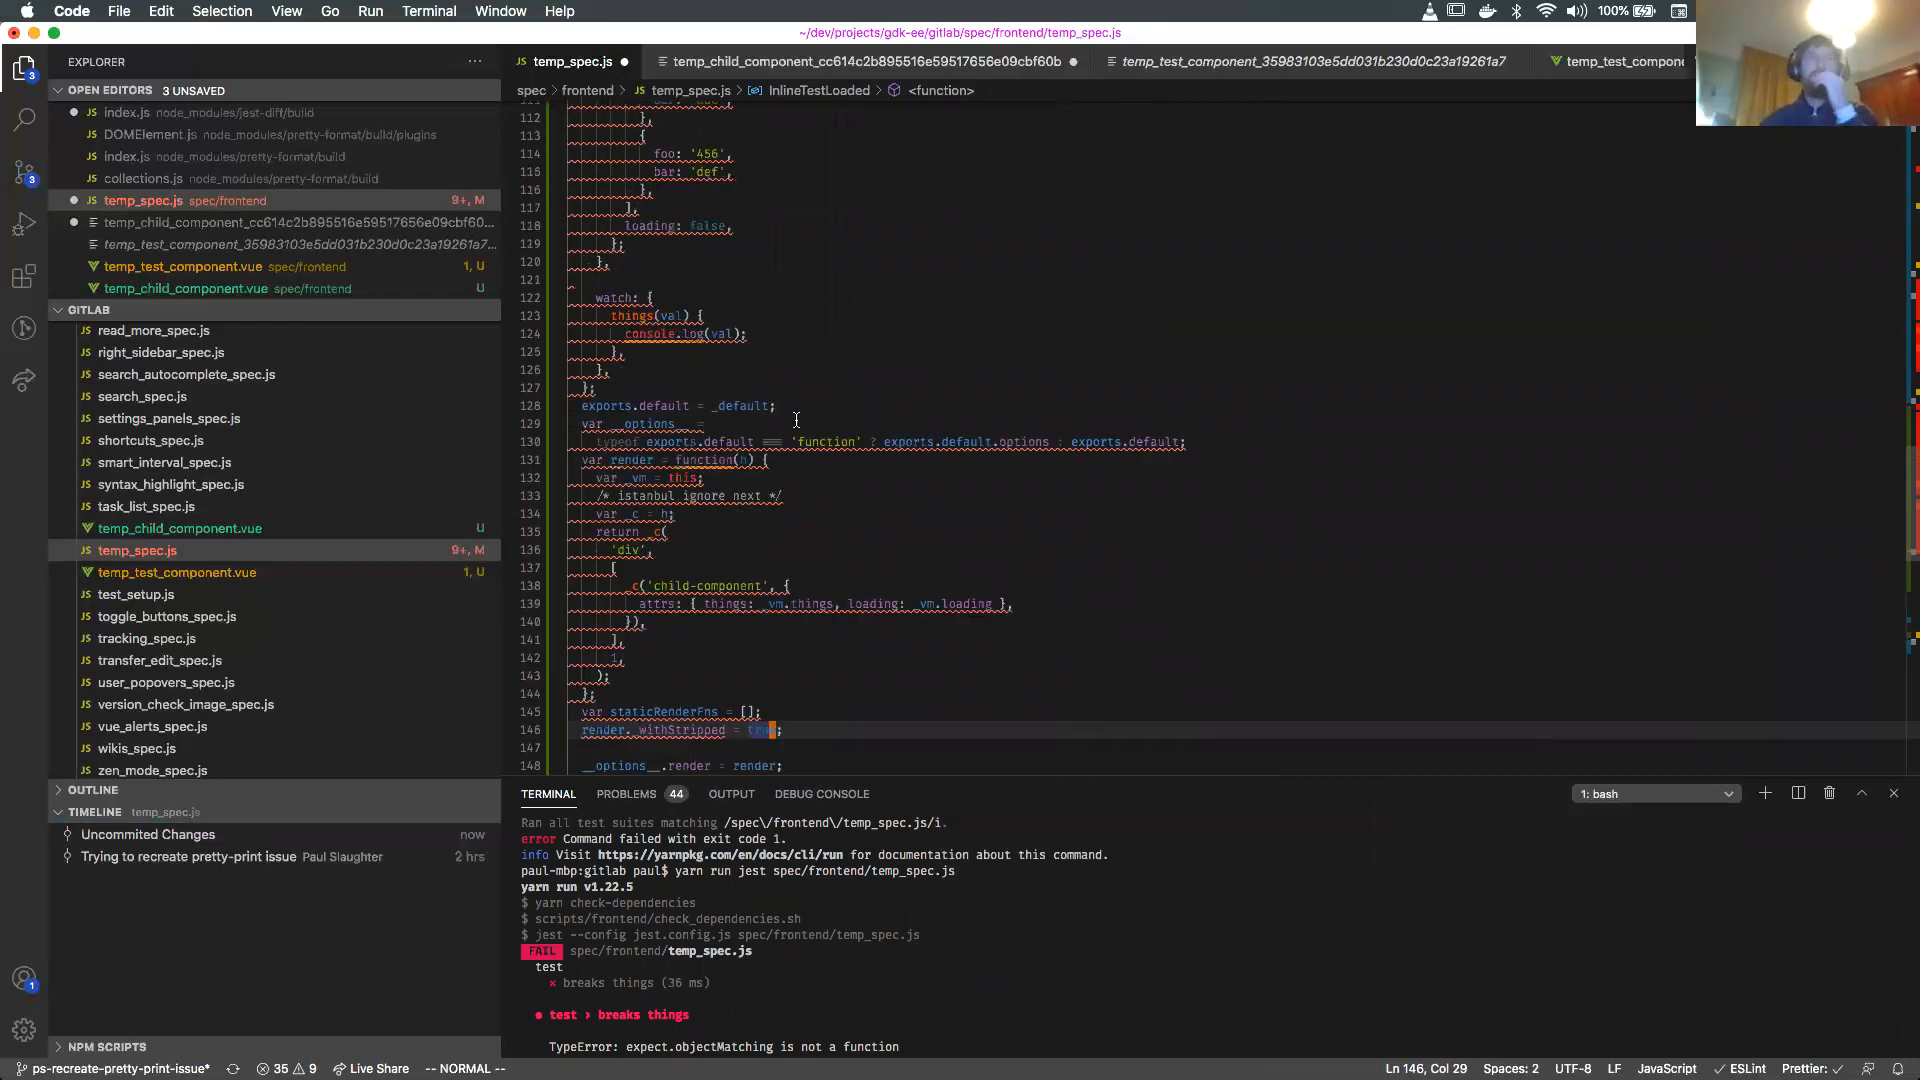
pyautogui.scroll(3)
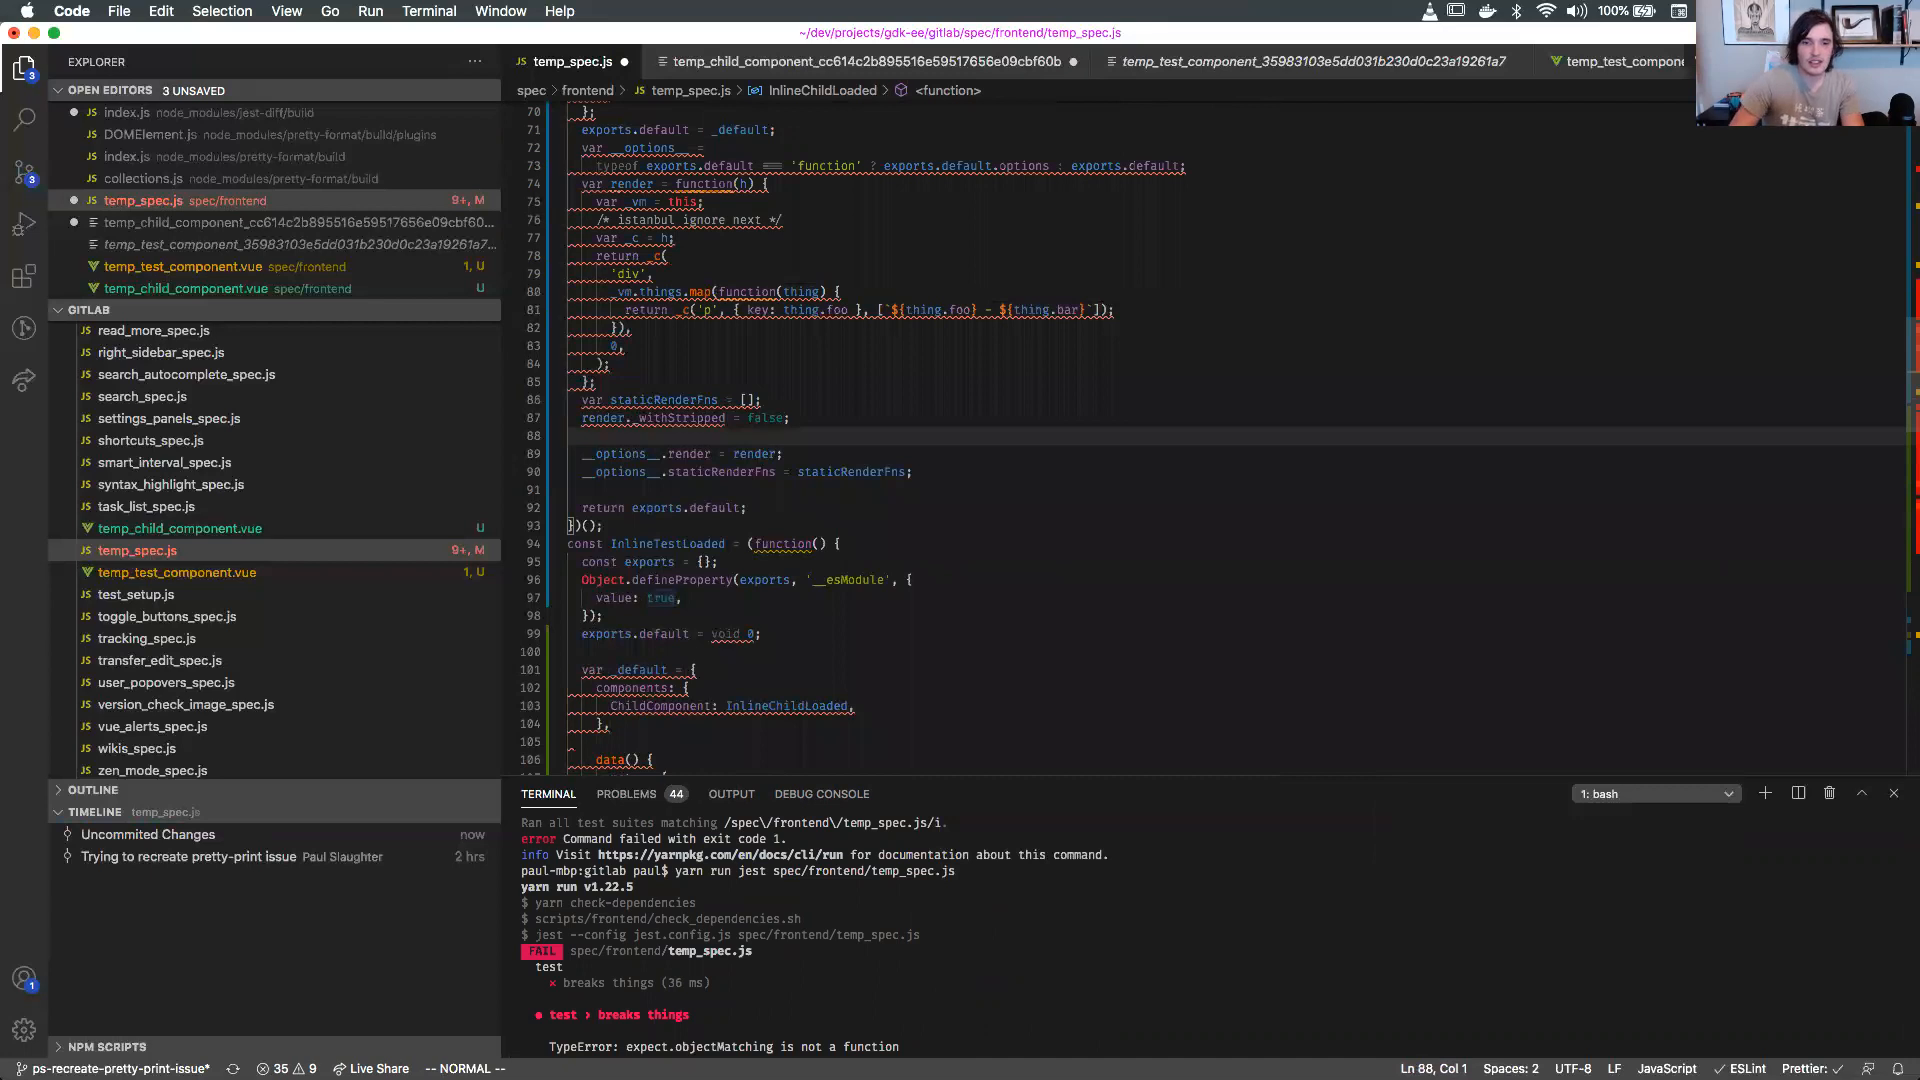
pyautogui.write('true;')
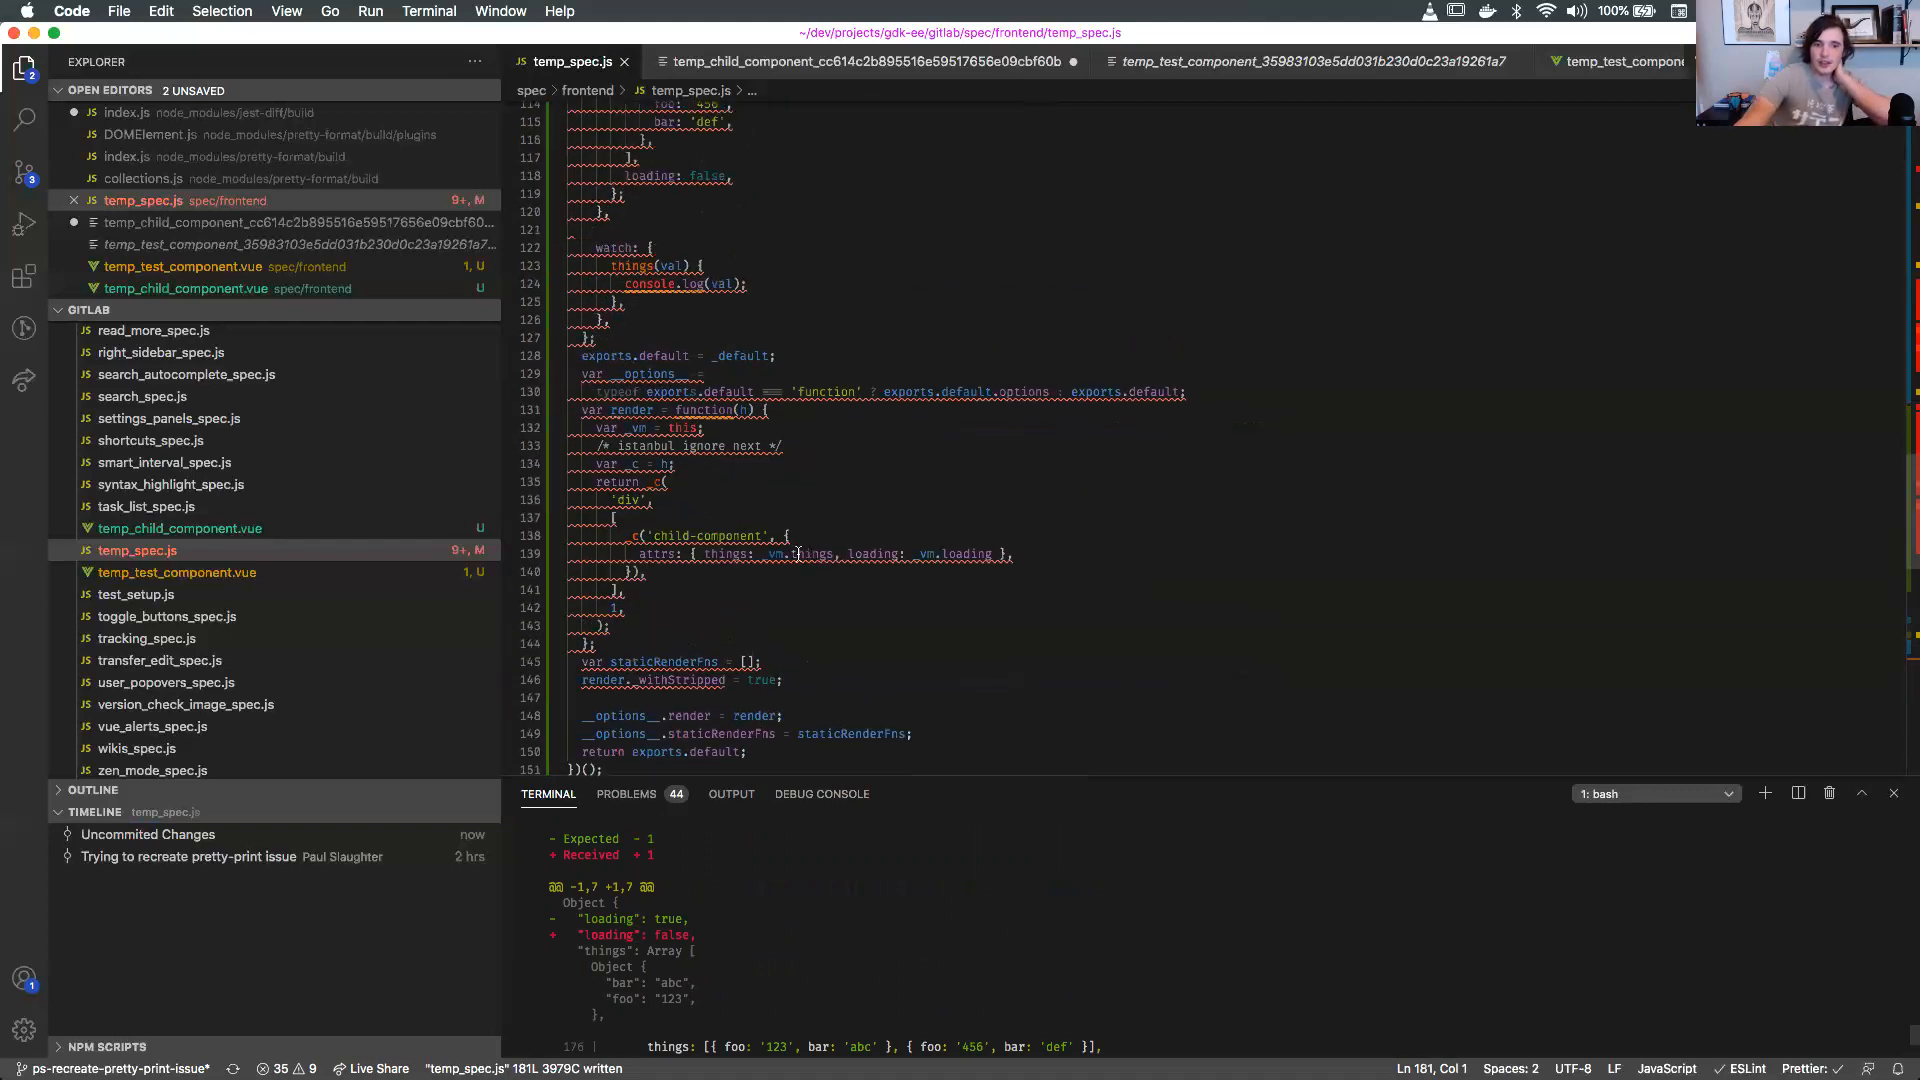
# Place the cursor on line 178's toMatchObject call to change it to toEqual.
pyautogui.scroll(-3)
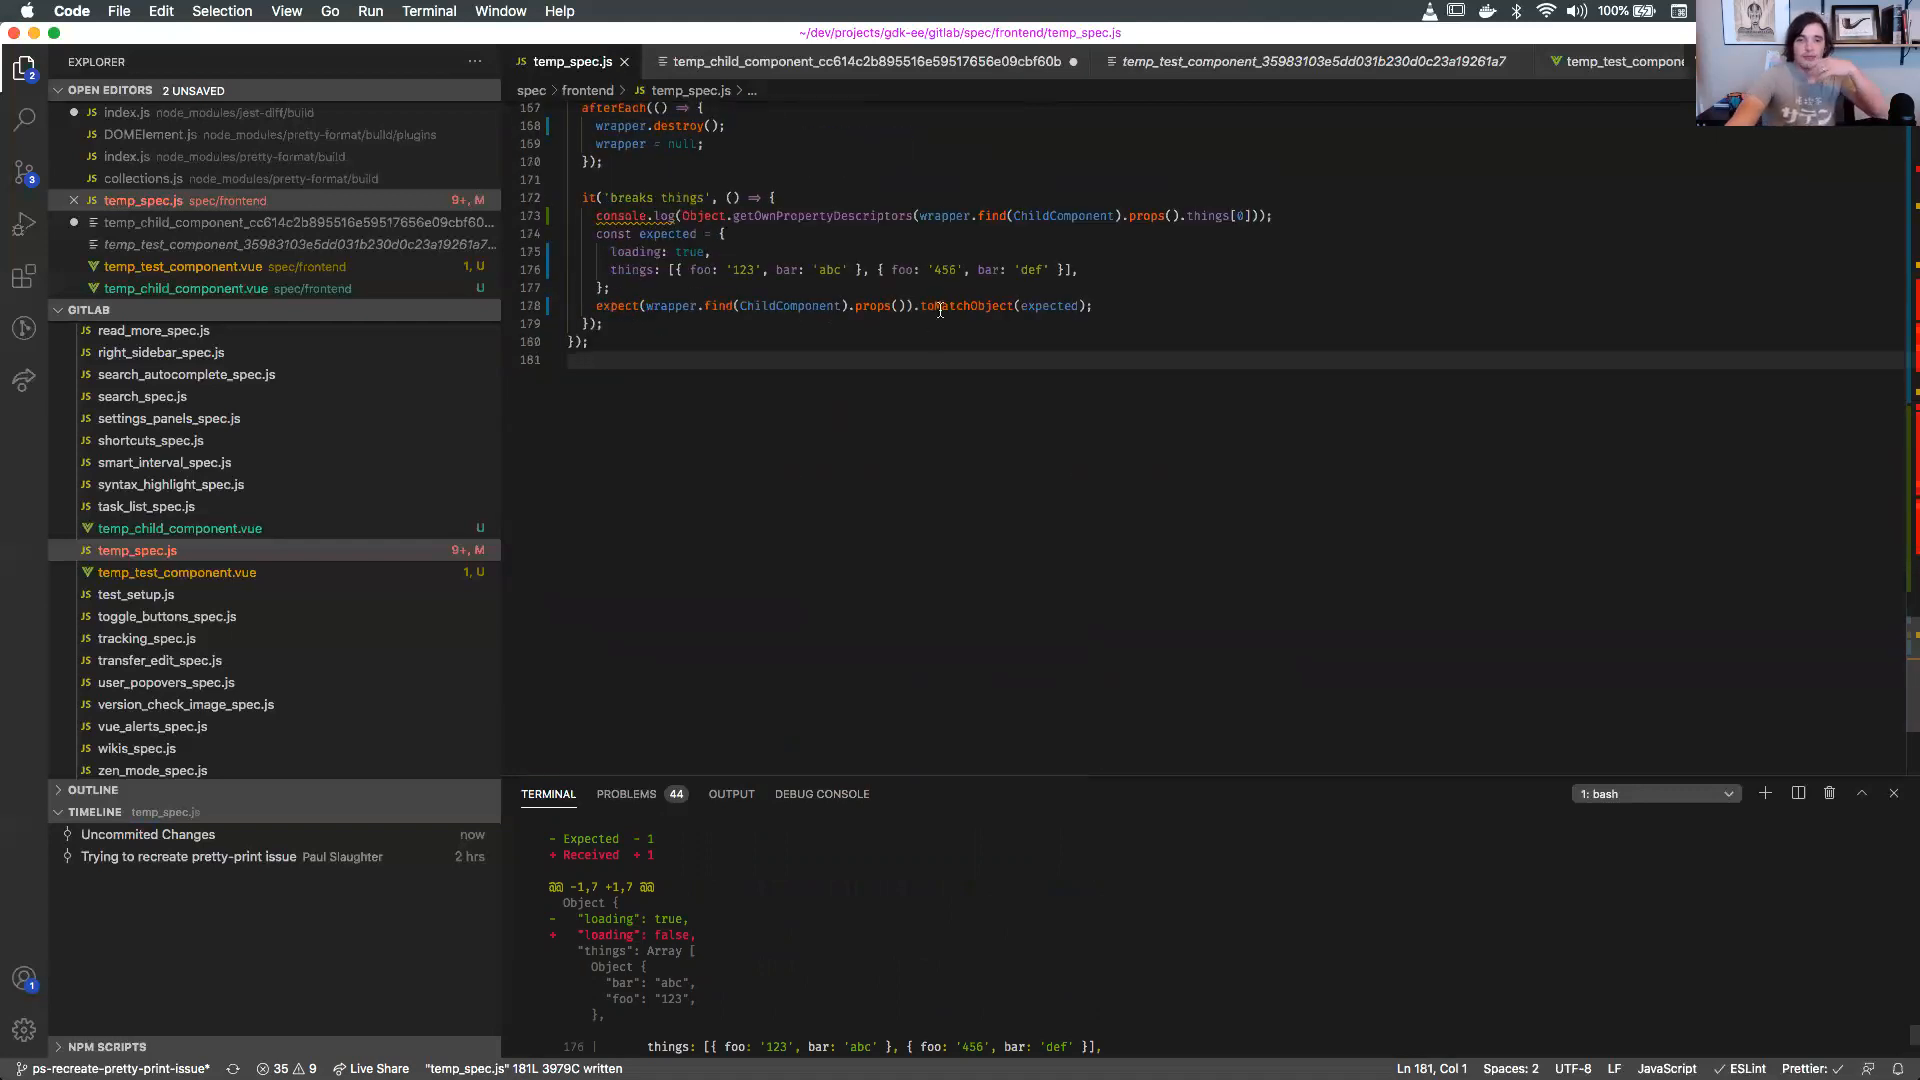
pyautogui.moveTo(939, 305)
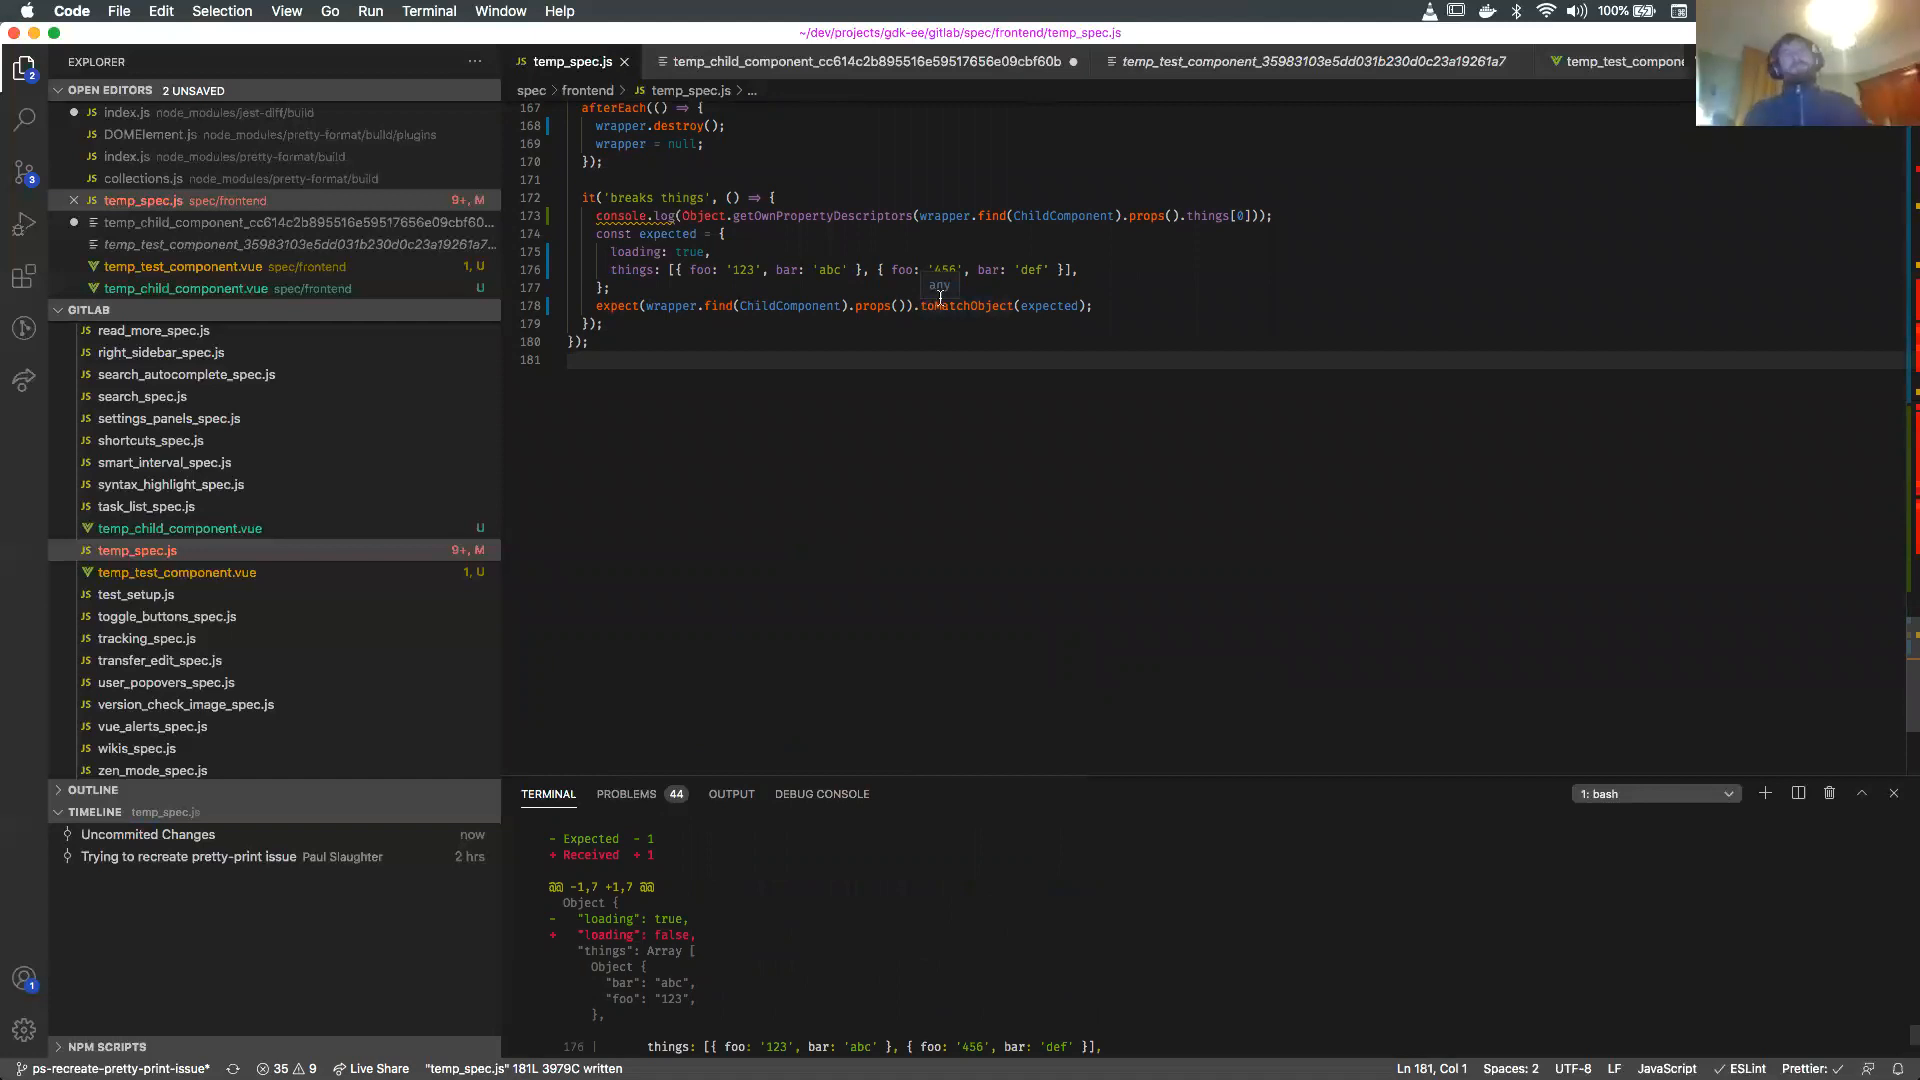
pyautogui.click(961, 305)
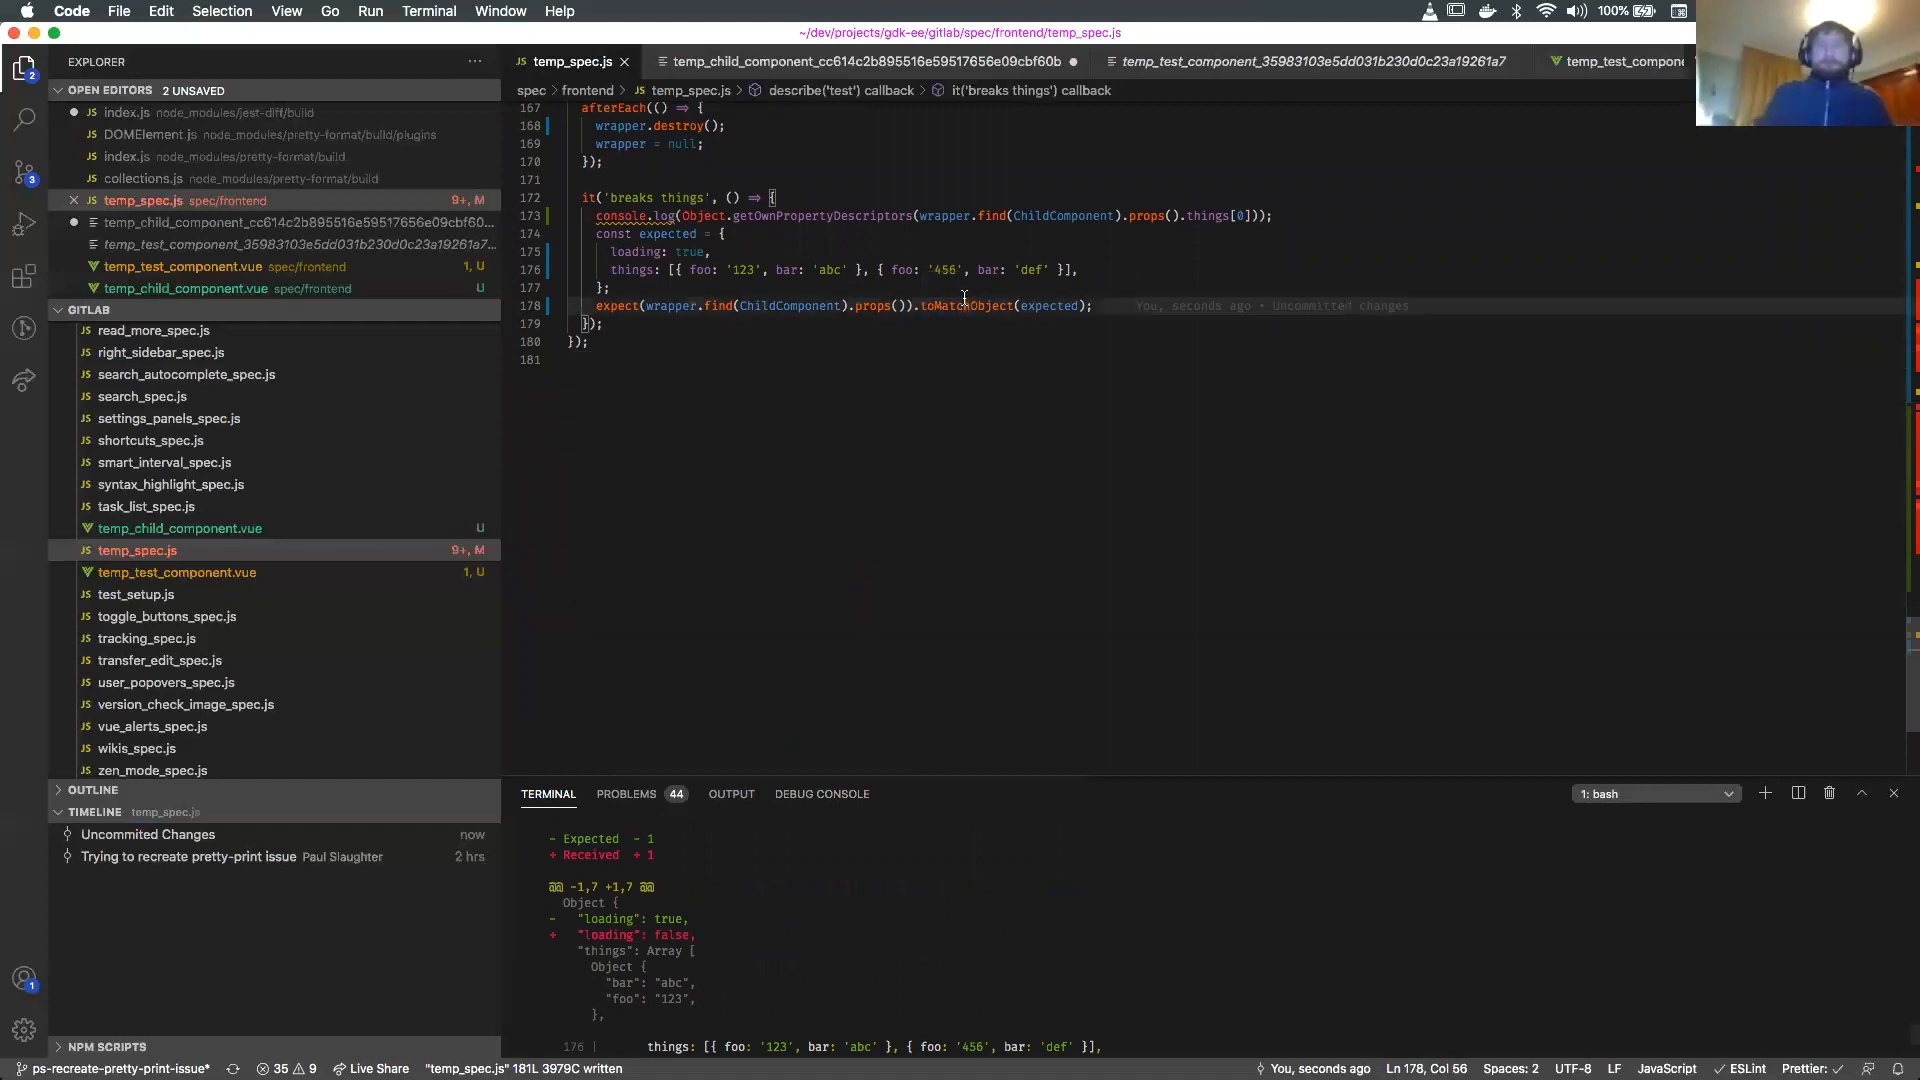
pyautogui.moveTo(943, 306)
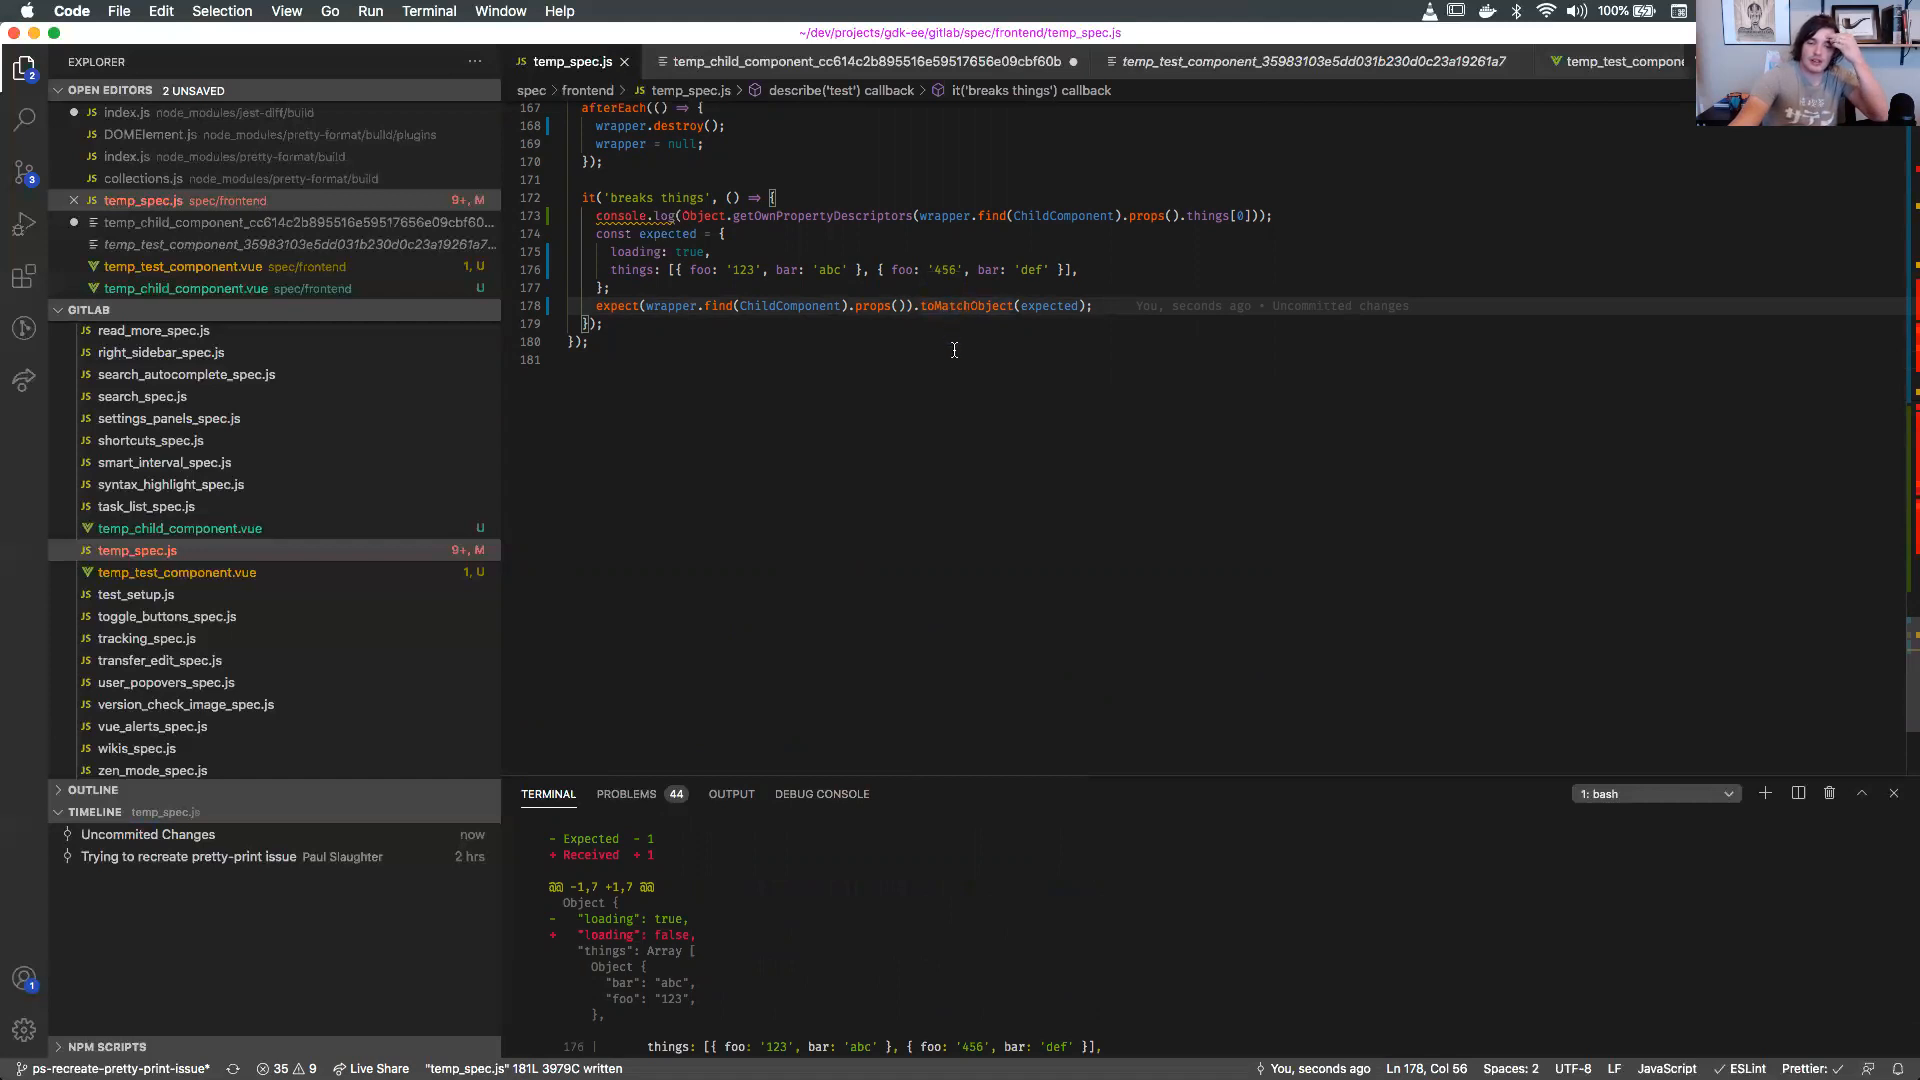
pyautogui.moveTo(1044, 514)
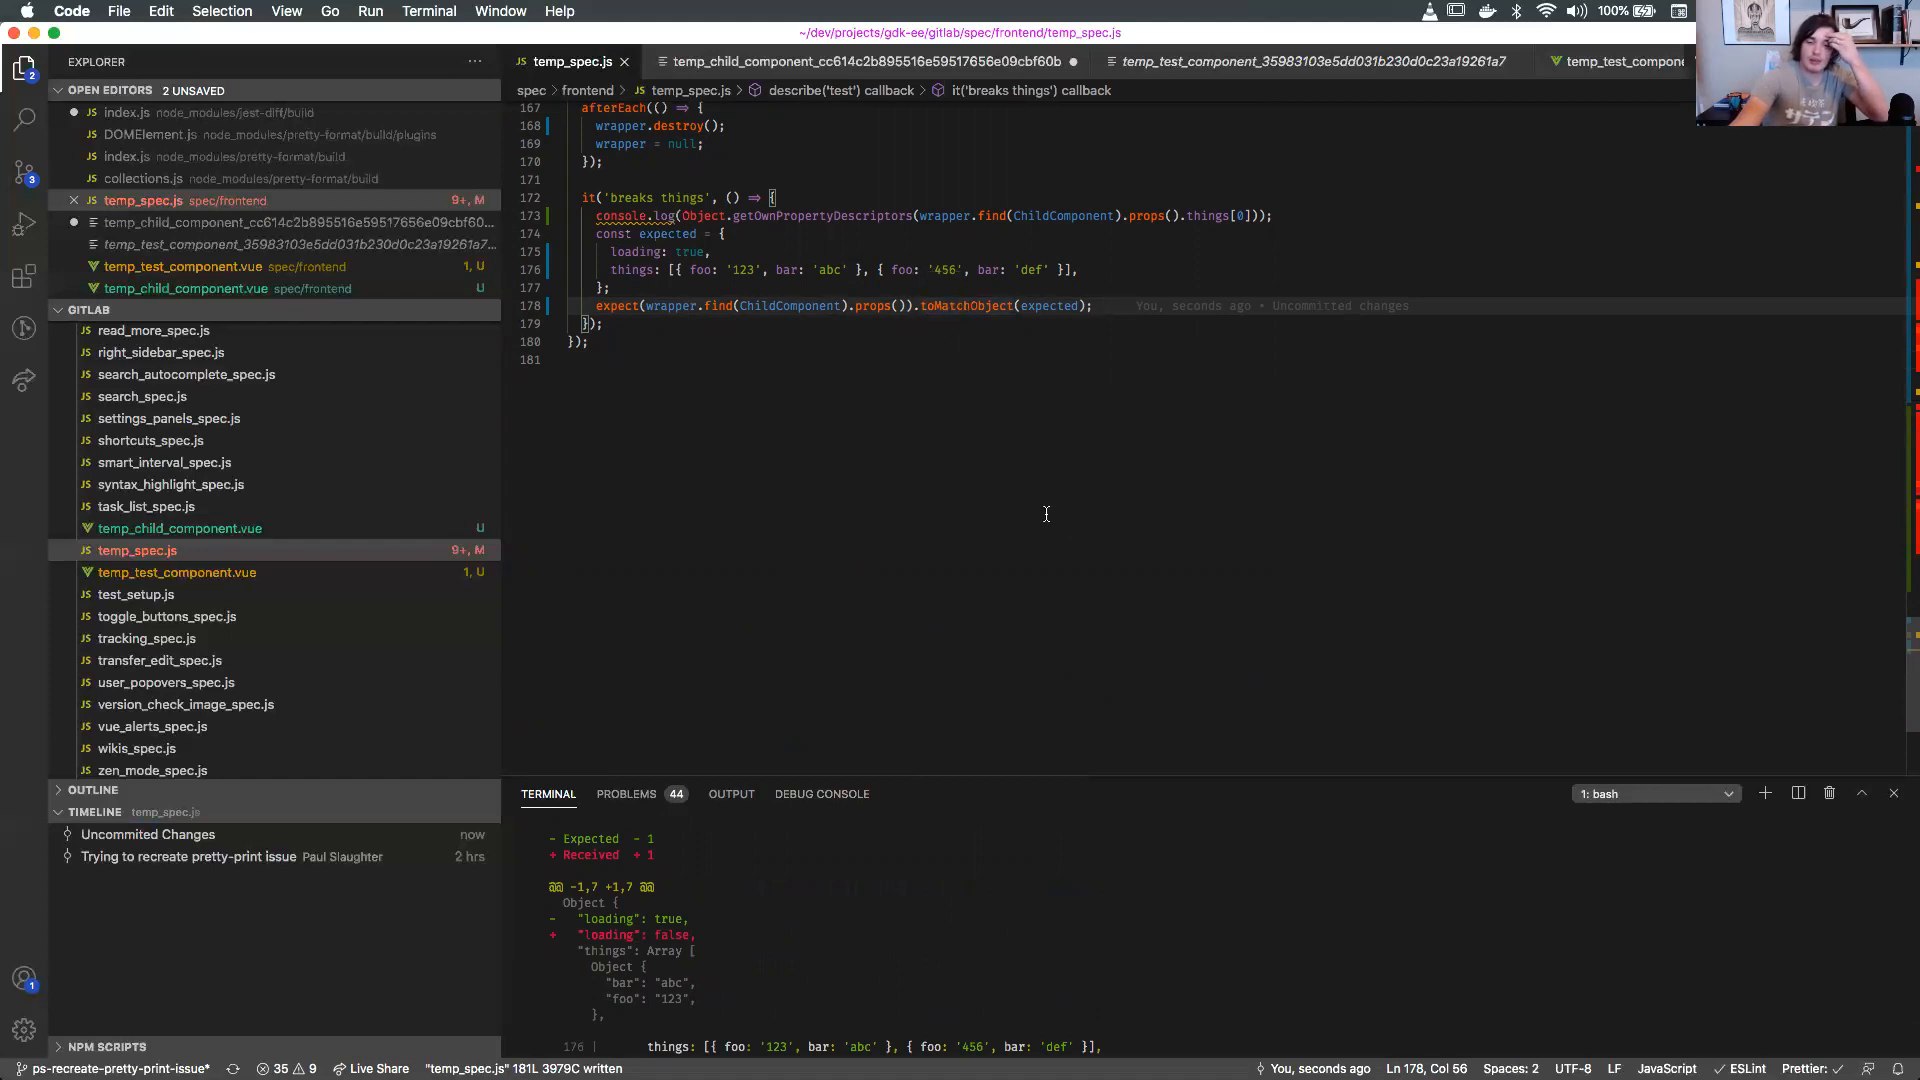
pyautogui.moveTo(1044, 771)
pyautogui.write('Equal')
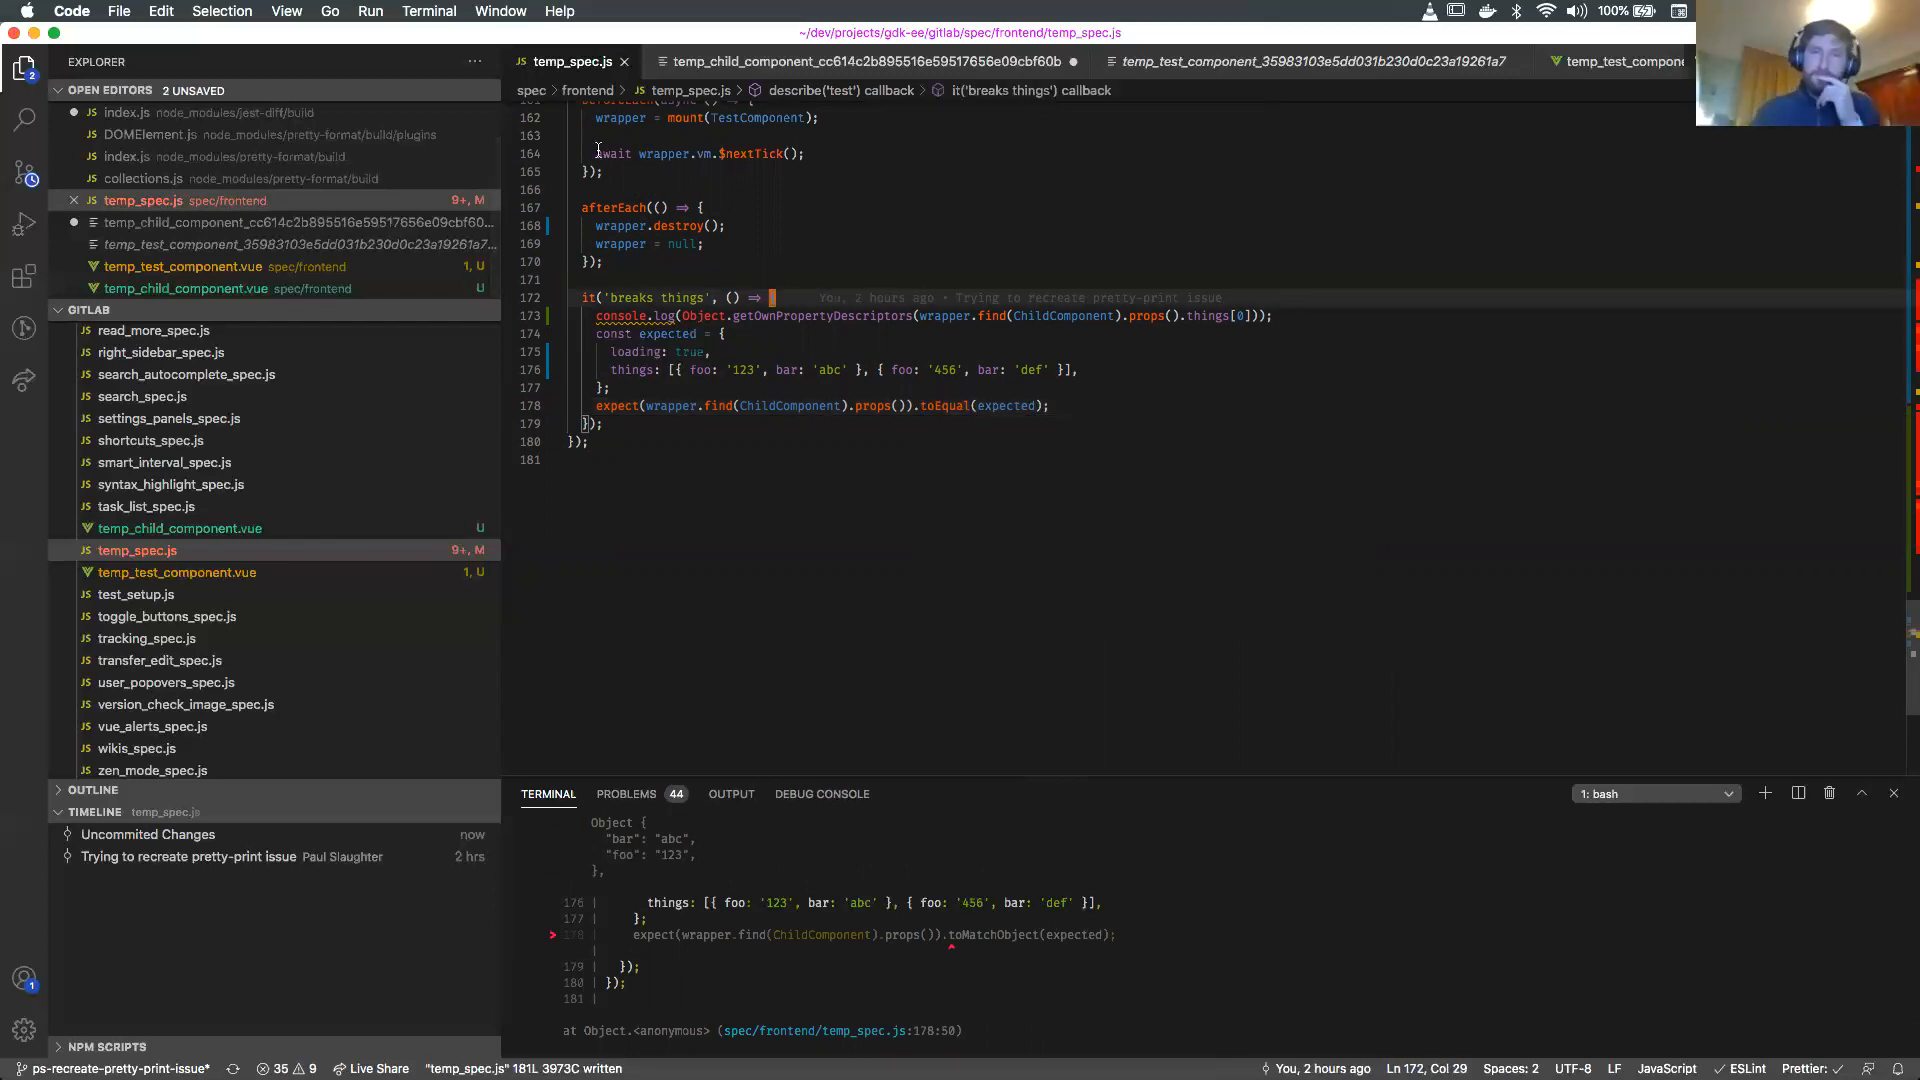
# Open spec/frontend/environment.js and comment out its console.warn override.
pyautogui.click(23, 118)
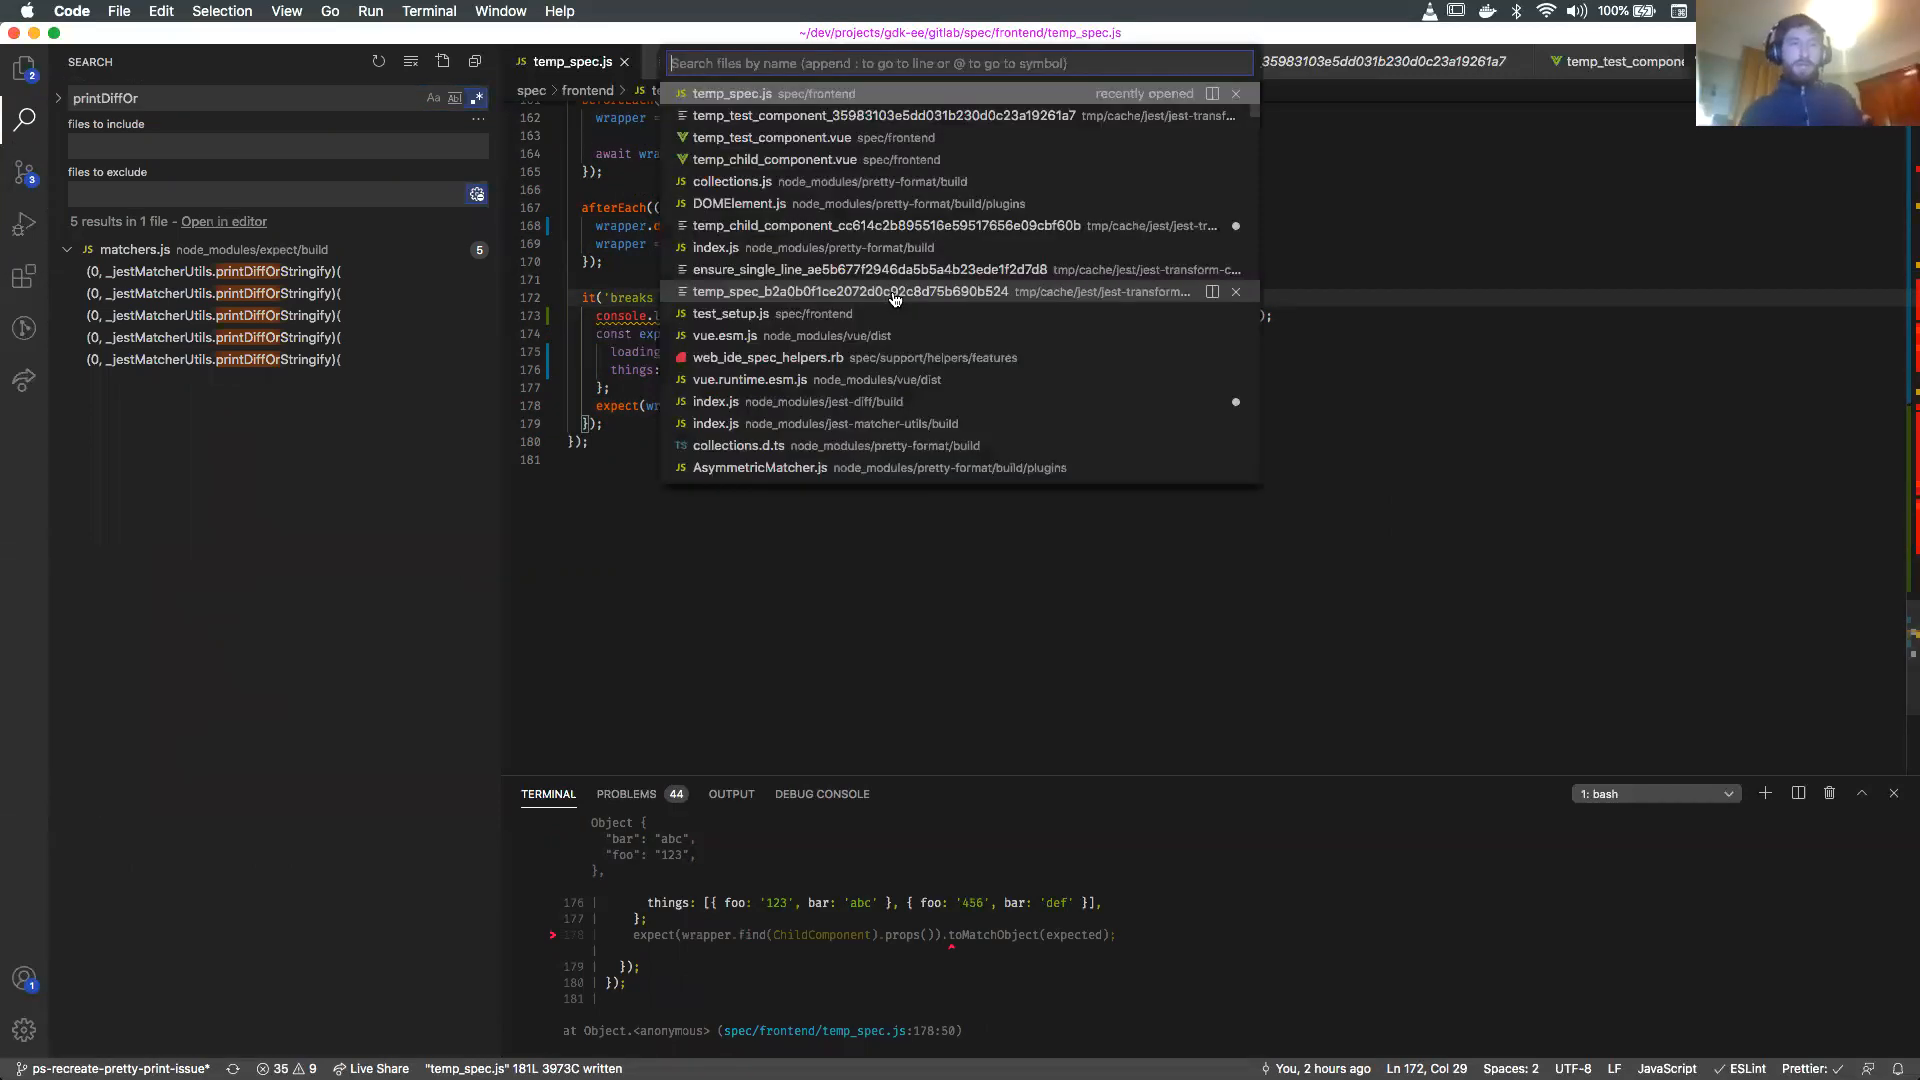
pyautogui.write('environ')
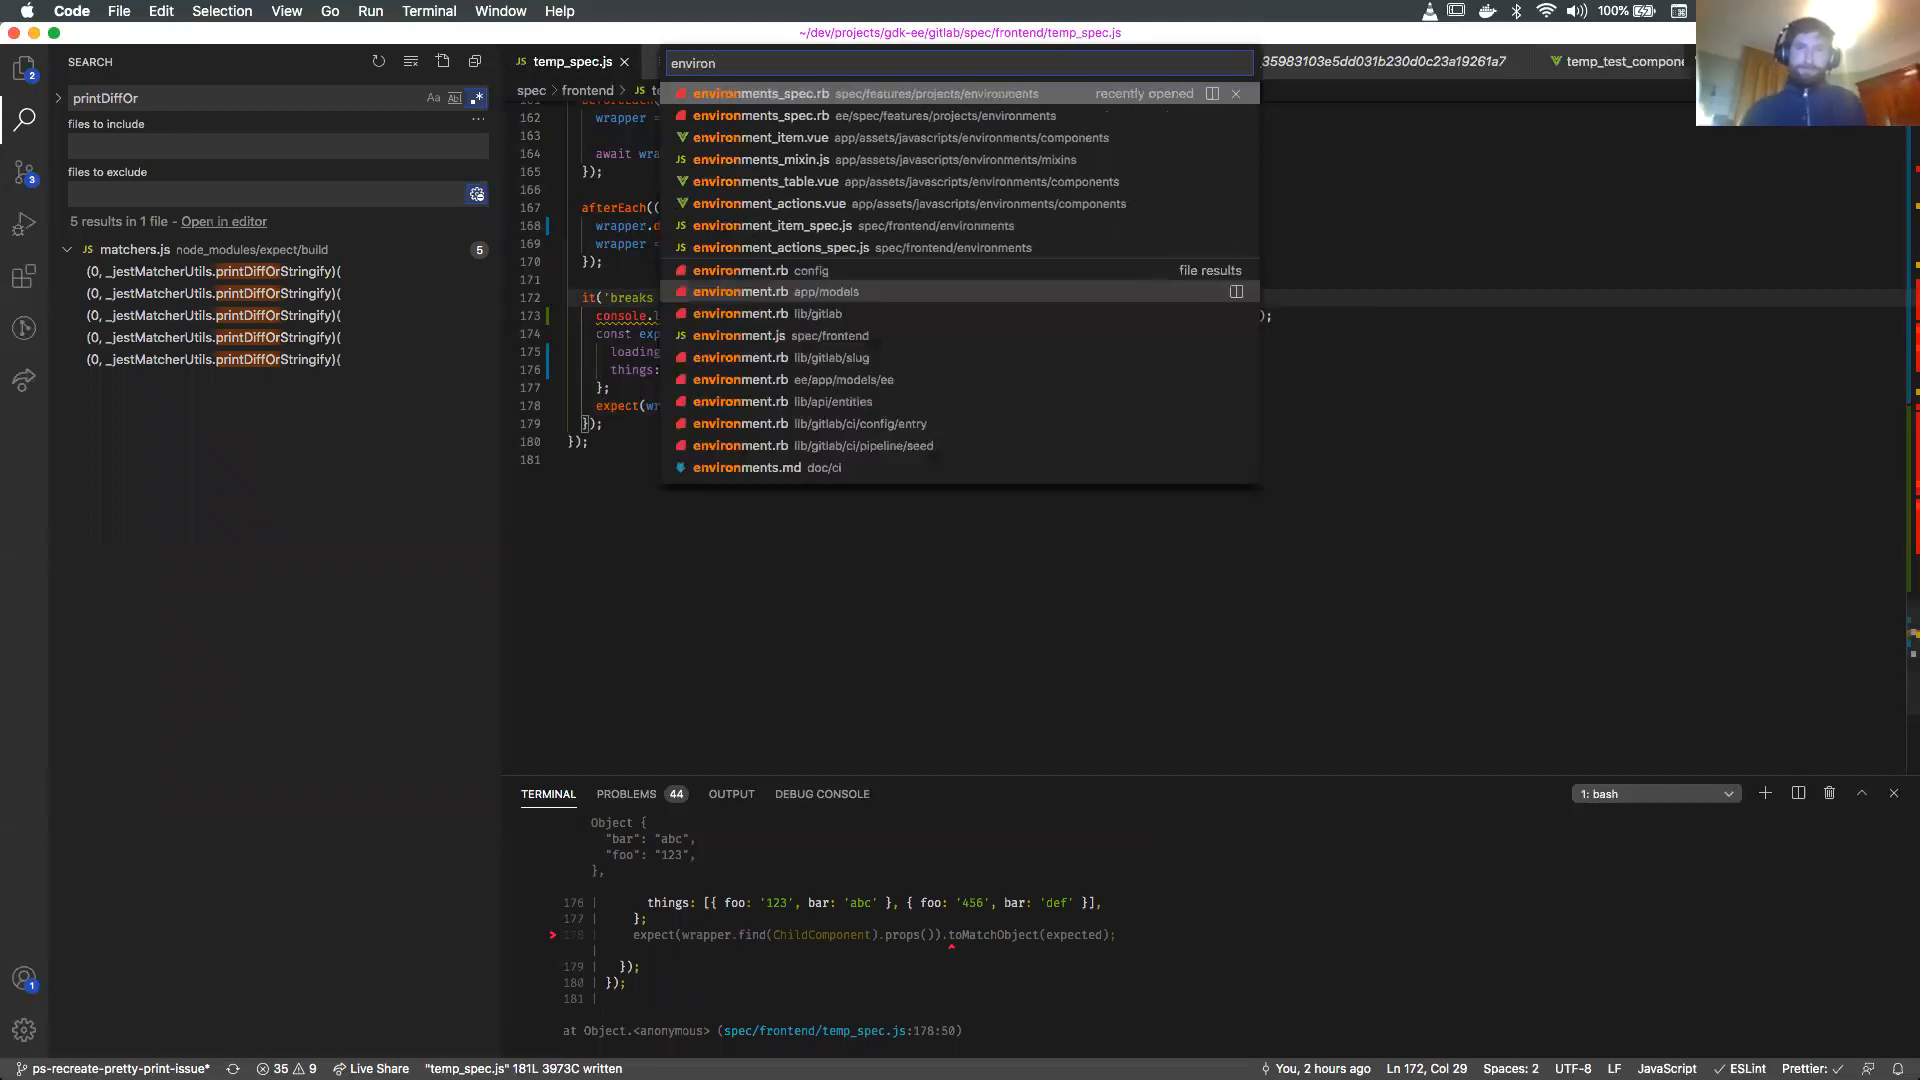
pyautogui.write('me')
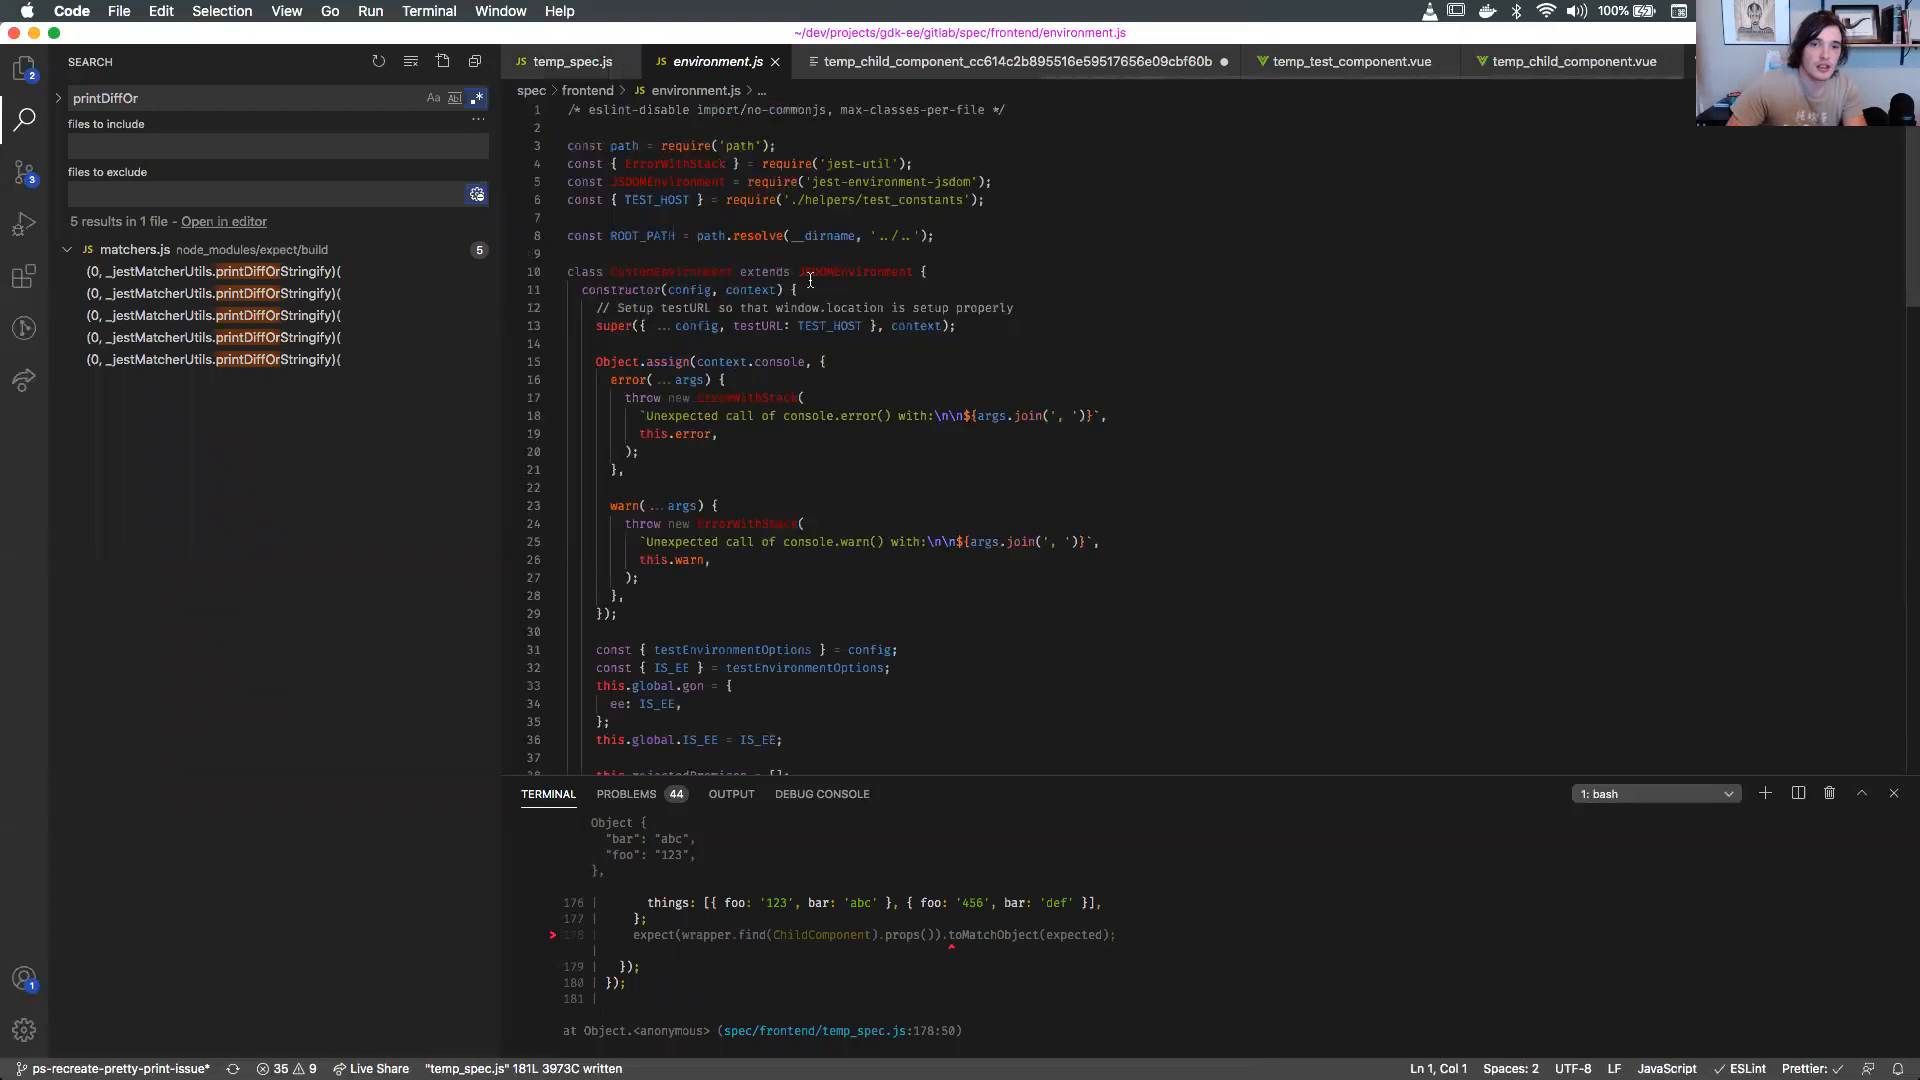
pyautogui.click(714, 373)
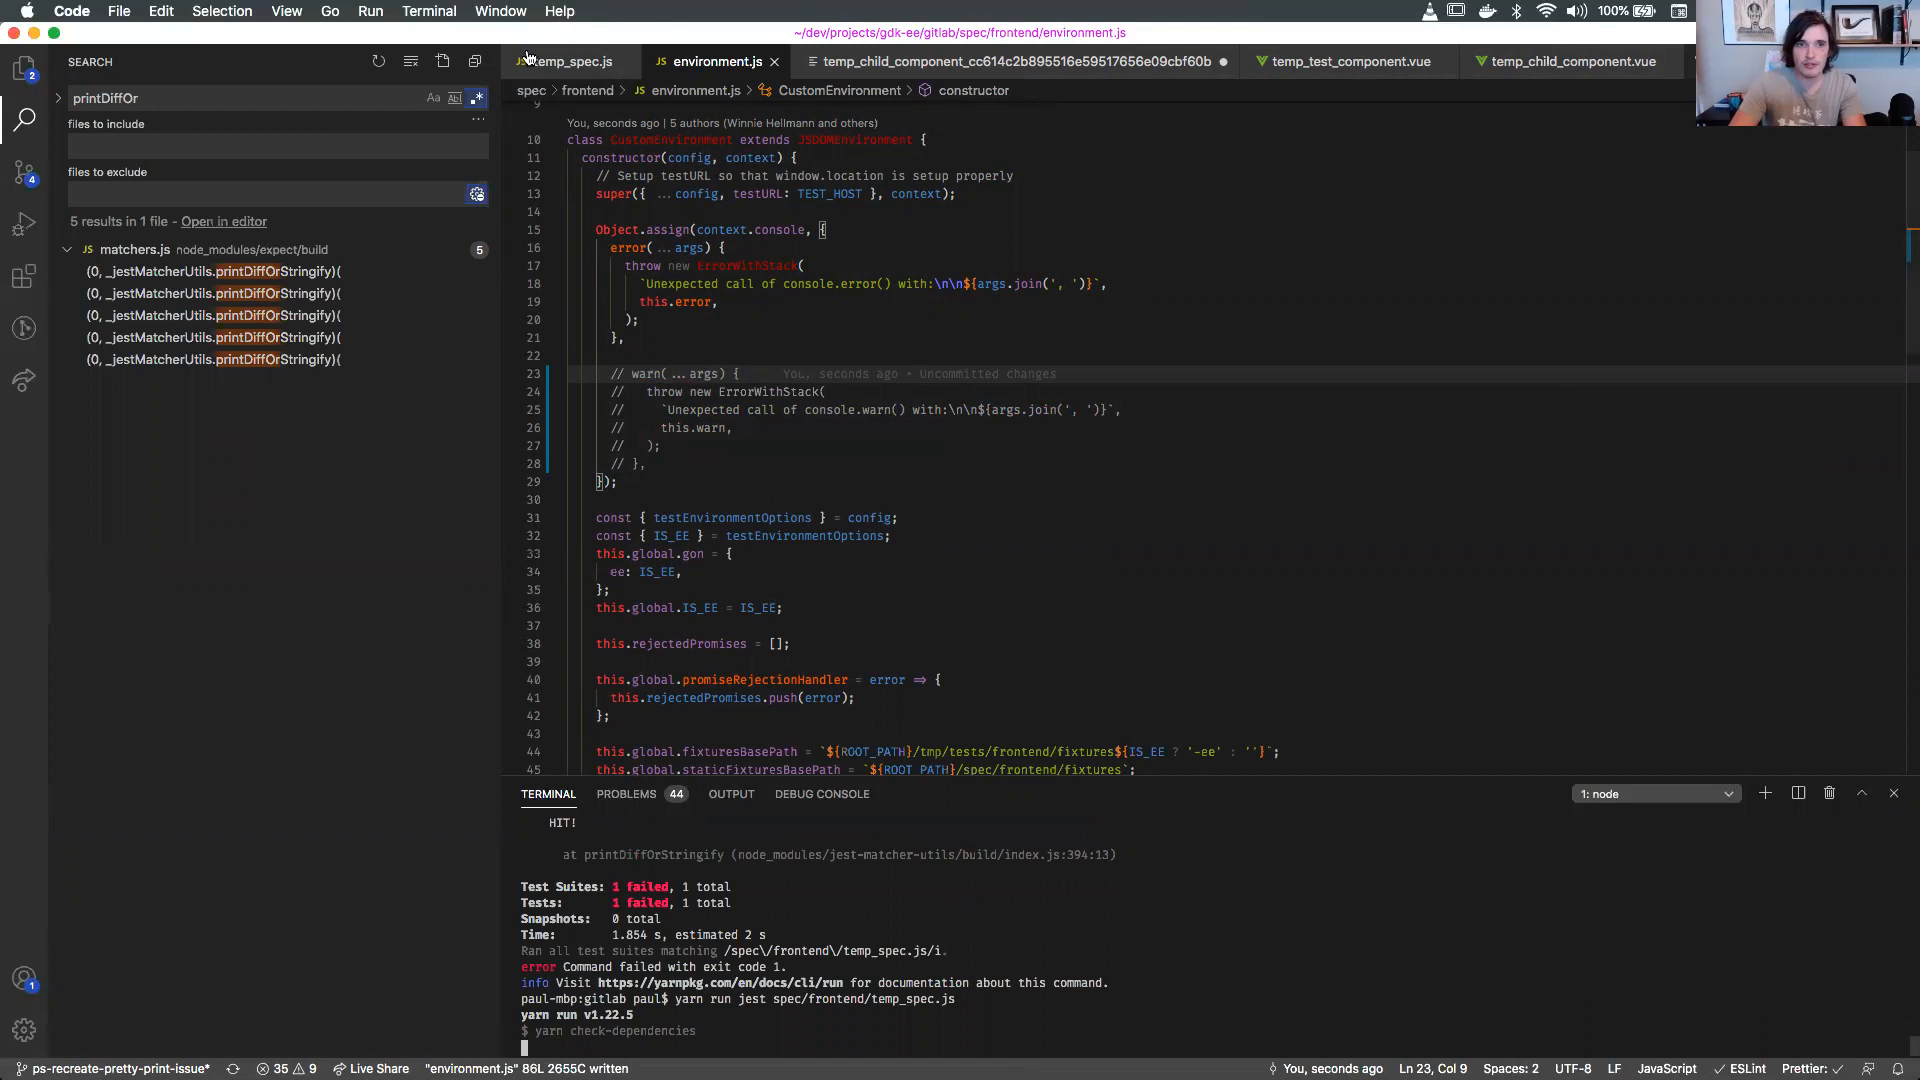
# Check the test error from temp_spec.js, then comment out environment.js's console.error override.
pyautogui.click(572, 61)
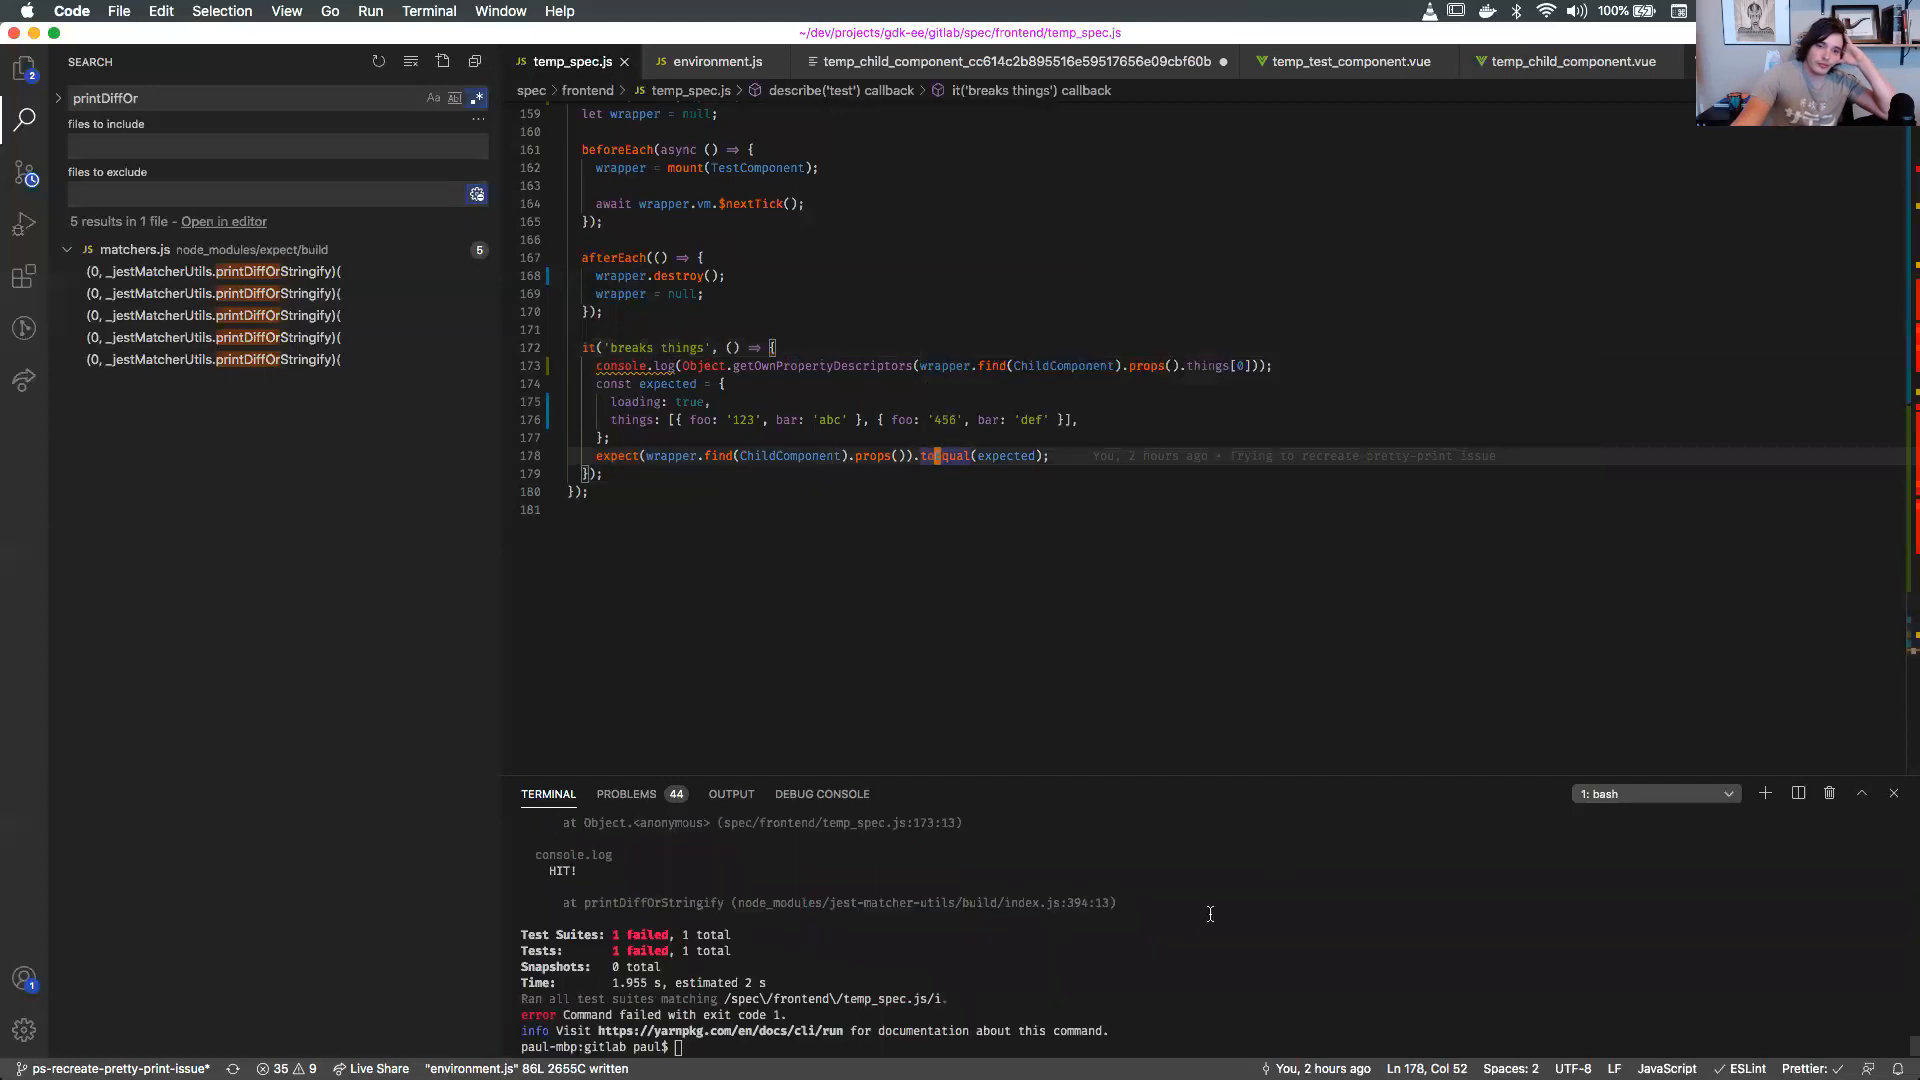
pyautogui.scroll(3)
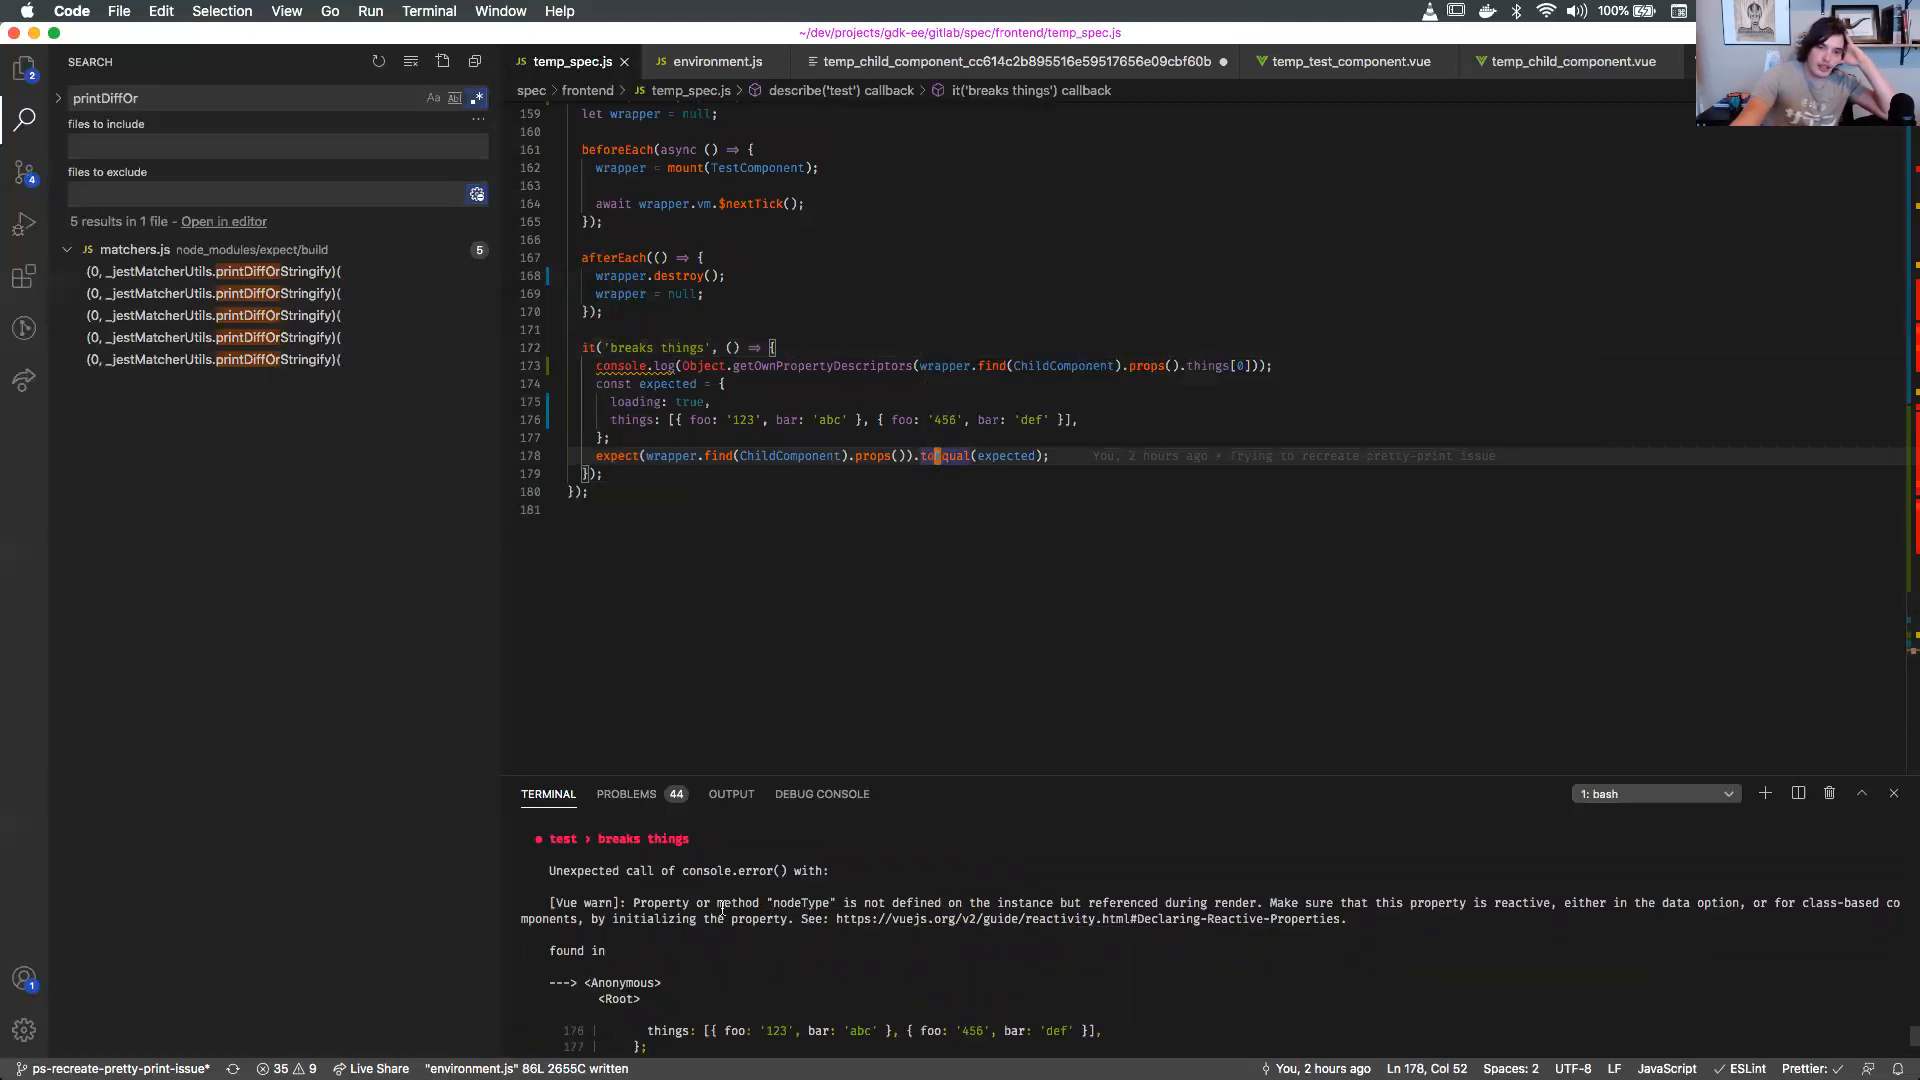
pyautogui.click(714, 61)
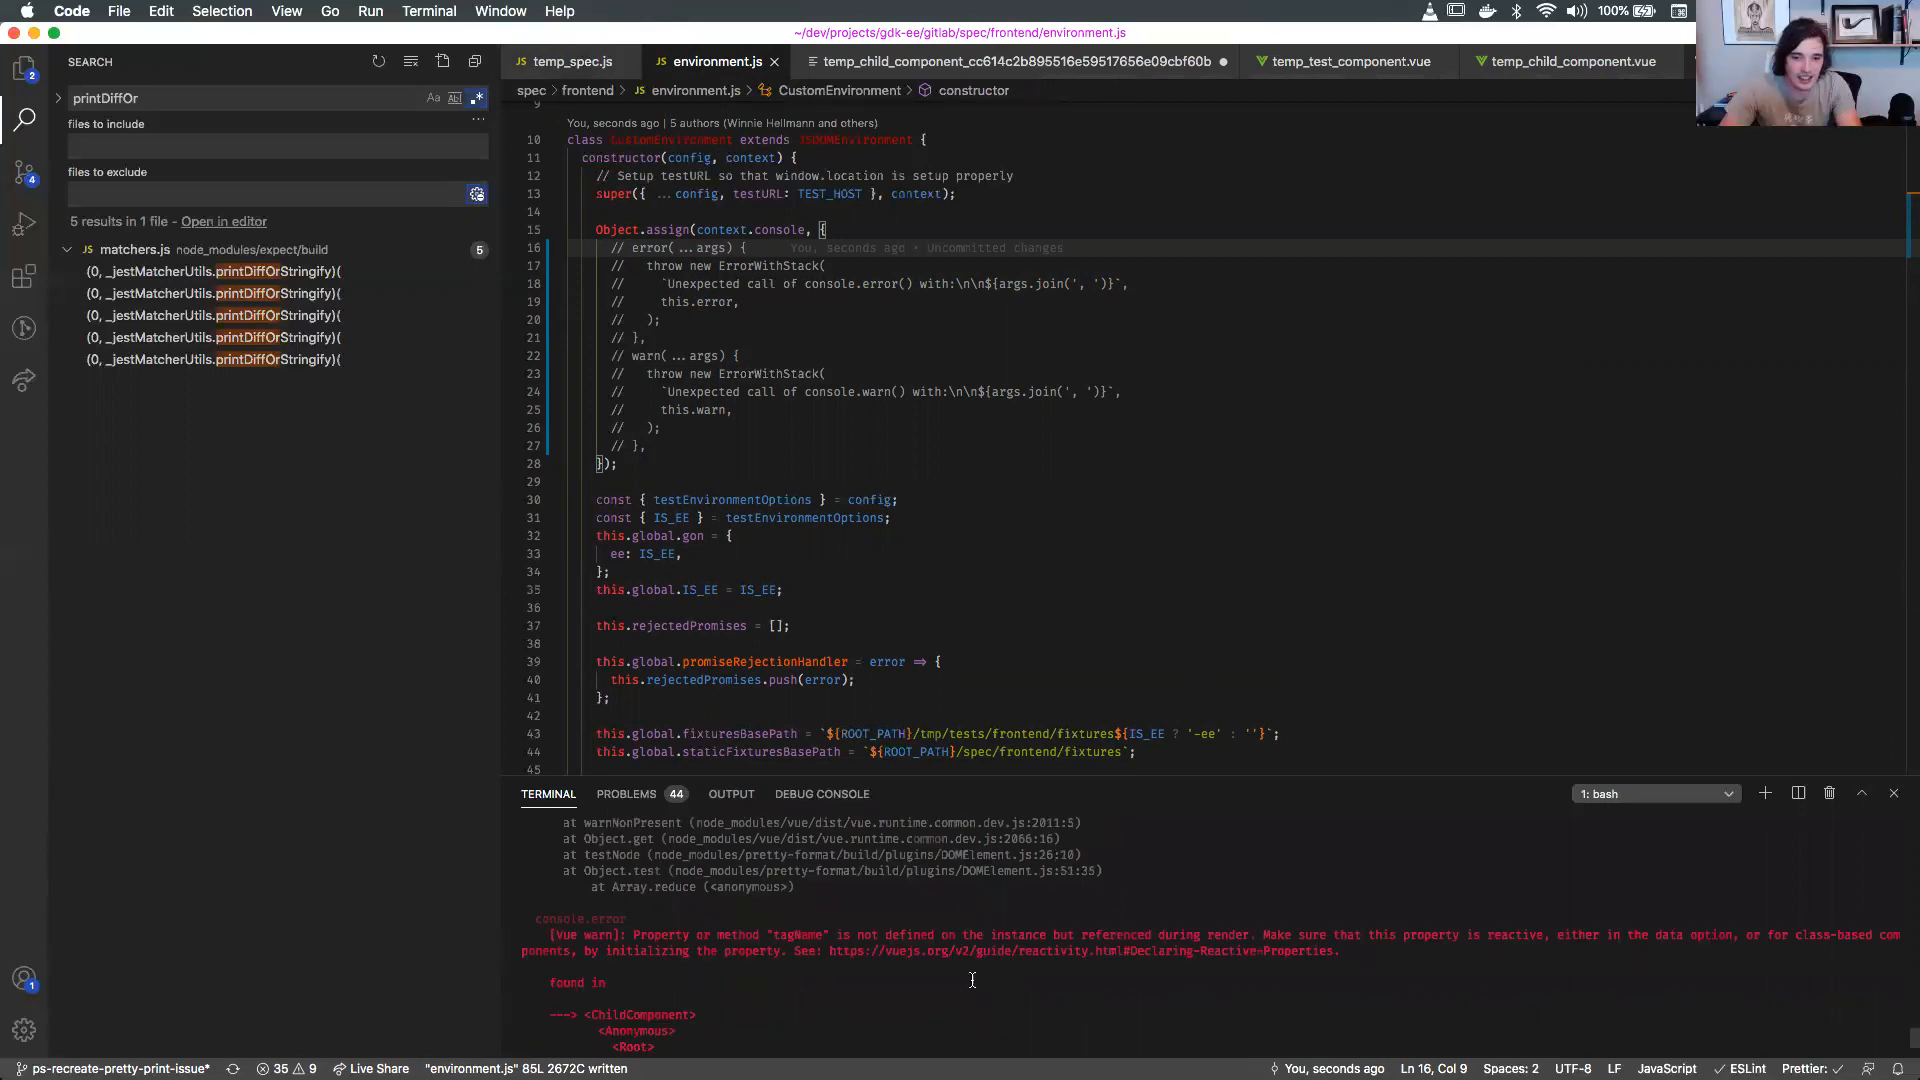
pyautogui.scroll(3)
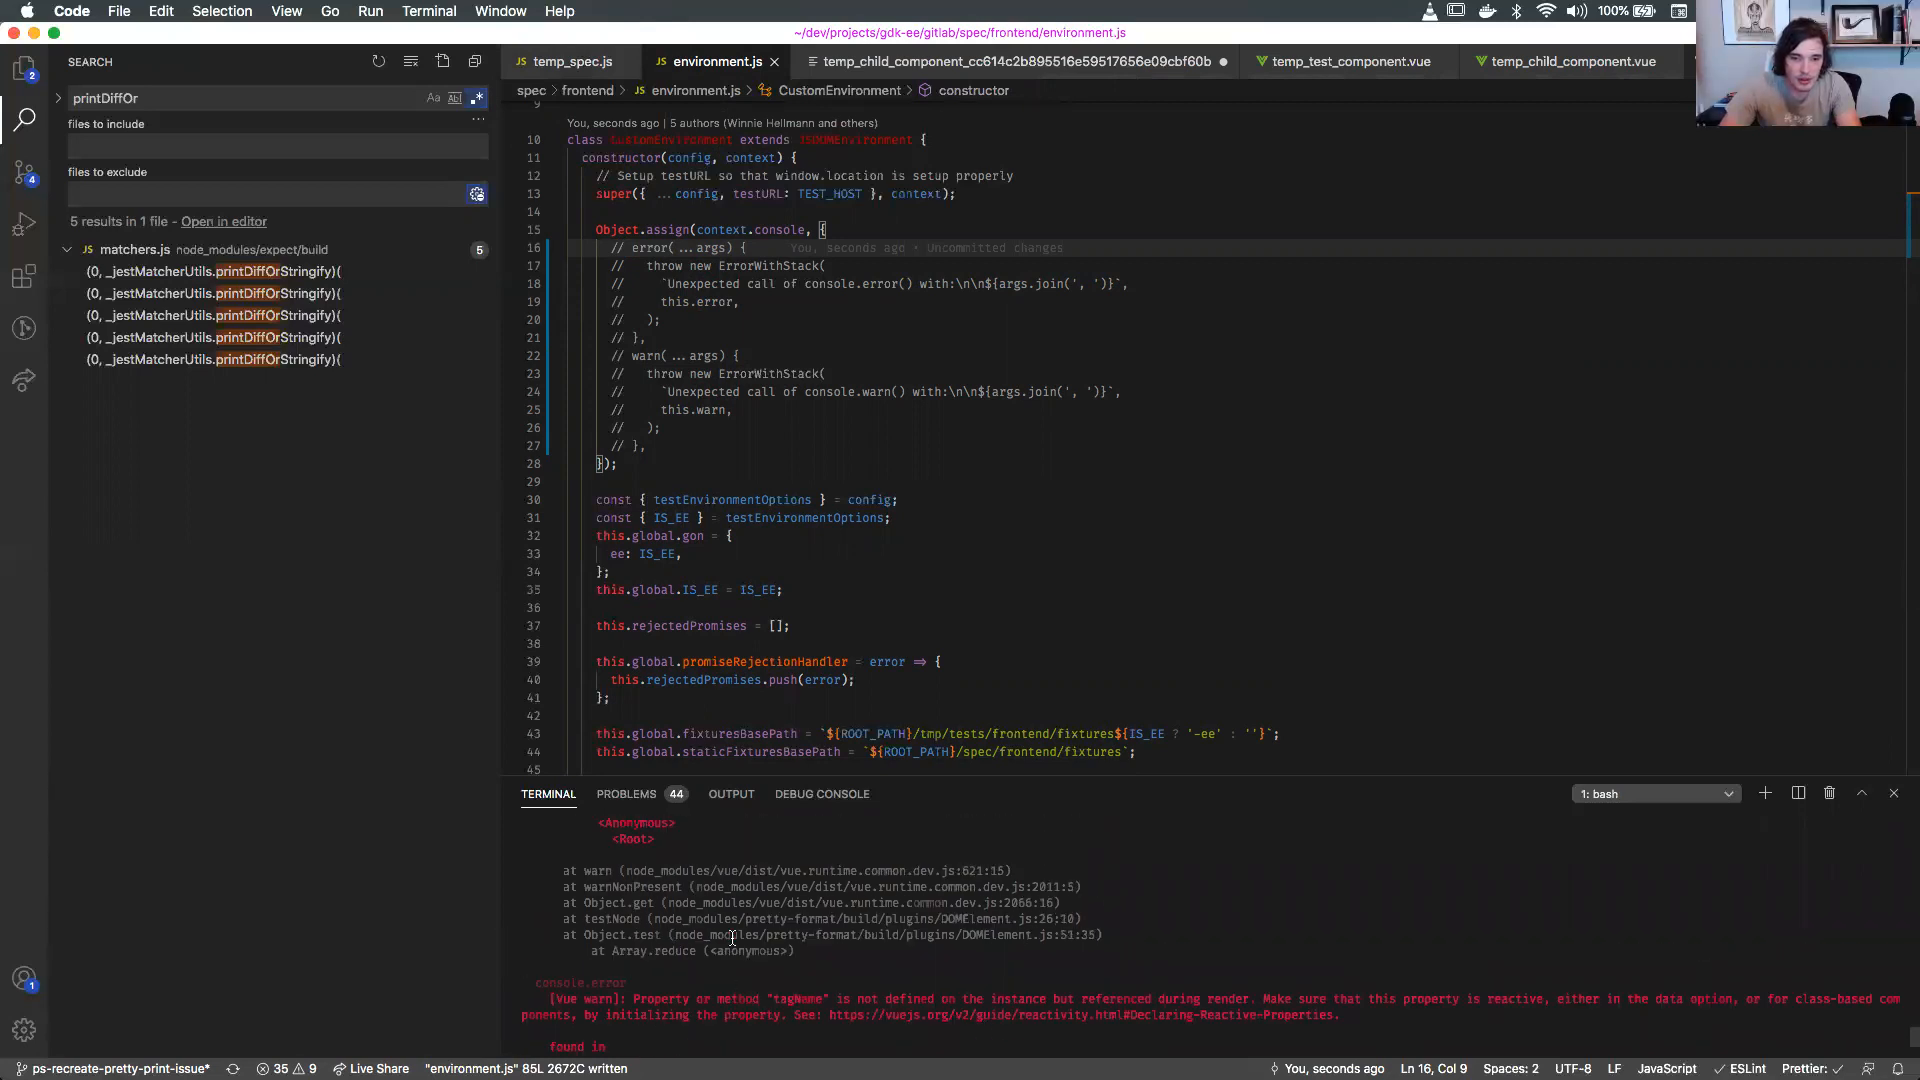
pyautogui.scroll(-3)
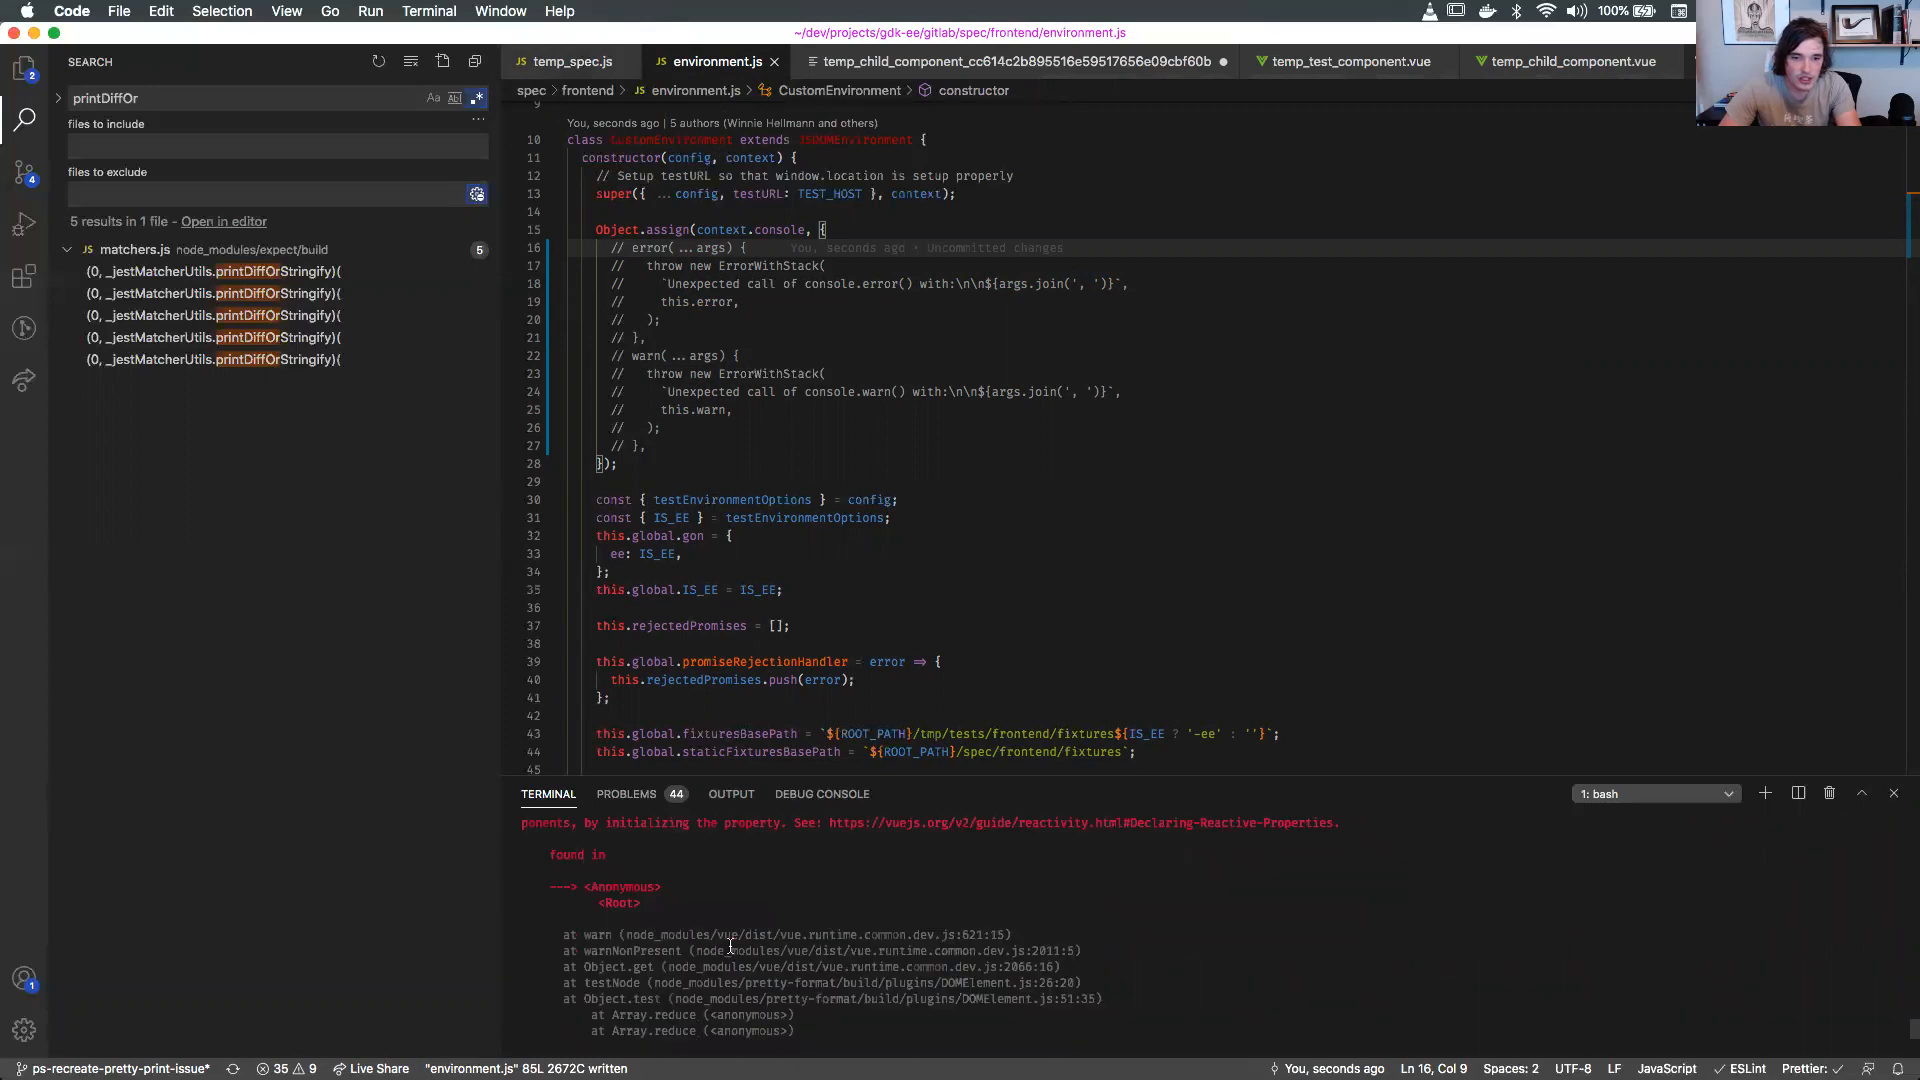
pyautogui.scroll(-3)
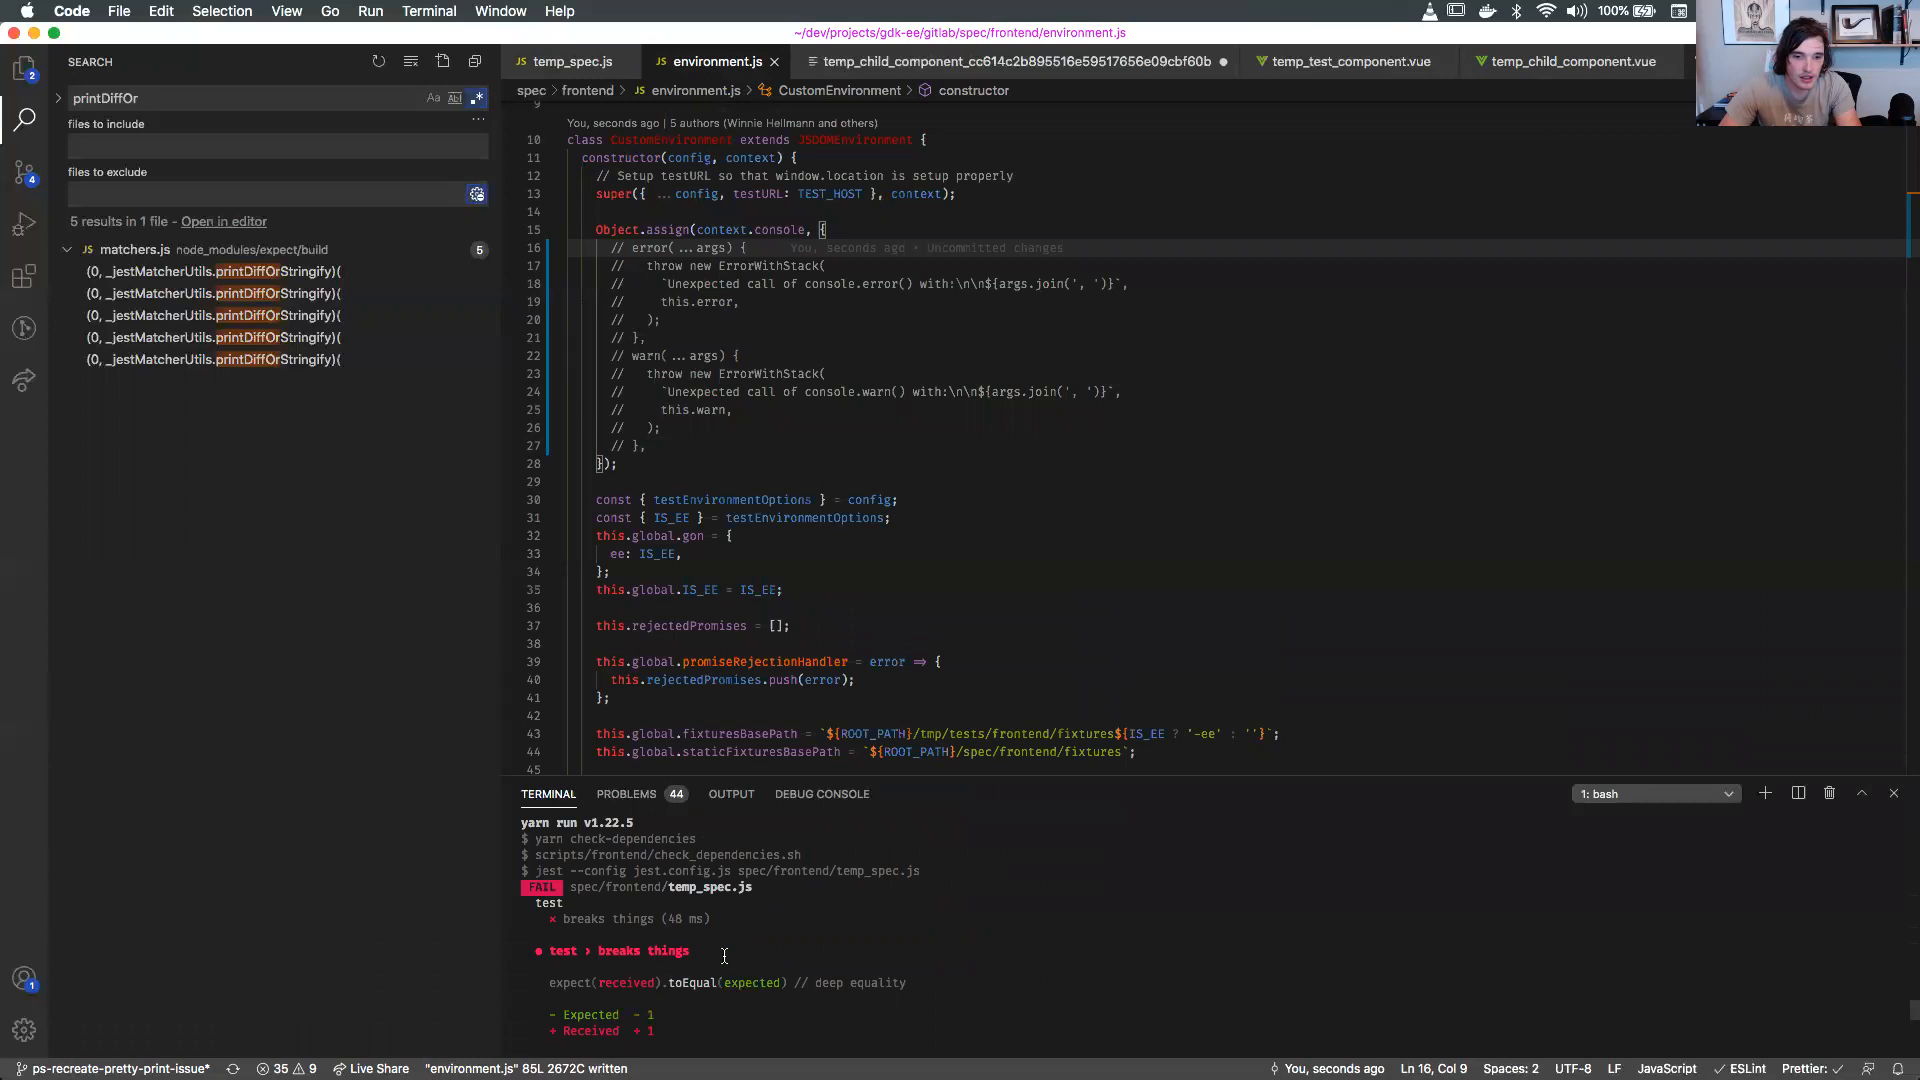
pyautogui.scroll(-3)
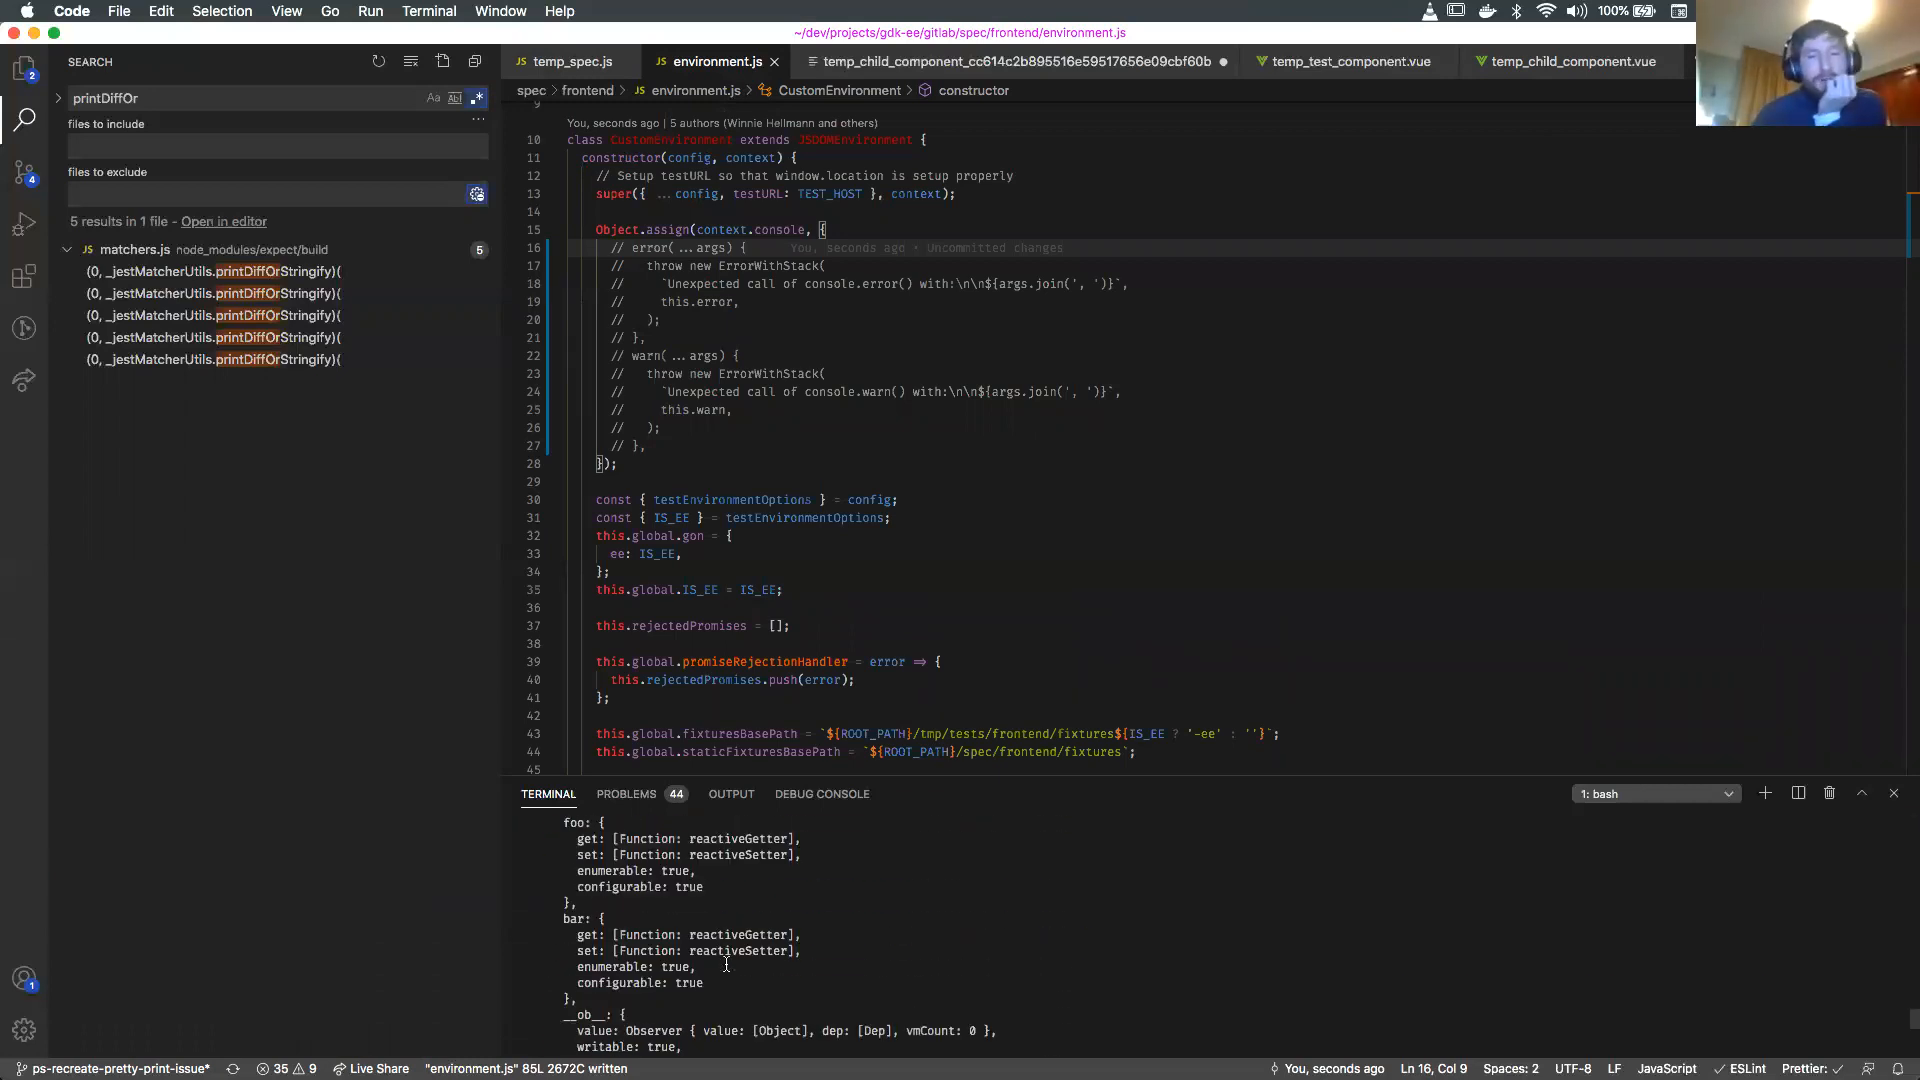
pyautogui.scroll(-3)
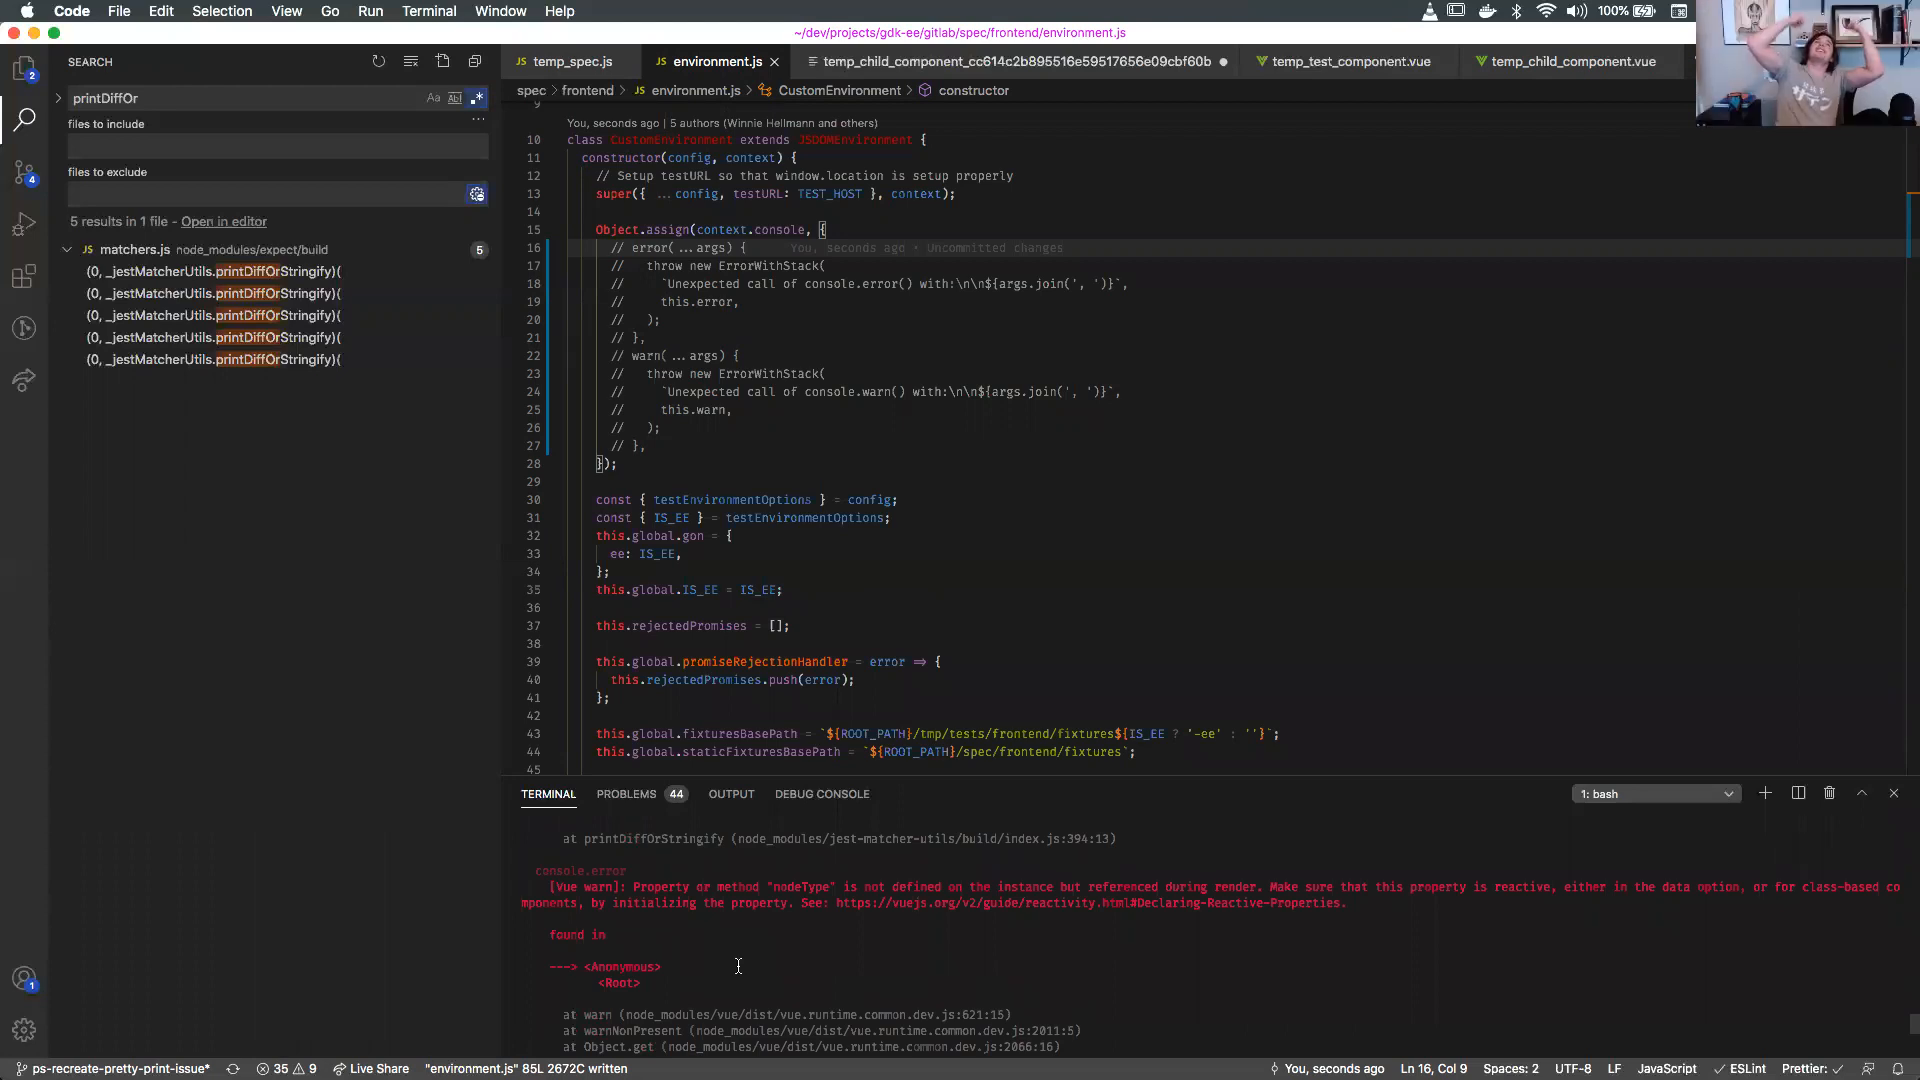
pyautogui.scroll(-3)
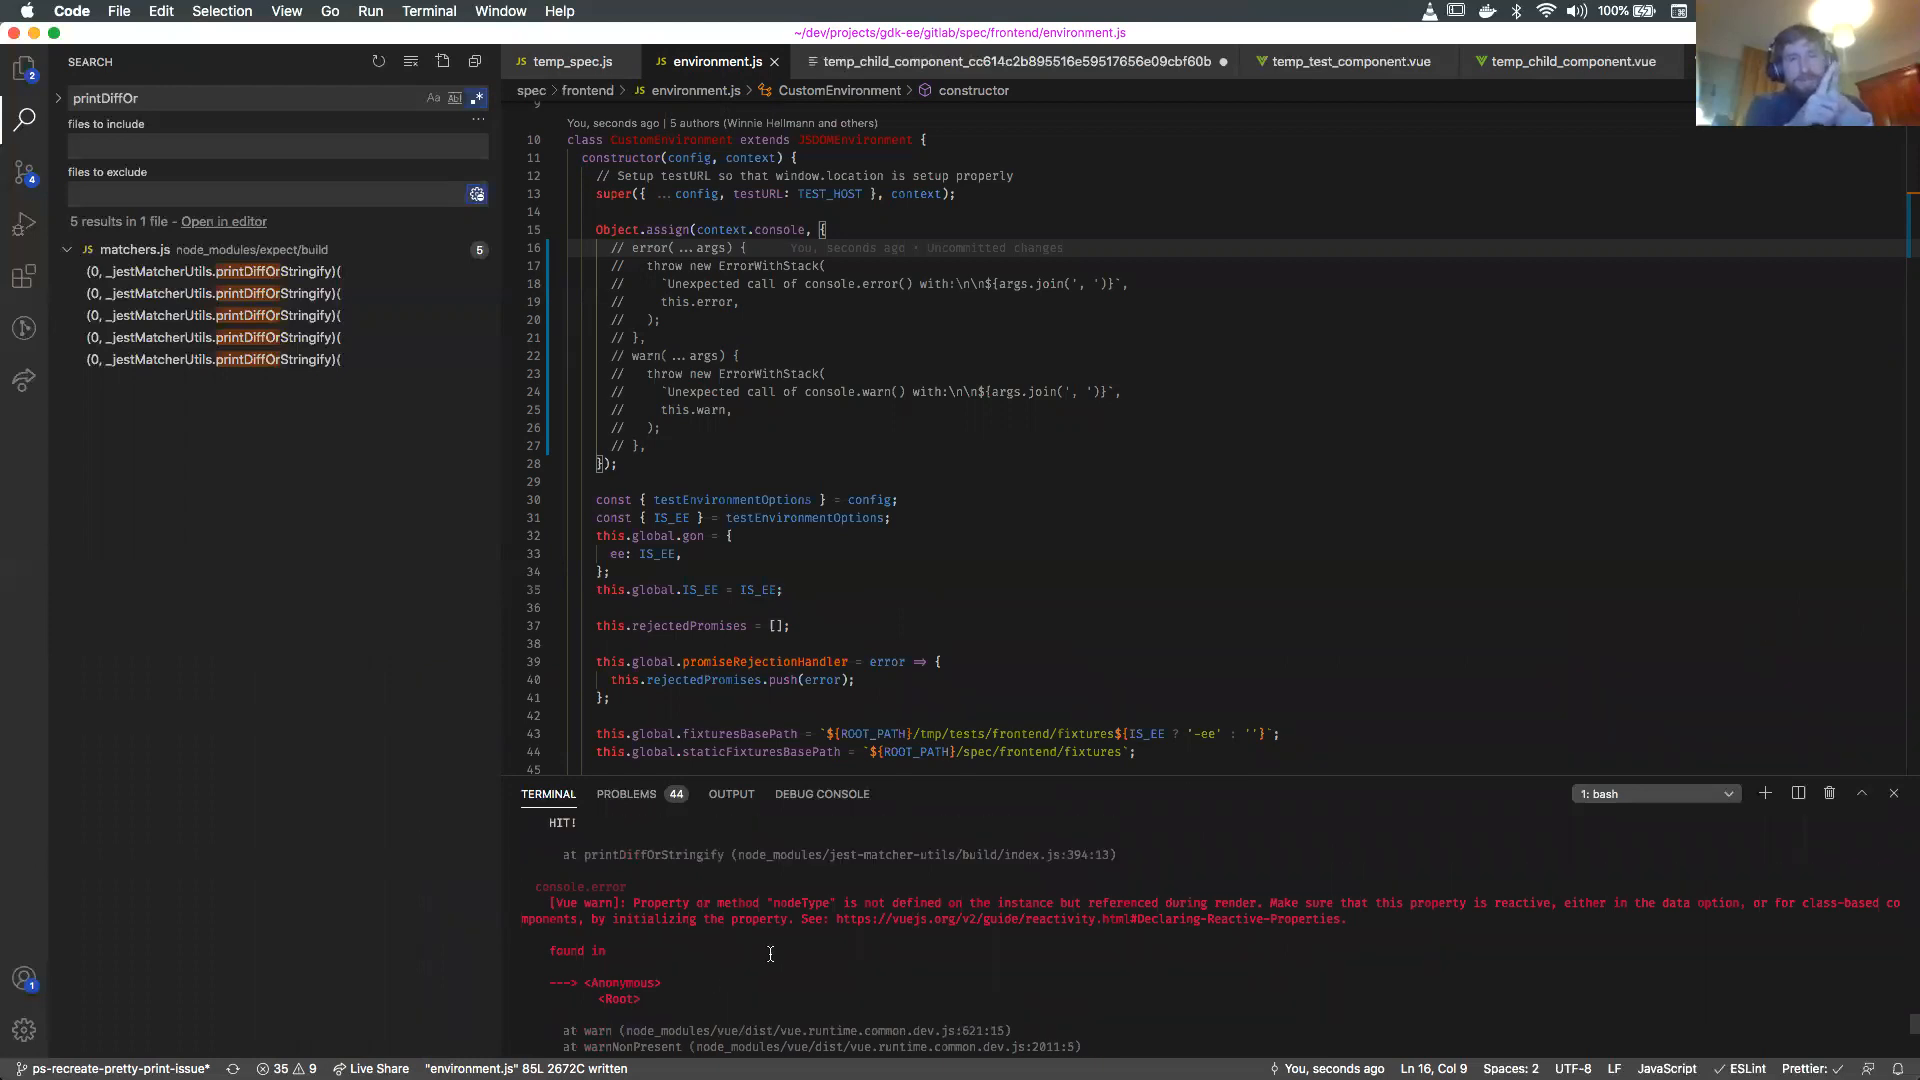
pyautogui.moveTo(970, 229)
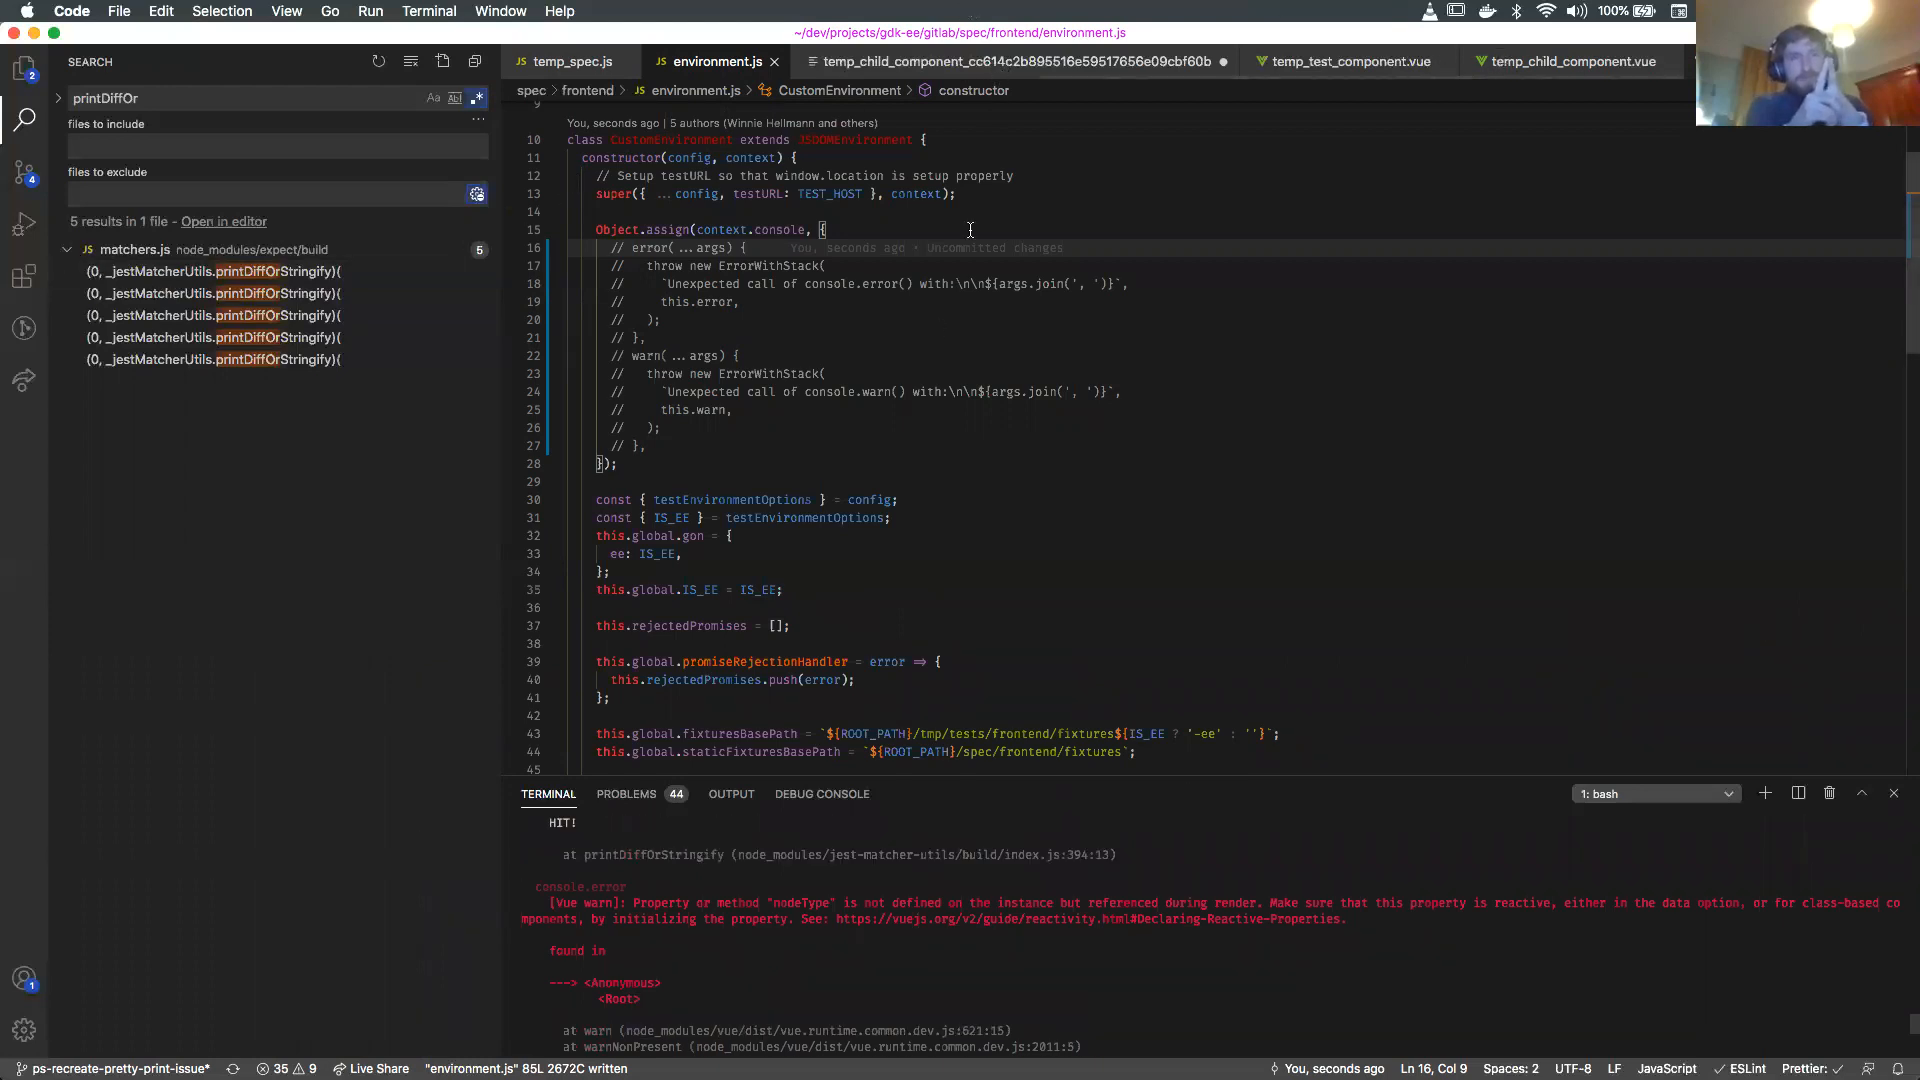
pyautogui.click(808, 229)
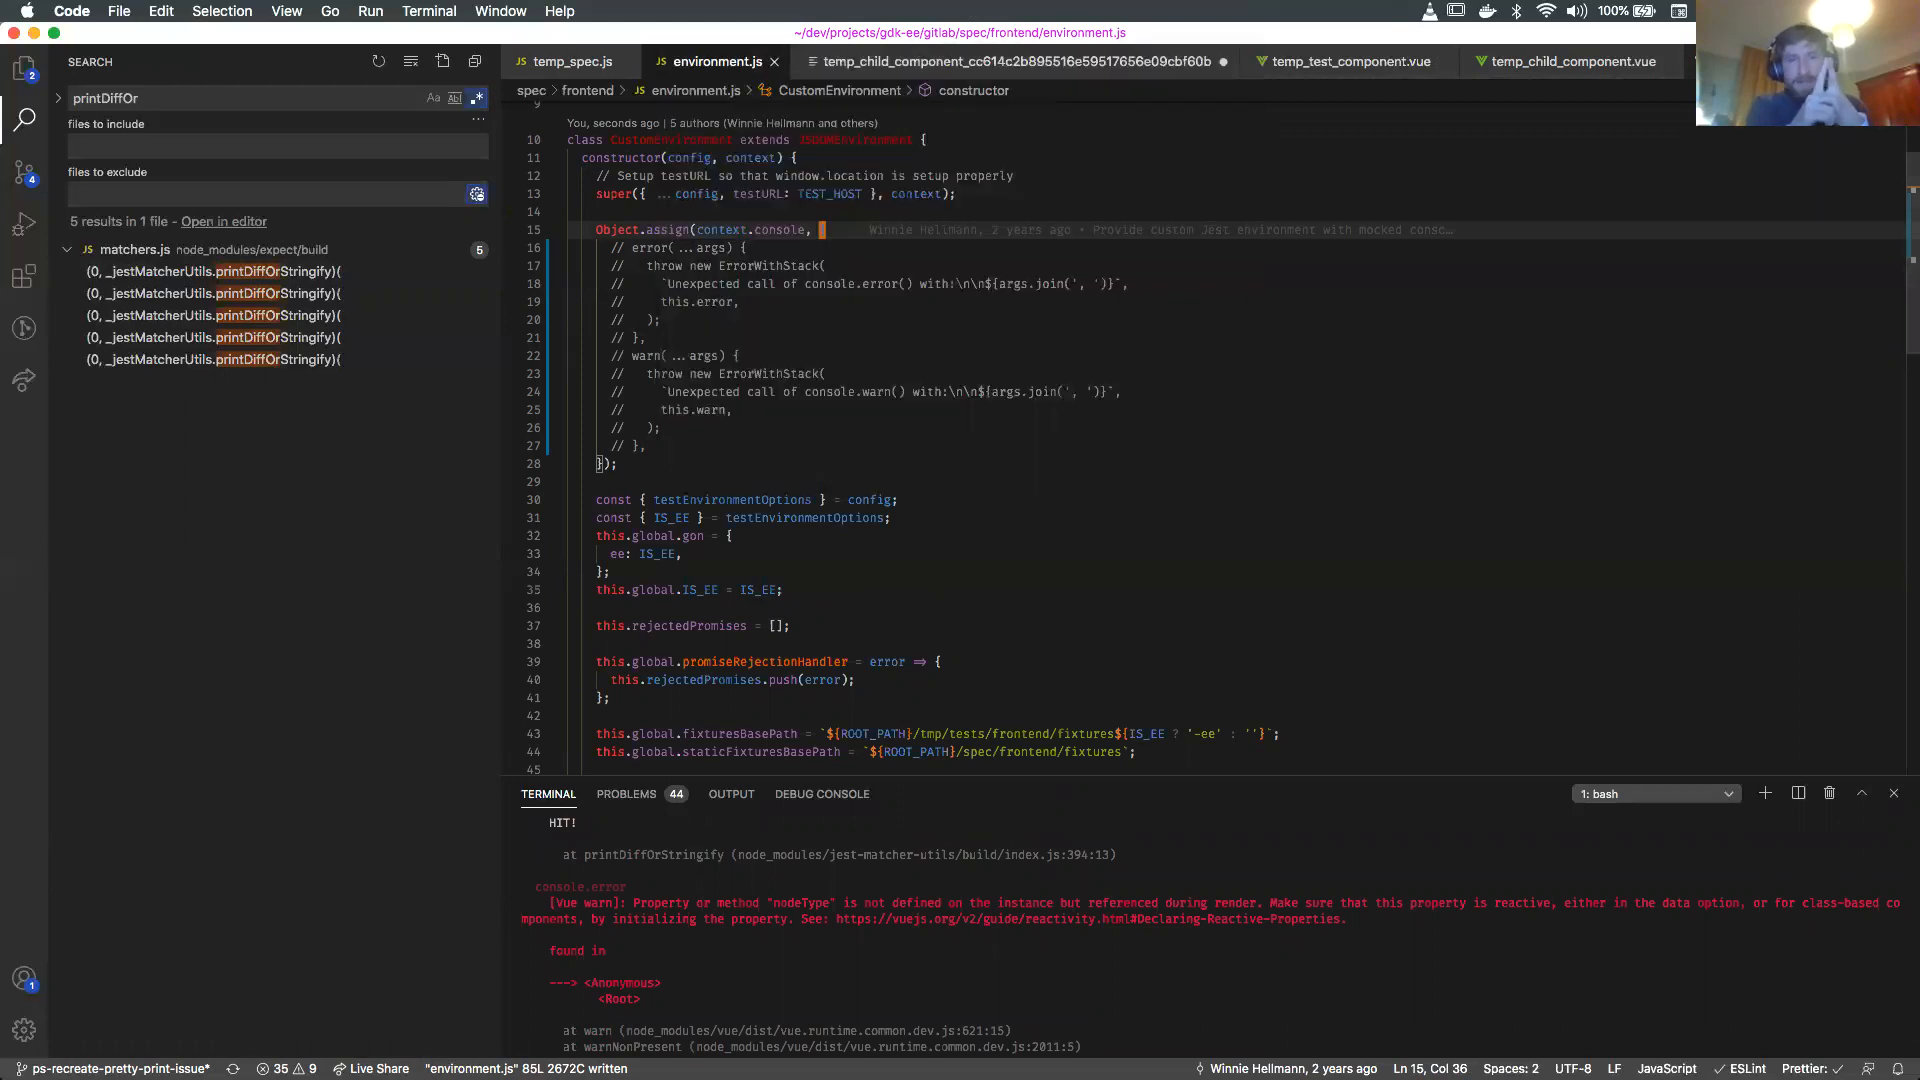
pyautogui.click(24, 69)
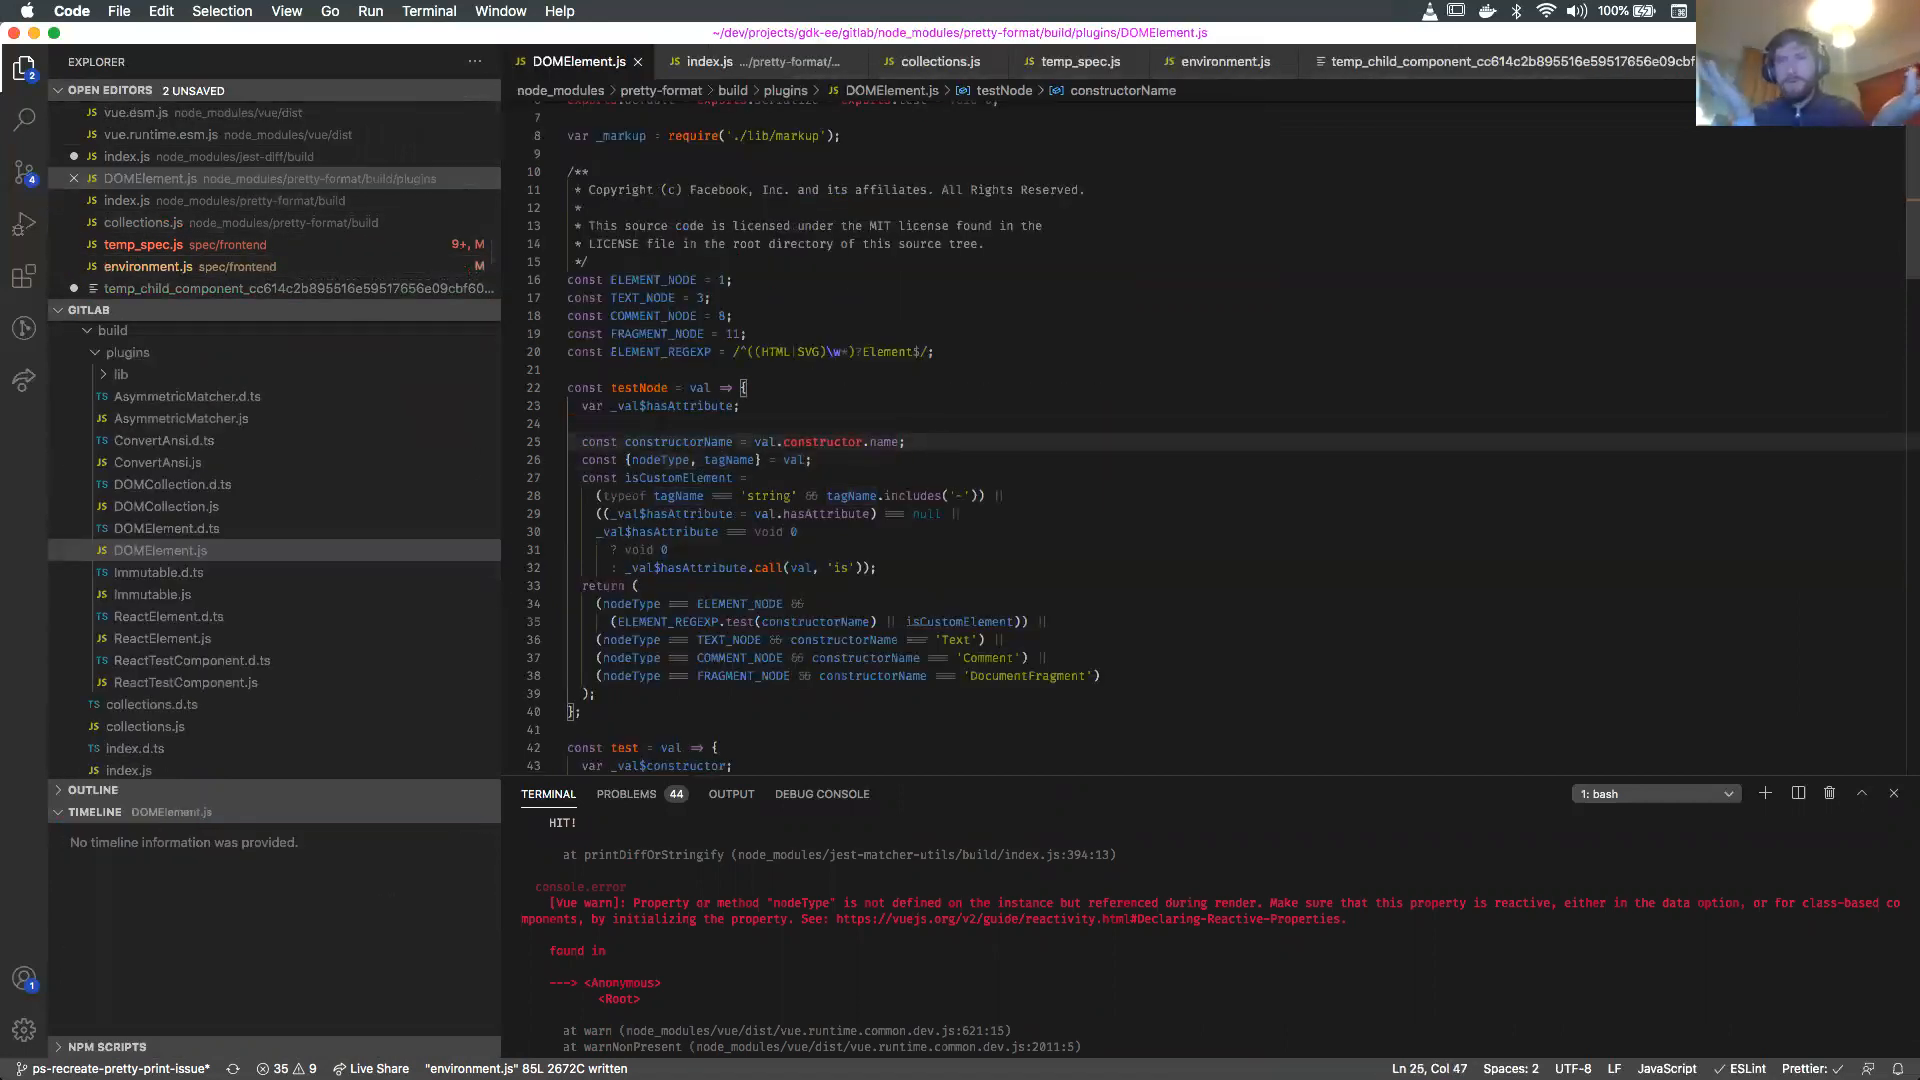
# Add a hasOwnProperty 'nodeType' return-false guard to testNode and rerun yarn run jest spec/frontend/temp_spec.js.
pyautogui.write('if (c)')
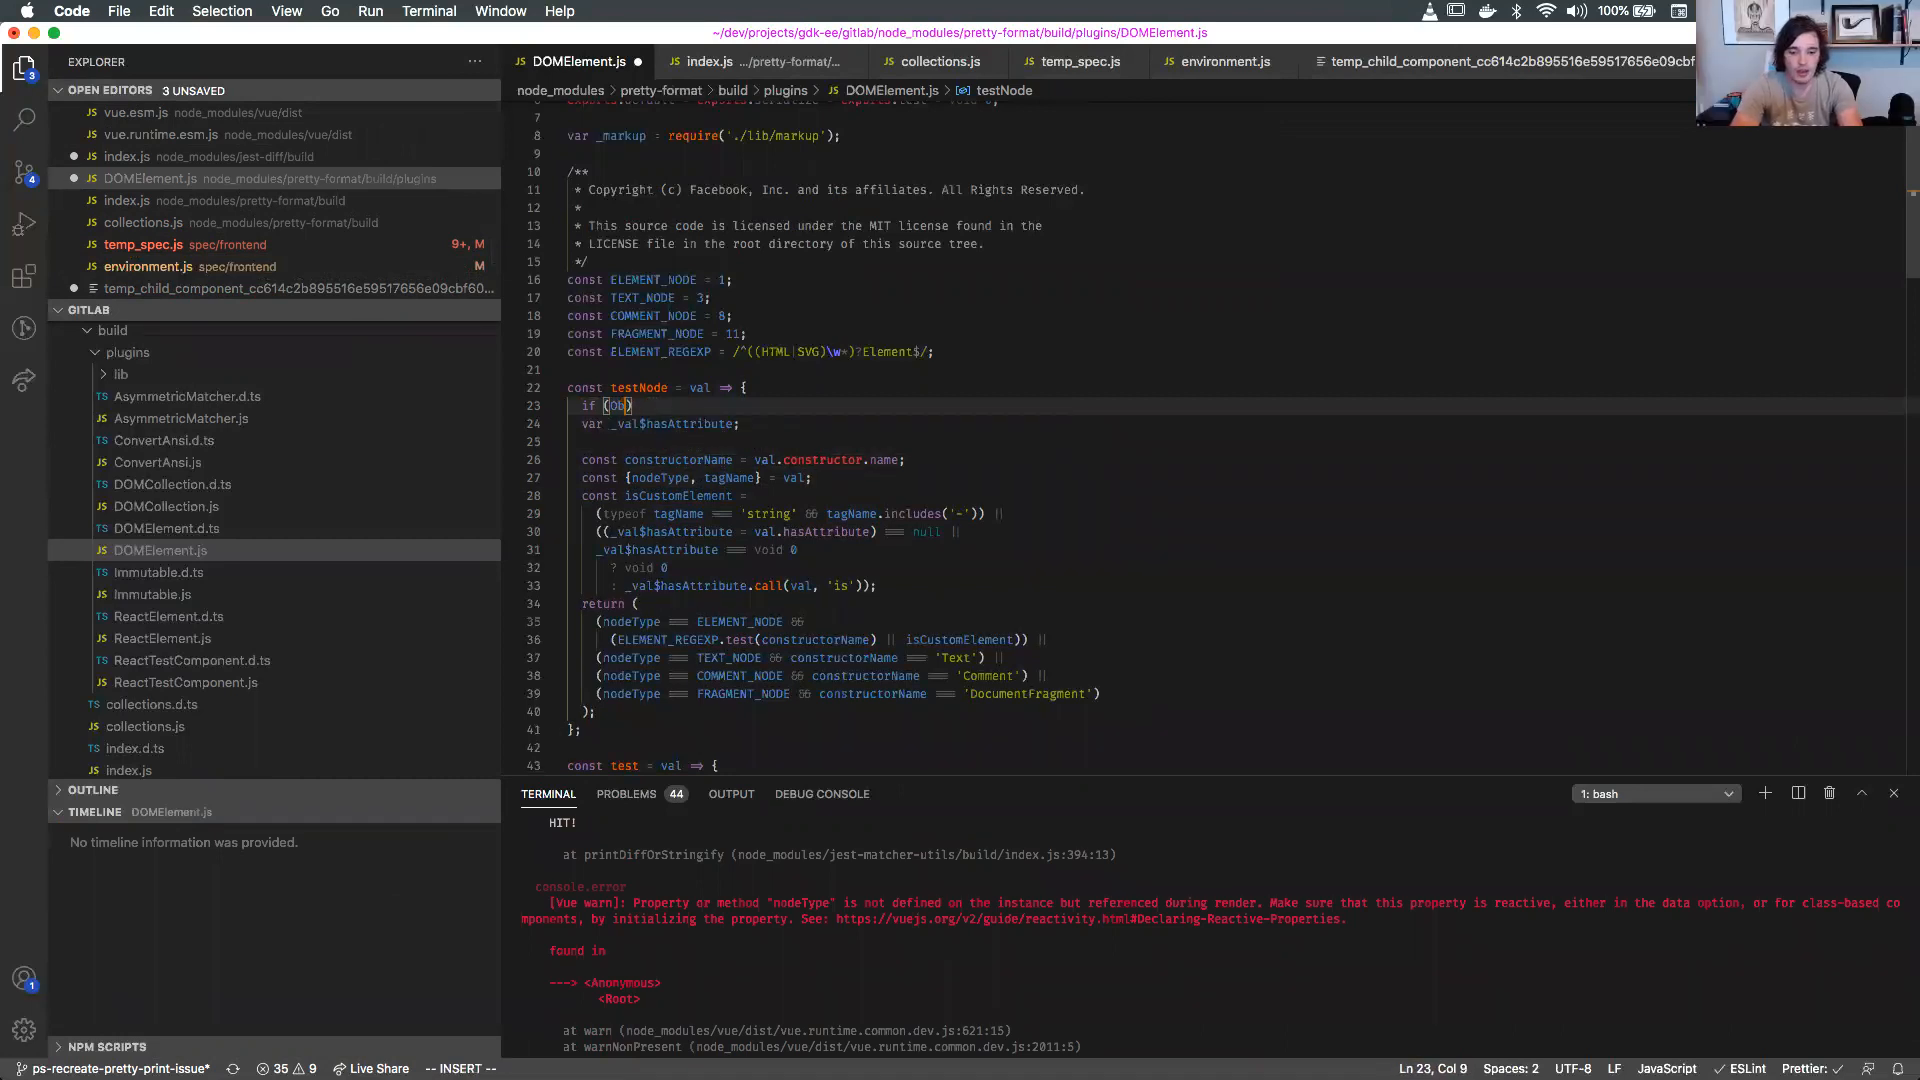
pyautogui.write('Object.hasOwnProperty(')
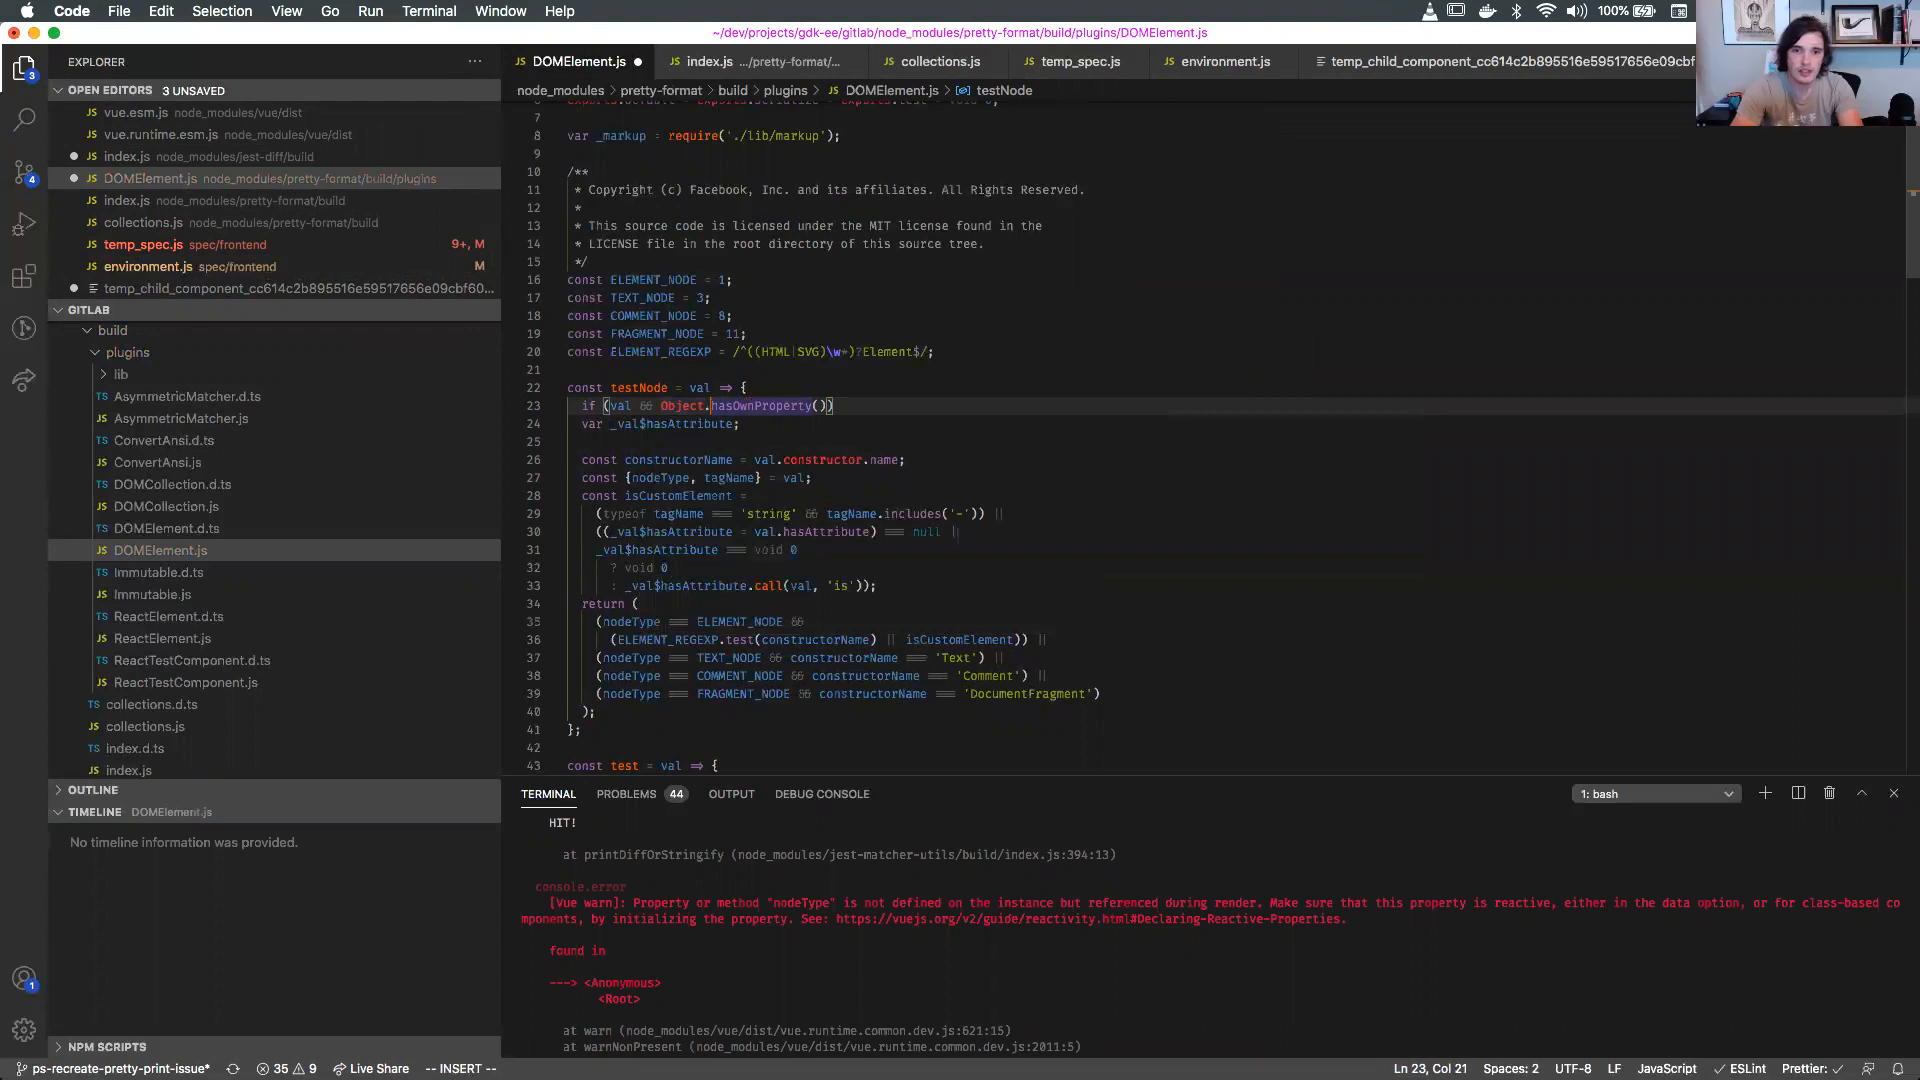
pyautogui.write('prototype.')
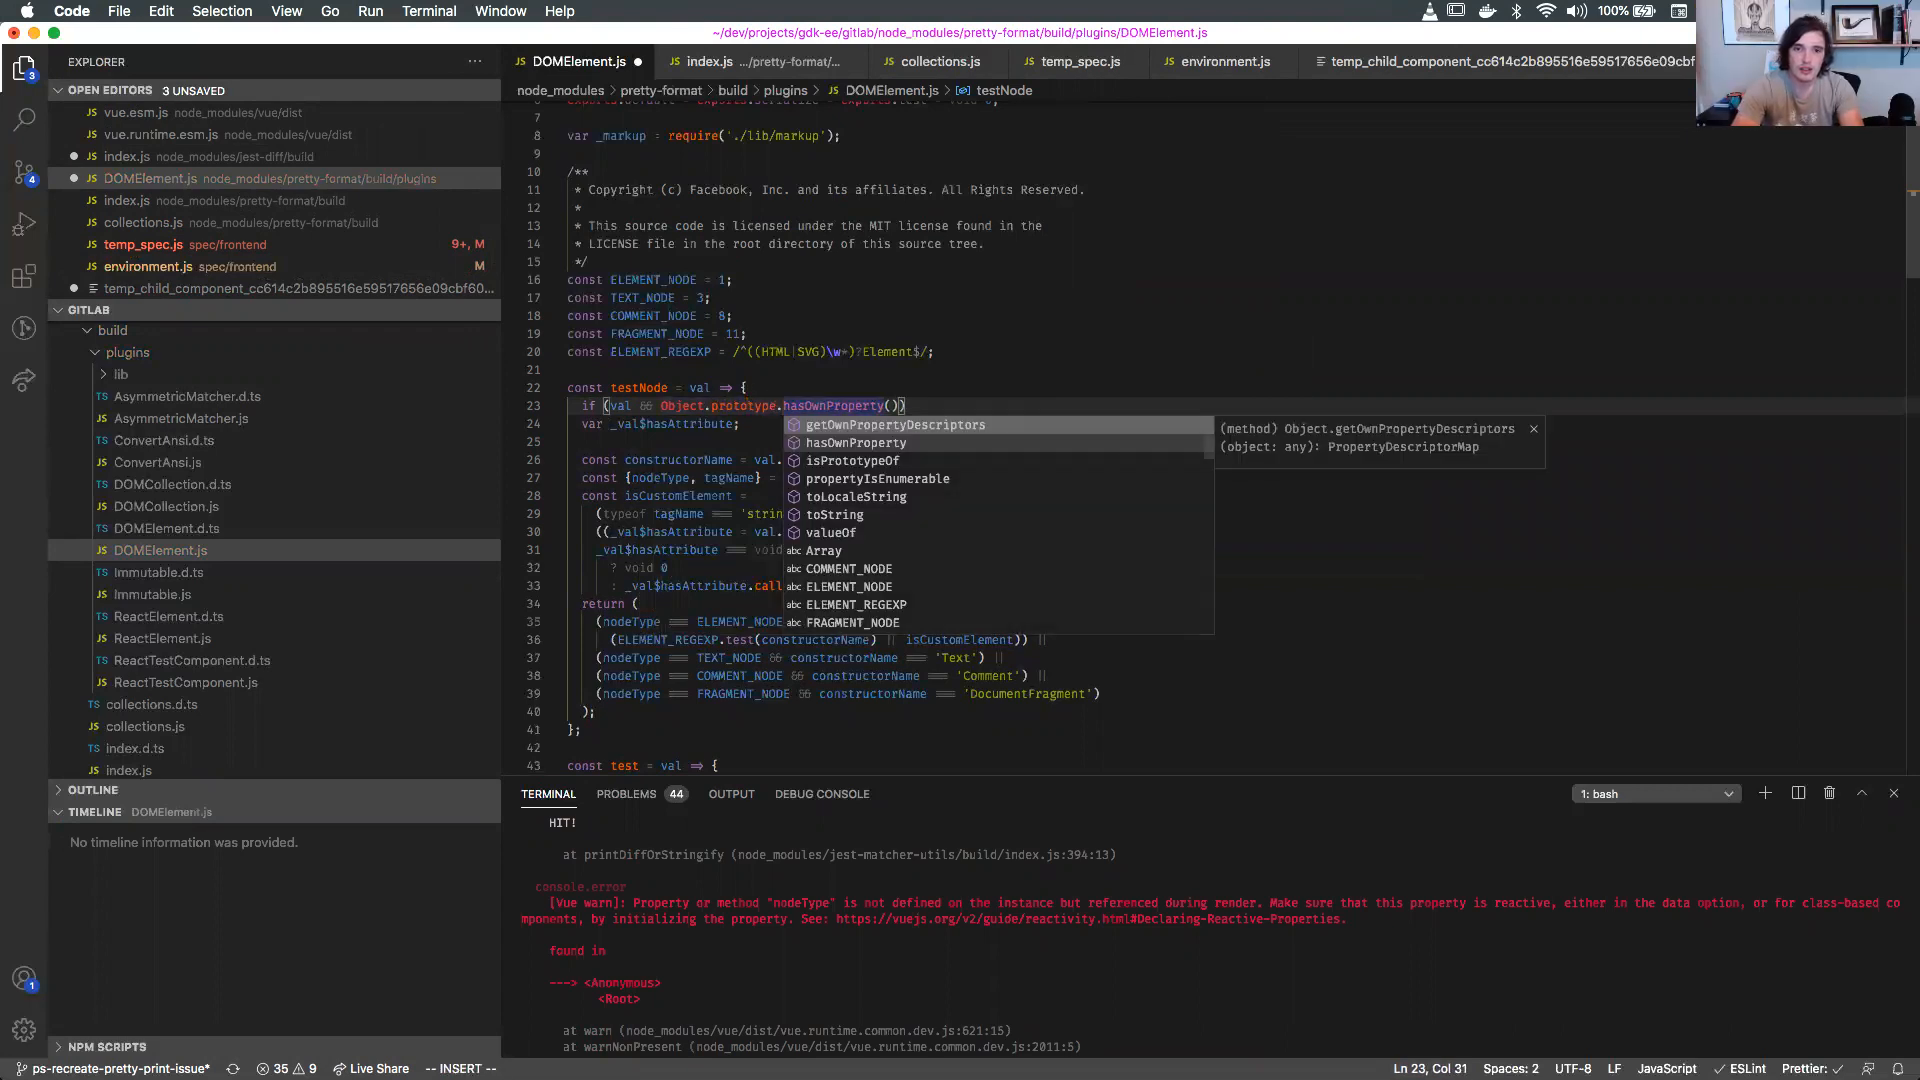
pyautogui.write(".call(val, '")
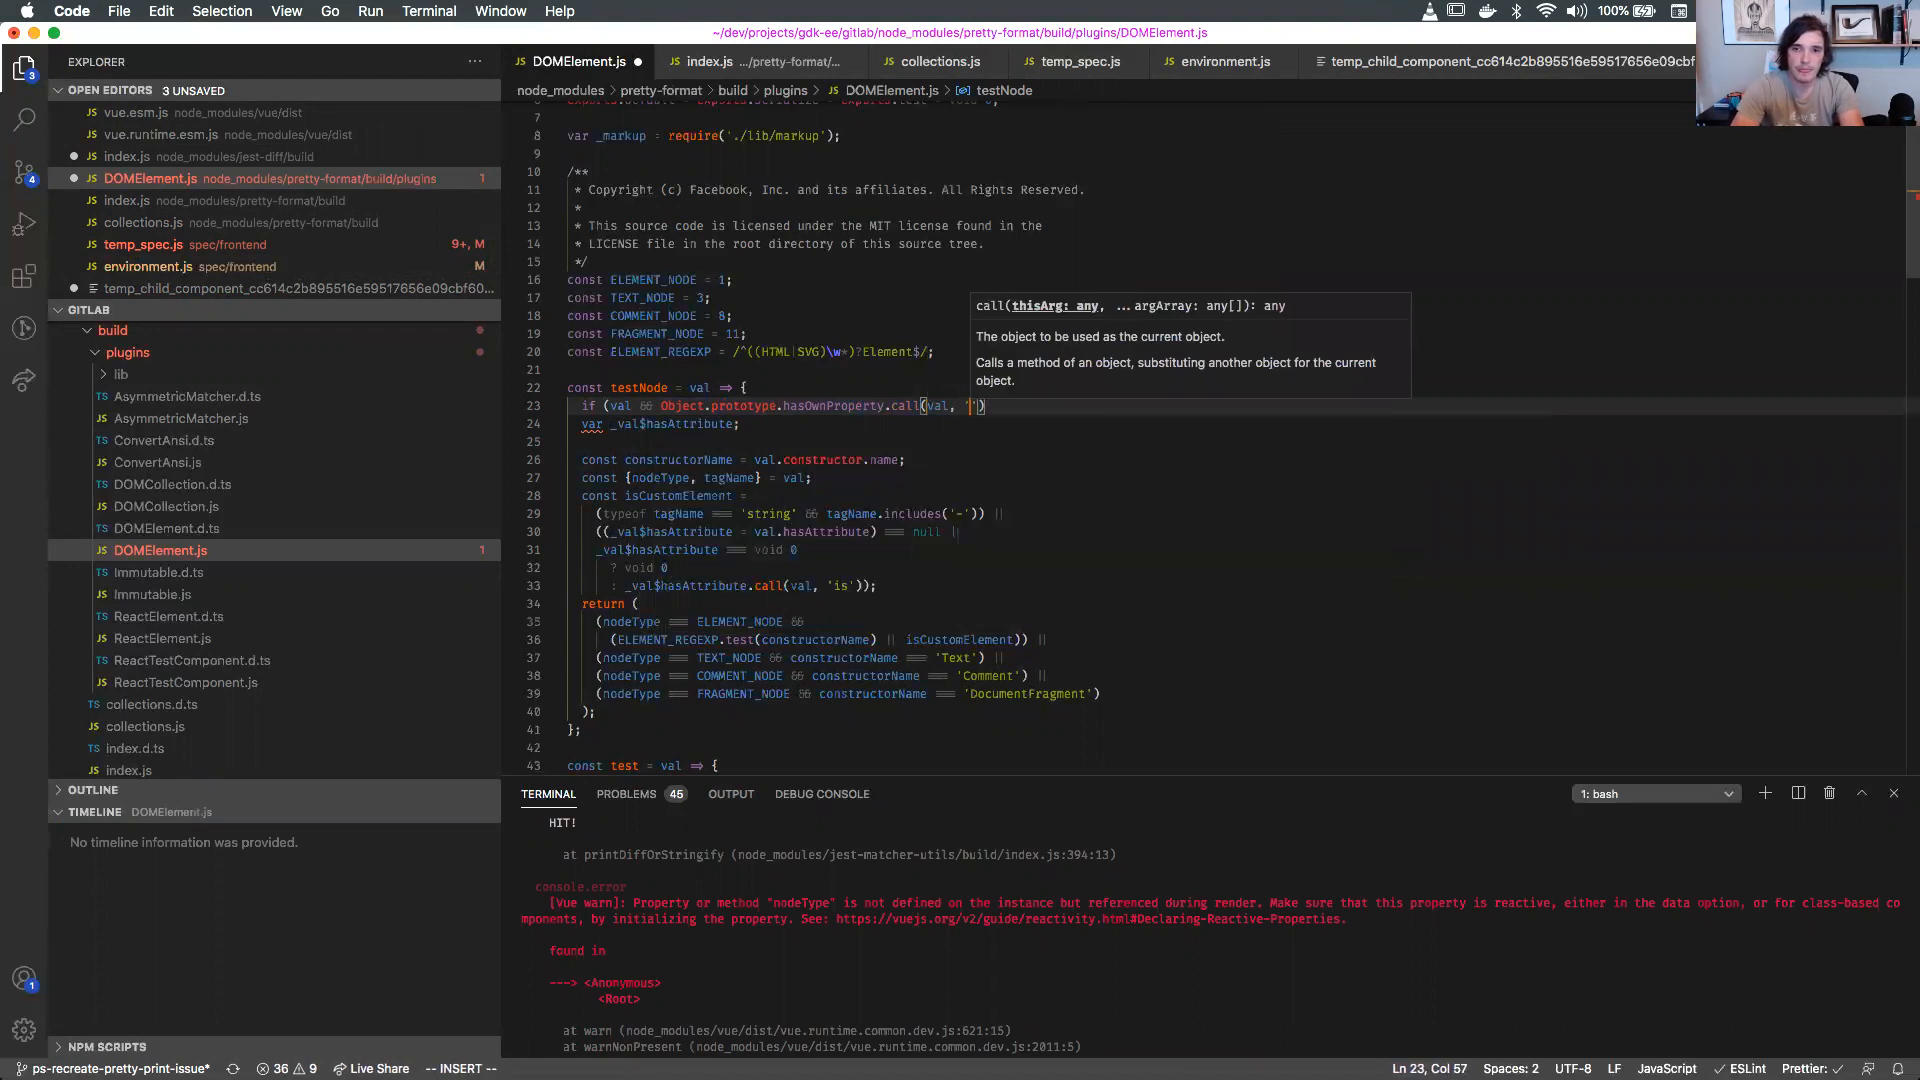
pyautogui.write('nodeType')
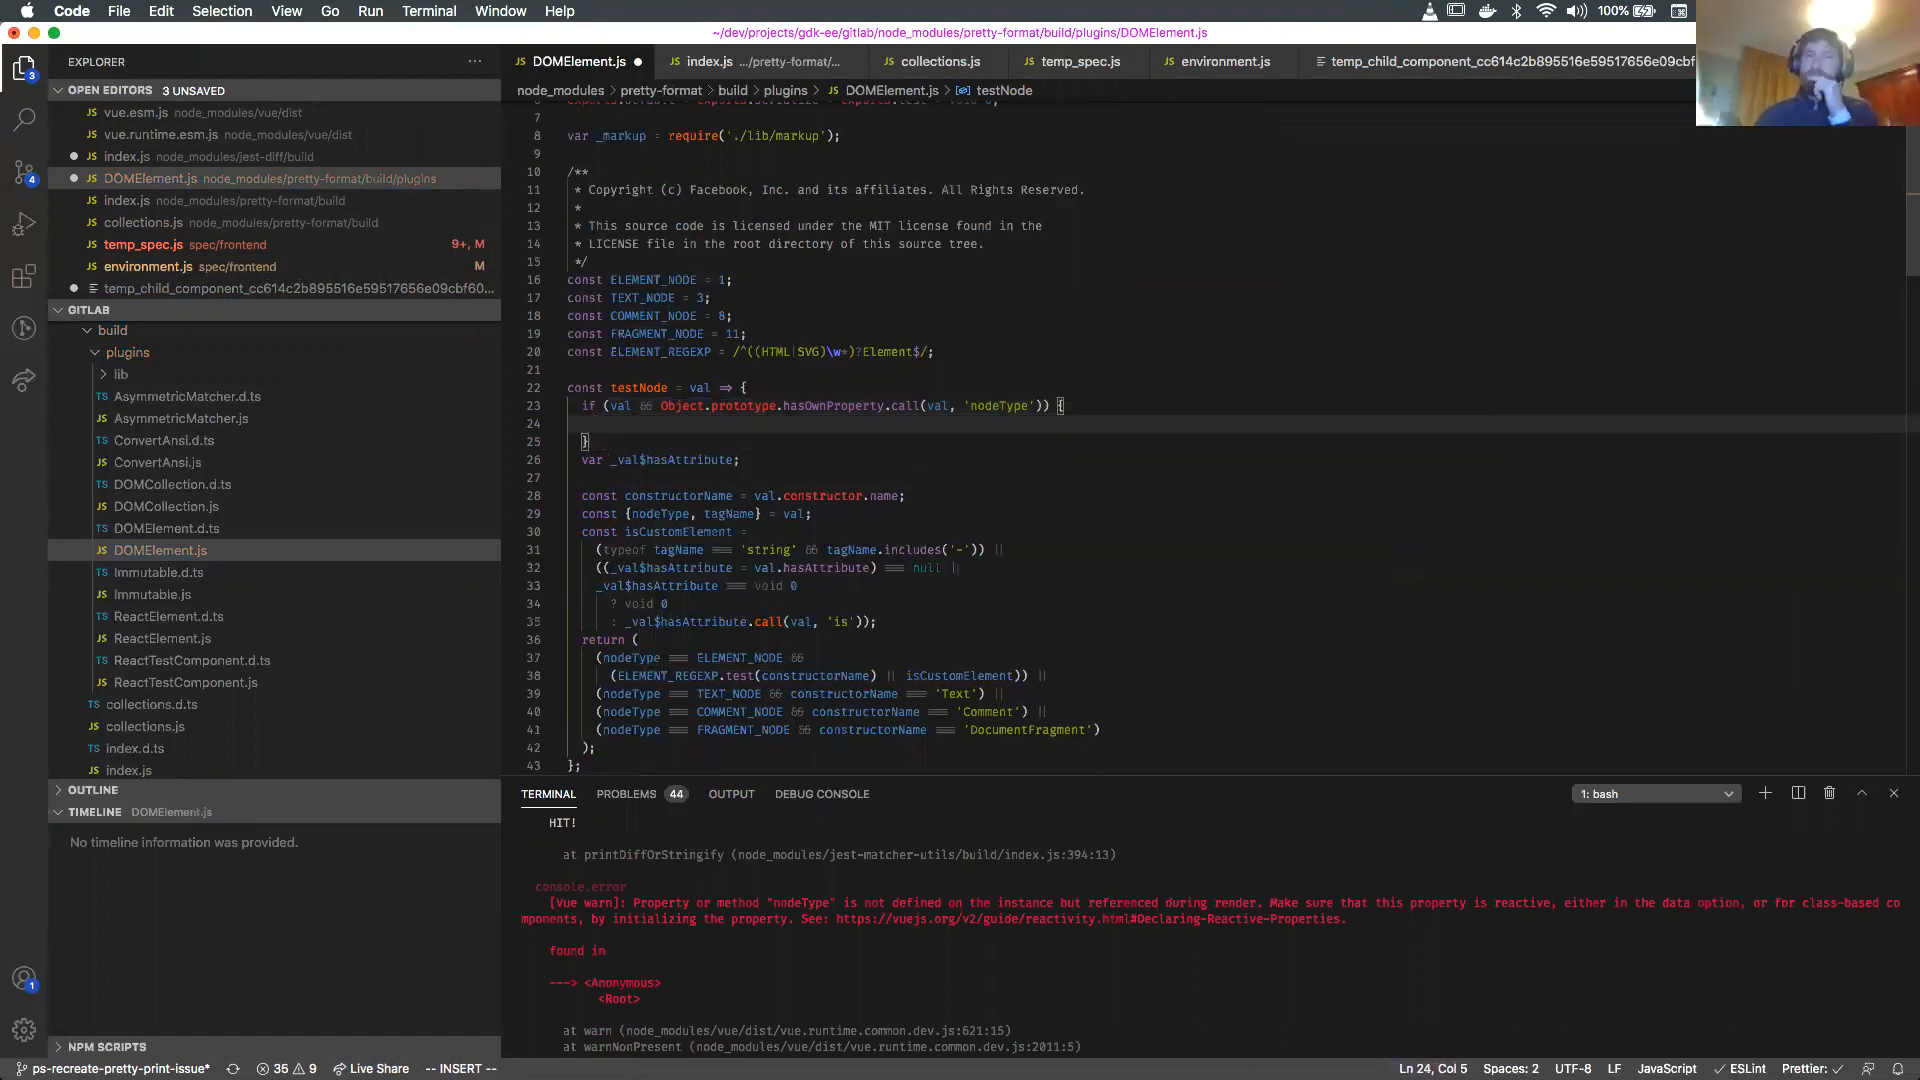
pyautogui.write('return')
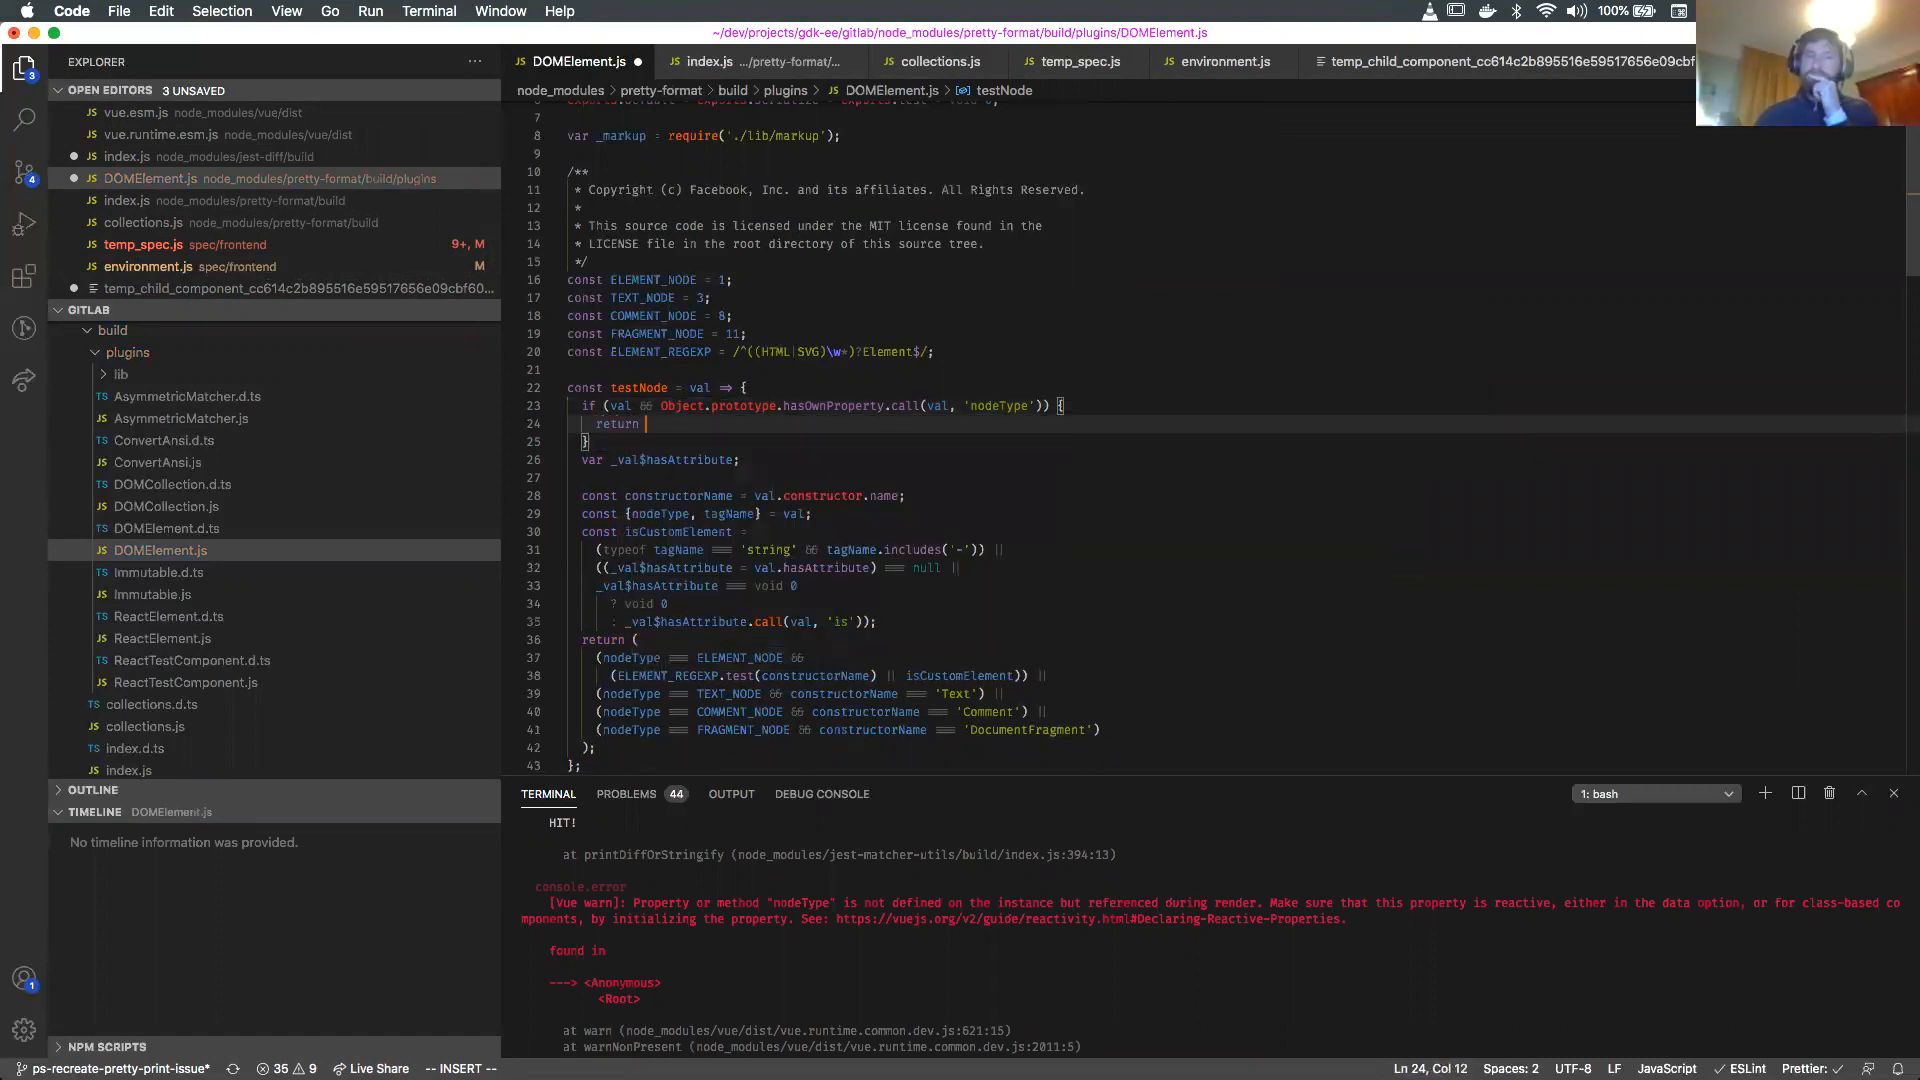
pyautogui.write('false;')
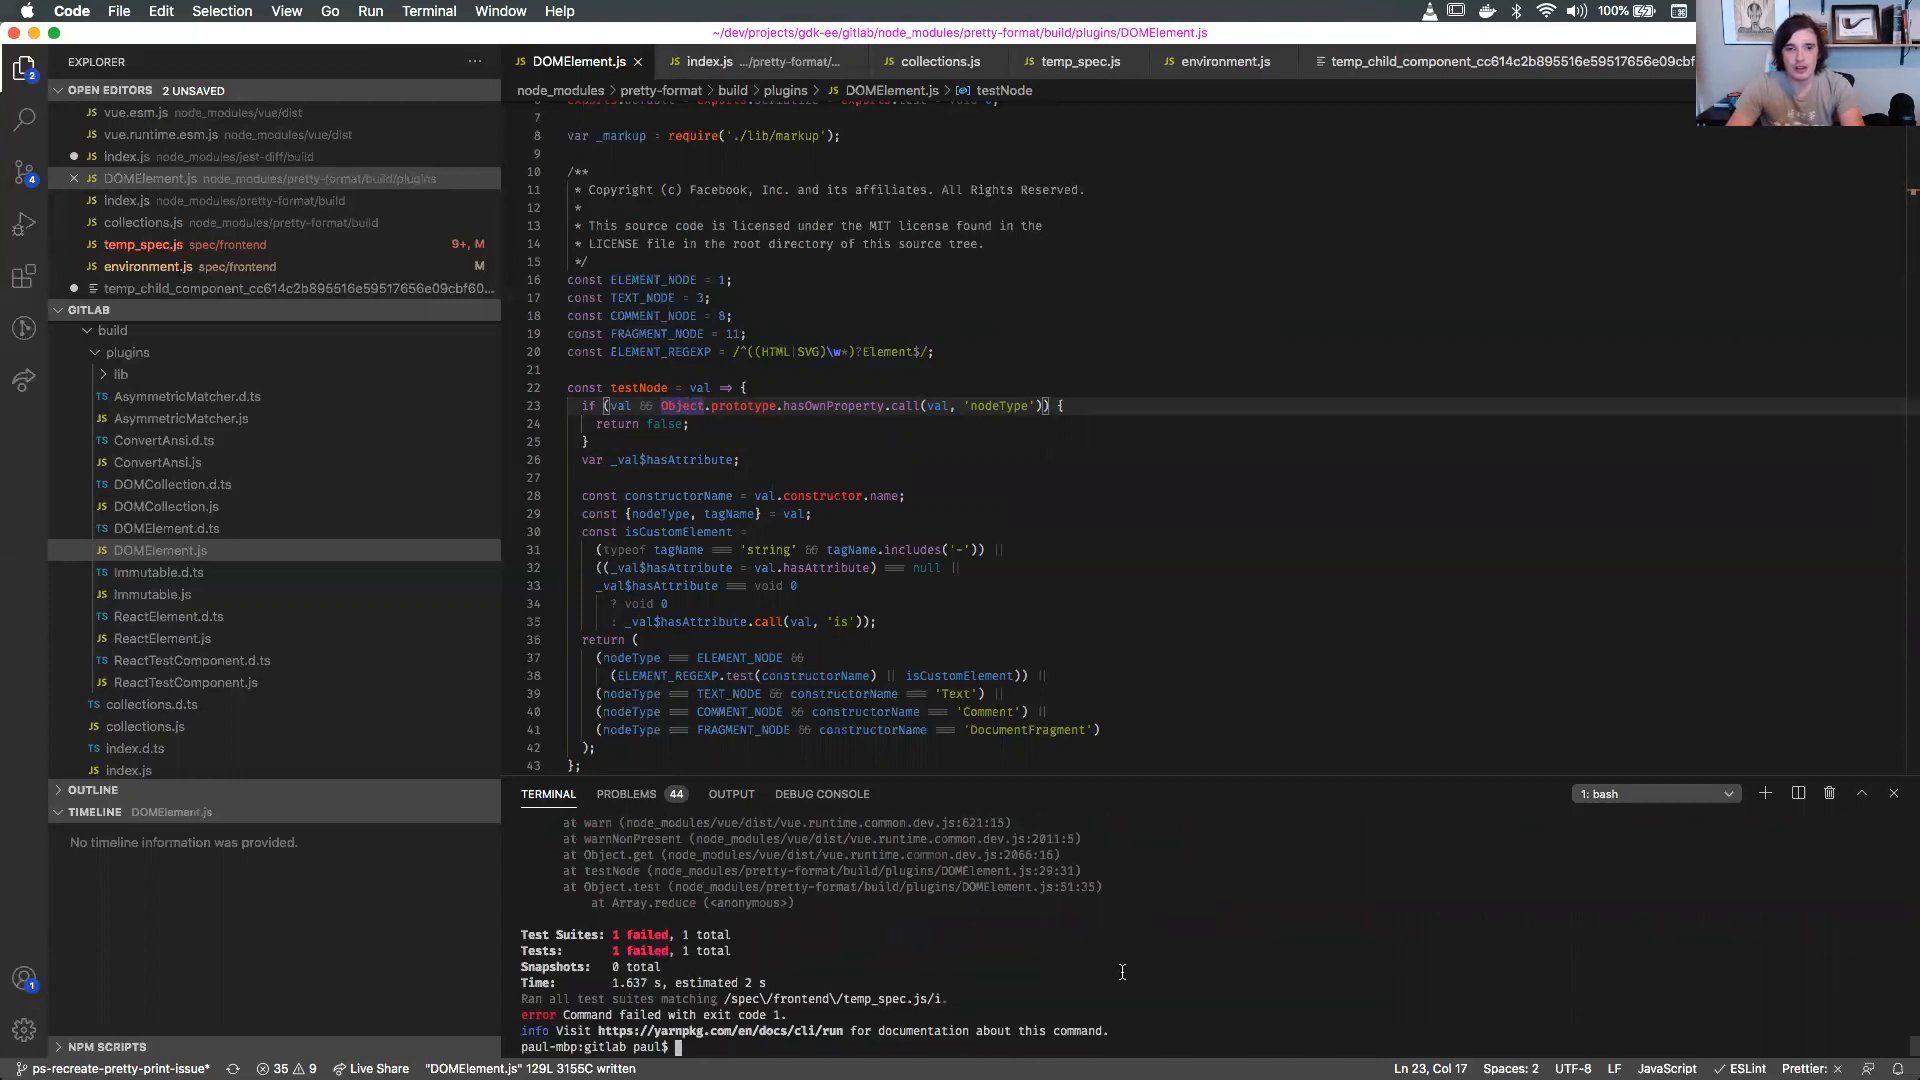
pyautogui.write('yarn run jest spec/frontend/temp_spec.js')
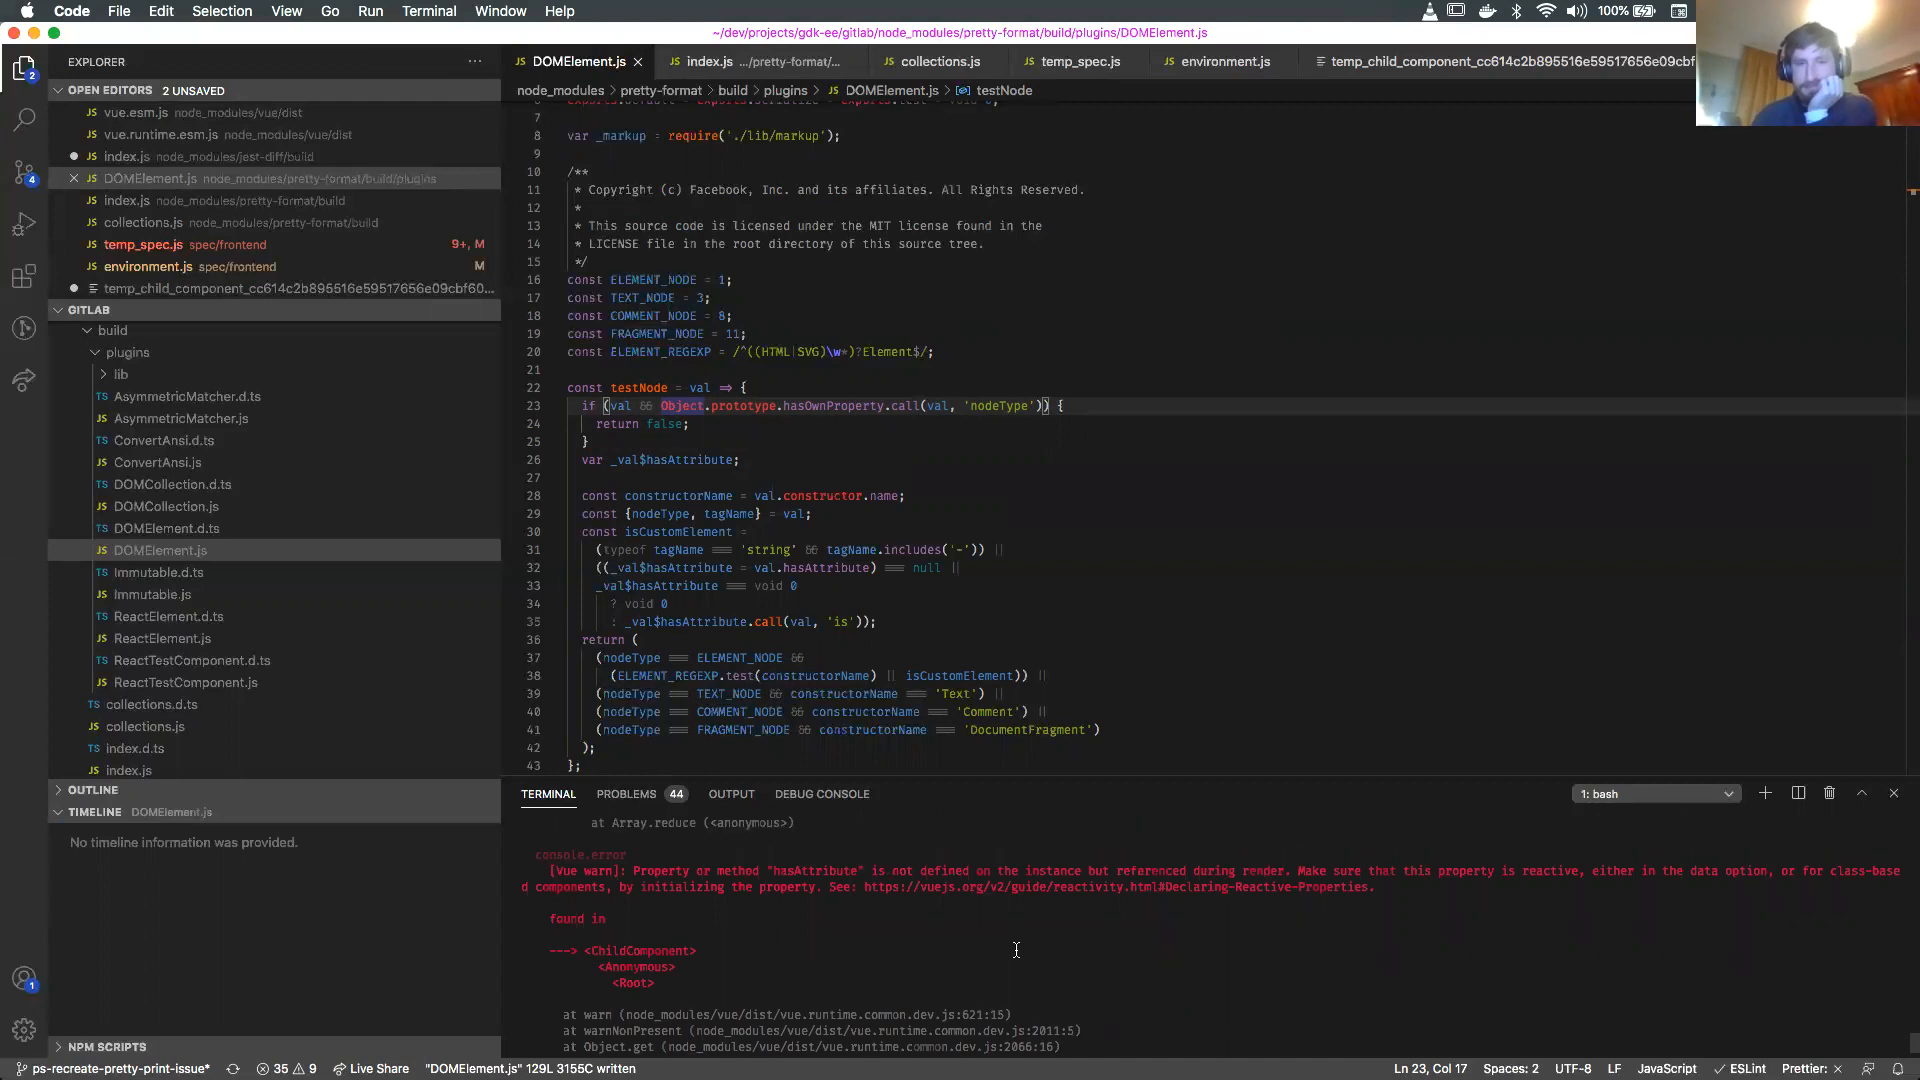
# Scroll through the terminal's console.error warnings from the Jest run.
pyautogui.scroll(-3)
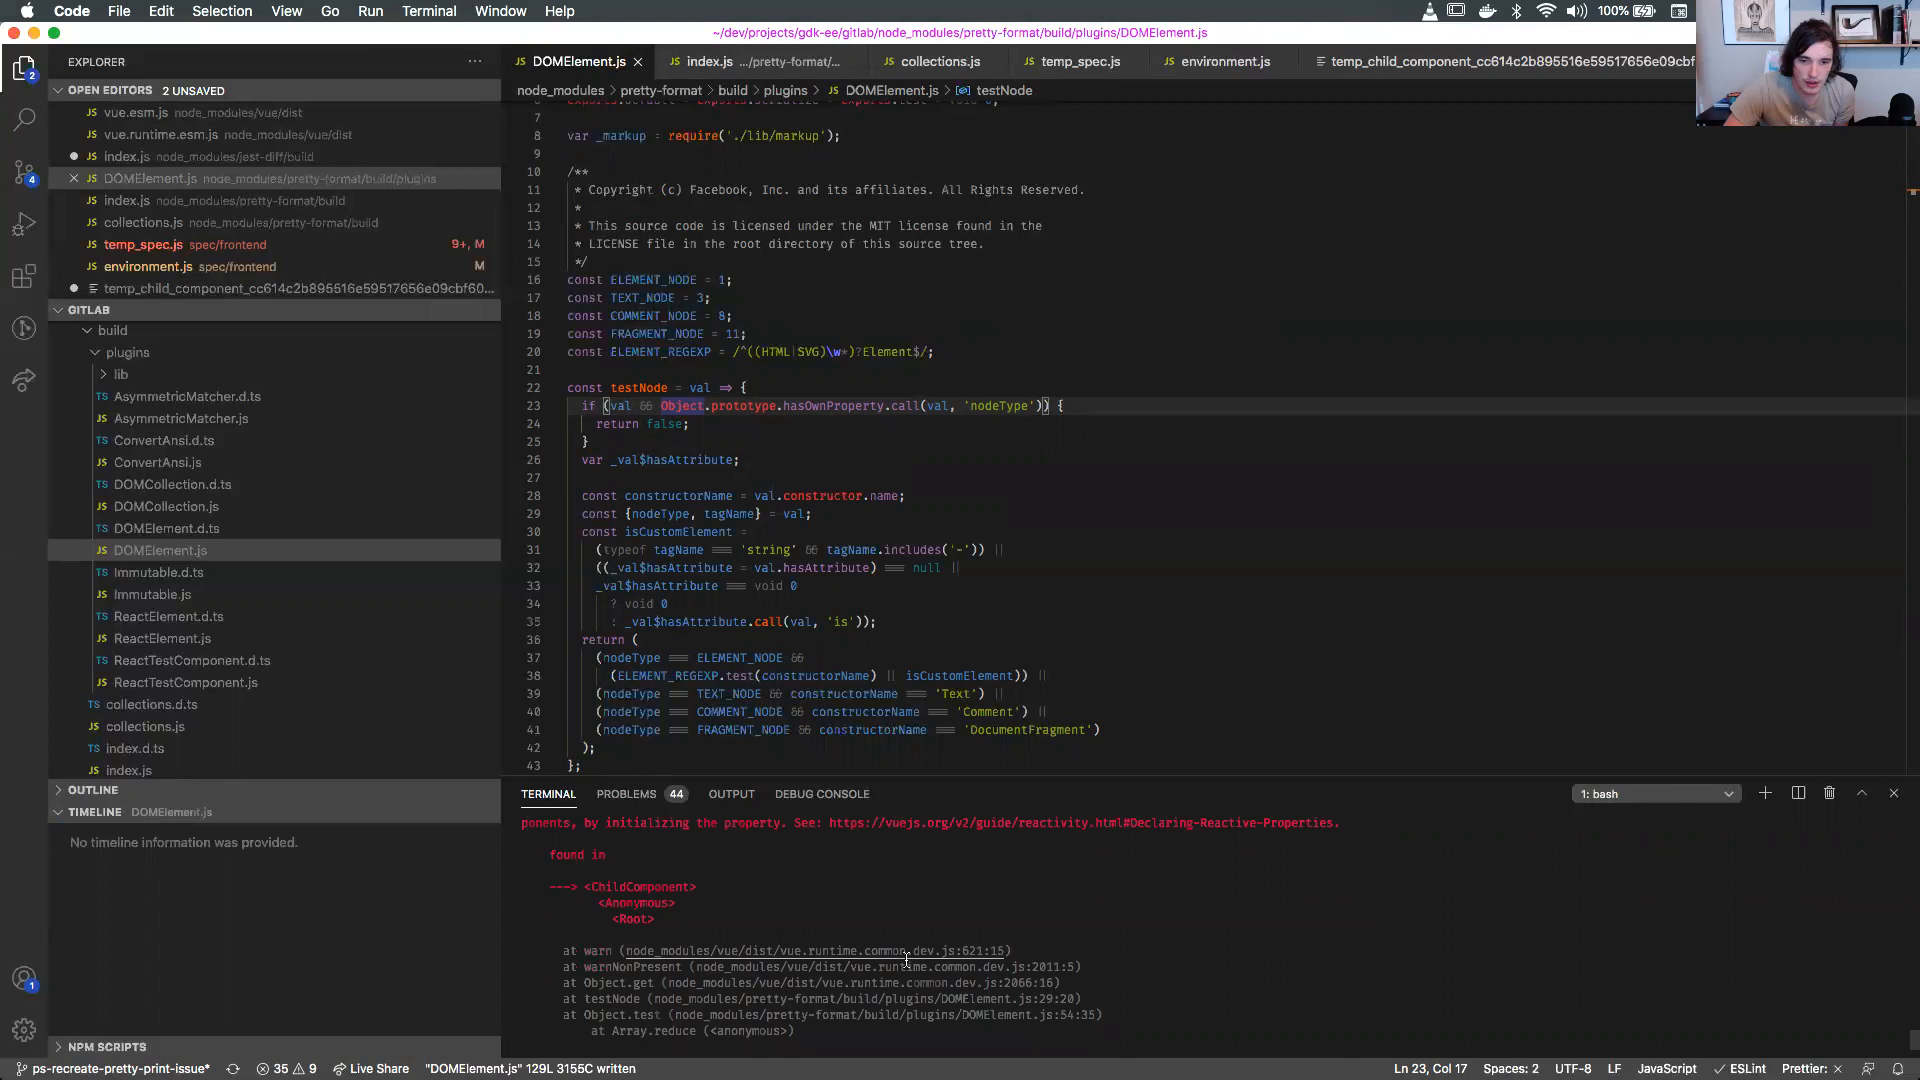
pyautogui.scroll(-3)
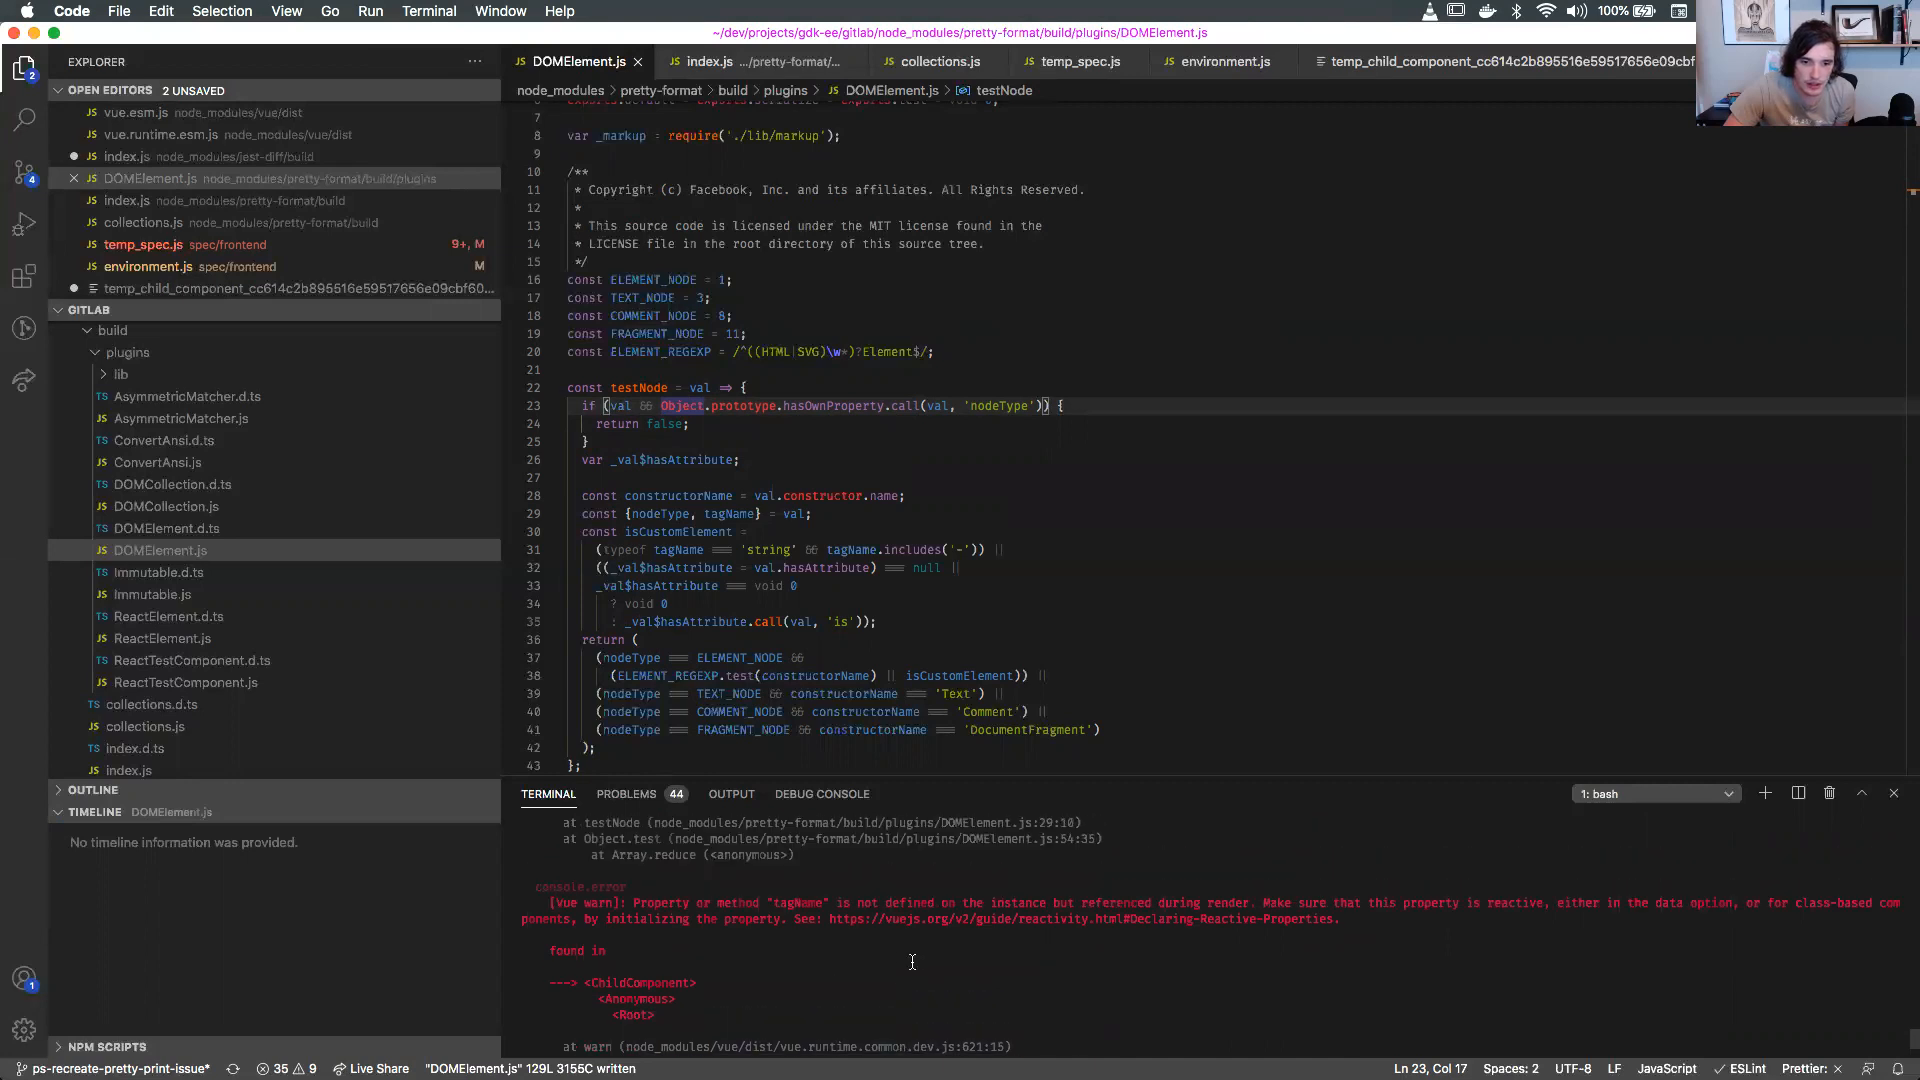
pyautogui.scroll(-3)
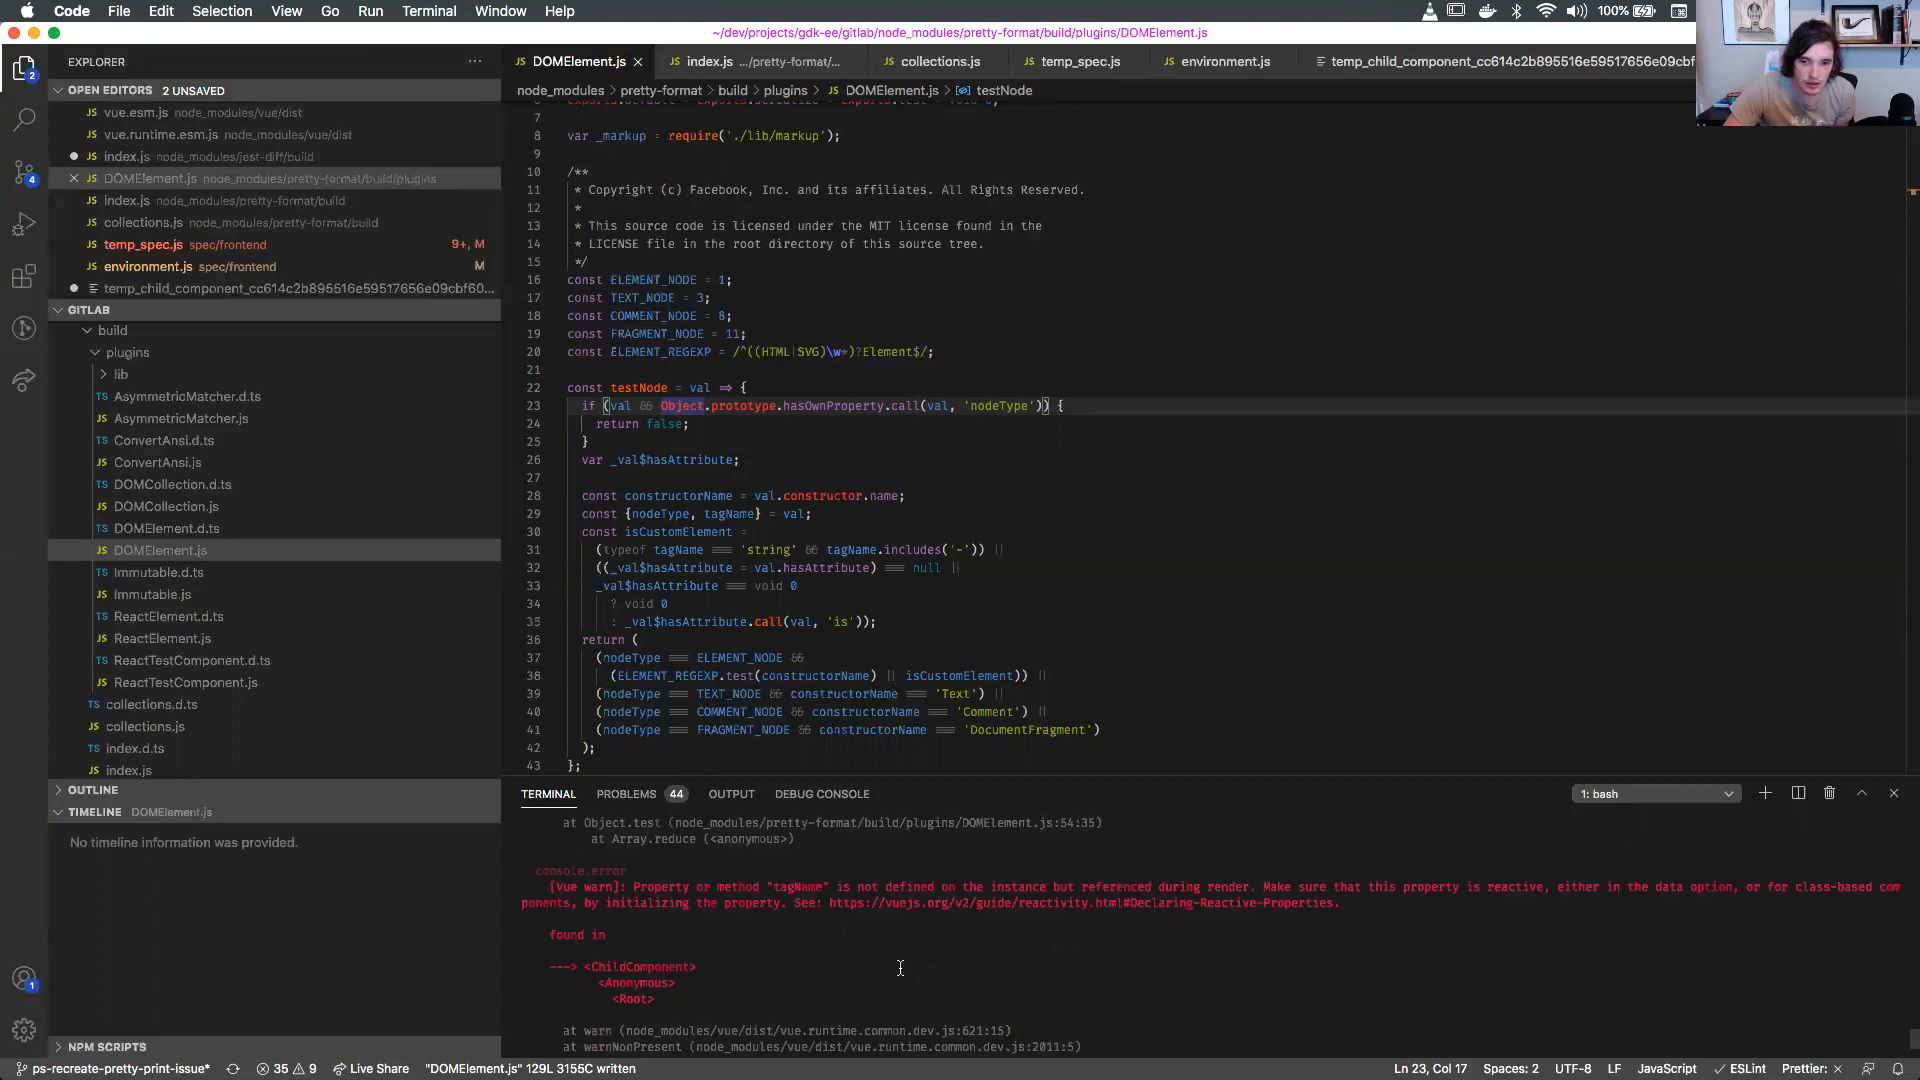
pyautogui.scroll(-3)
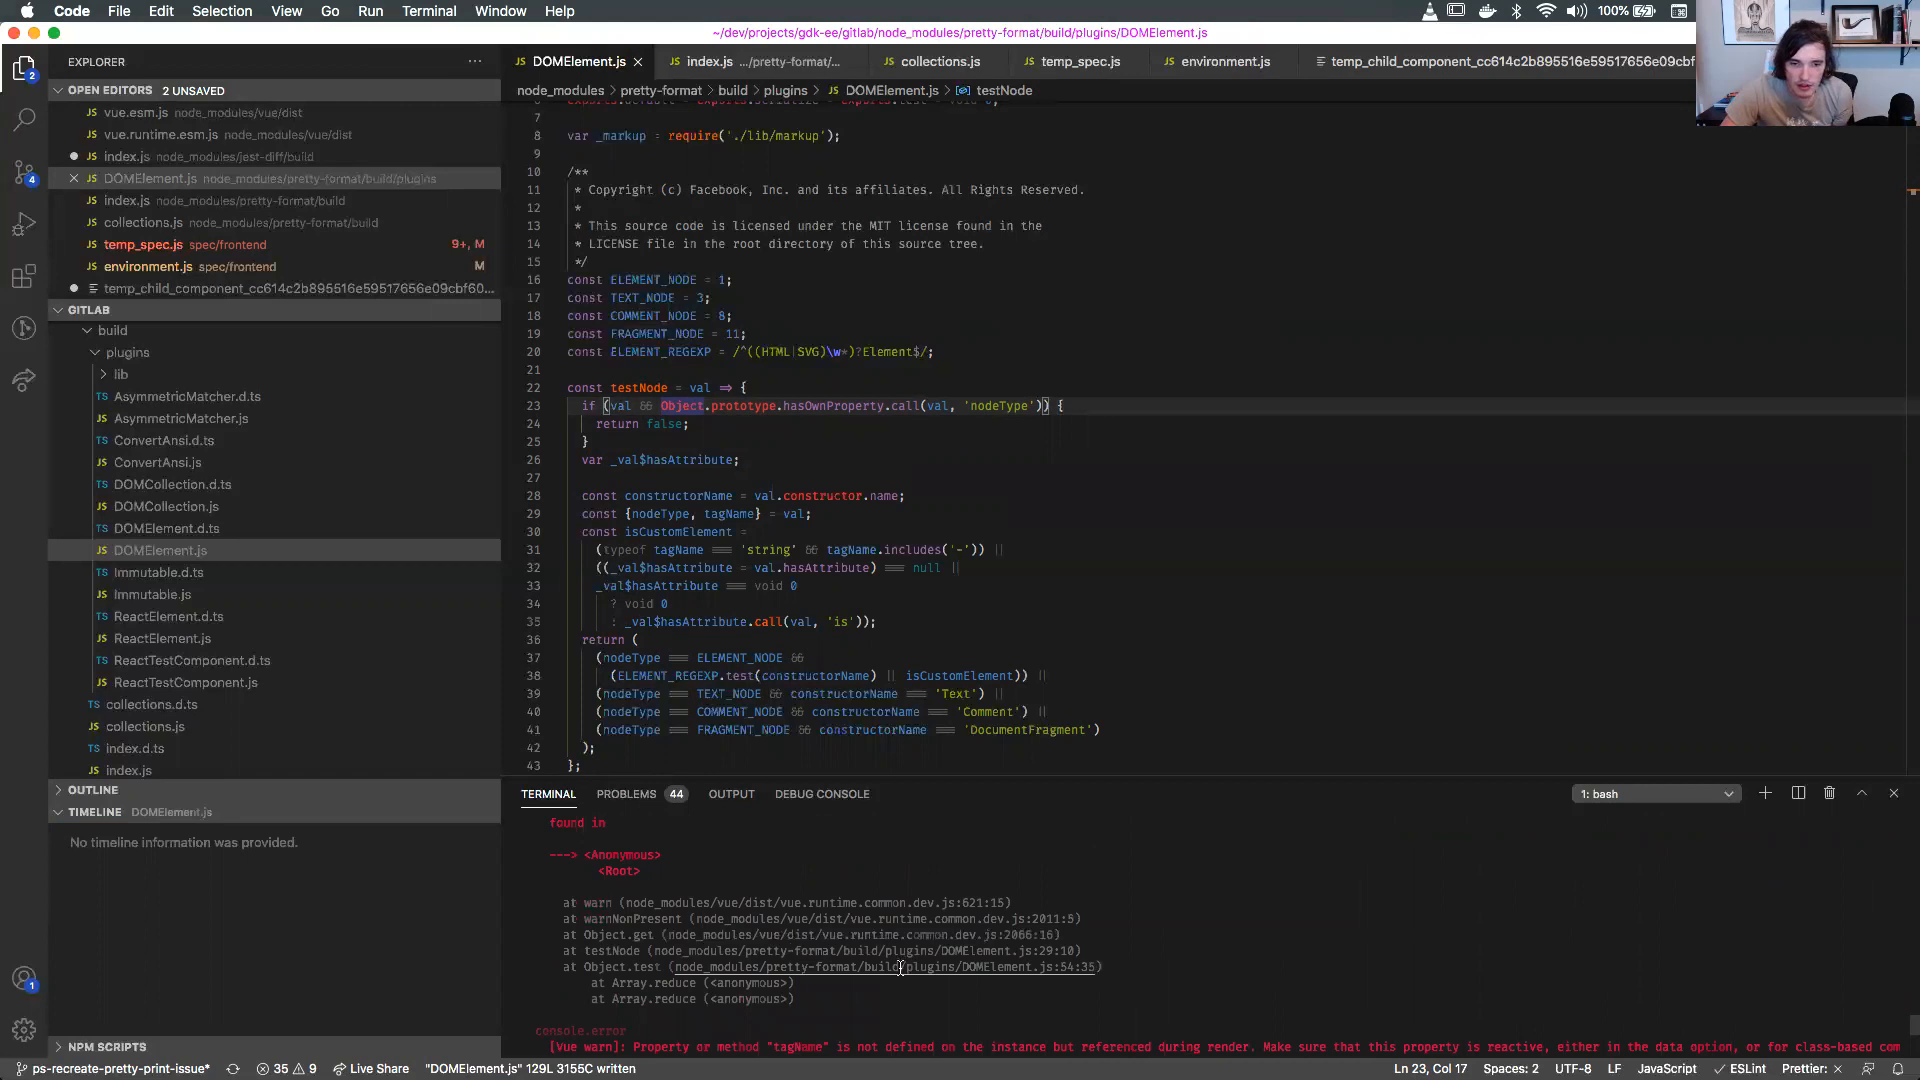
pyautogui.scroll(-3)
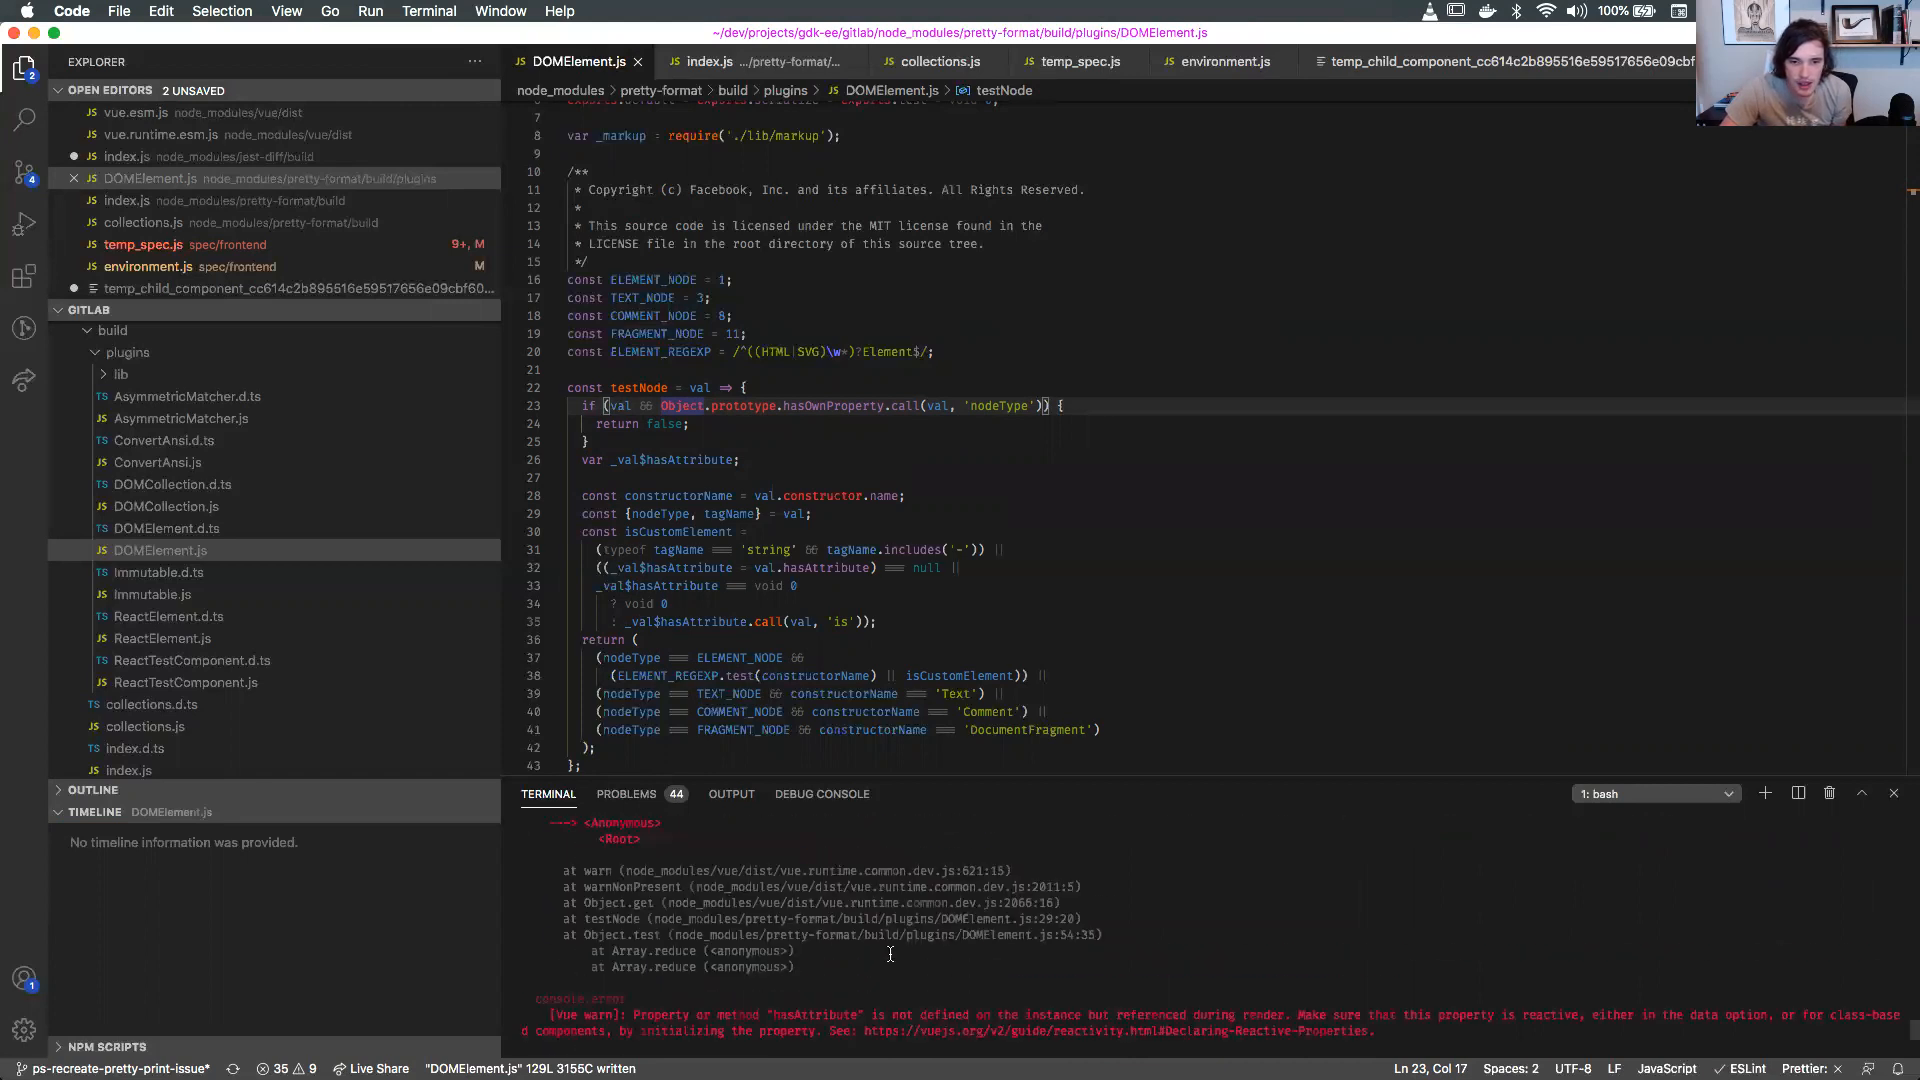
pyautogui.scroll(-3)
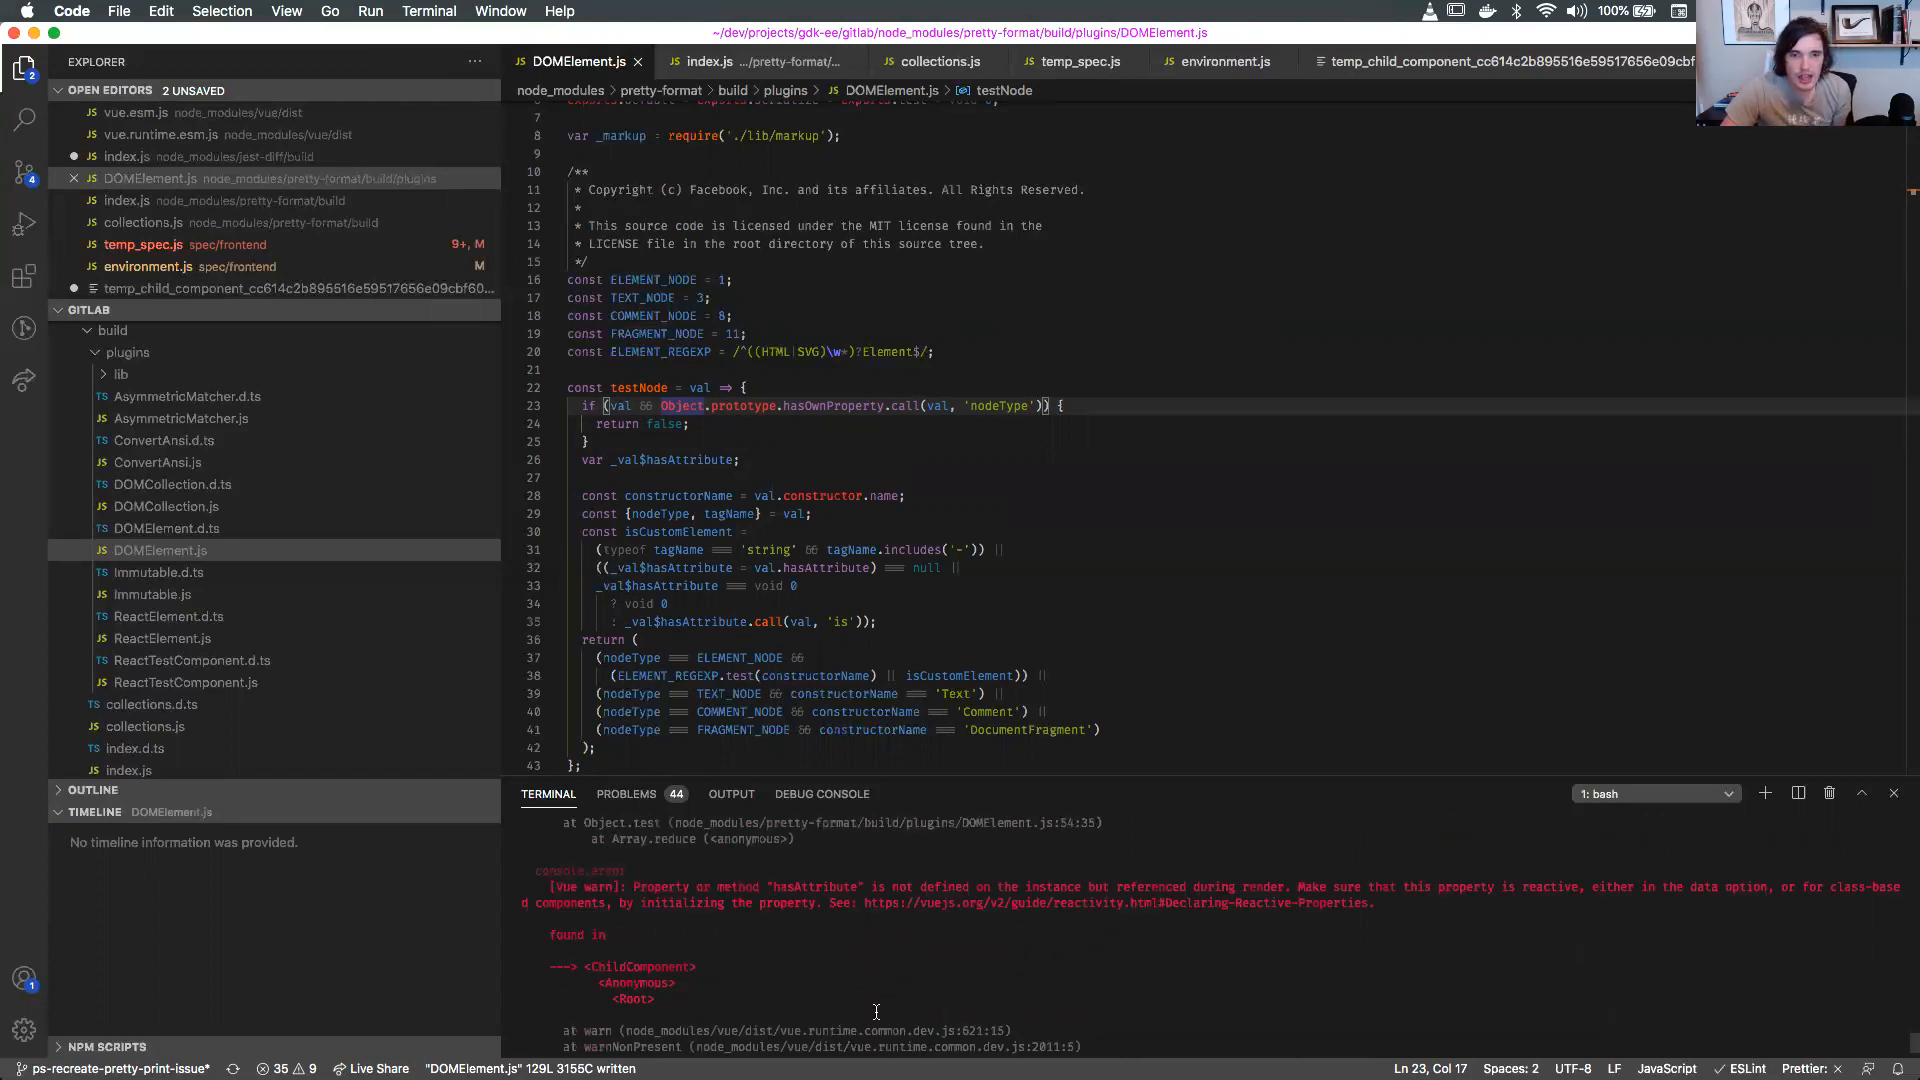
pyautogui.scroll(-3)
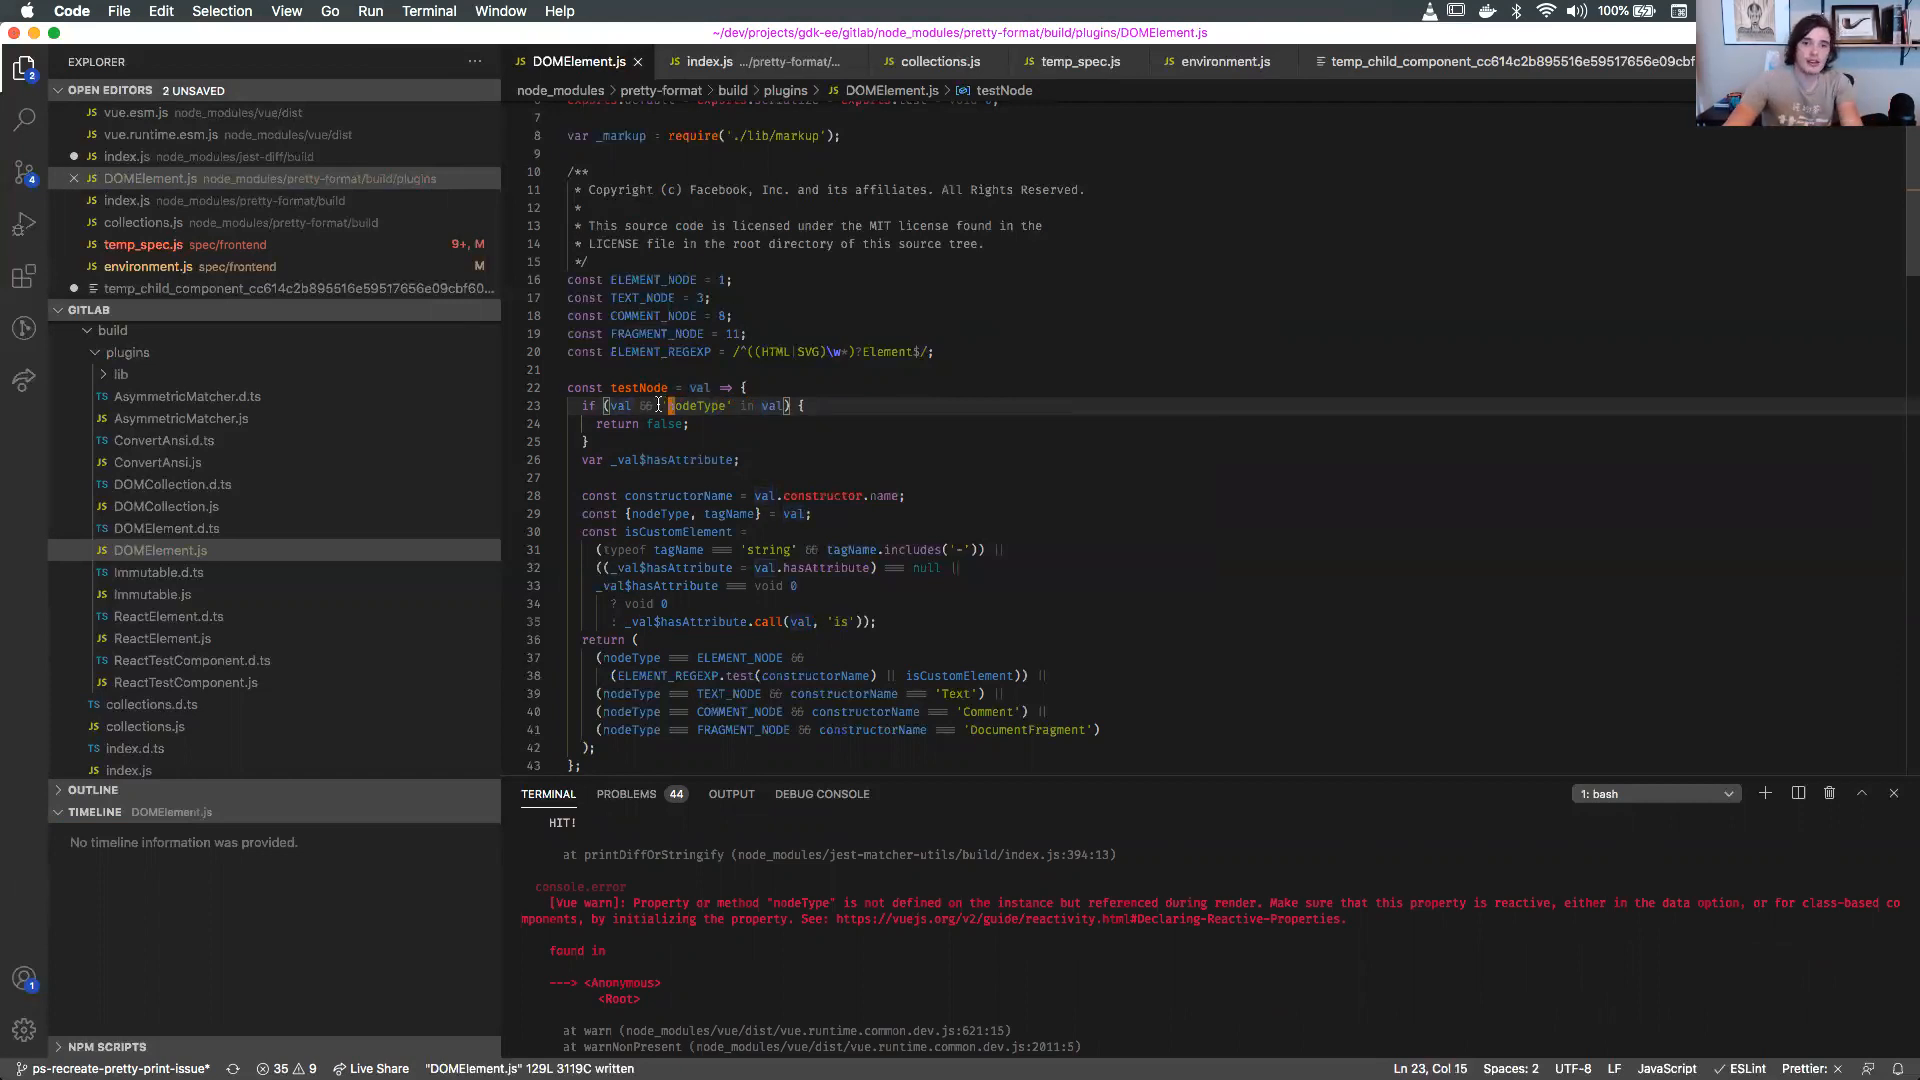
# Set the guard condition to !Object.prototype.hasOwnProperty.call(val, 'nodeType') and rerun Jest.
pyautogui.write("Object.prototype.hasOwnProperty.call(val, 'nodeType')")
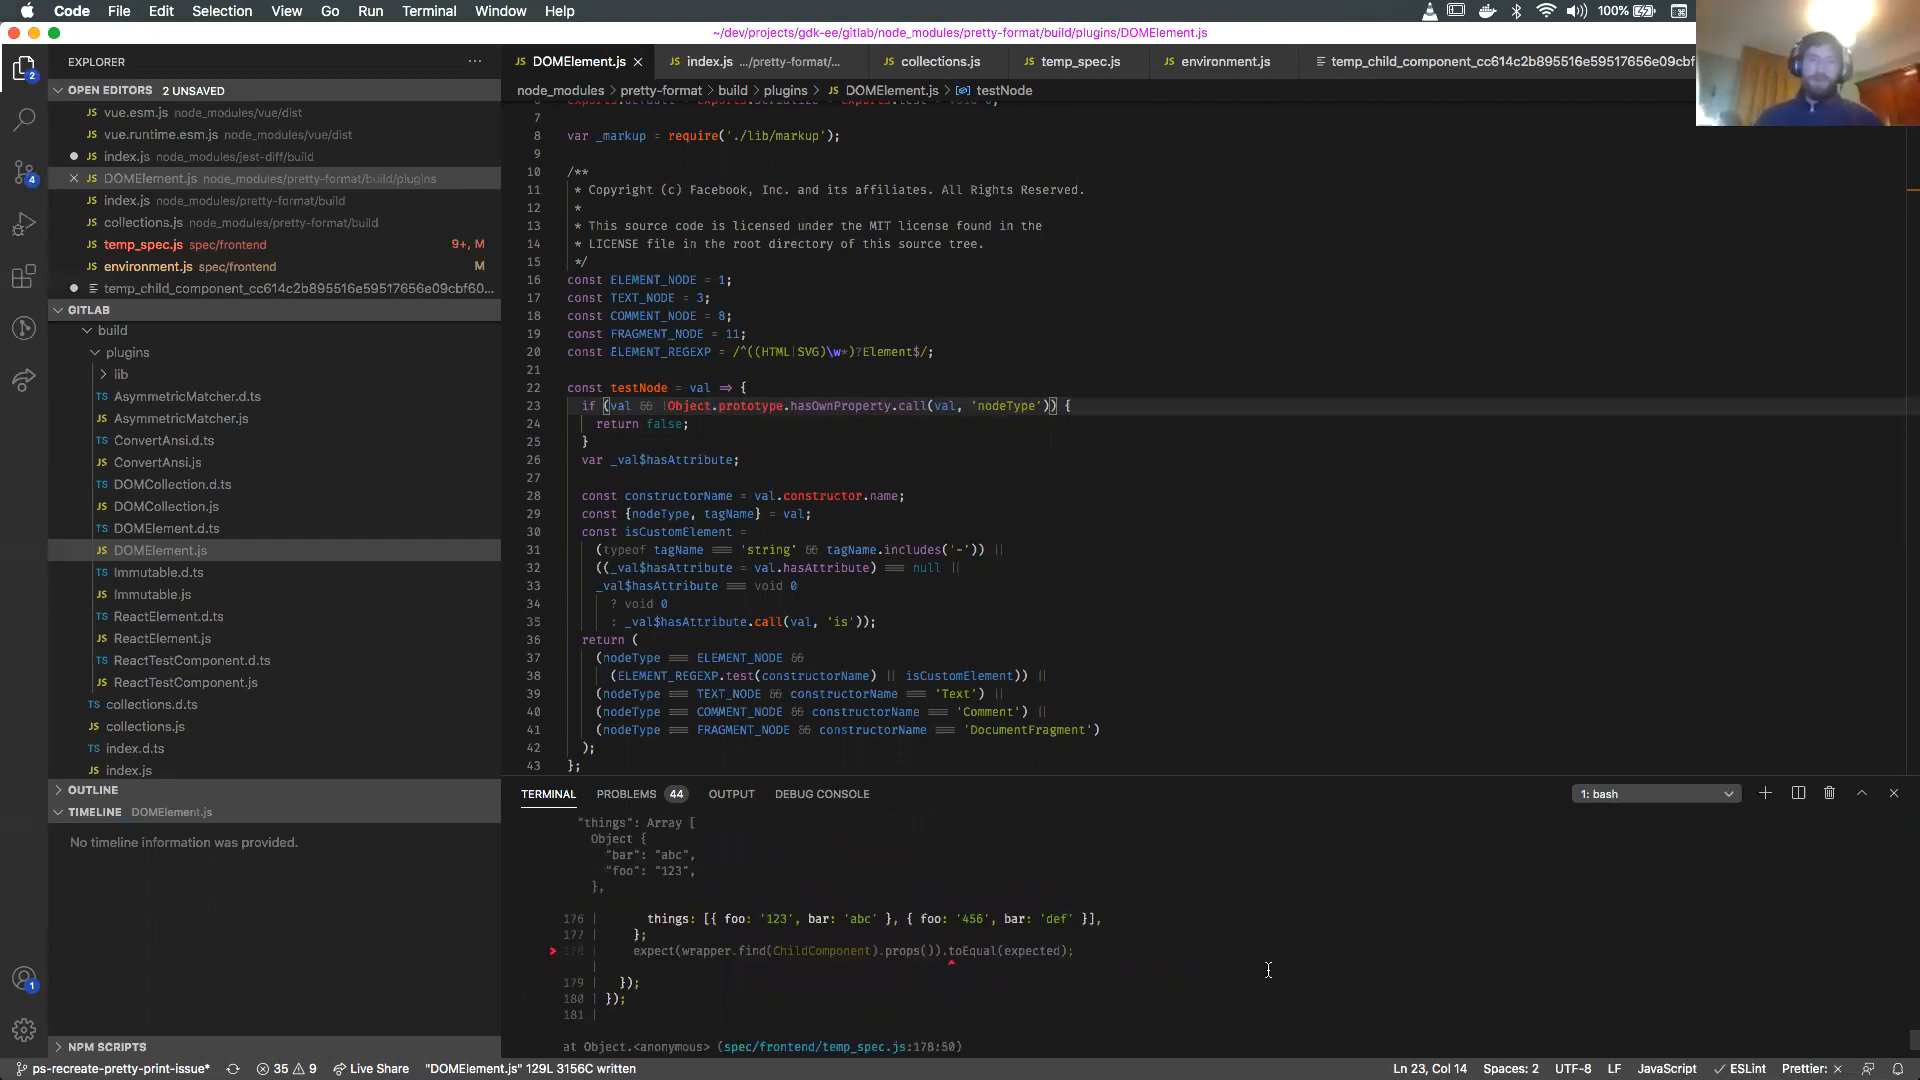
pyautogui.press('Return')
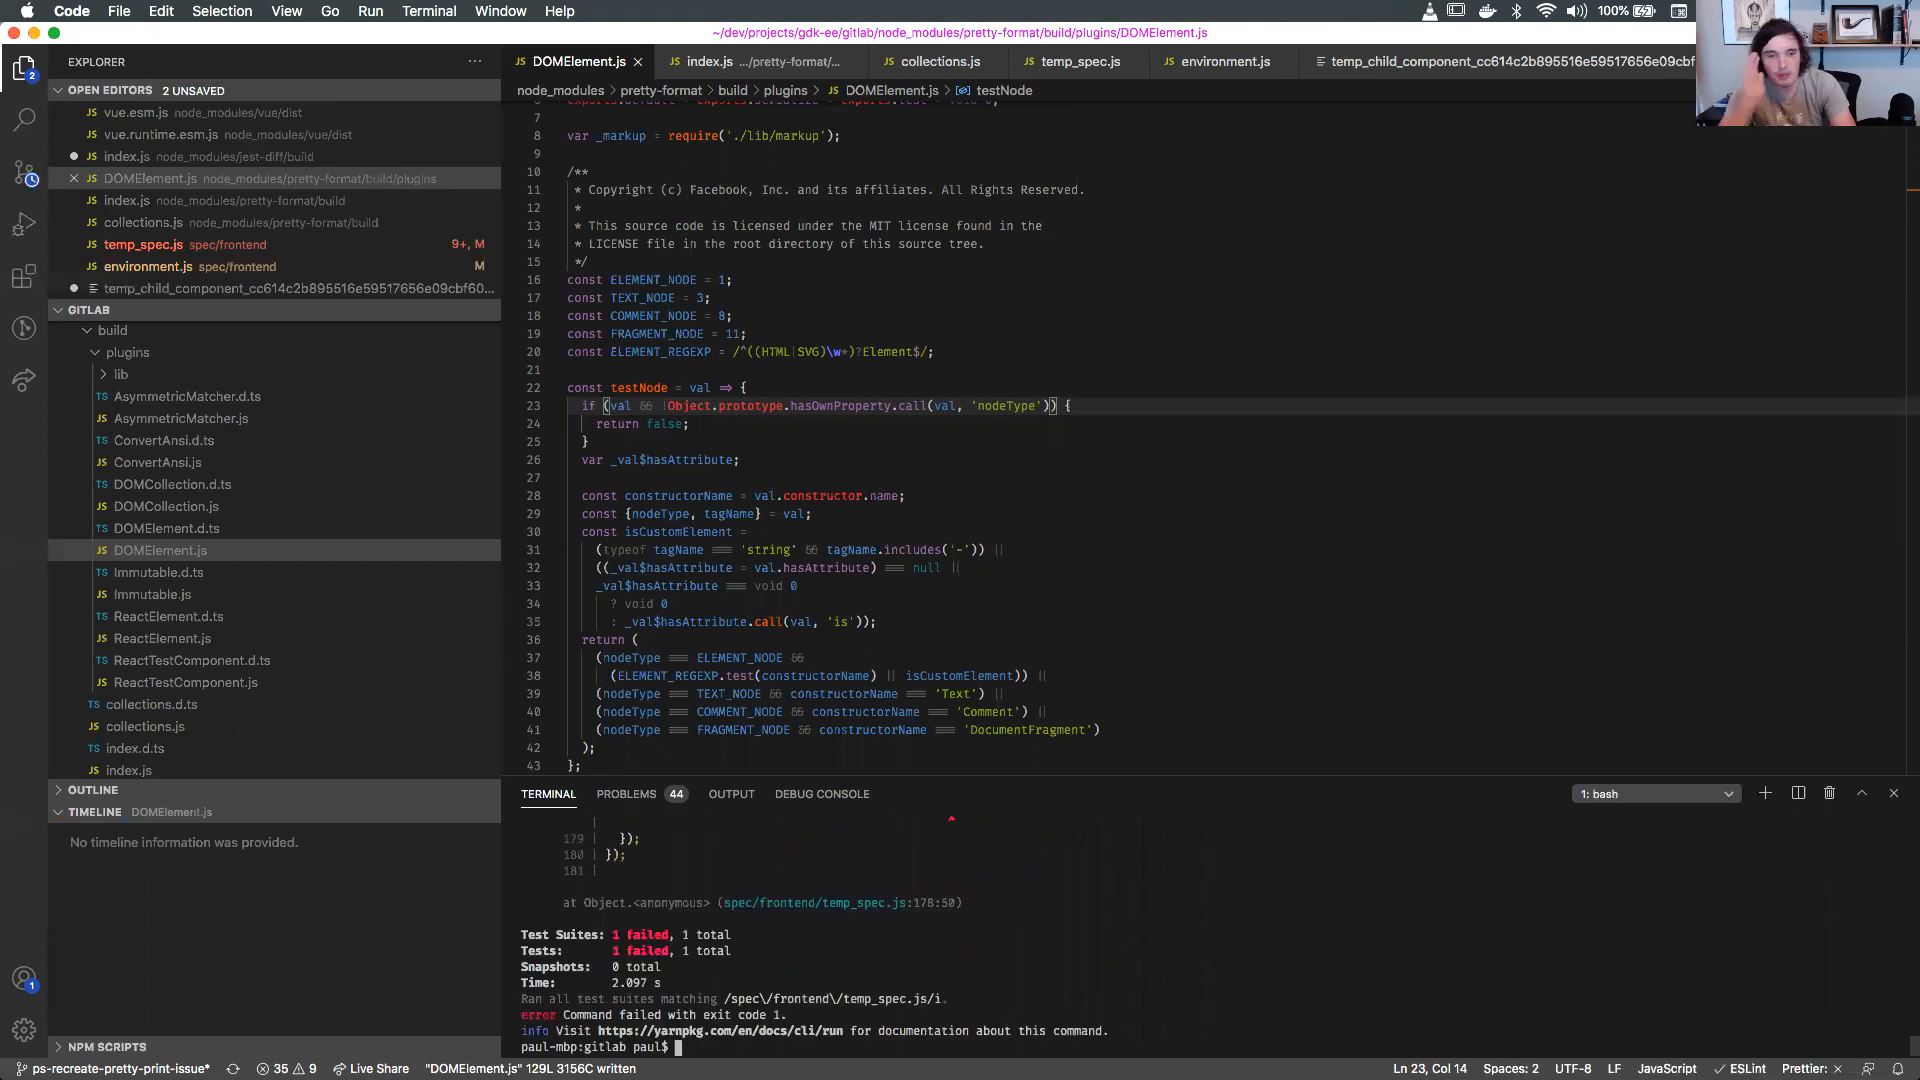
pyautogui.scroll(3)
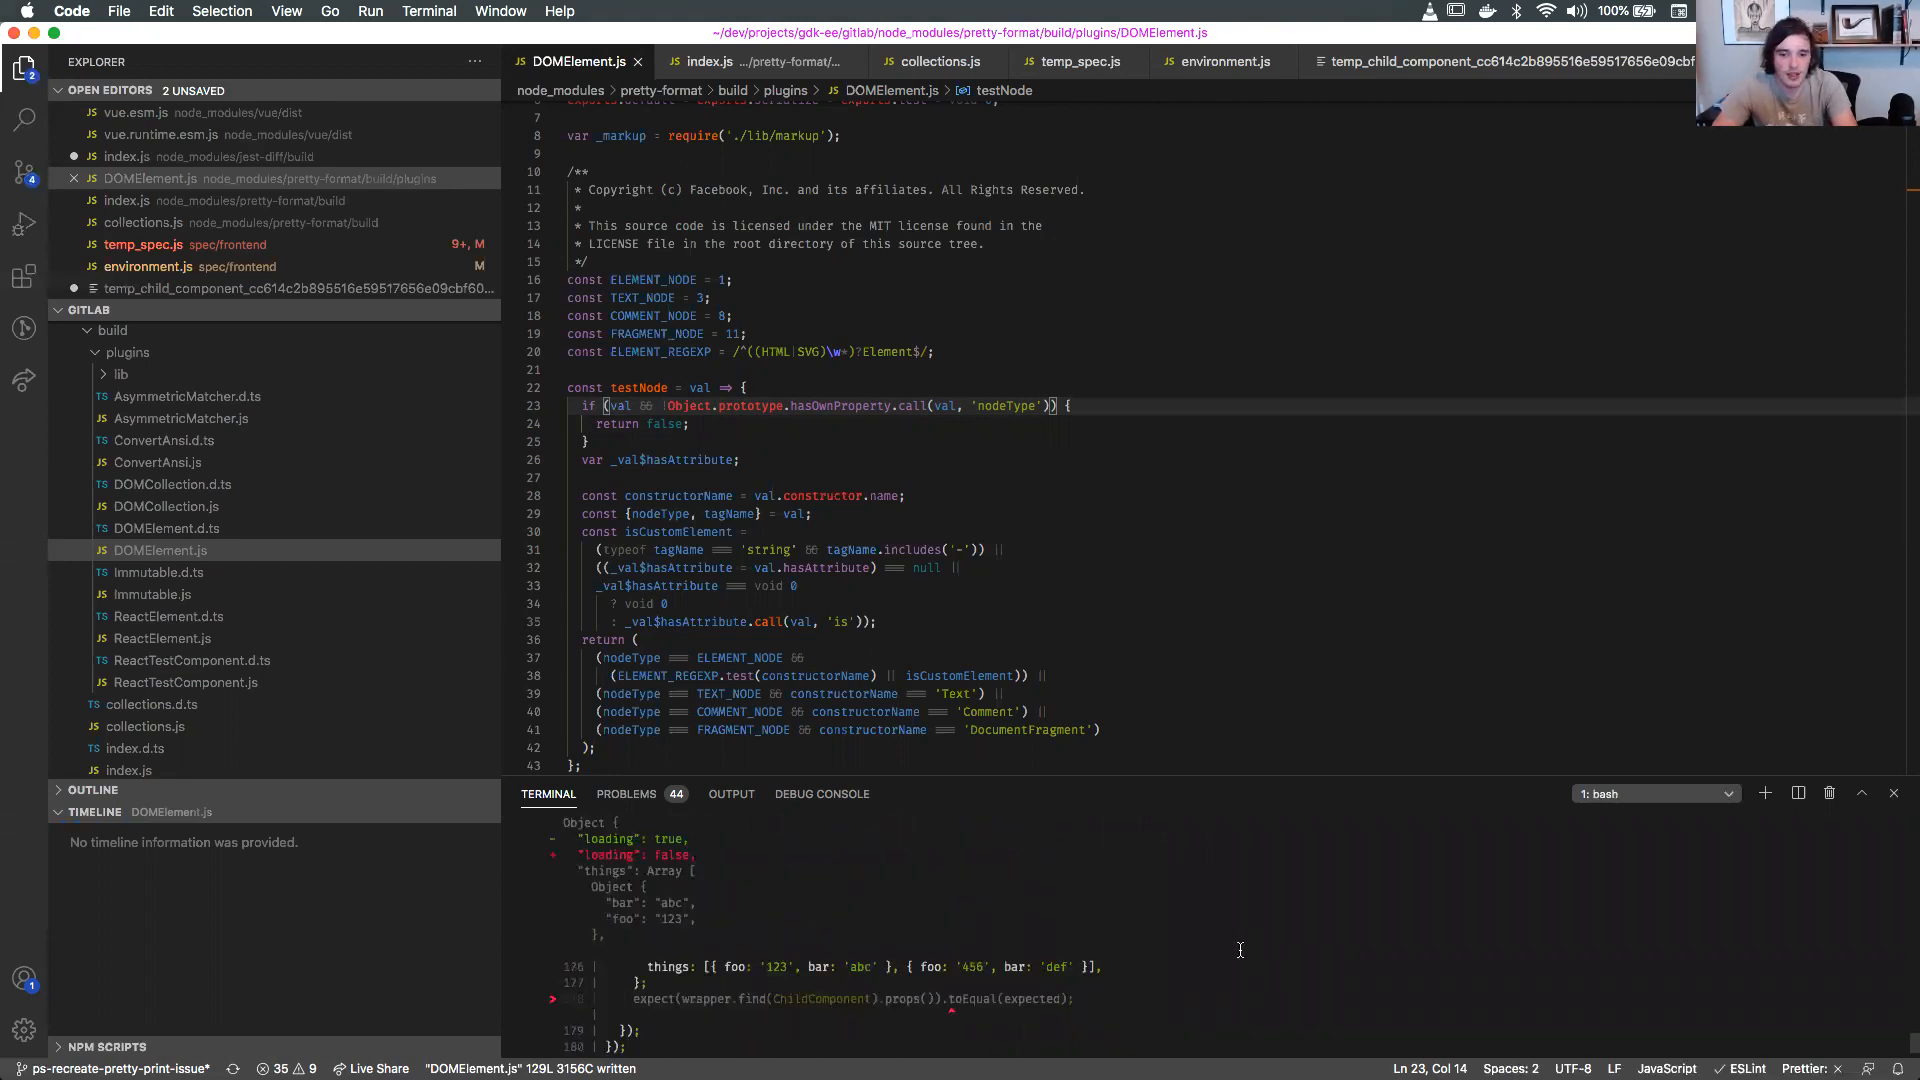
pyautogui.scroll(-3)
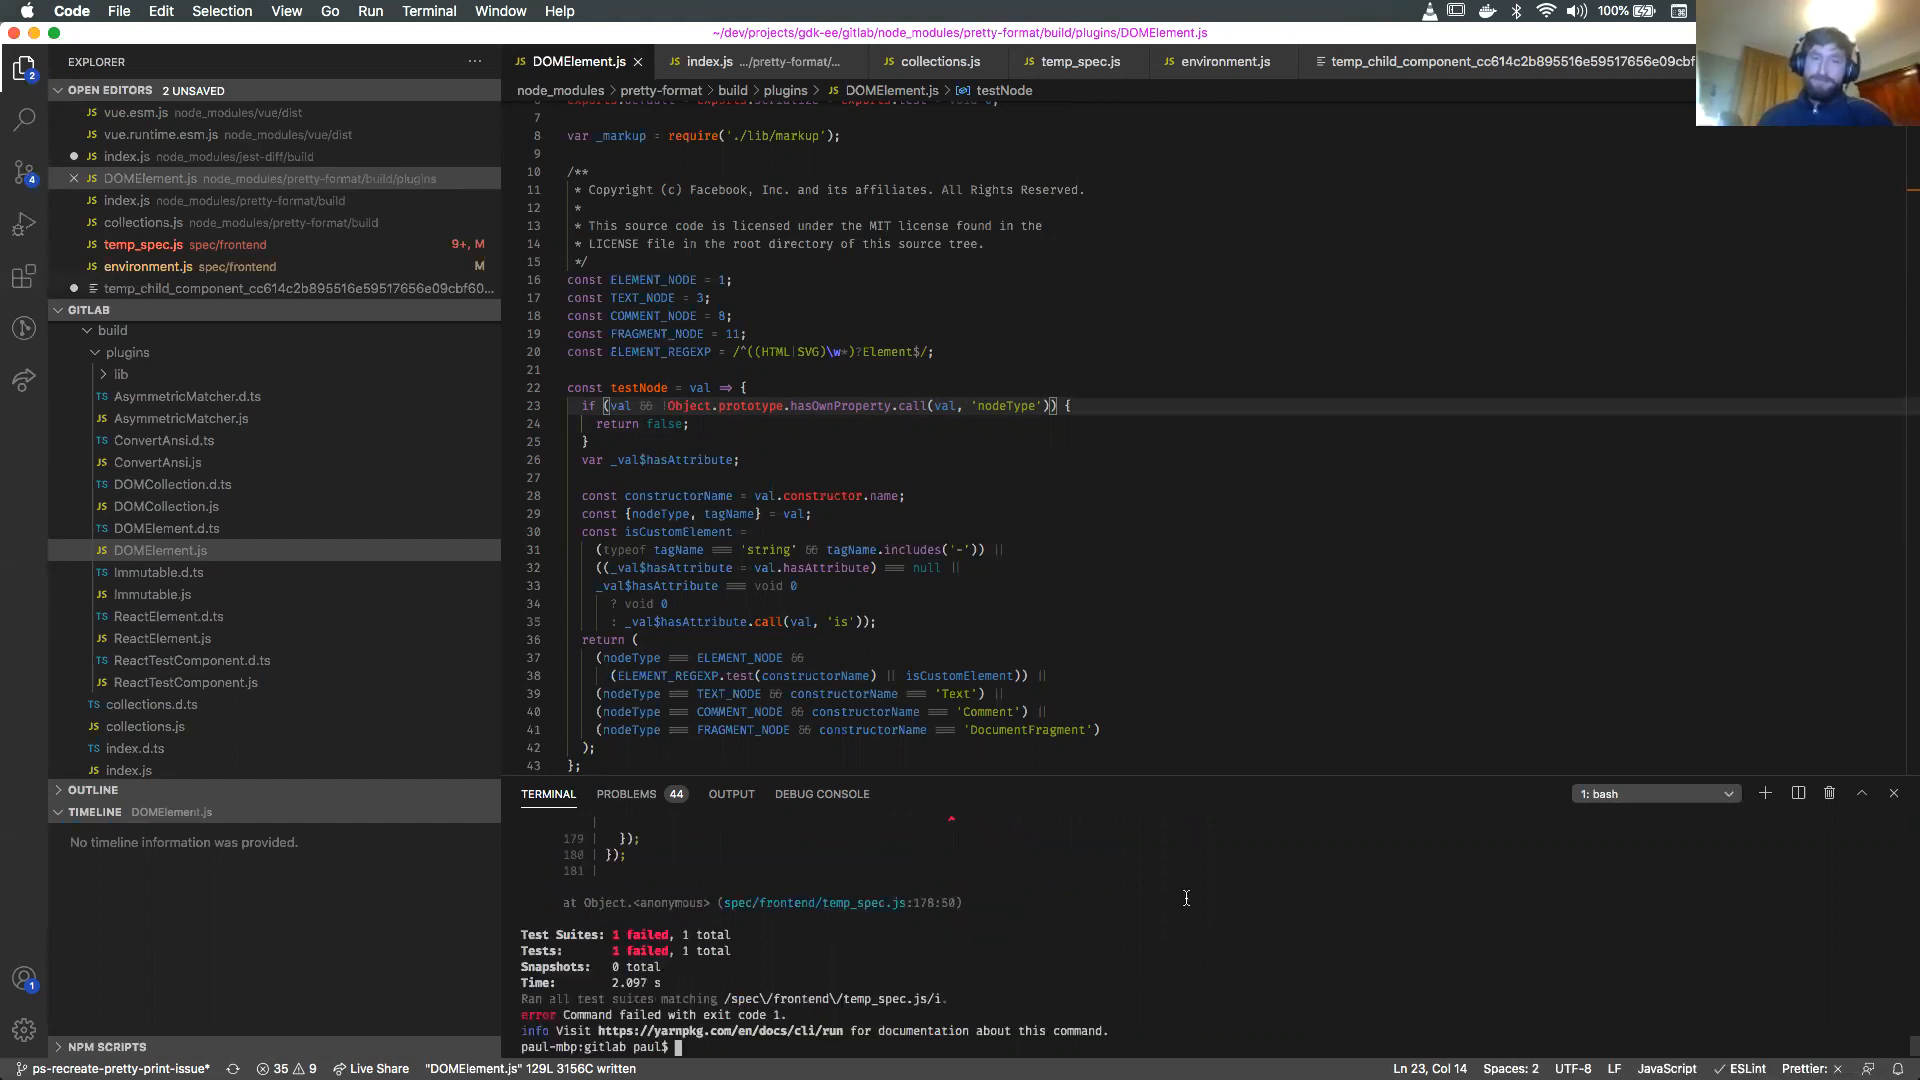
pyautogui.moveTo(912, 405)
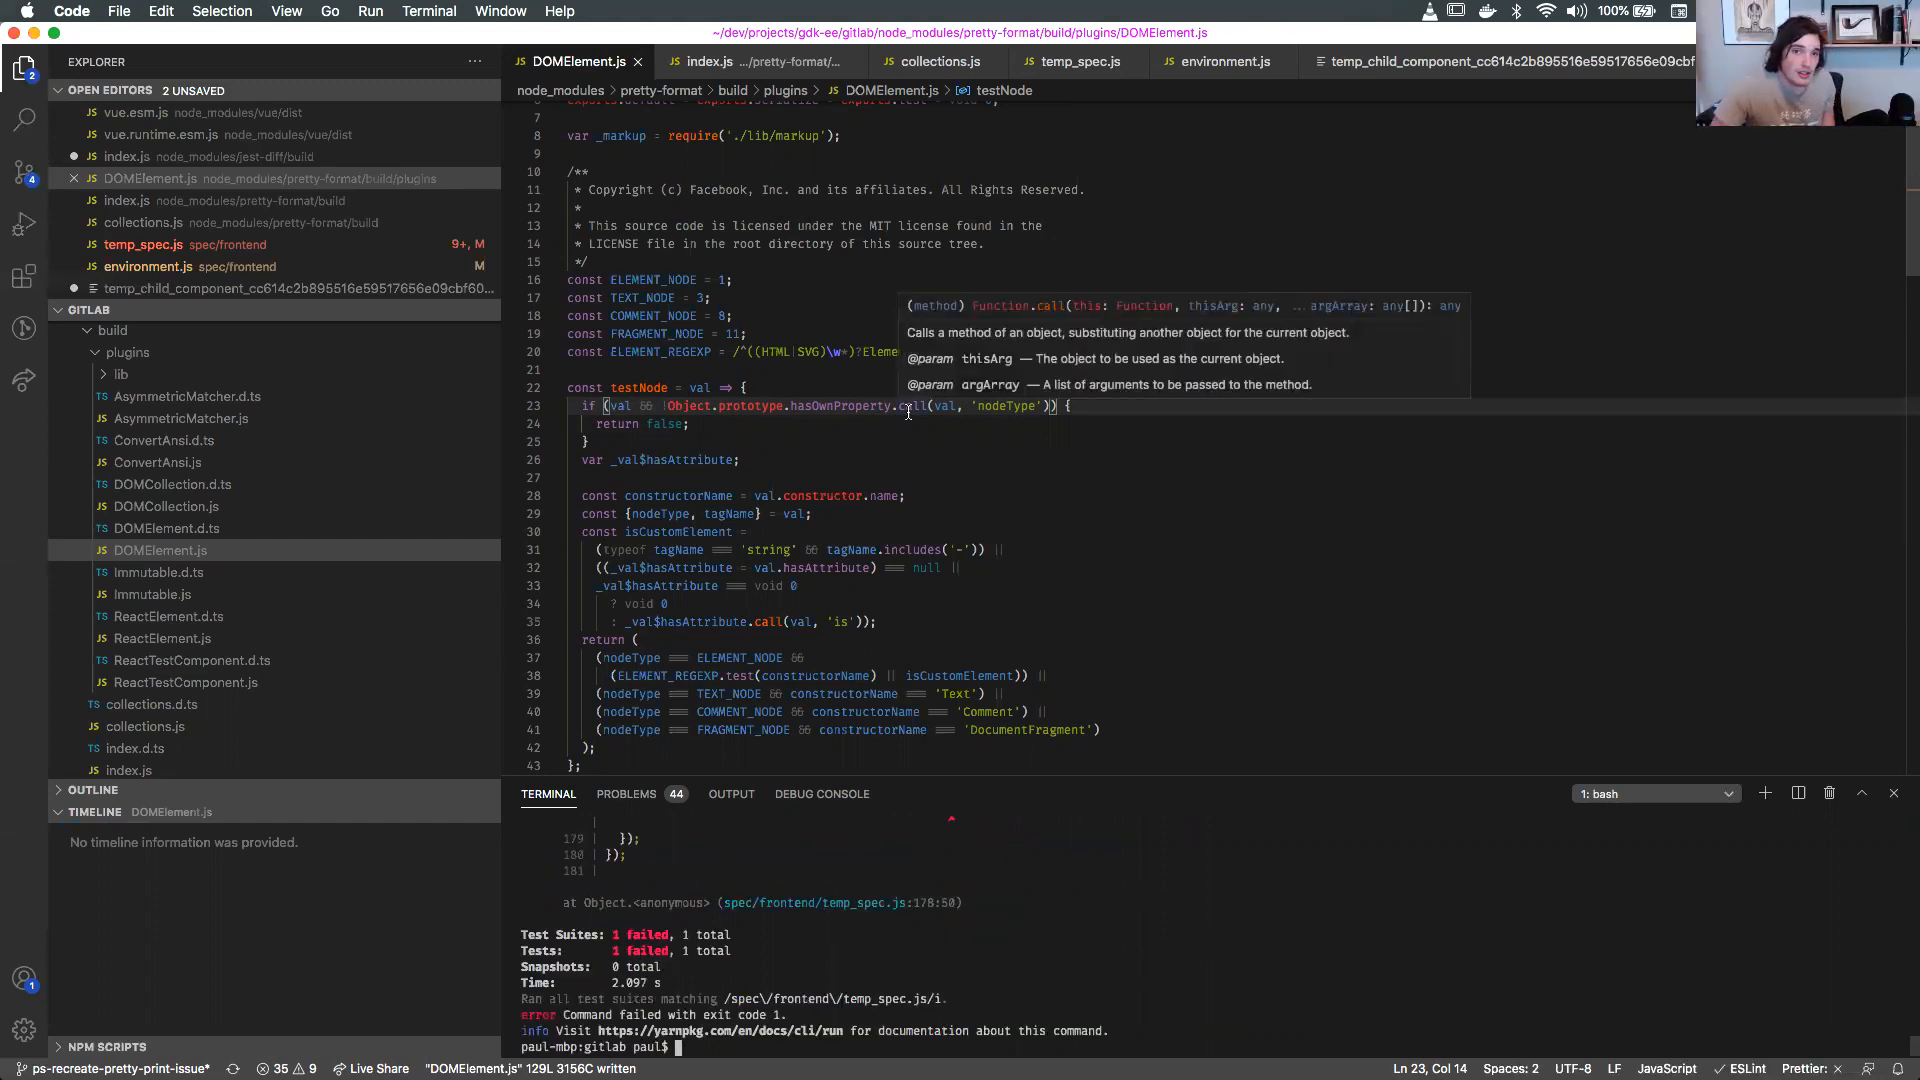
pyautogui.moveTo(752, 405)
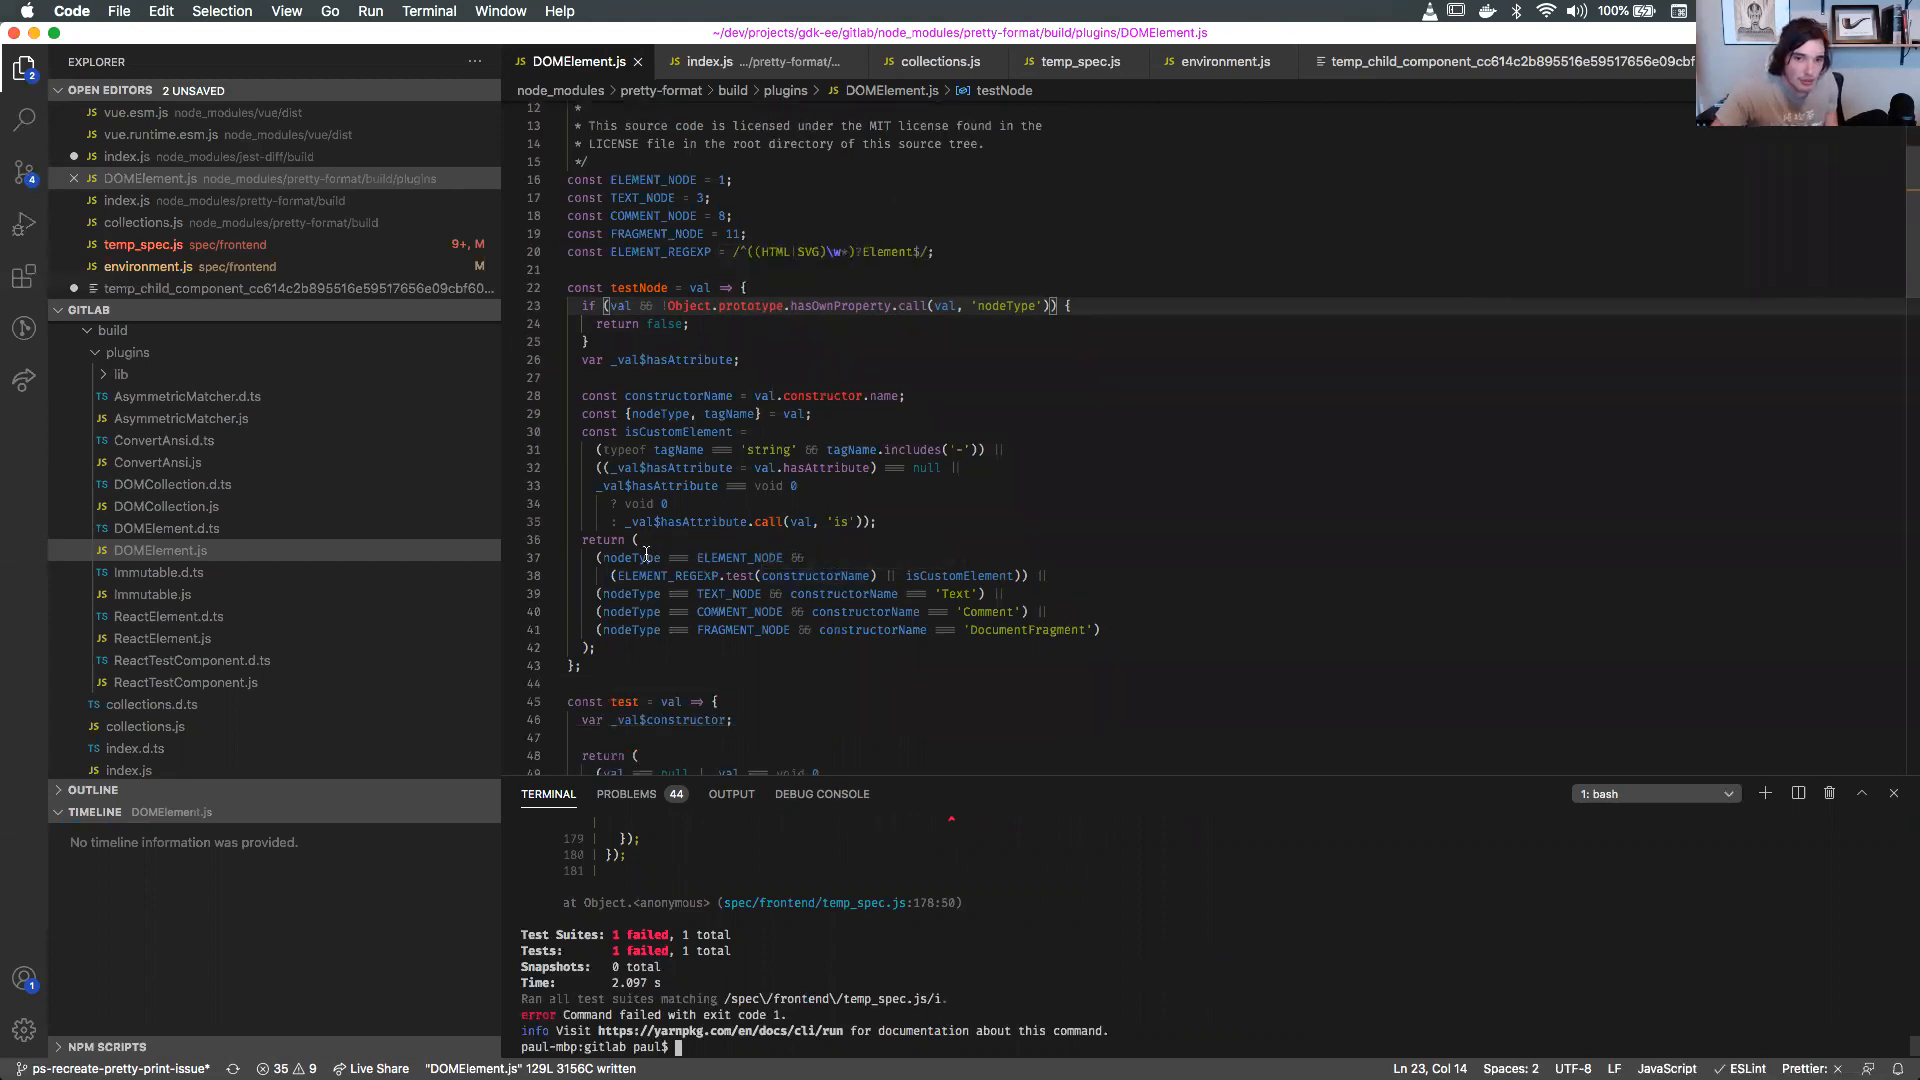
# Inspect nodeType in the return comparison and the line 23 guard, then scroll the output.
pyautogui.doubleClick(730, 414)
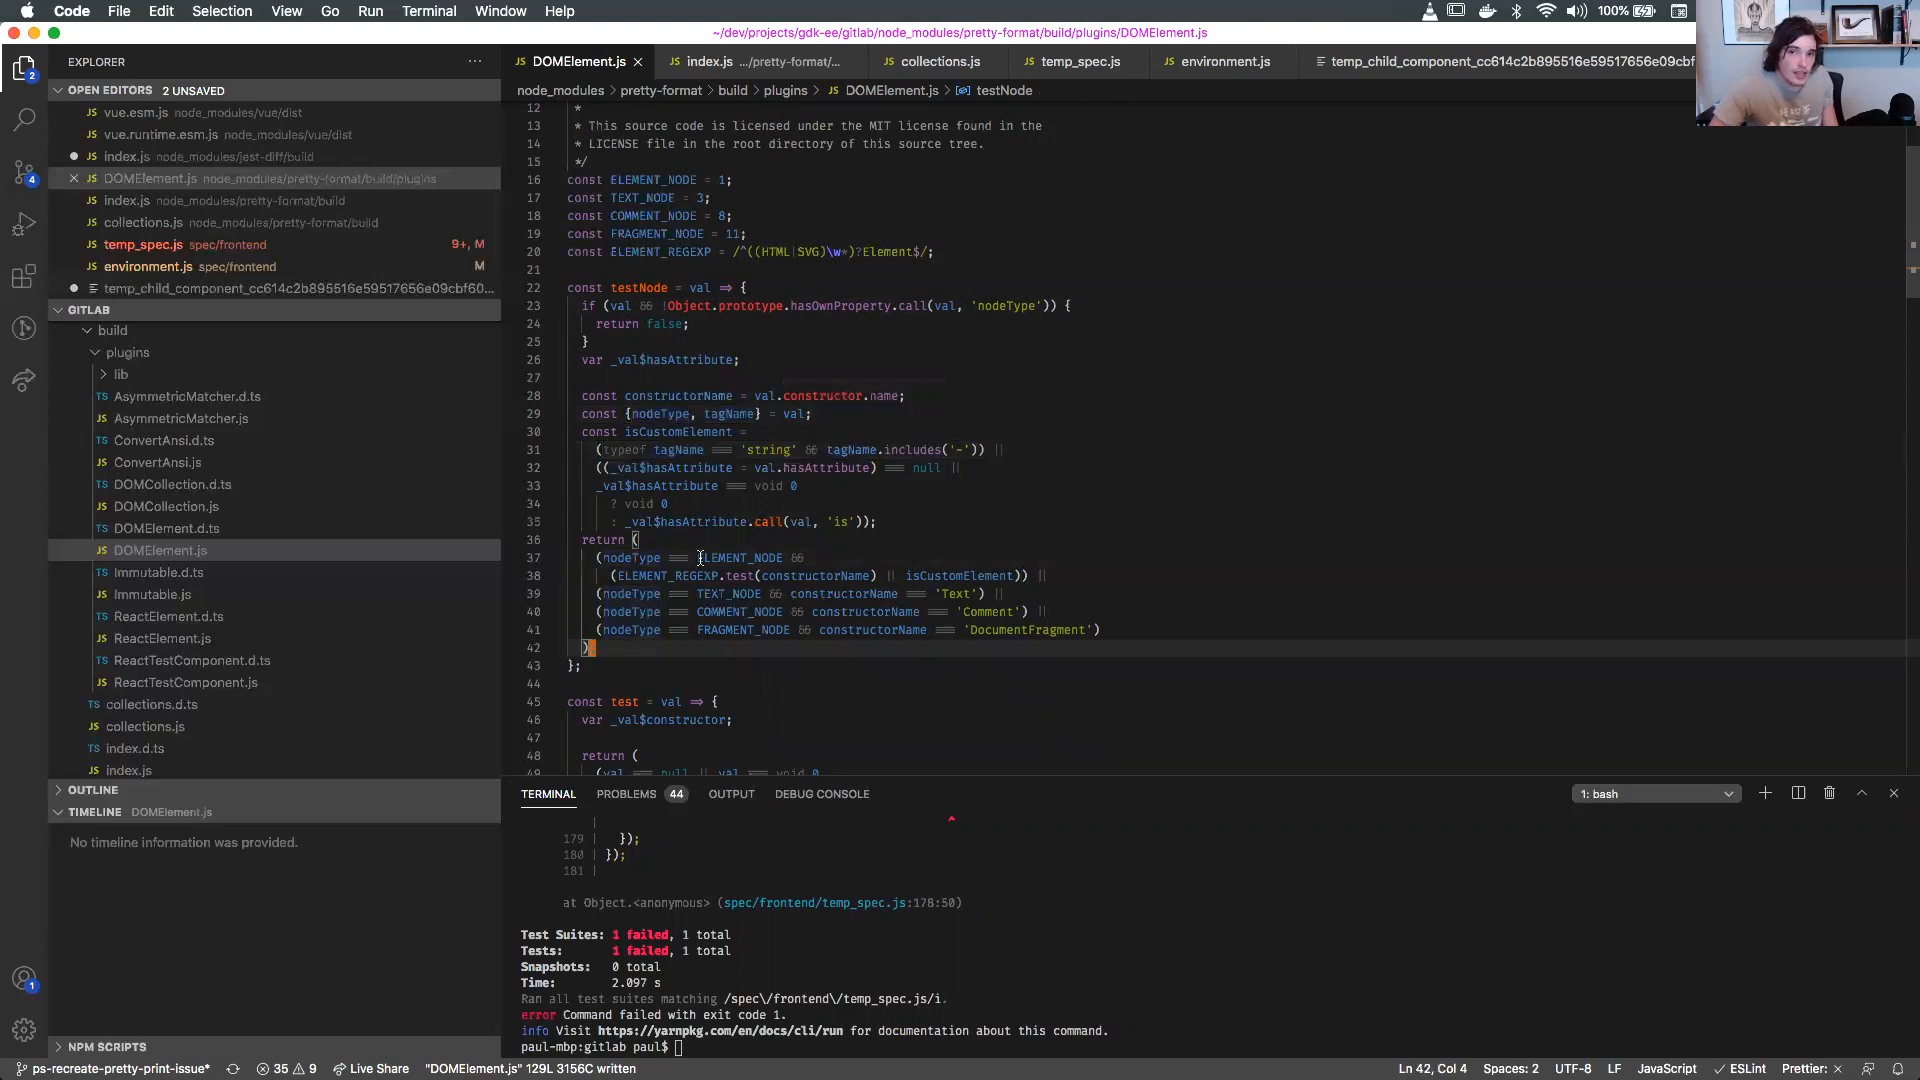
pyautogui.click(647, 305)
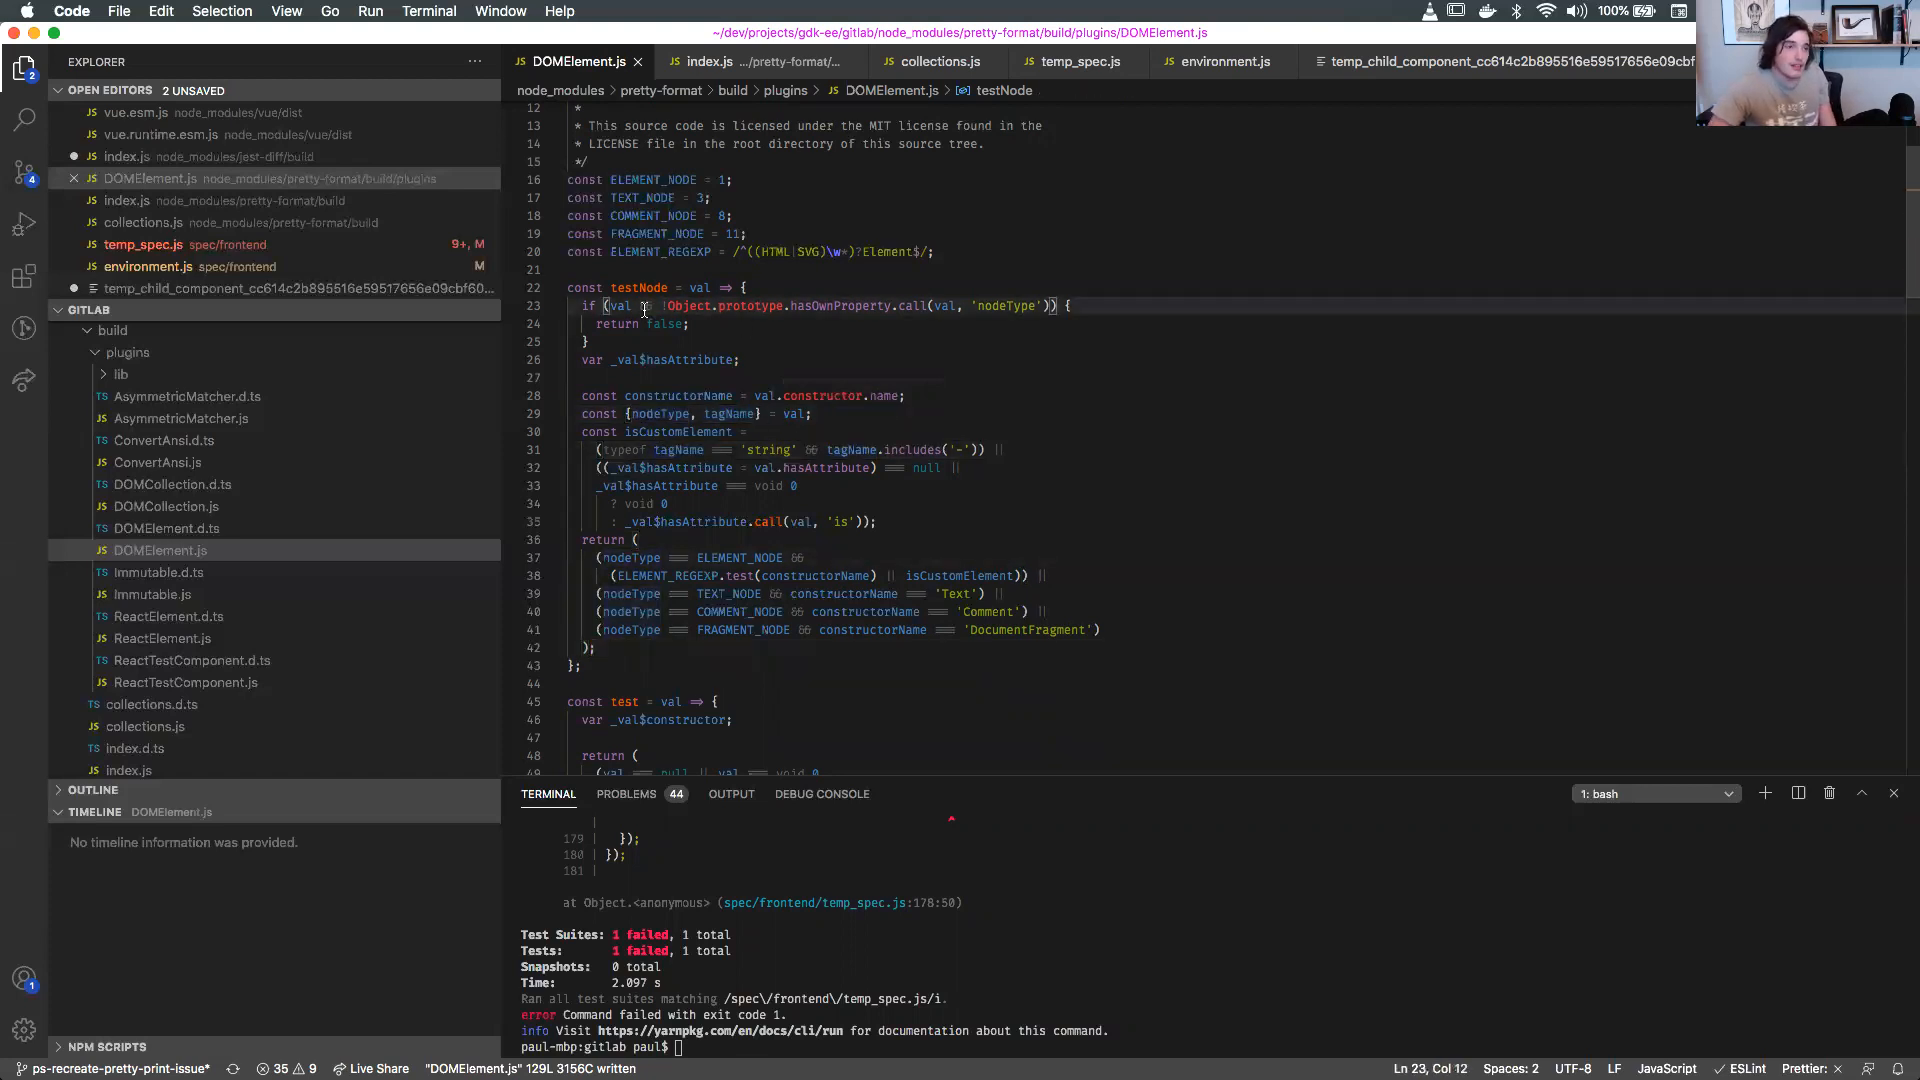
pyautogui.moveTo(655, 376)
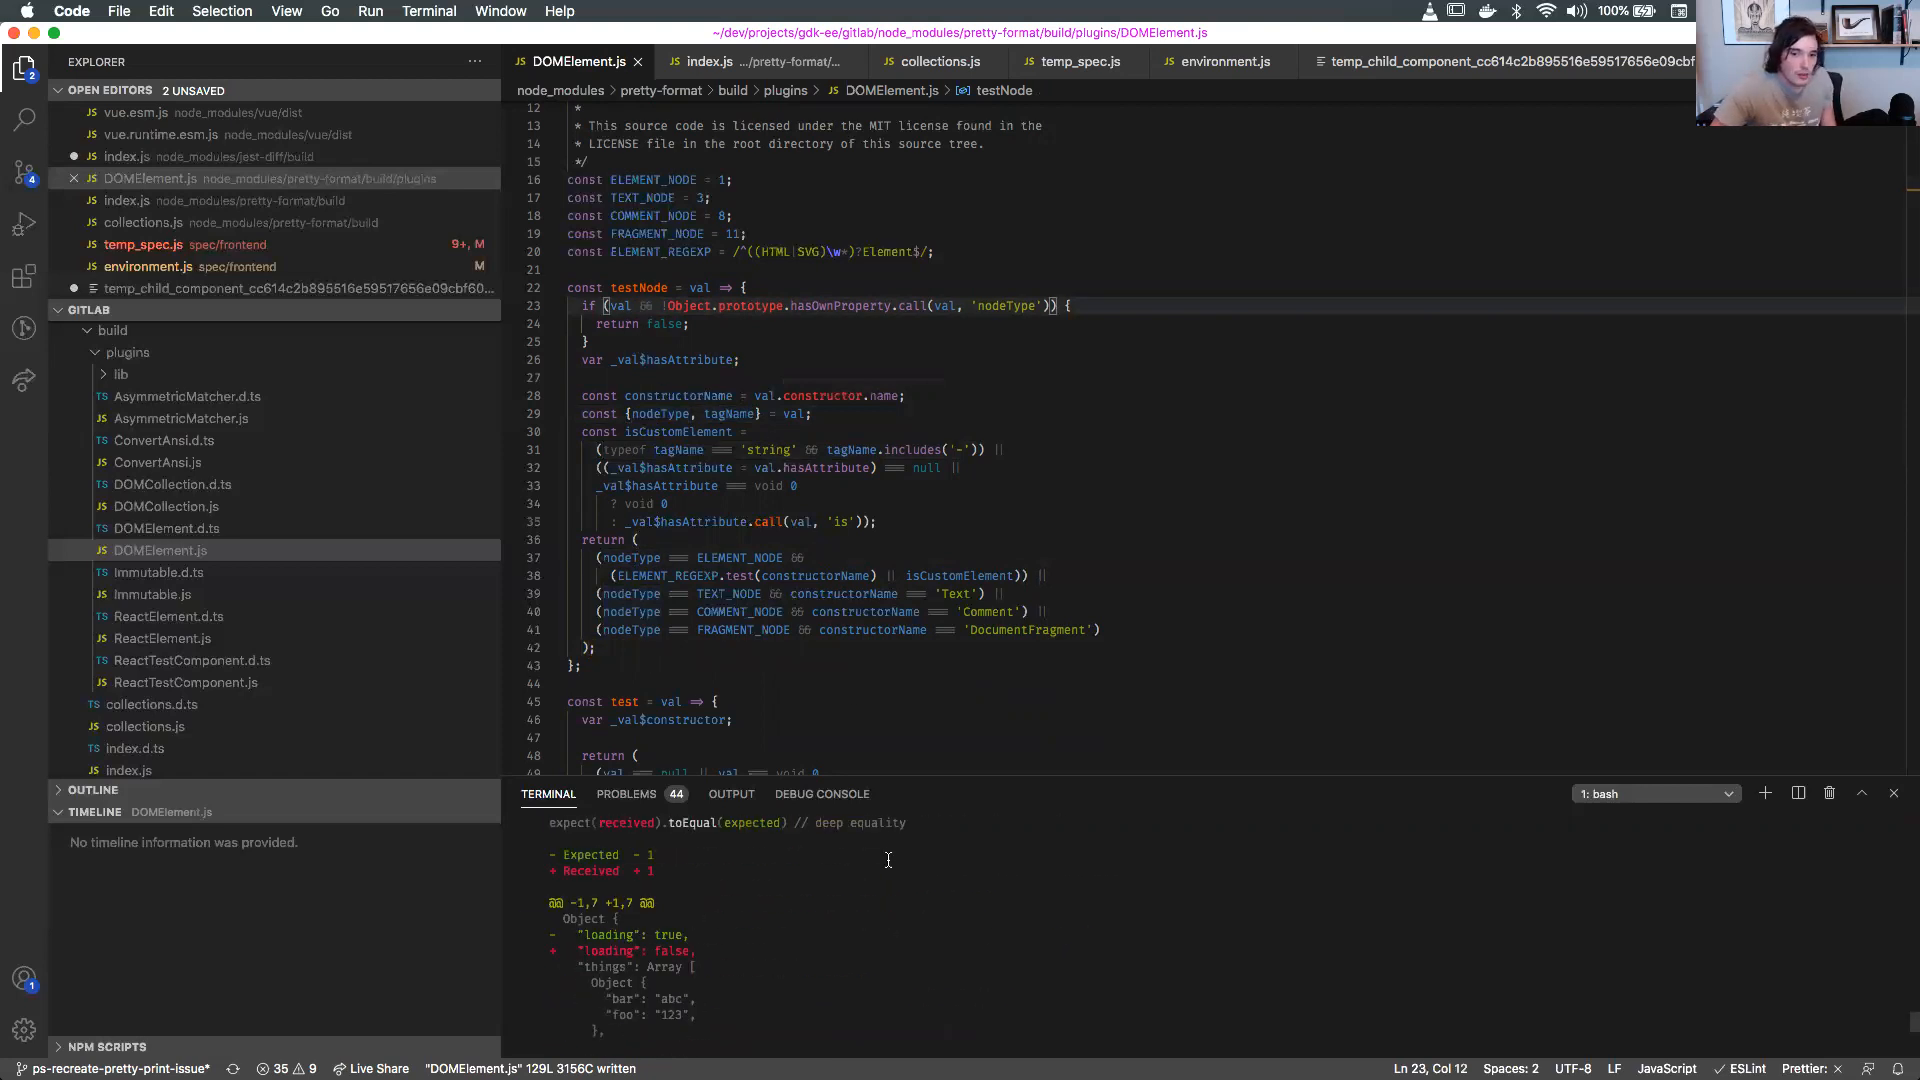
pyautogui.scroll(-3)
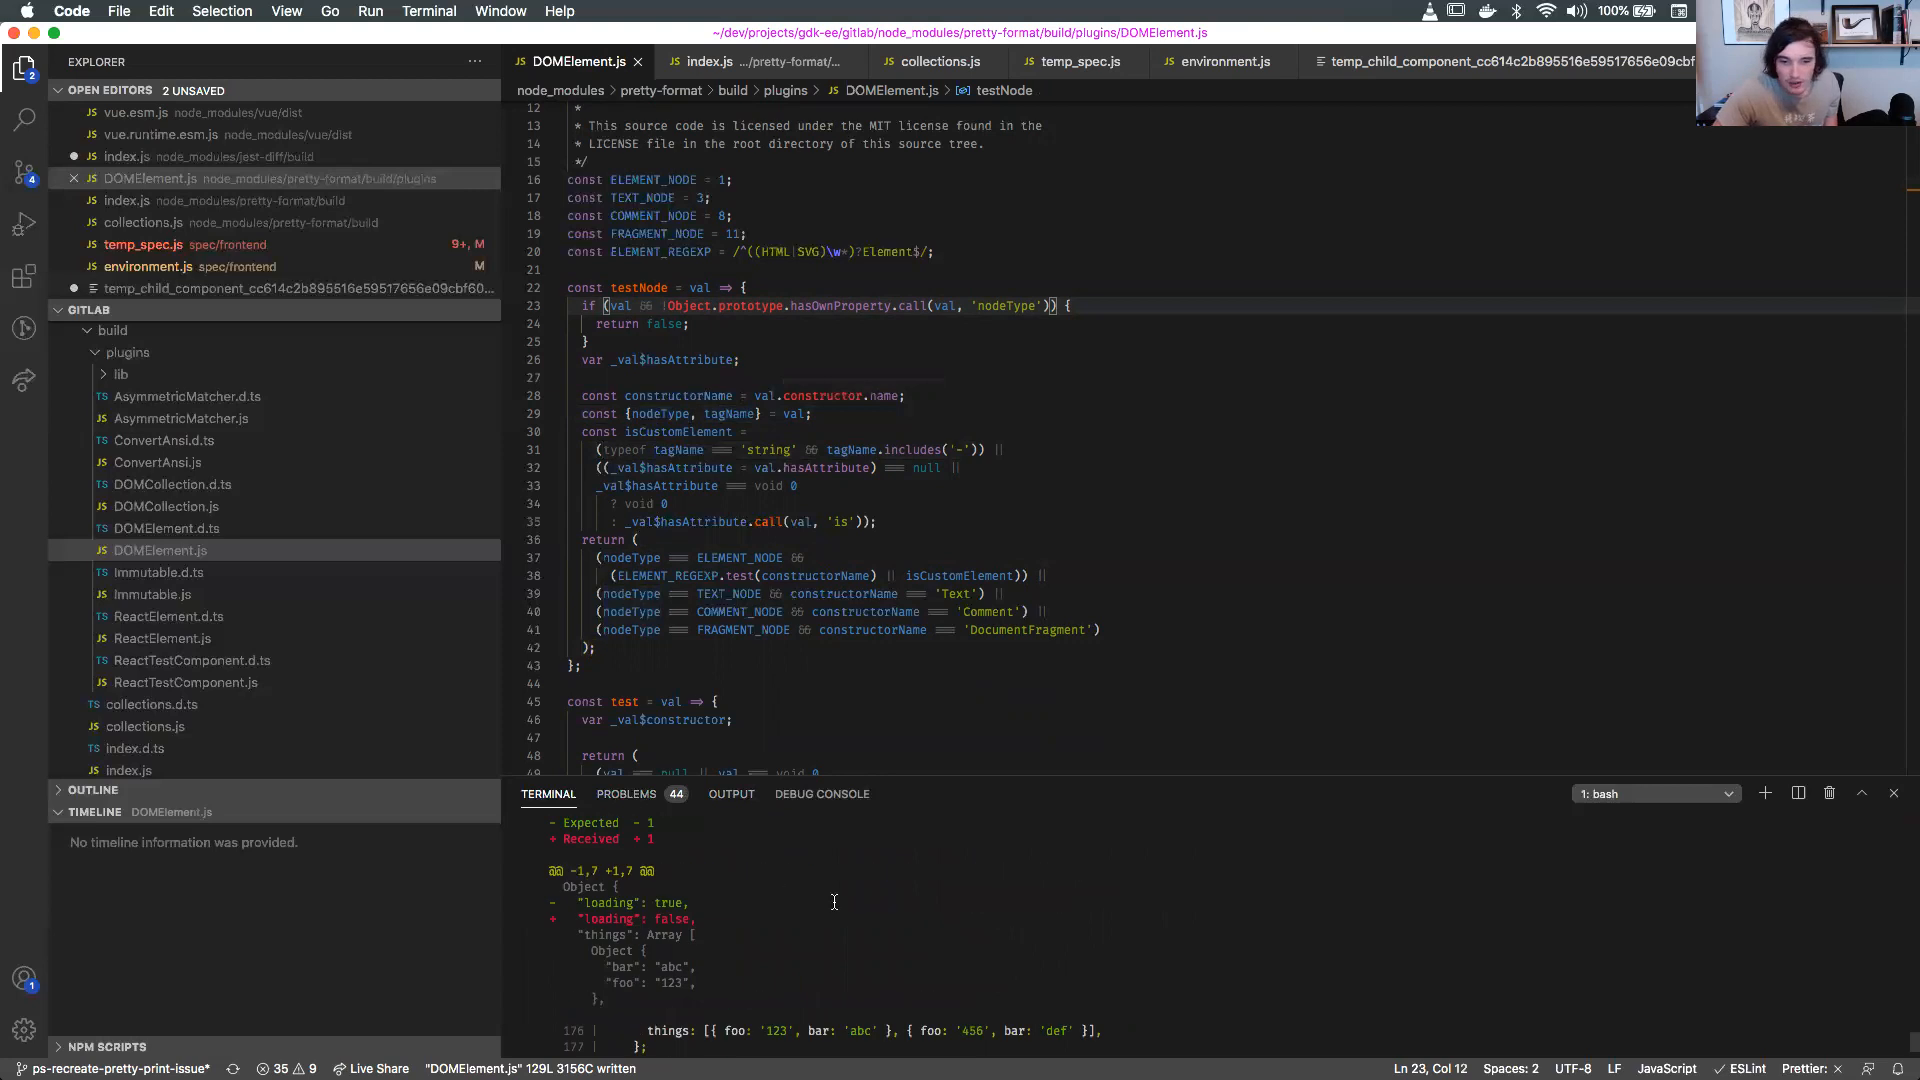
pyautogui.scroll(-3)
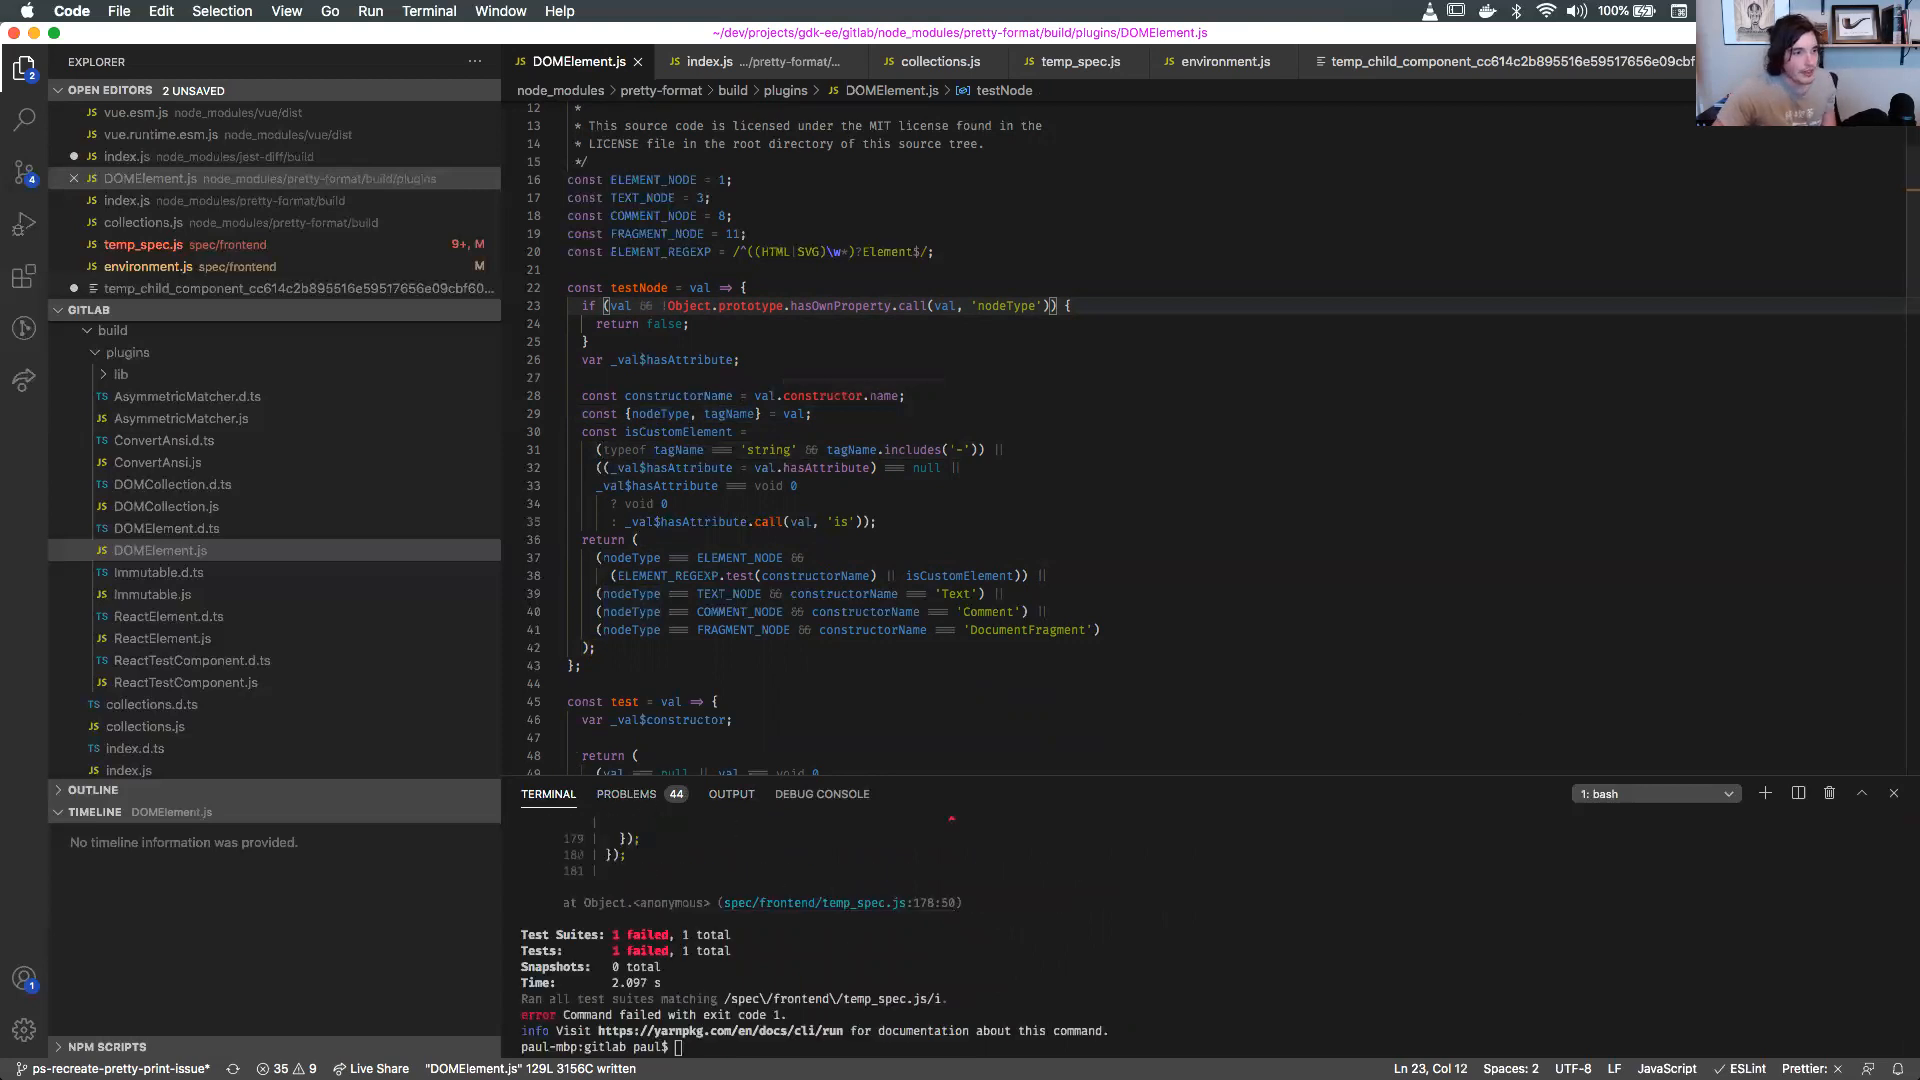